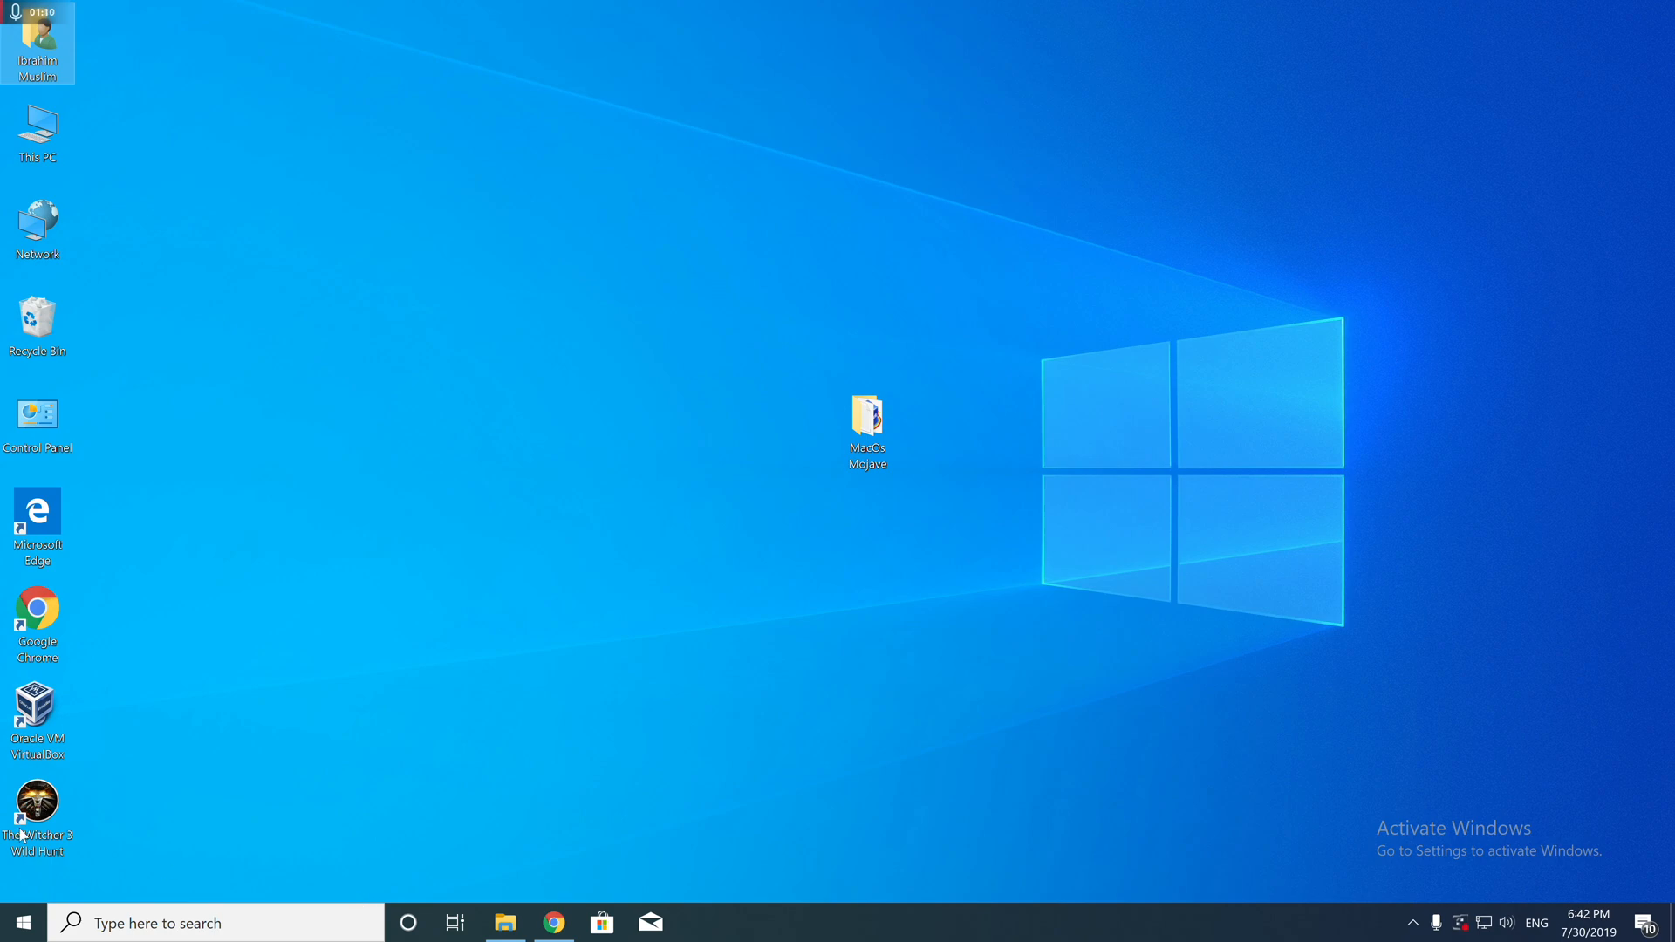
{"action": "mouse_move", "coordinate": [292, 583]}
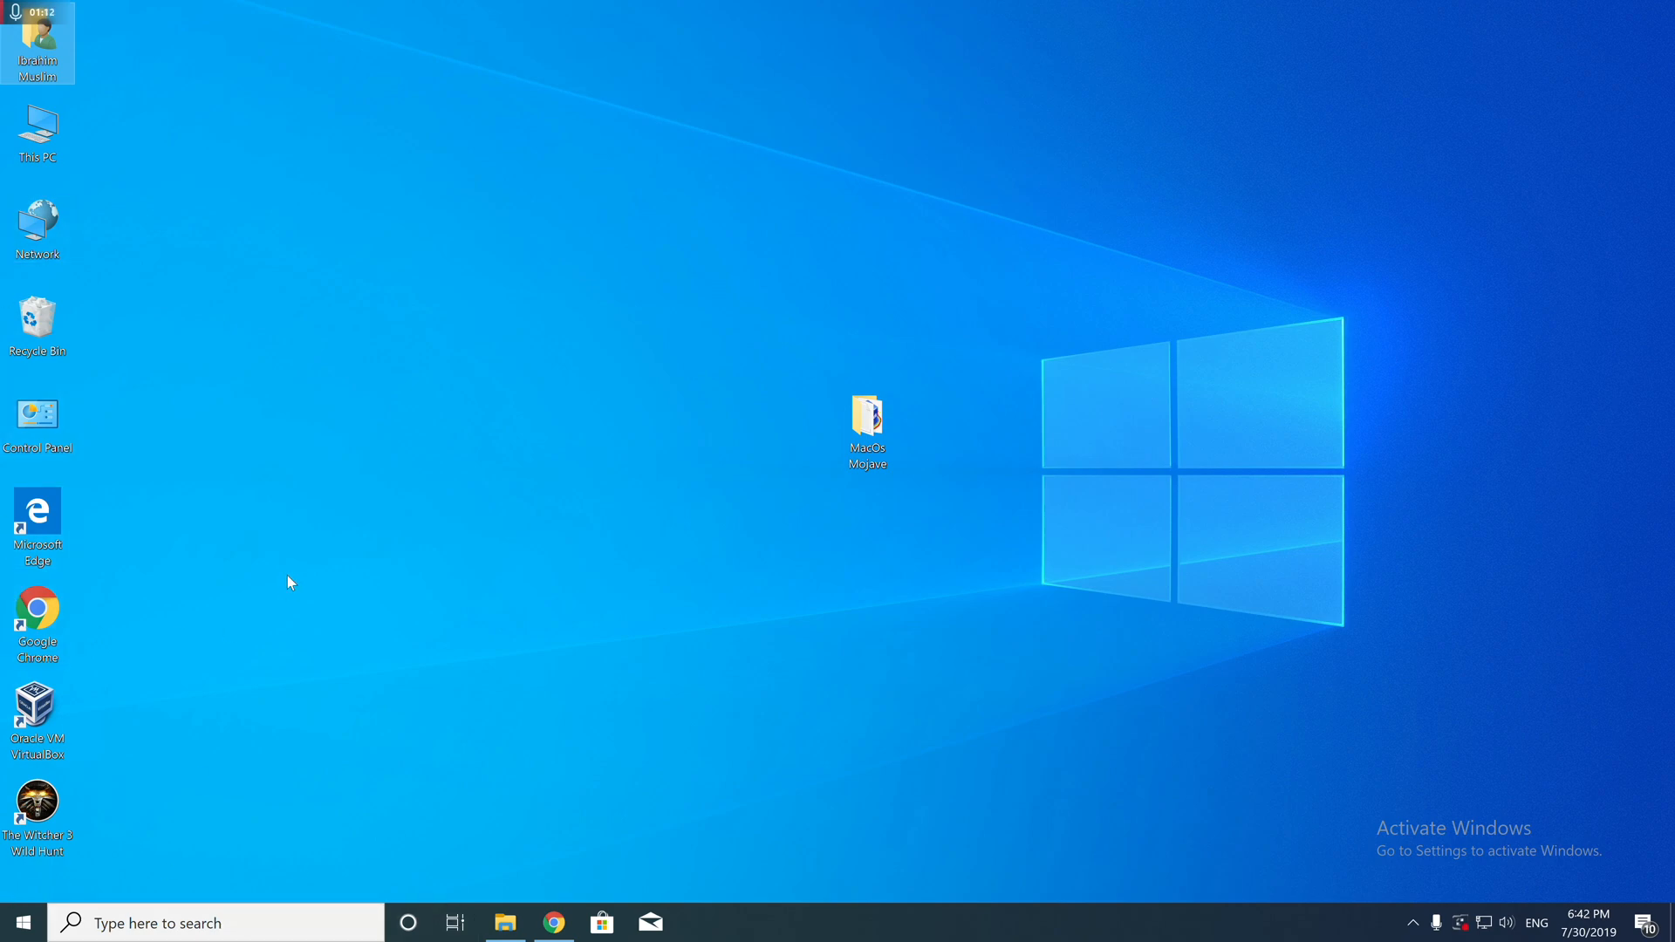
- Open the MacOs Mojave desktop folder showing the Mojave disk image, Code Fix note and VirtualBox installer
{"action": "double_click", "coordinate": [867, 414]}
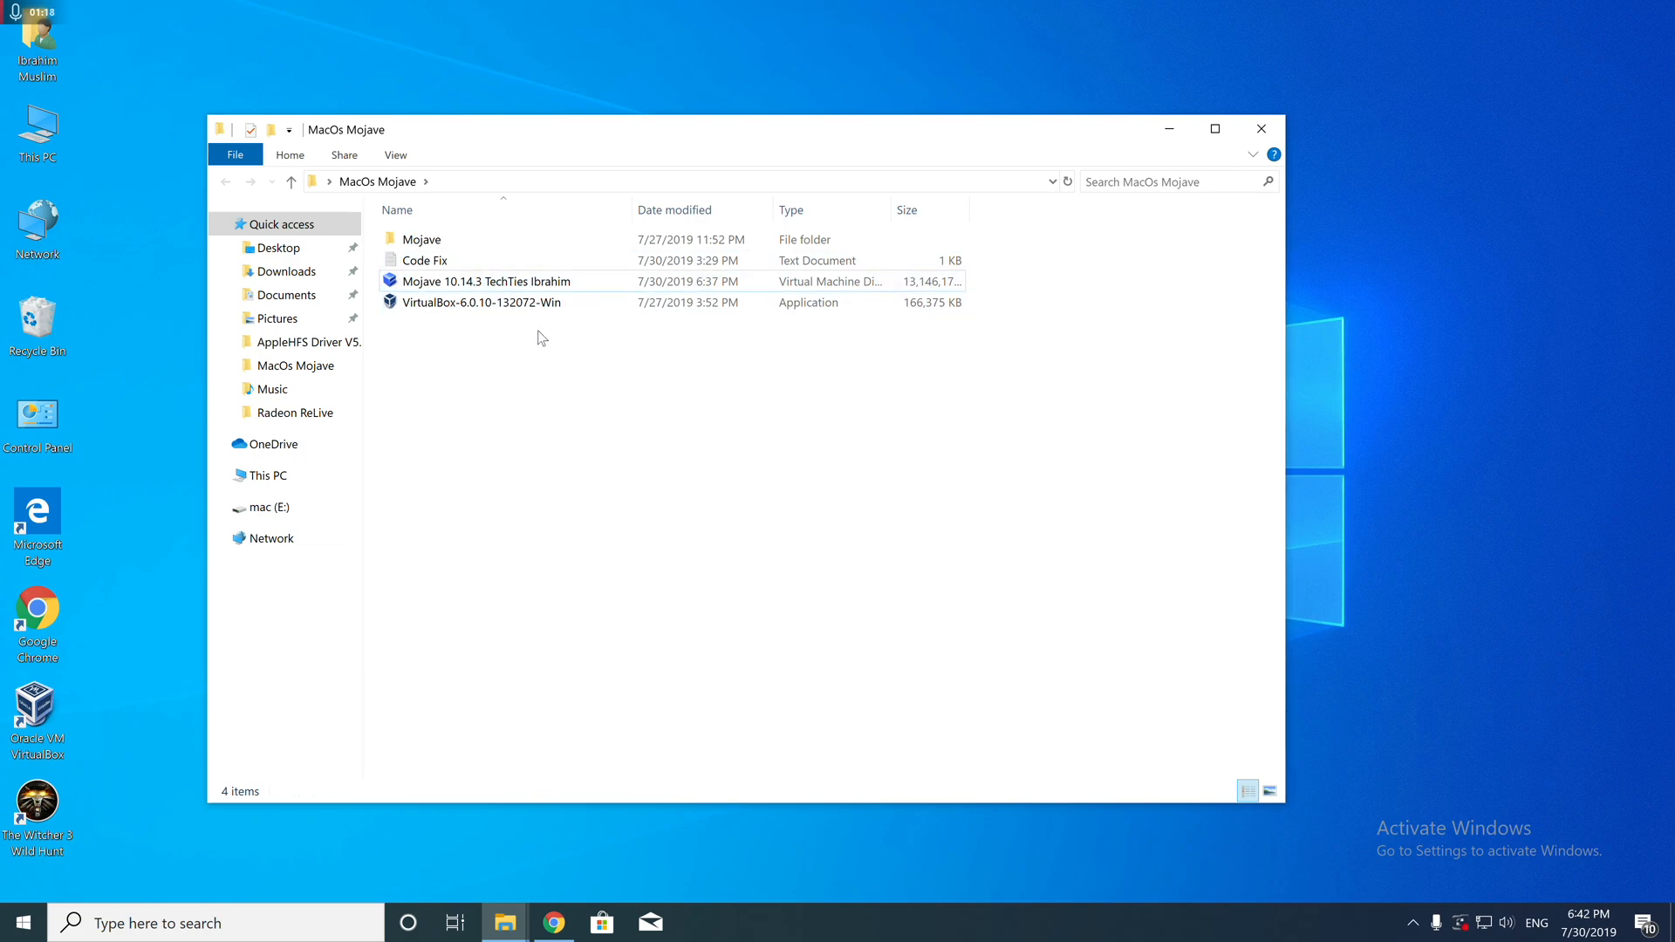
- Start the Mojave2 virtual machine from VirtualBox Manager, accepting the scaled-mode notice
{"action": "left_click", "coordinate": [37, 710]}
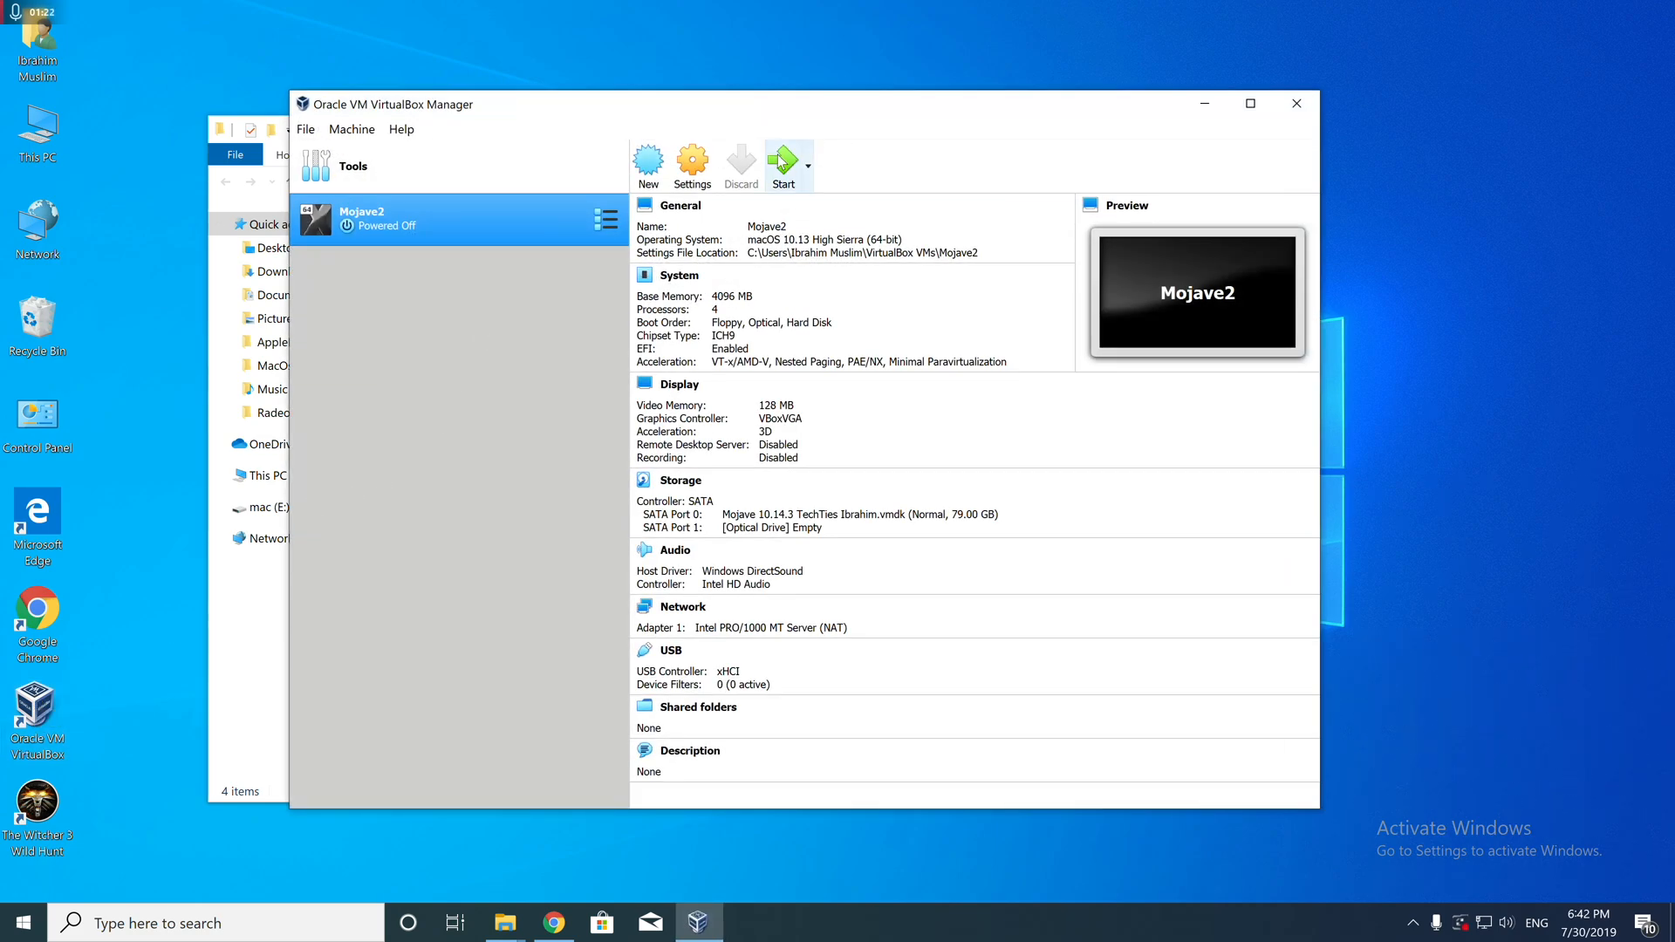
{"action": "left_click", "coordinate": [781, 166]}
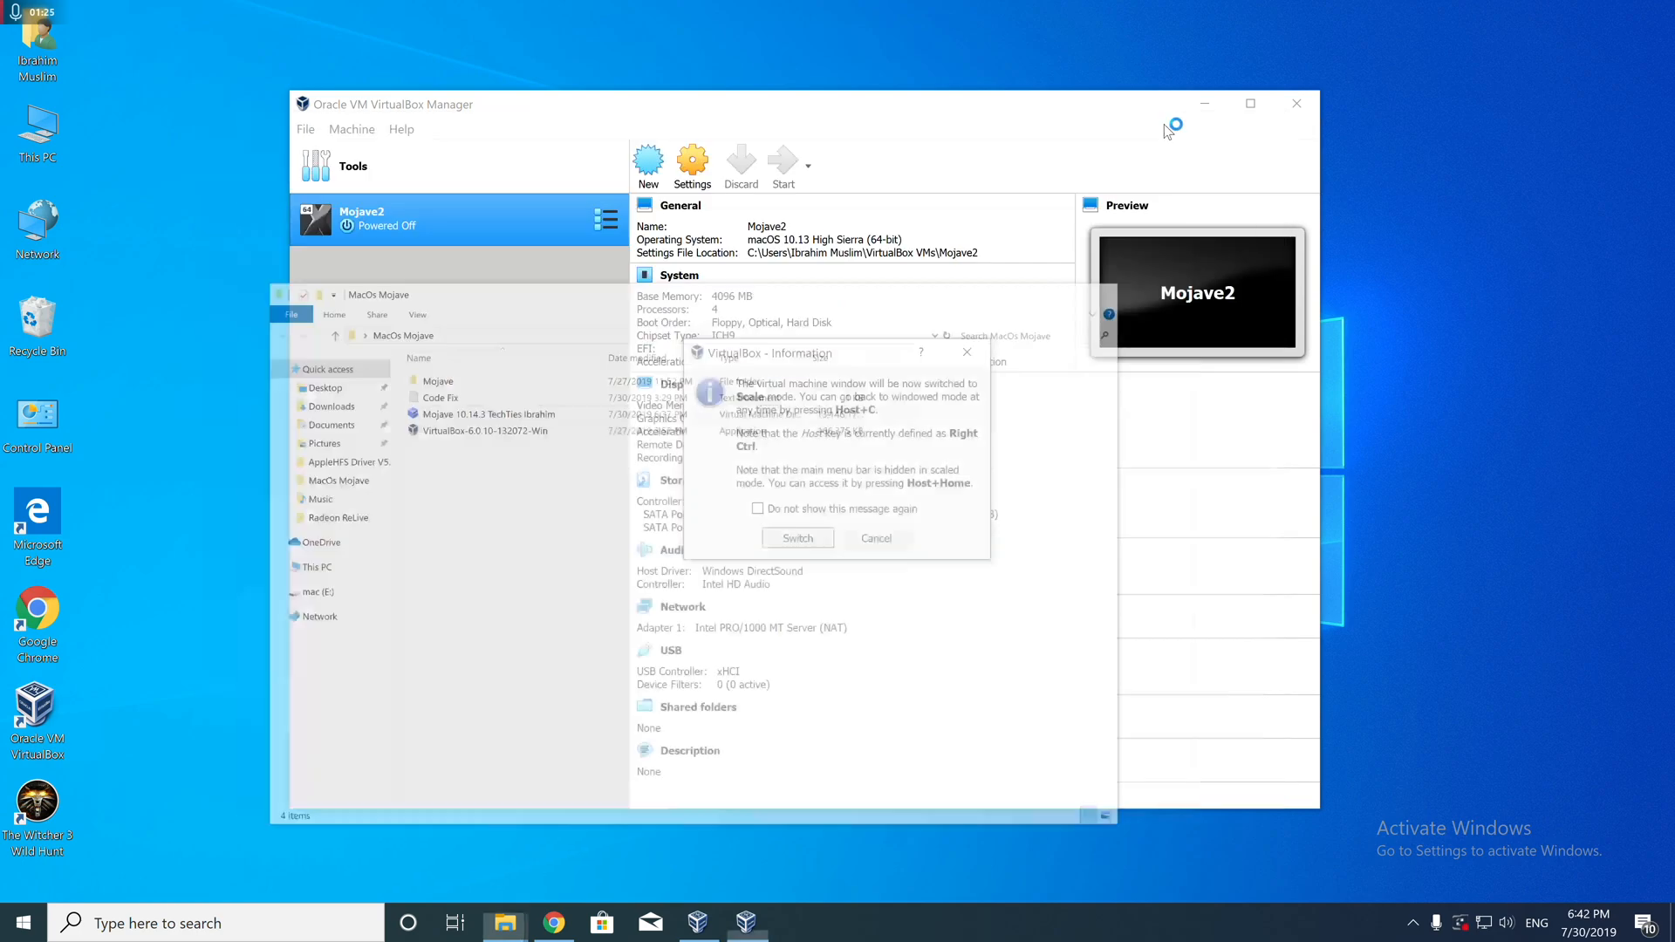
{"action": "left_click", "coordinate": [798, 538]}
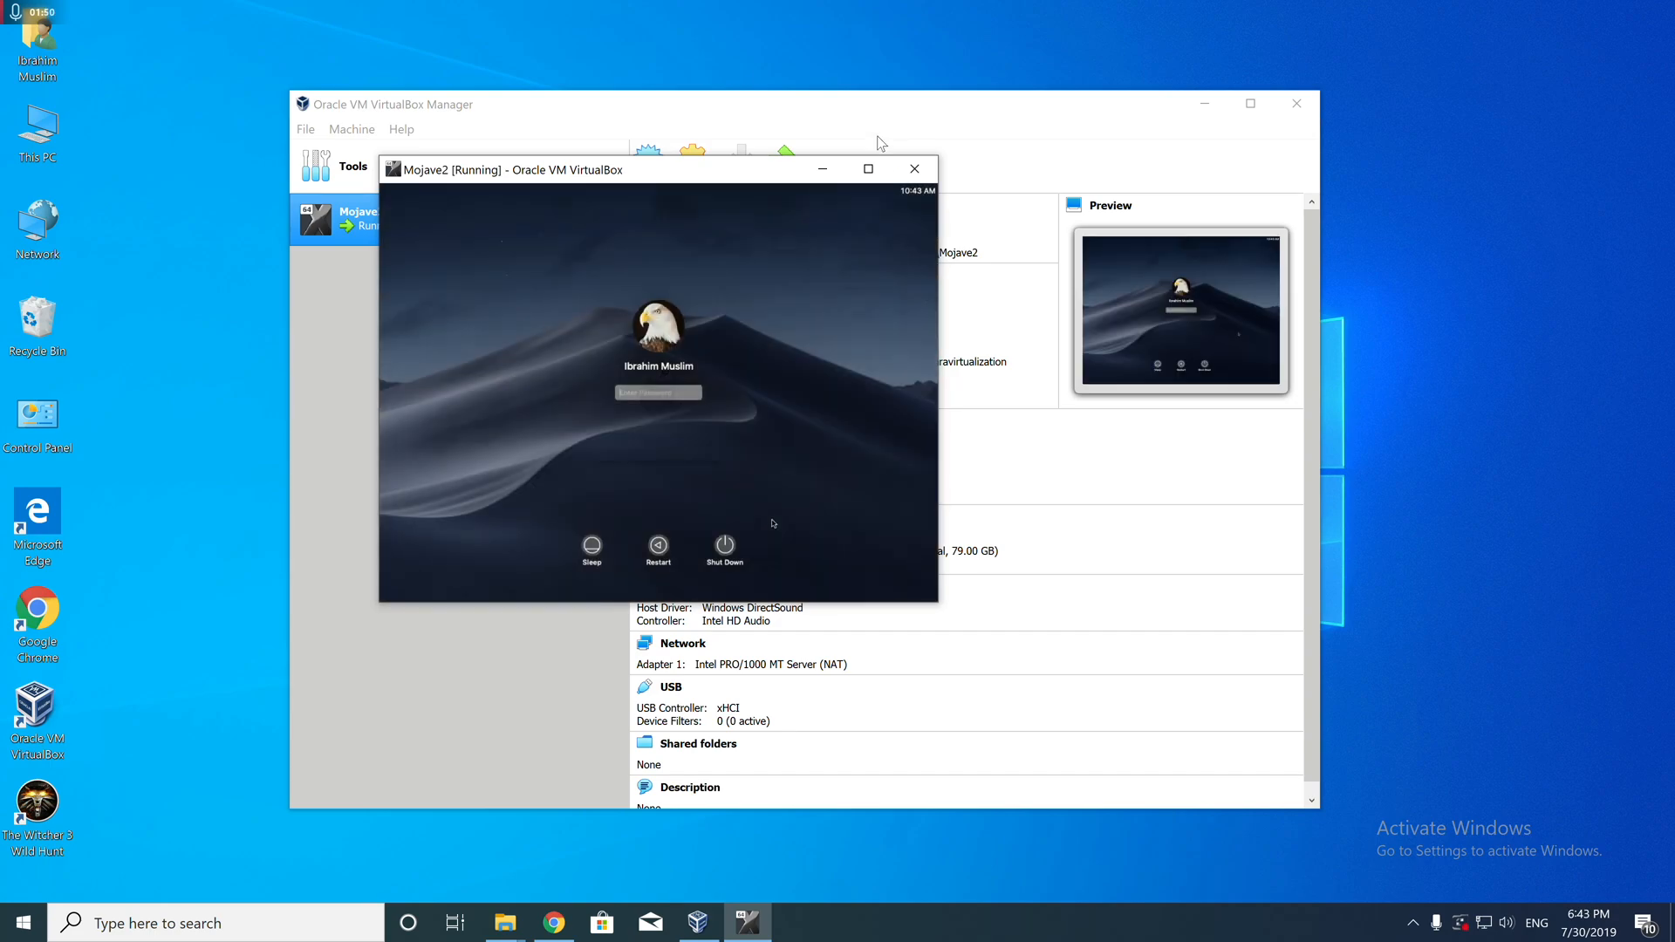
- Maximize the VM and enable Hard disks on the desktop in Finder Preferences > General
{"action": "left_click", "coordinate": [867, 170]}
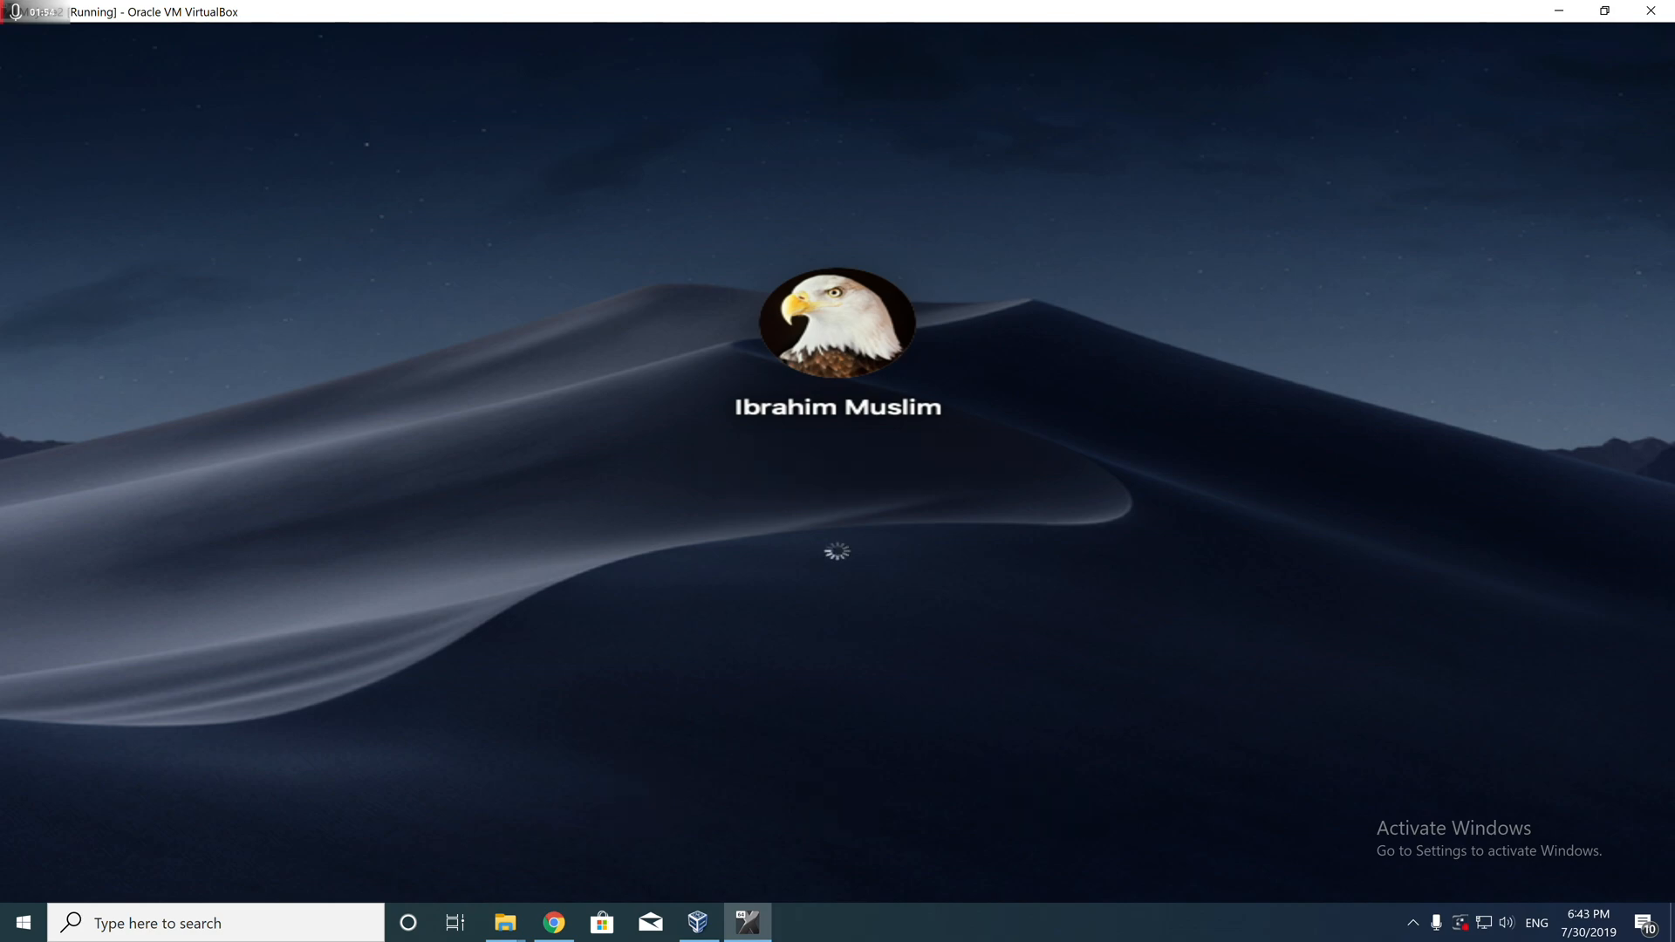
{"action": "left_click", "coordinate": [422, 35]}
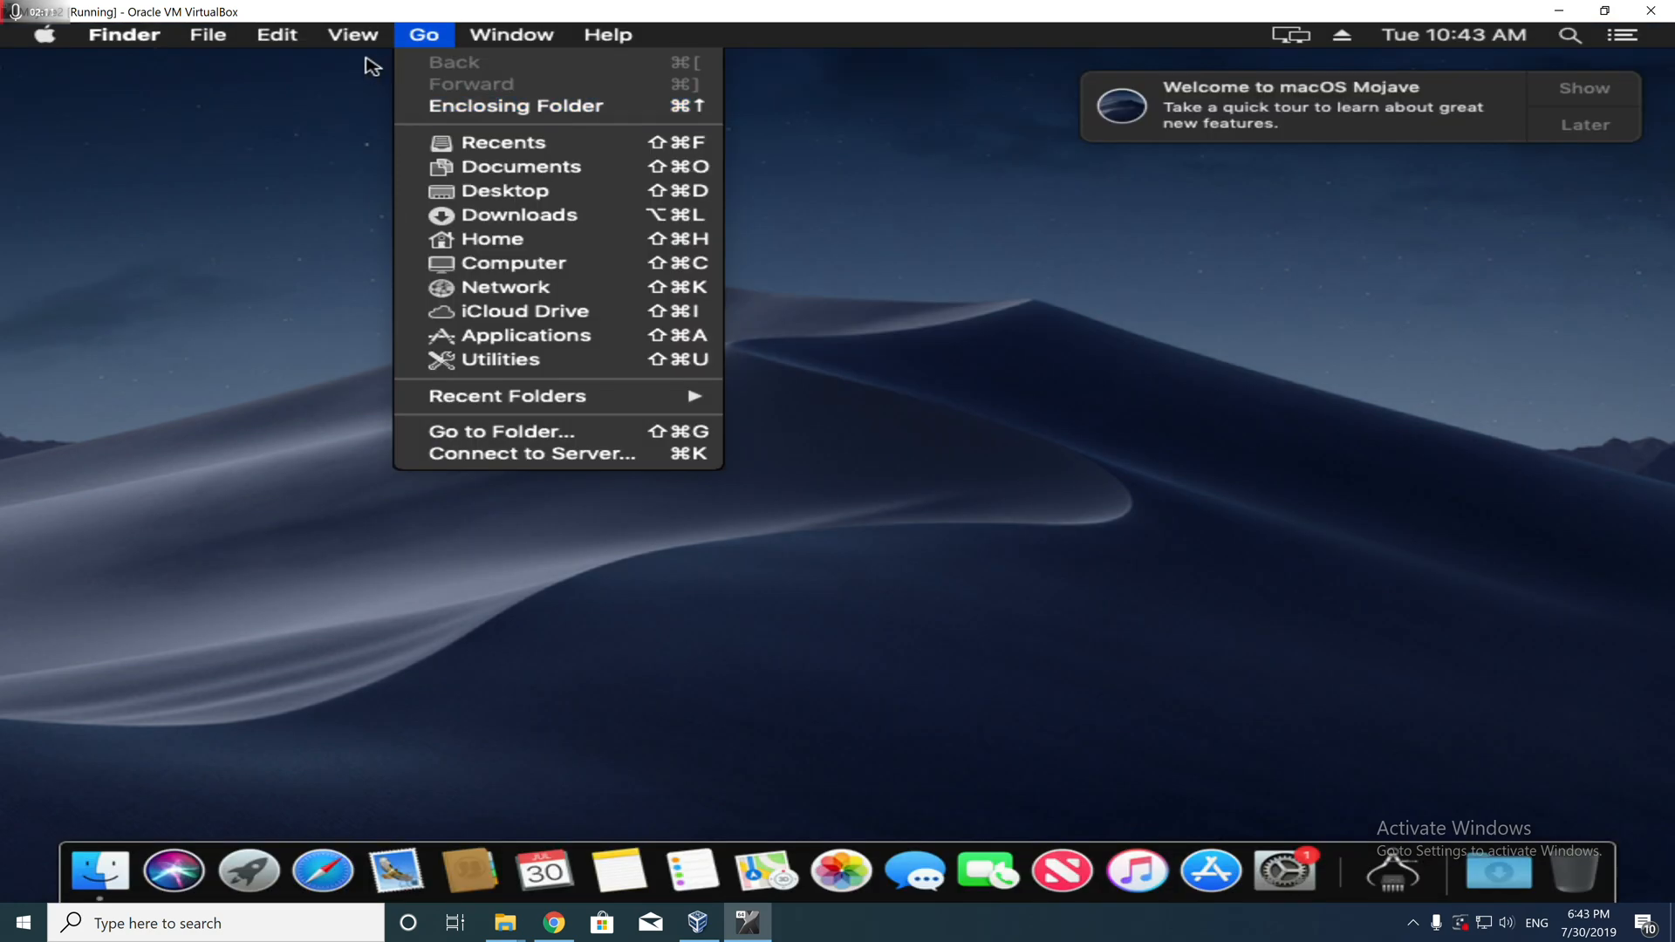
{"action": "left_click", "coordinate": [892, 234]}
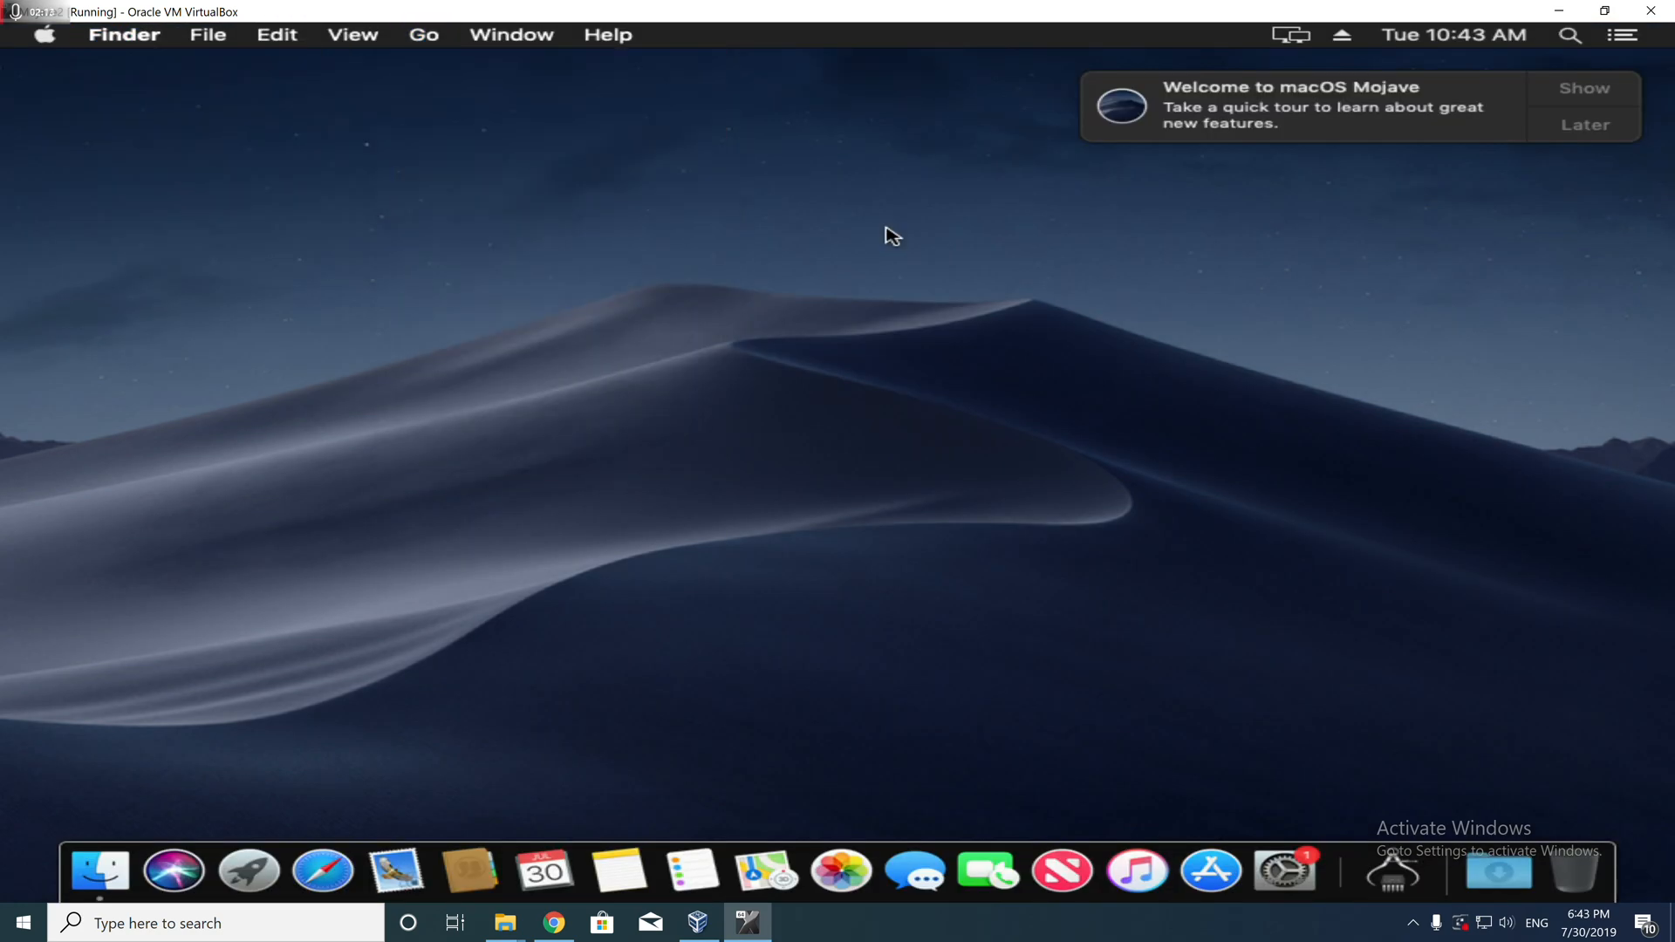
{"action": "left_click", "coordinate": [122, 35]}
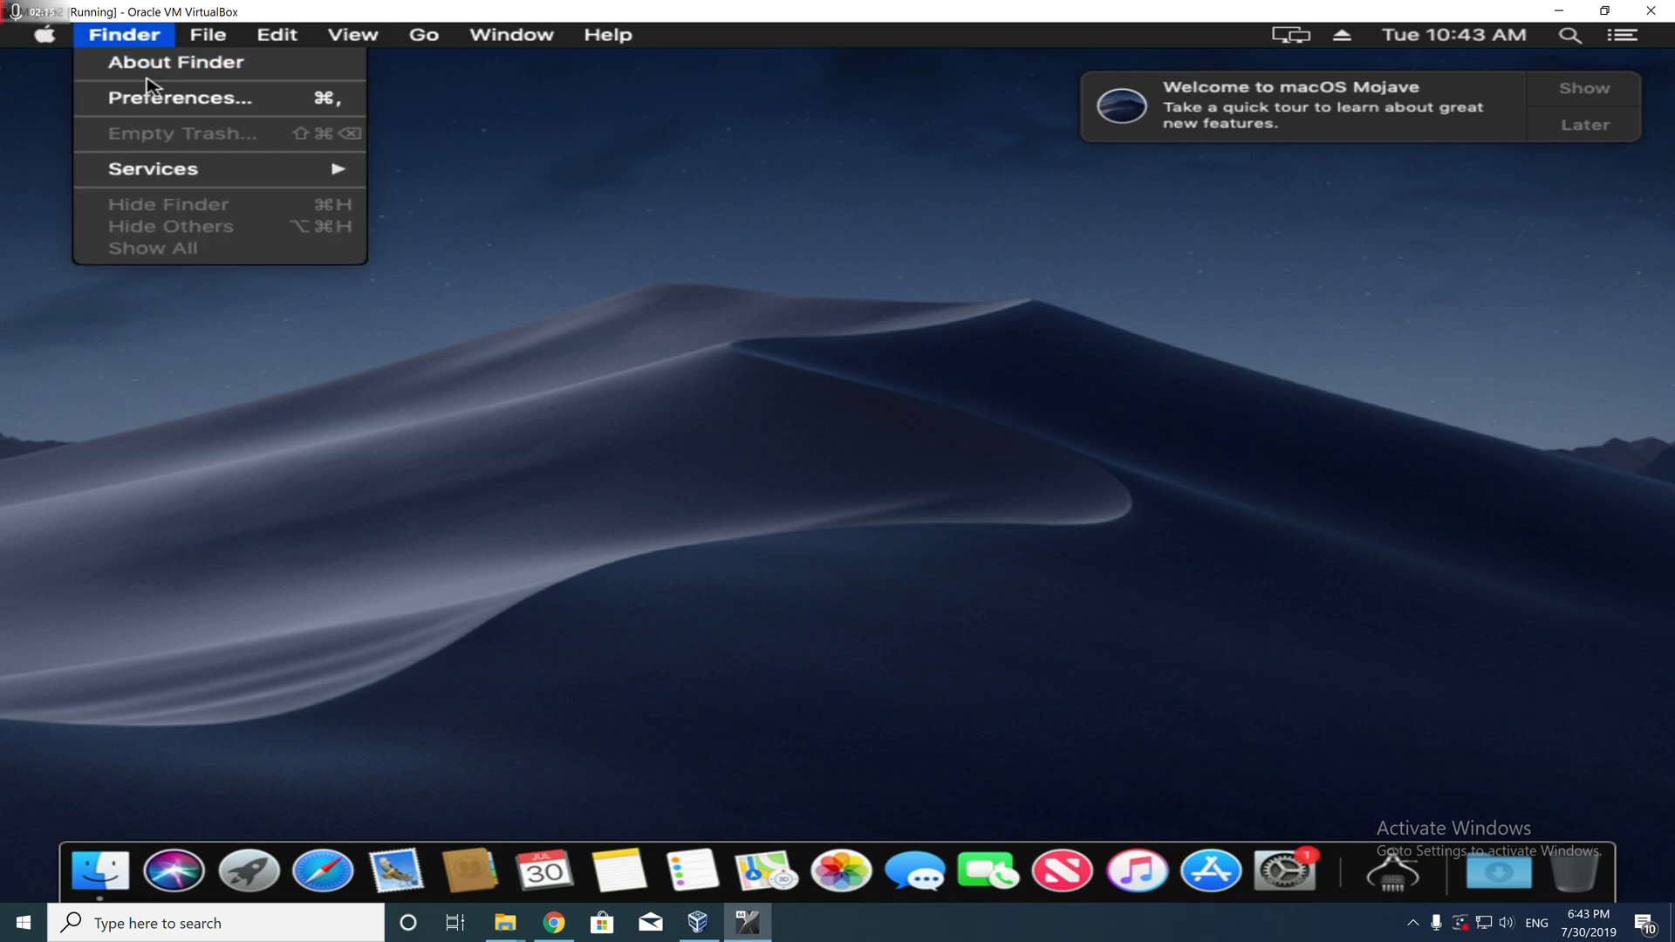
{"action": "left_click", "coordinate": [181, 98]}
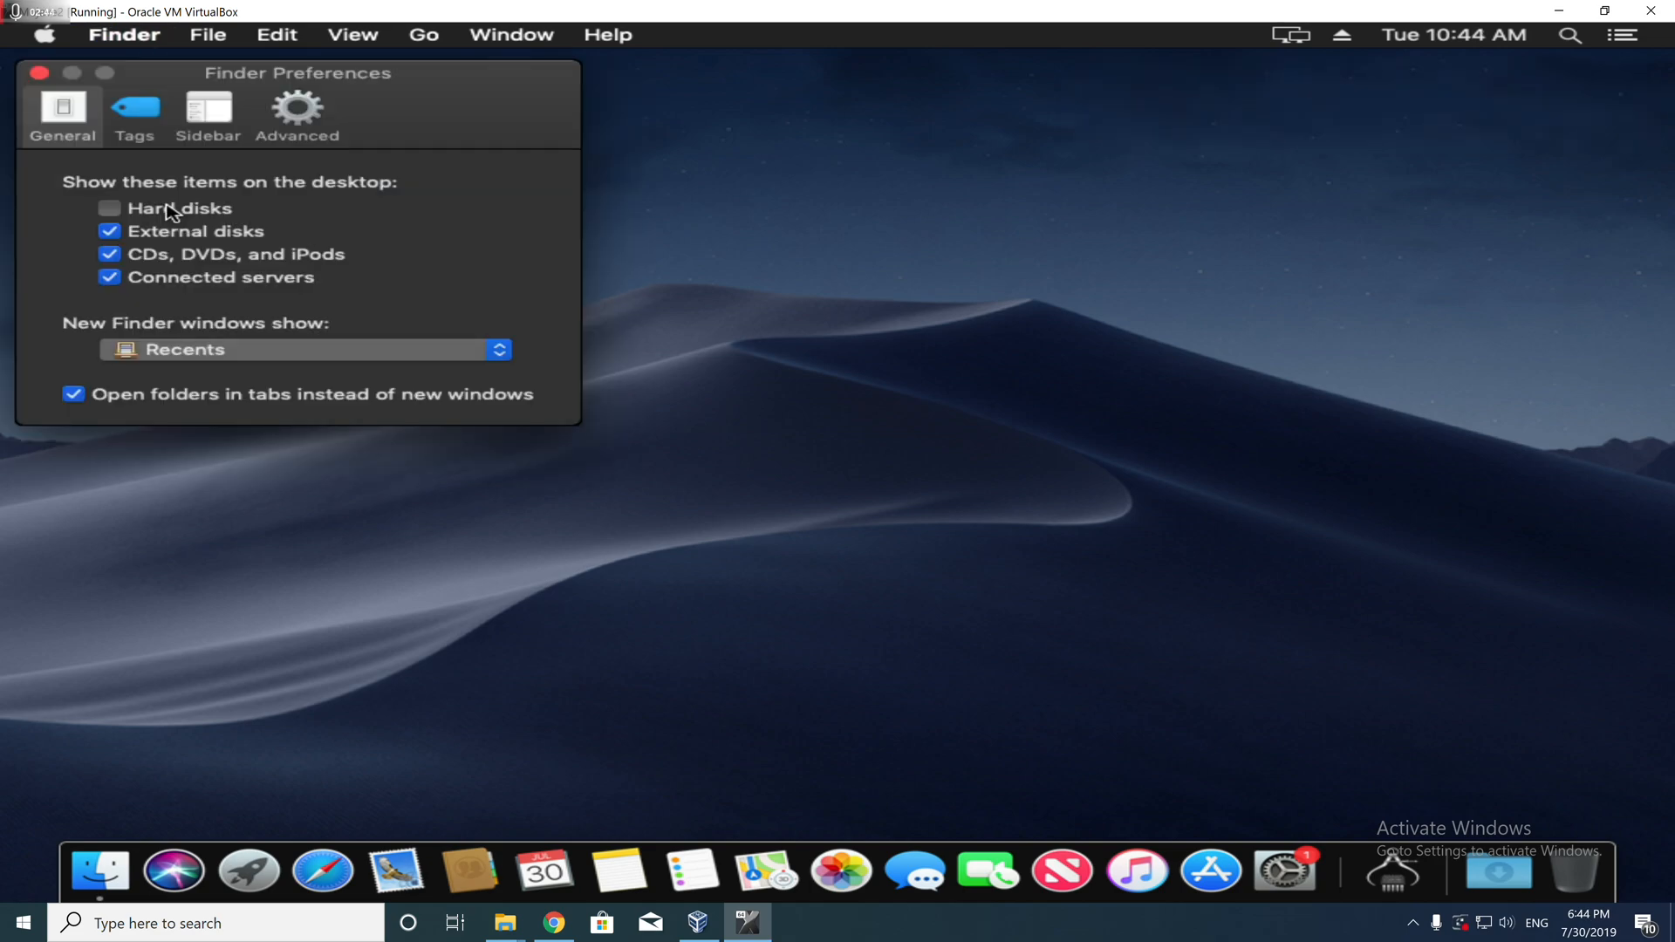
{"action": "left_click", "coordinate": [108, 208]}
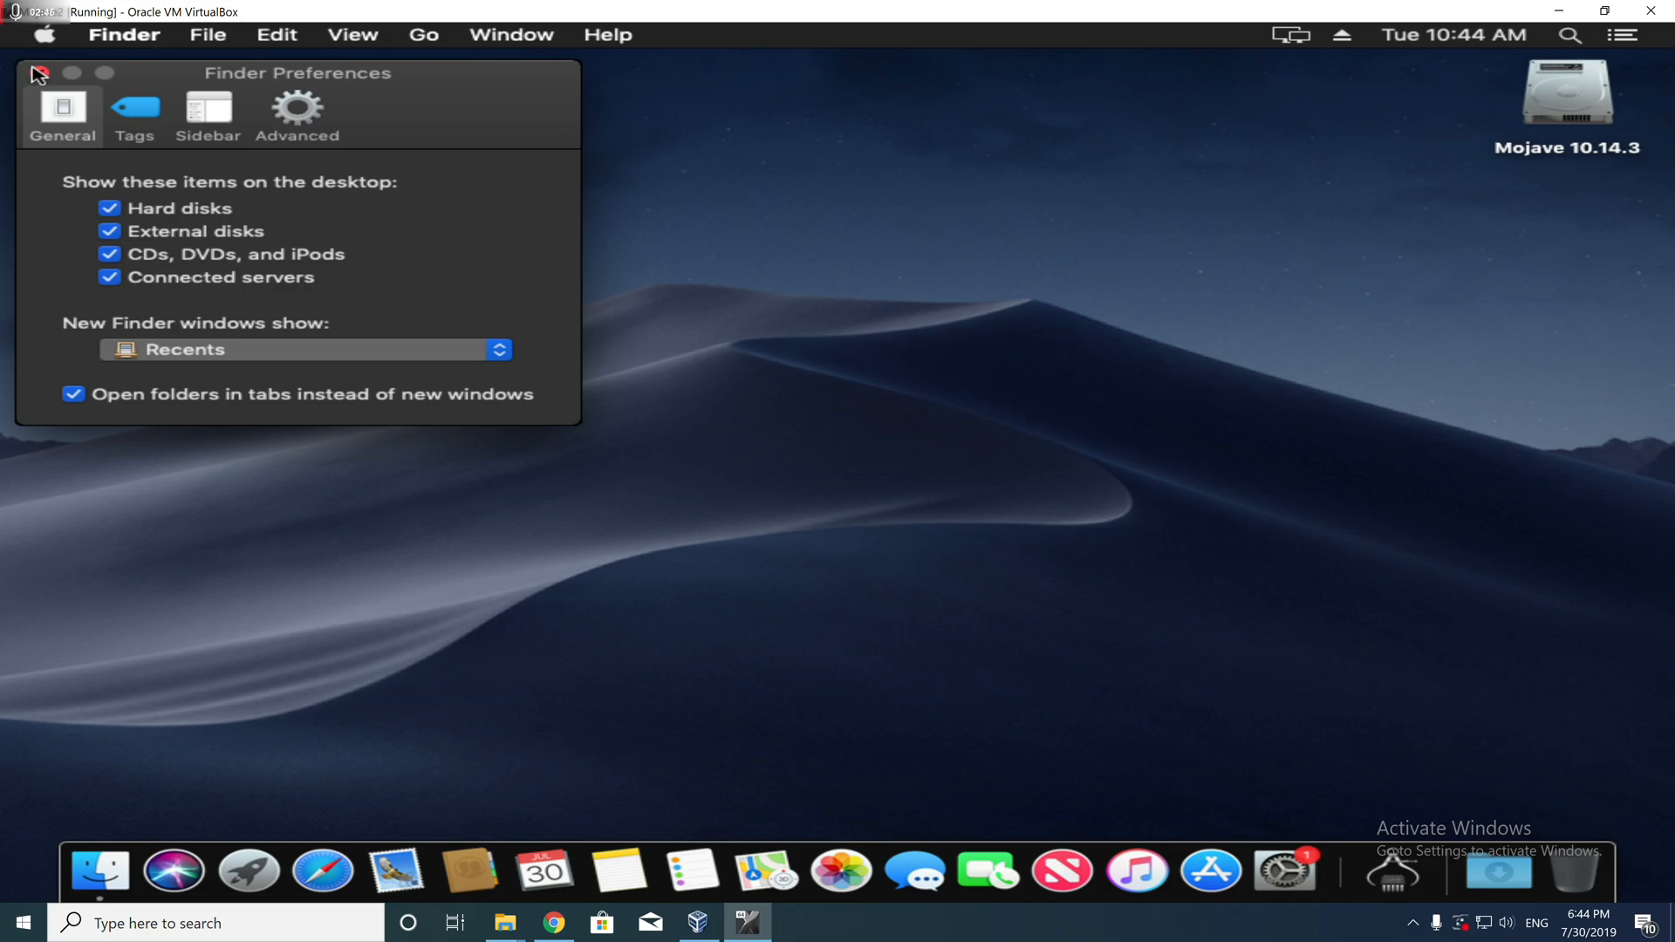
{"action": "left_click", "coordinate": [37, 73]}
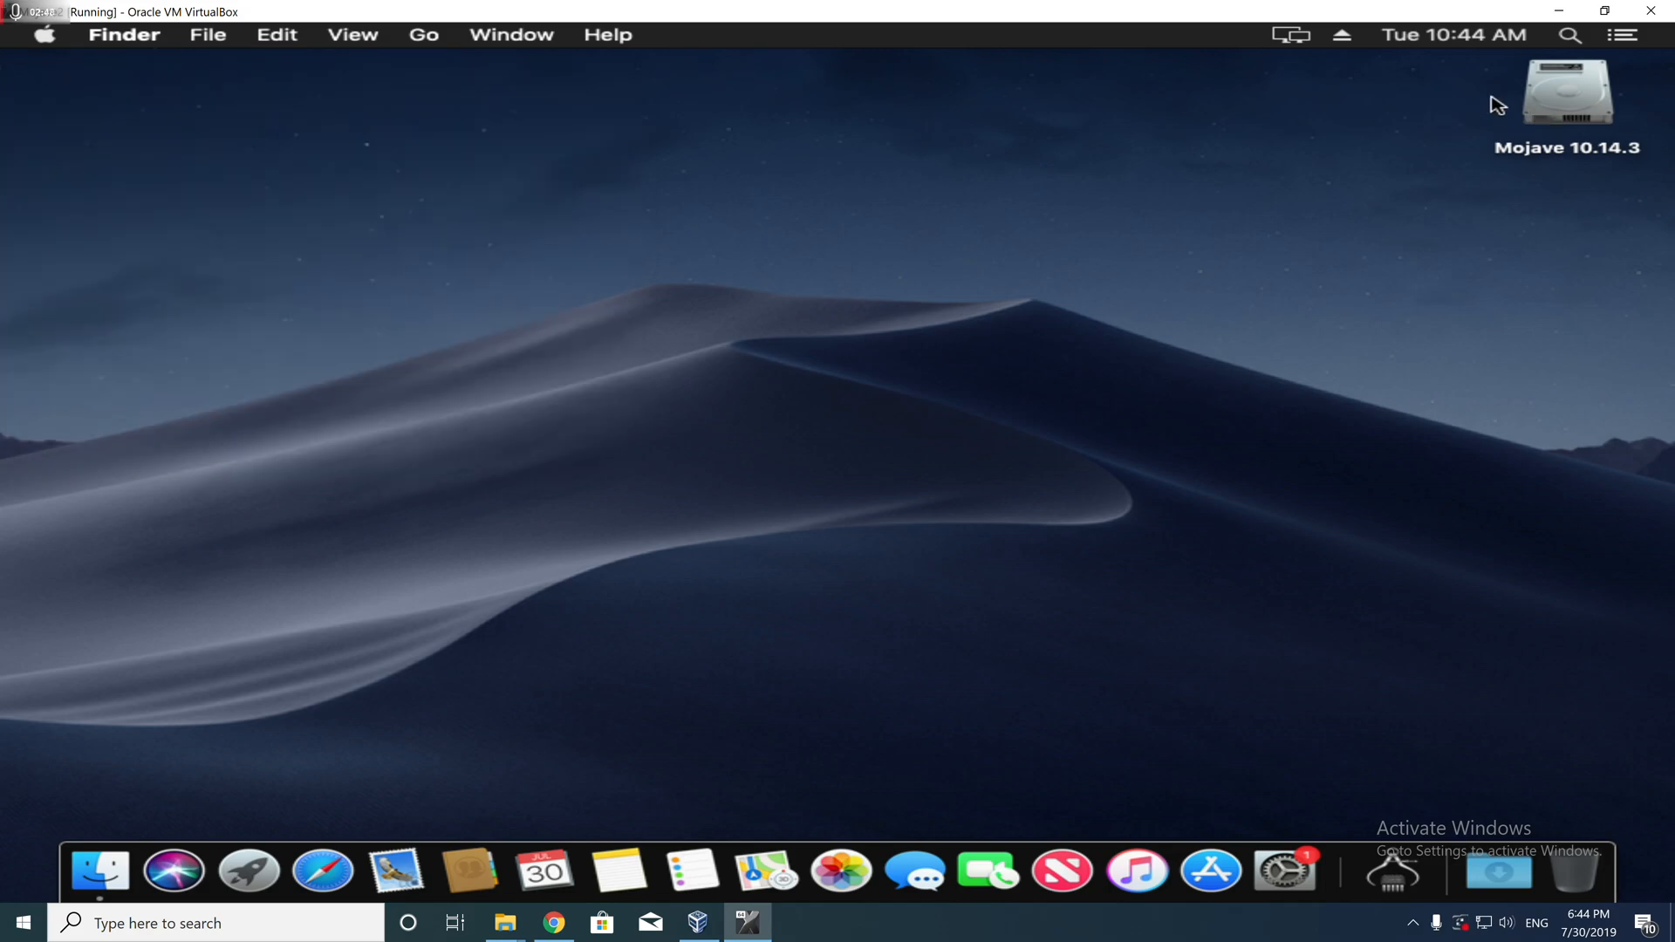
{"action": "mouse_move", "coordinate": [296, 31]}
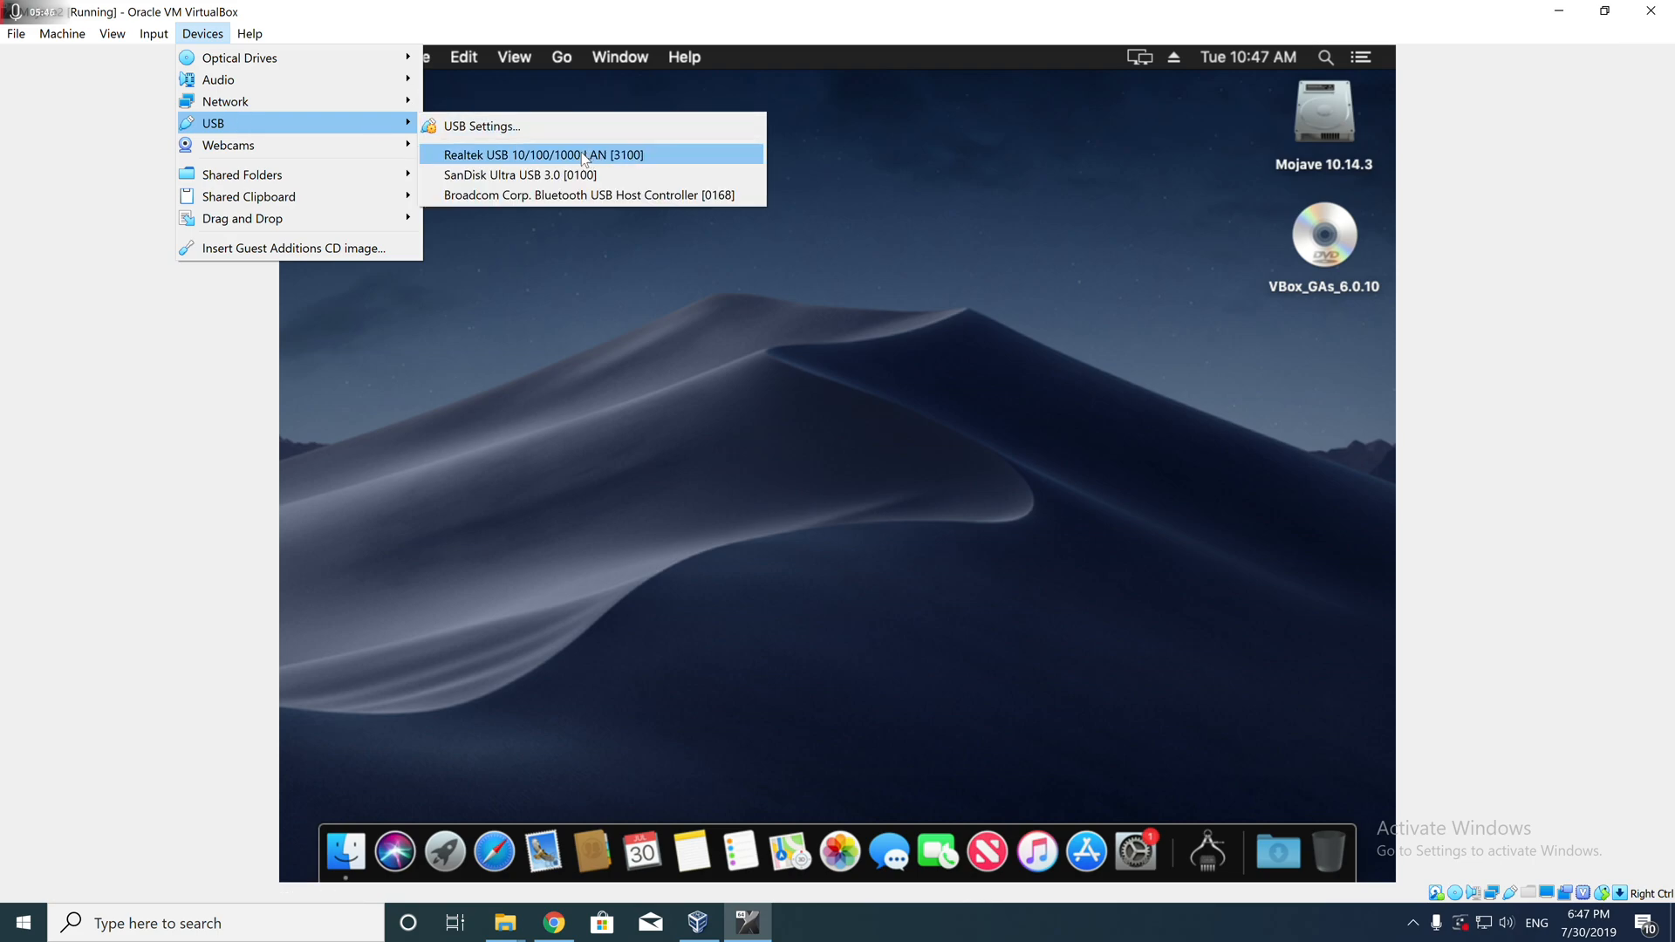
- Attach the SanDisk Ultra USB 3.0 drive to the VM so the mac volume mounts
{"action": "left_click", "coordinate": [572, 180]}
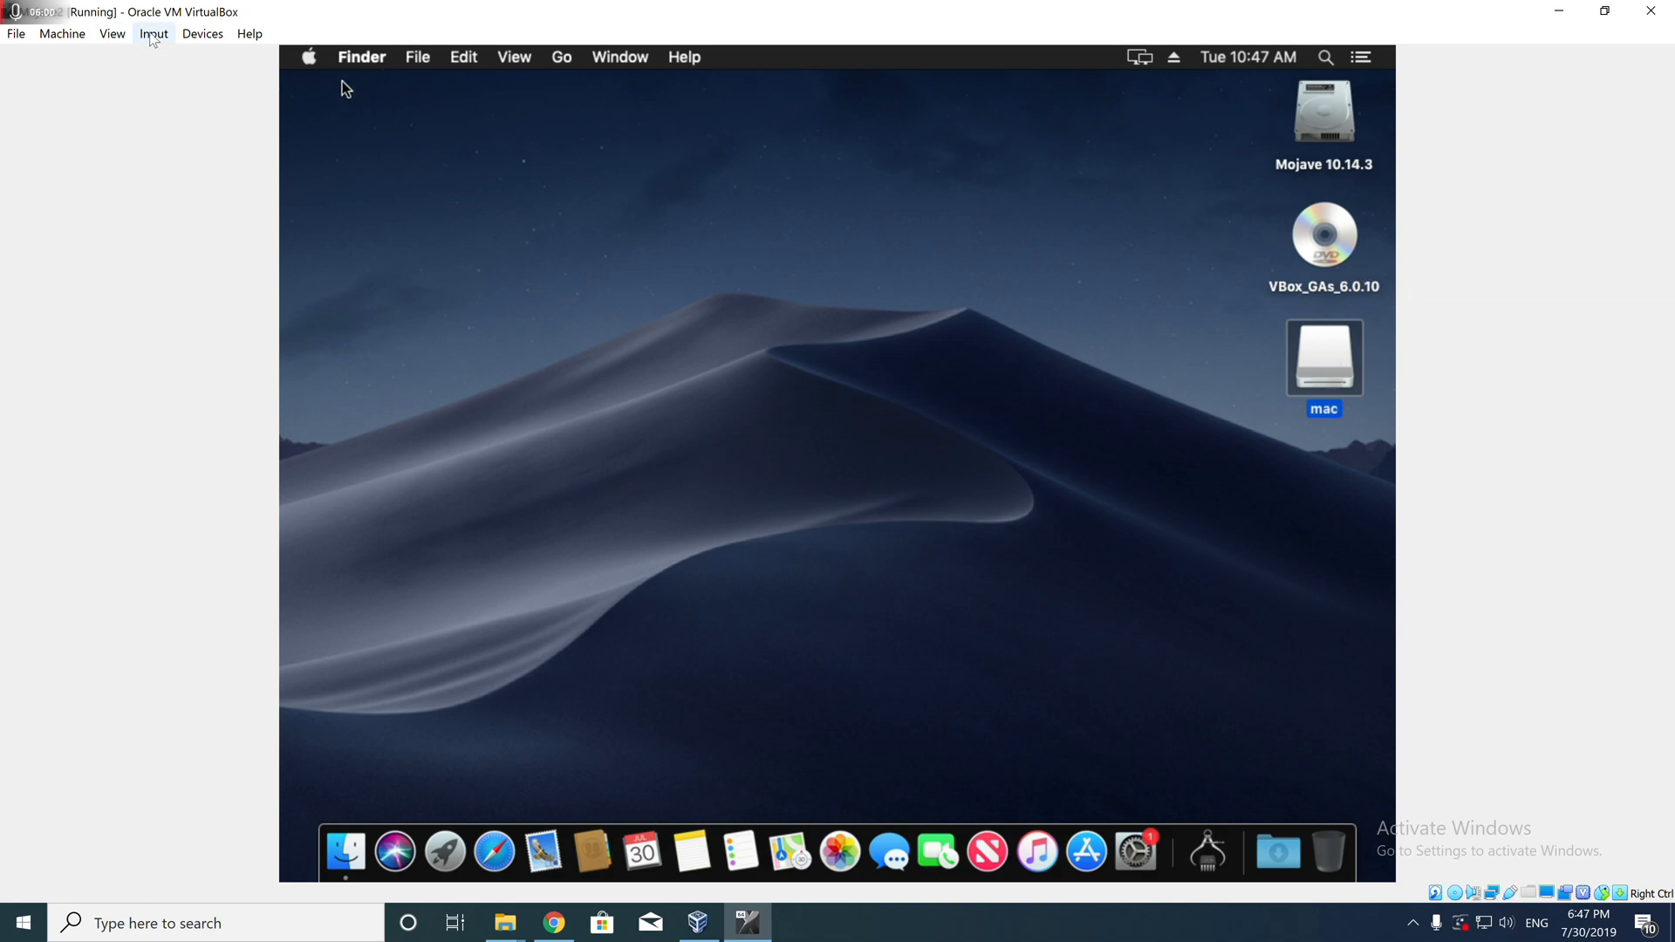
{"action": "left_click", "coordinate": [154, 33]}
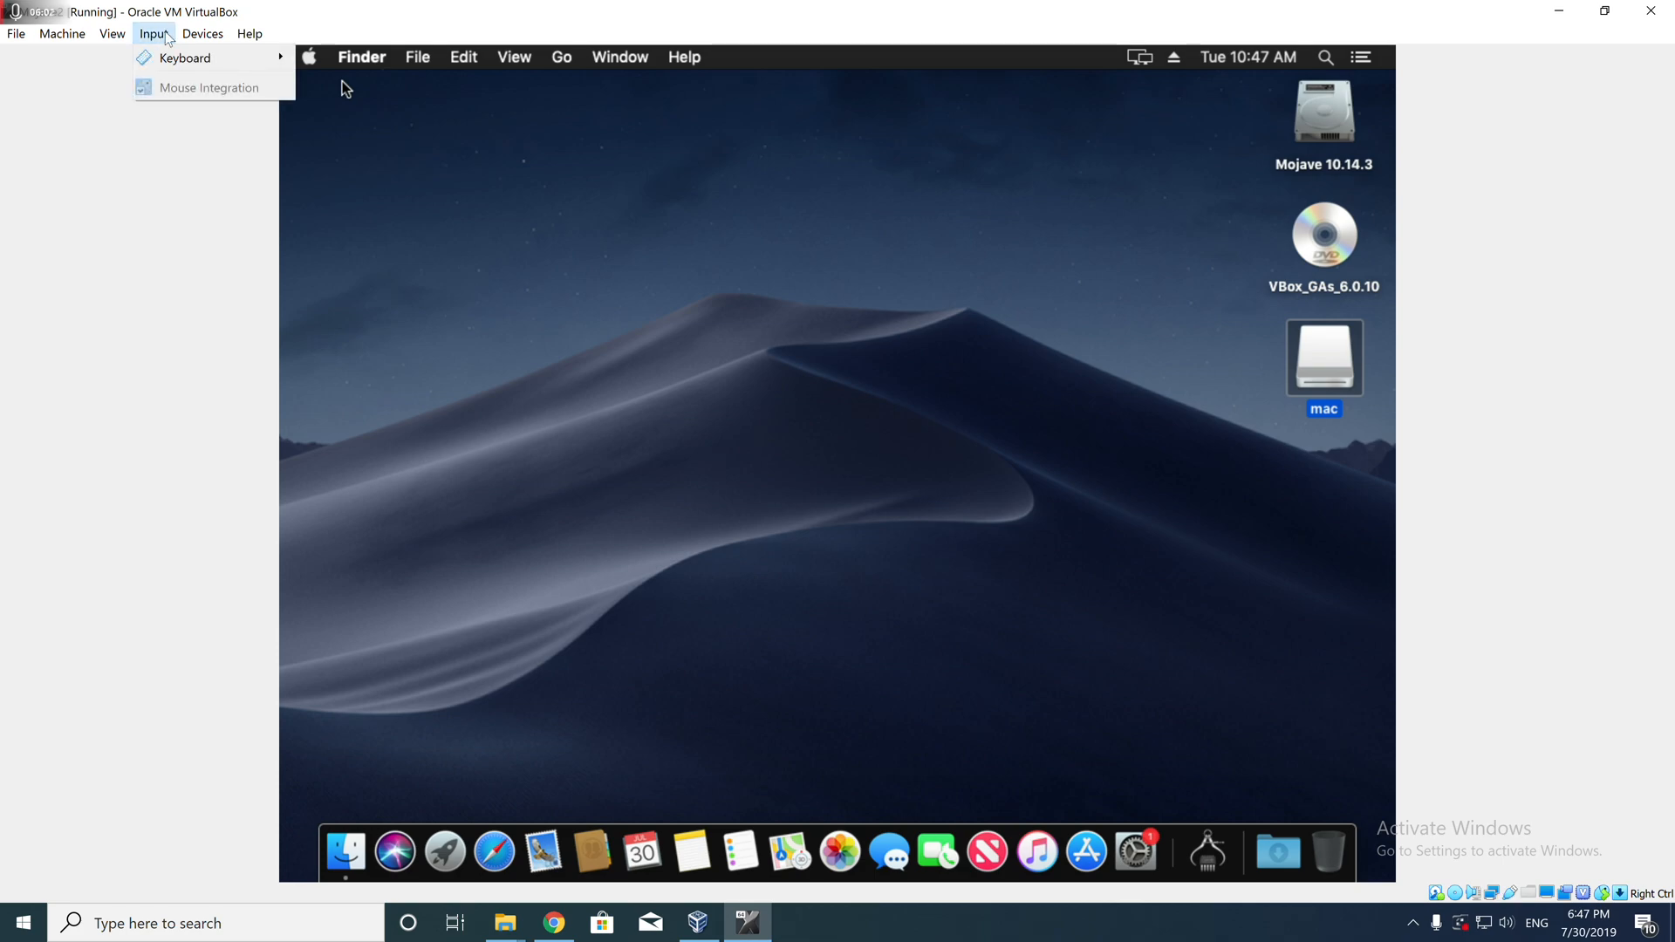
{"action": "left_click", "coordinate": [202, 33]}
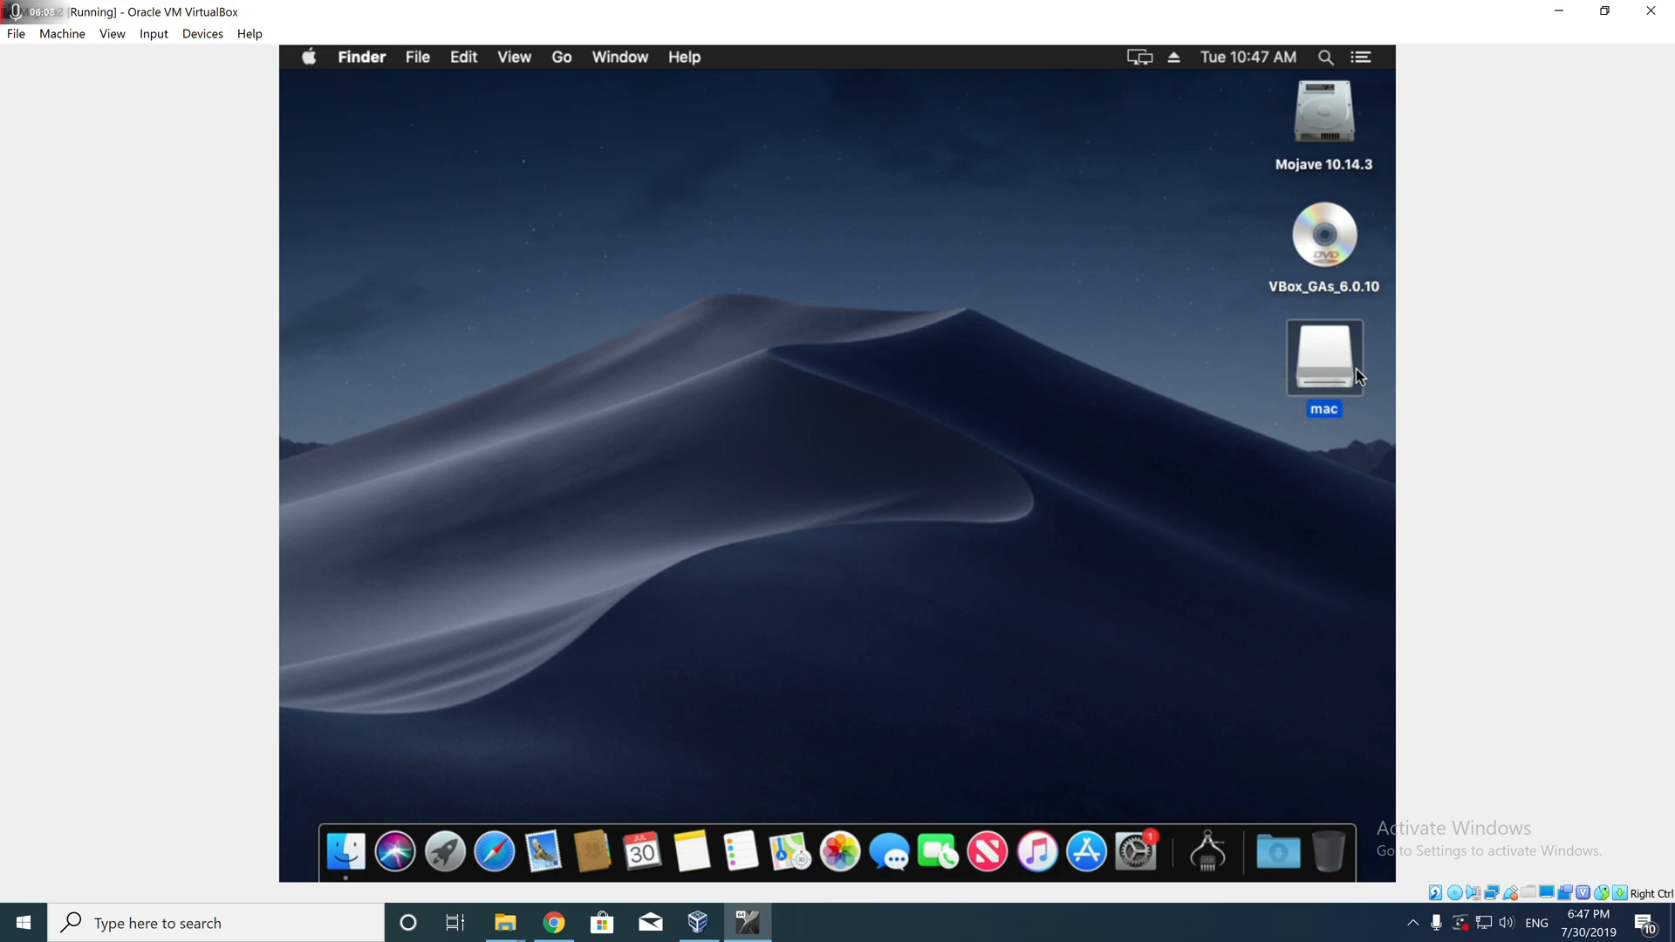
- Copy Clover Configurator, Clover_v2.5k_r5018, EFI and Install macOS 15.app.zip from the mac drive to the desktop
{"action": "double_click", "coordinate": [1325, 358]}
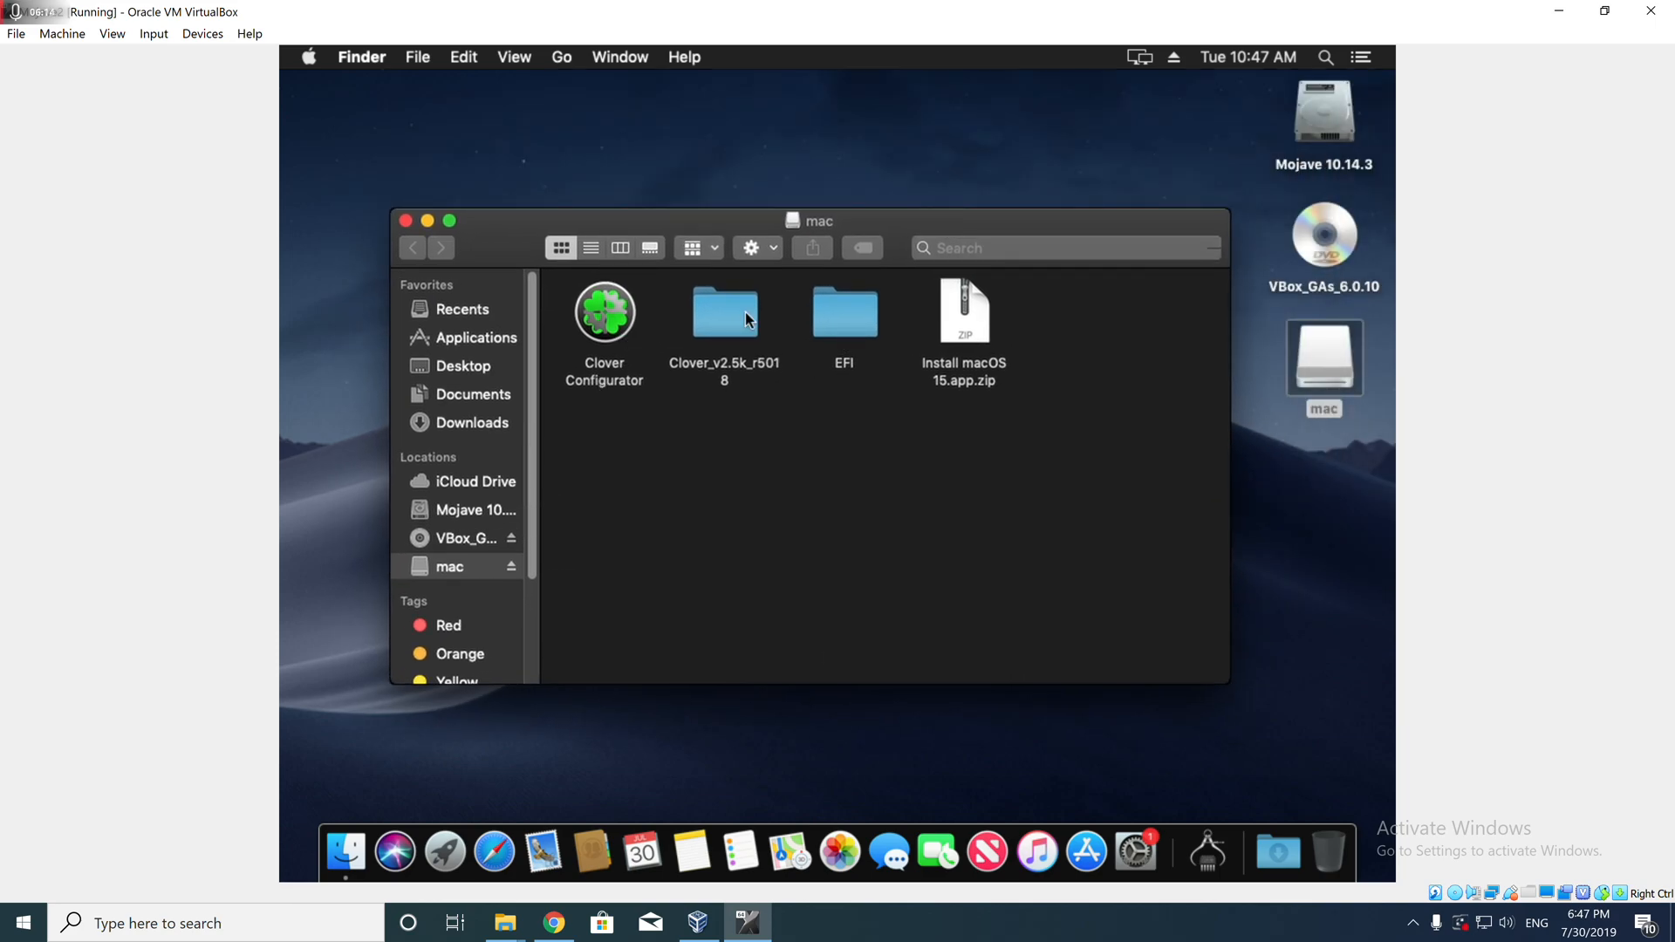
{"action": "mouse_move", "coordinate": [992, 322]}
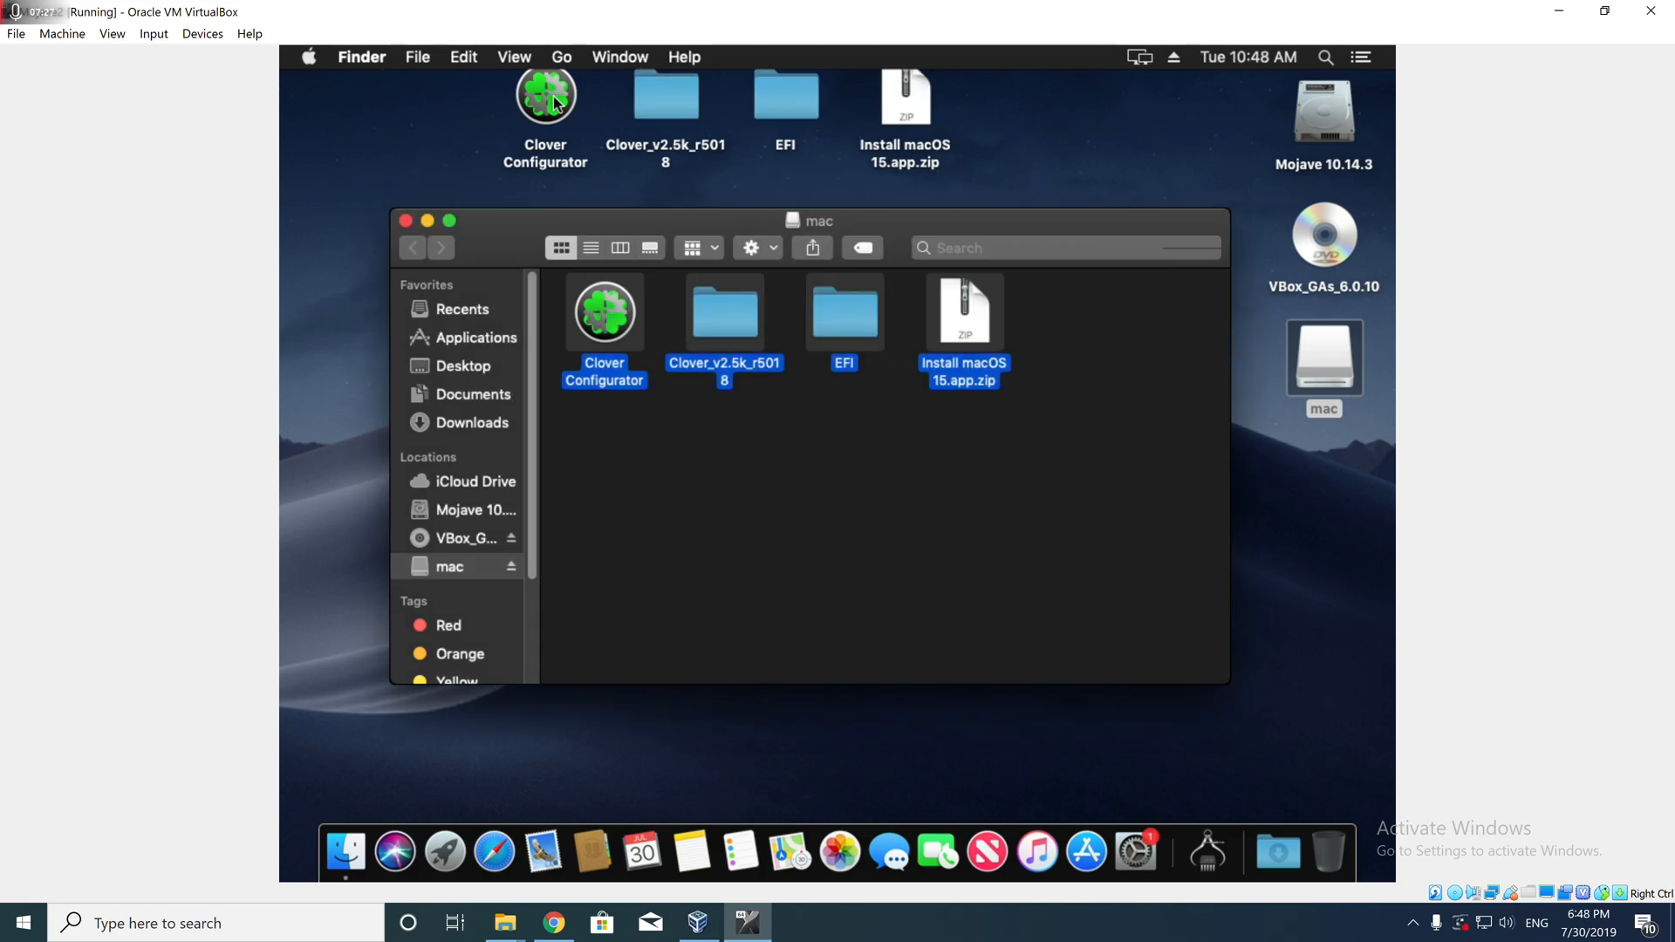
{"action": "mouse_move", "coordinate": [448, 160]}
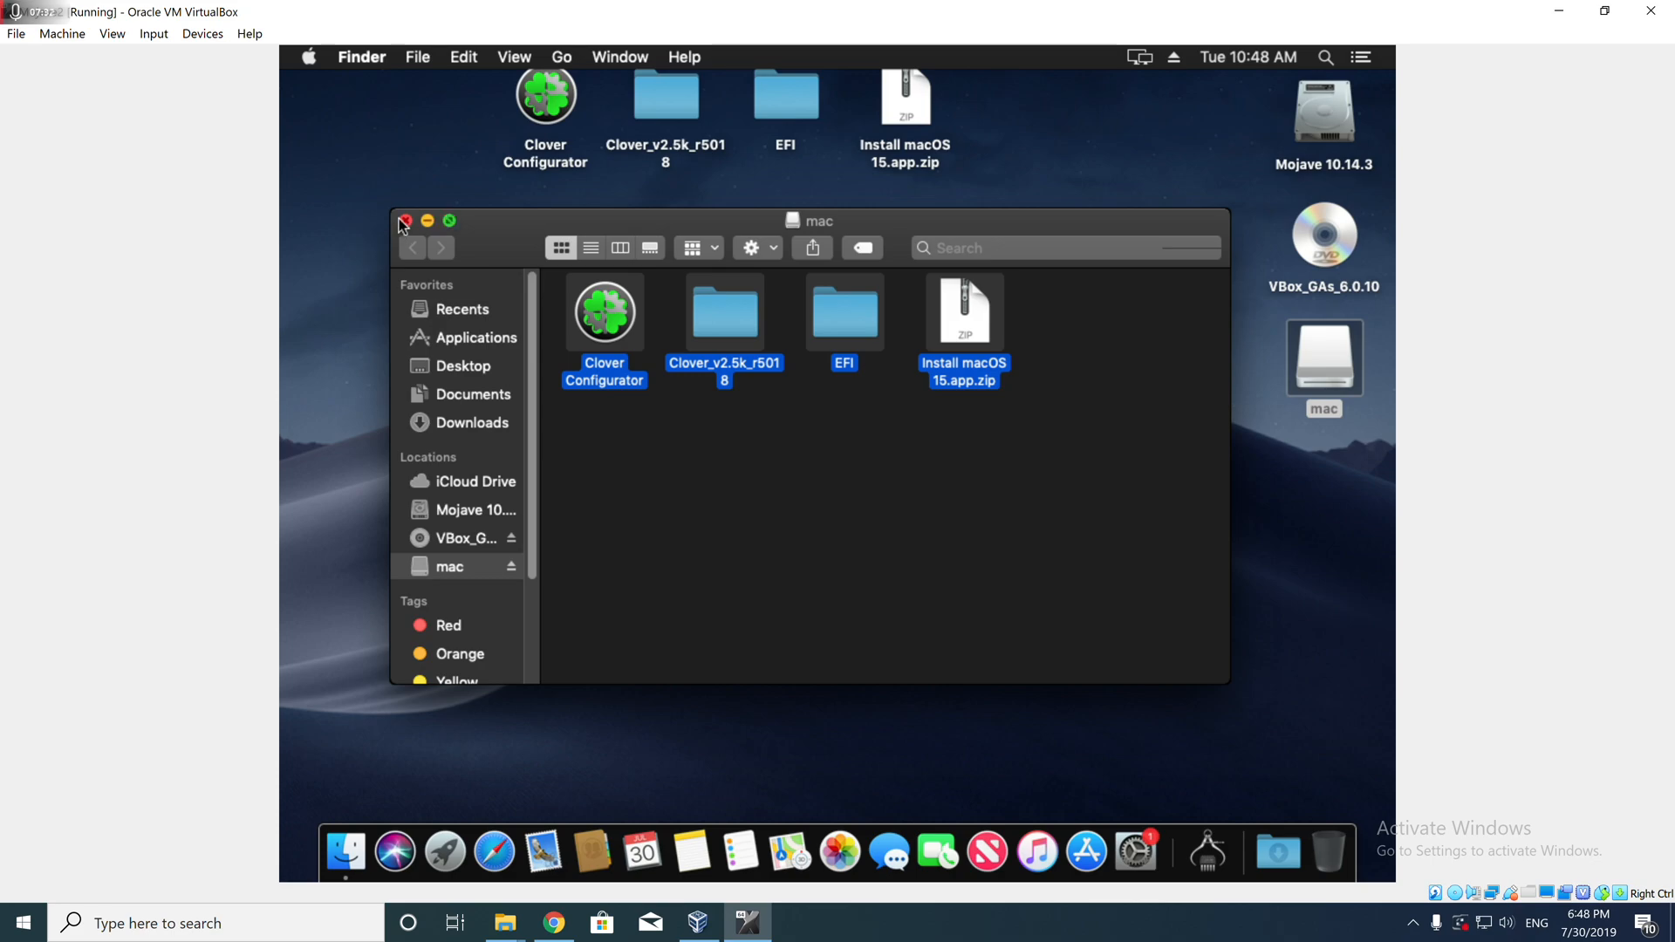
{"action": "left_click", "coordinate": [405, 222]}
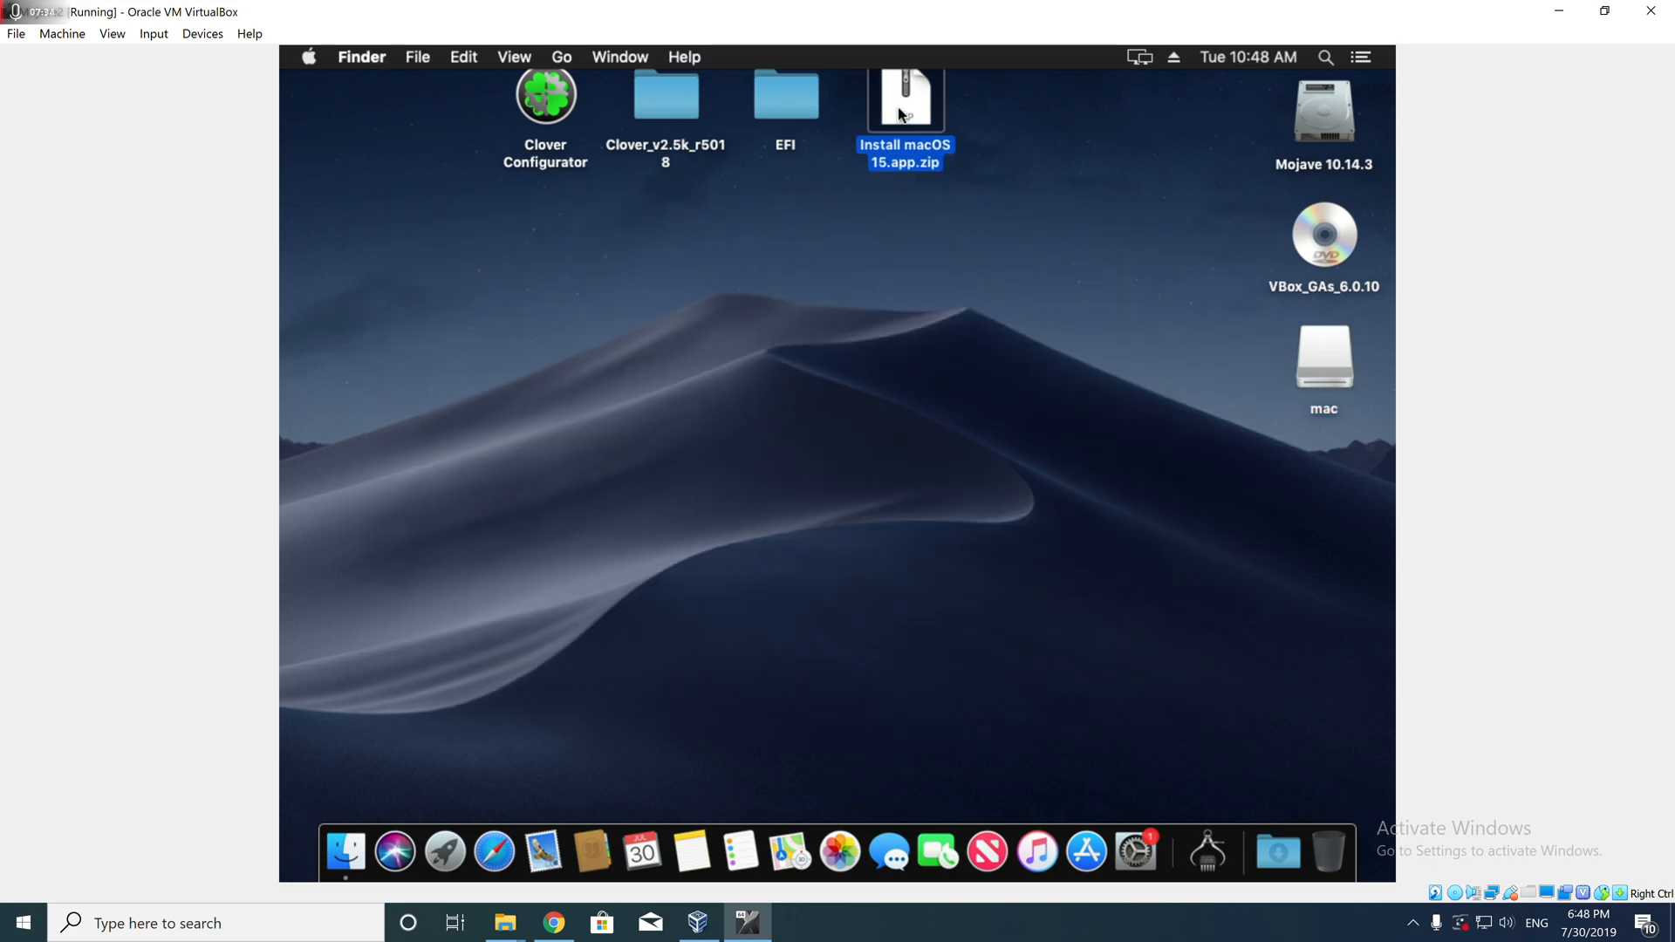
- Expand Install macOS 15.app.zip with Archive Utility and launch Safari
{"action": "double_click", "coordinate": [906, 101]}
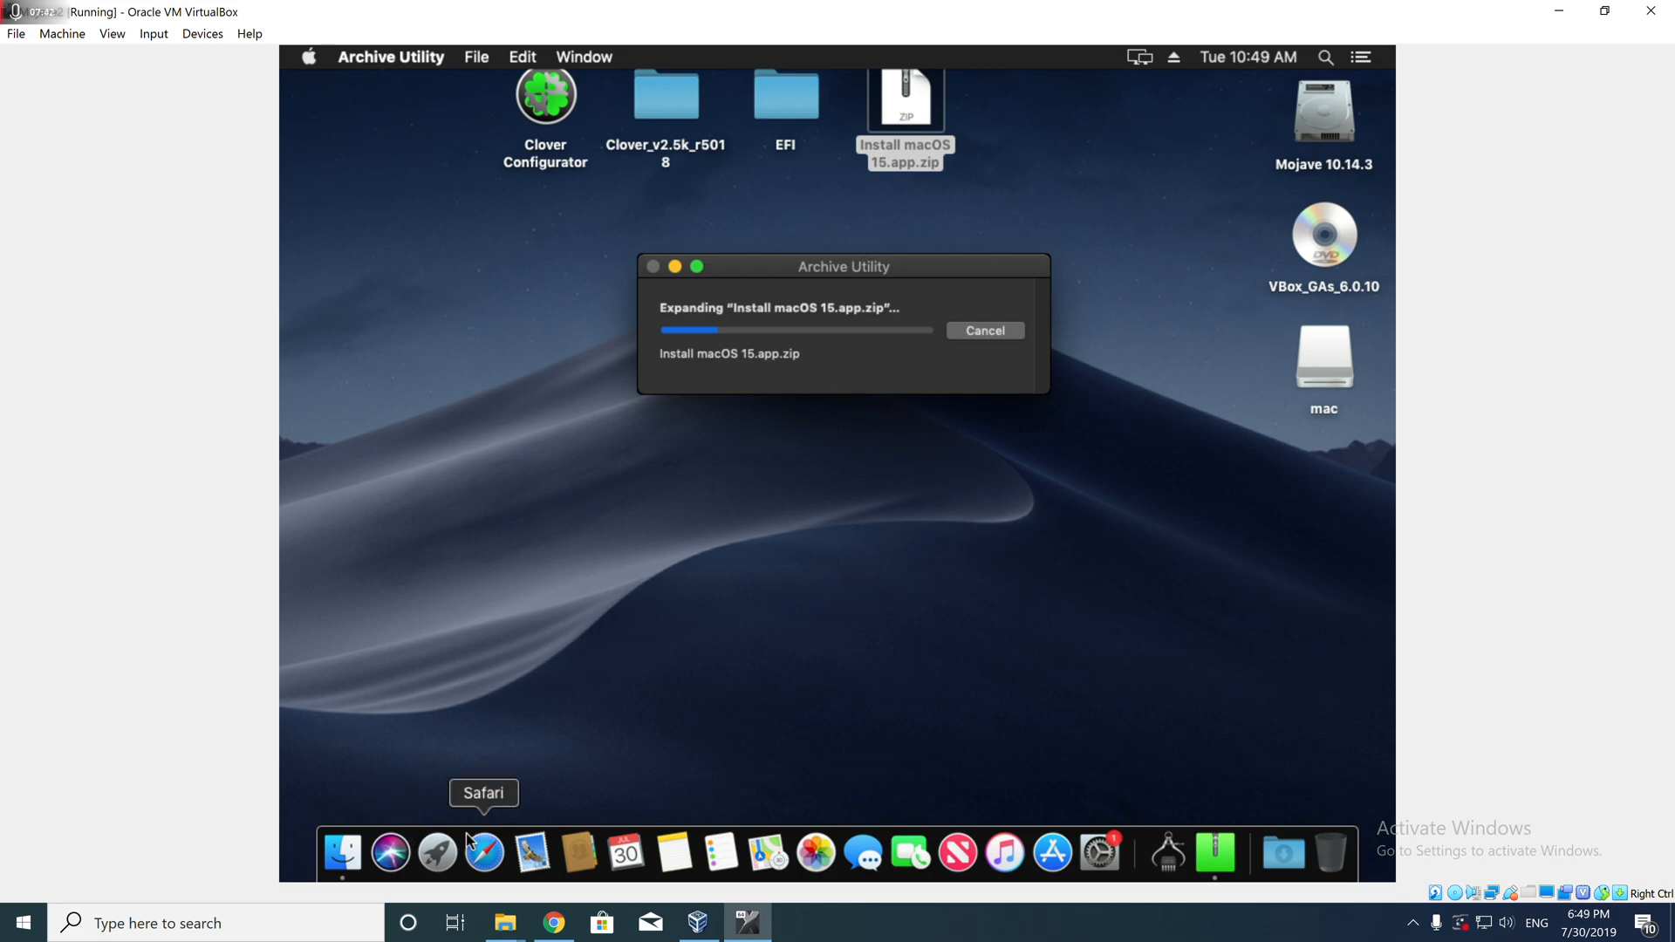
{"action": "left_click", "coordinate": [483, 854]}
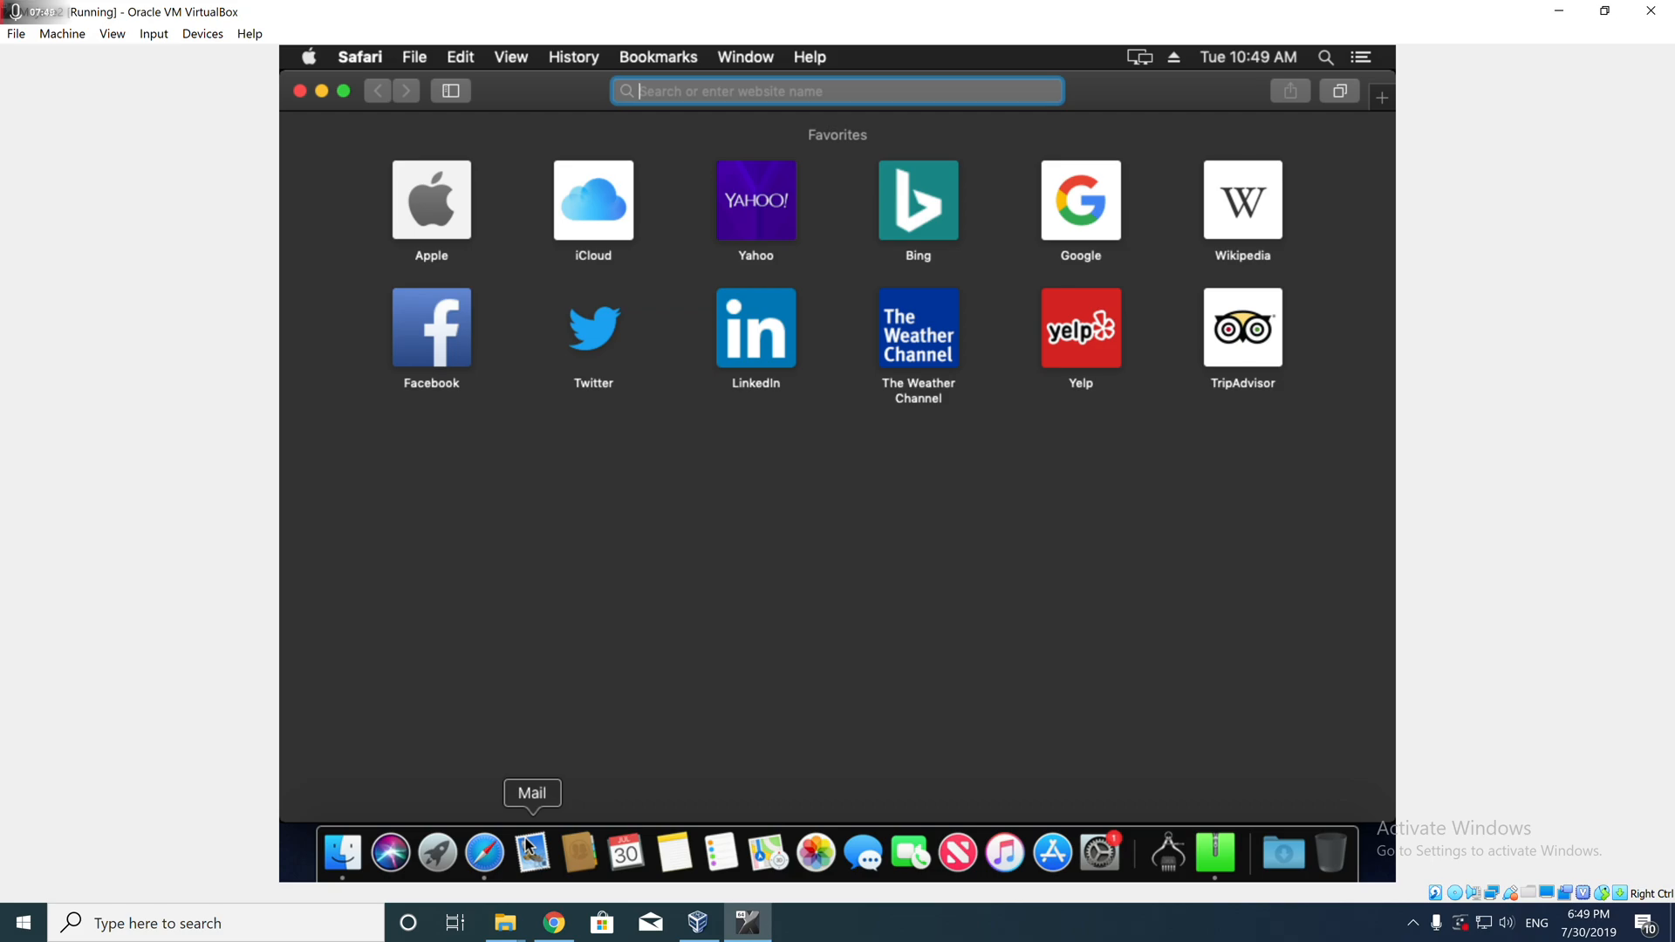
- Search 'terminal command for mac bootable usb' and scroll Apple's support page to the Mojave command
{"action": "type", "text": "terminal command for mac bootable usb"}
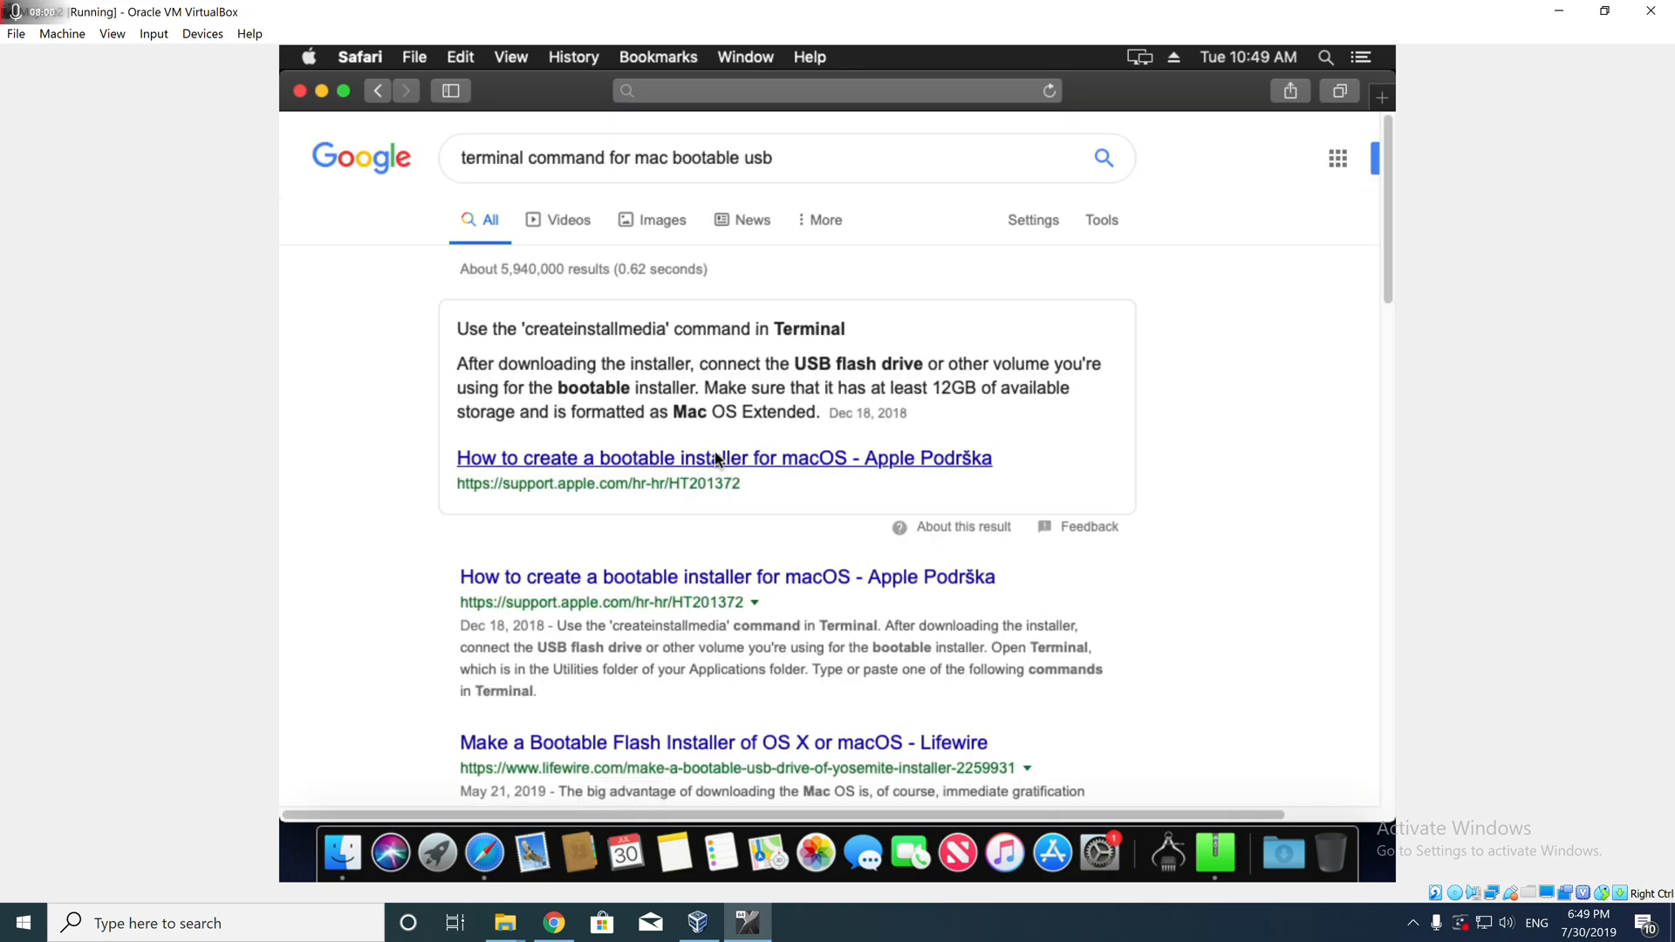
{"action": "left_click", "coordinate": [722, 457]}
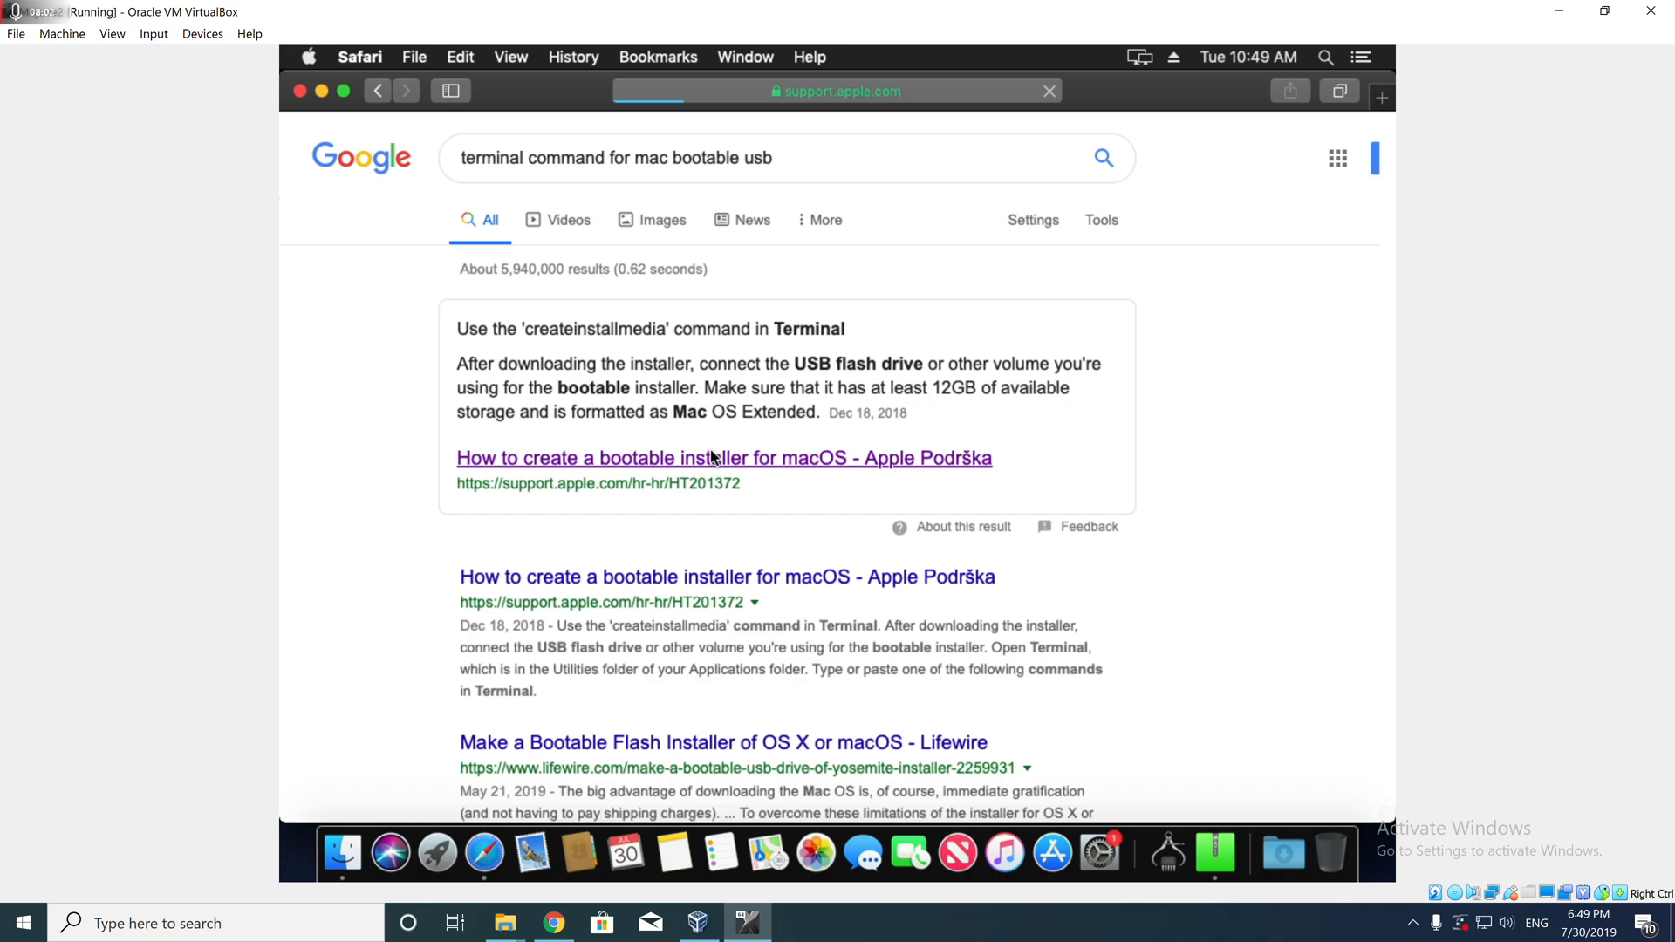
{"action": "left_click", "coordinate": [723, 457]}
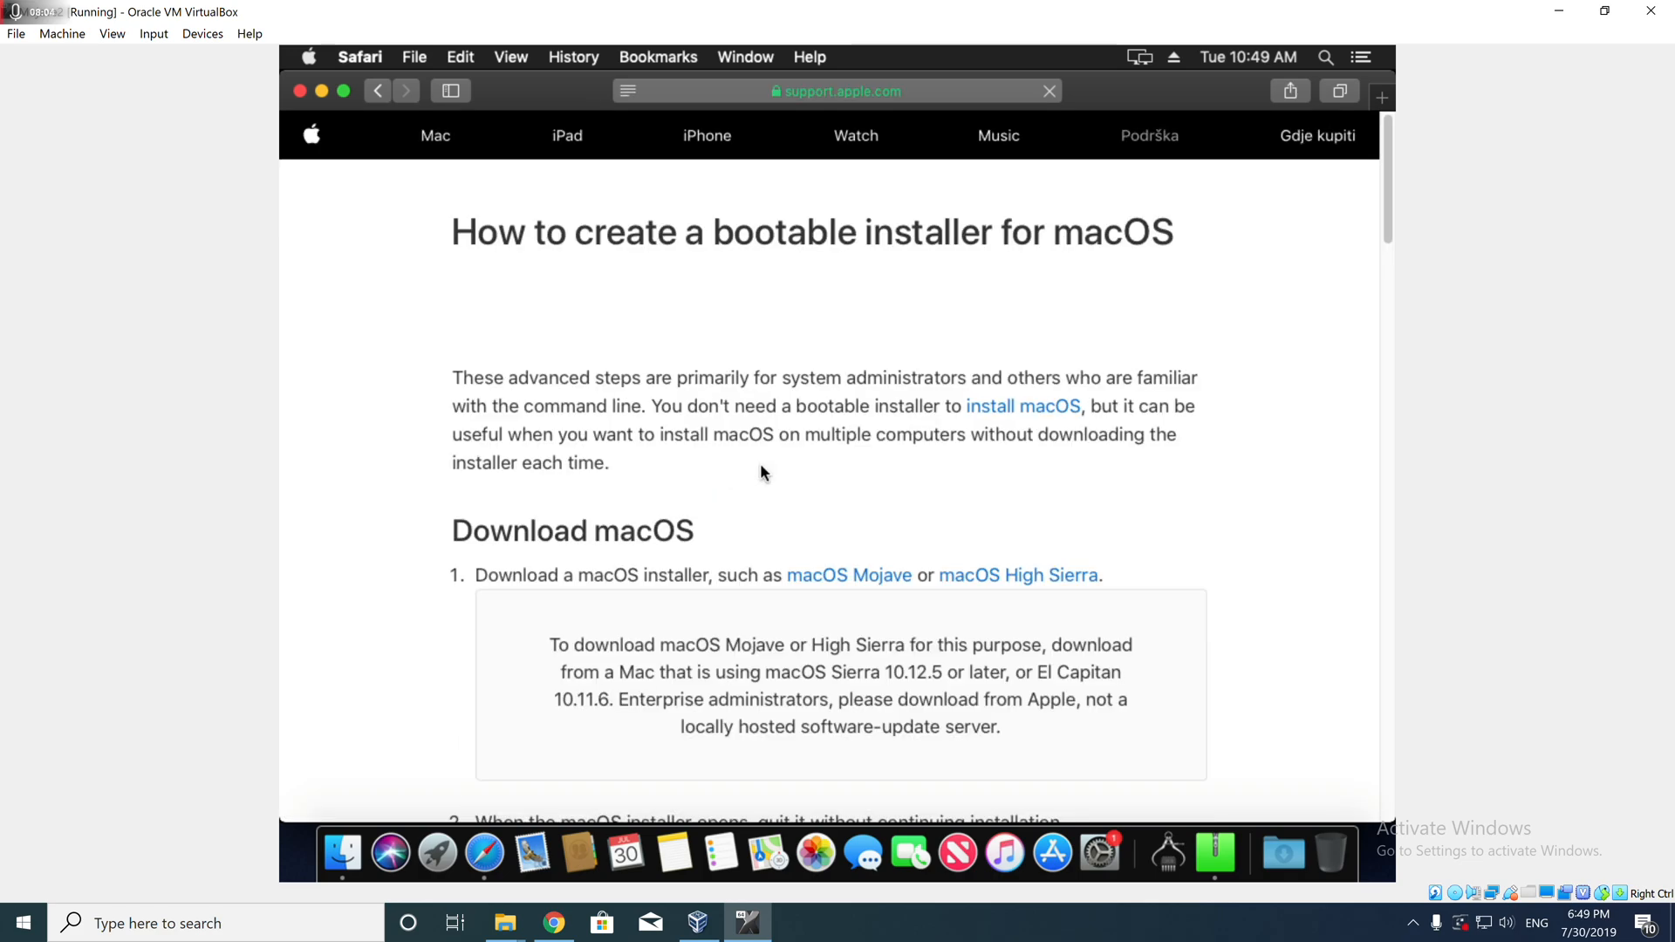
{"action": "scroll", "scroll_direction": "down", "scroll_amount": 3}
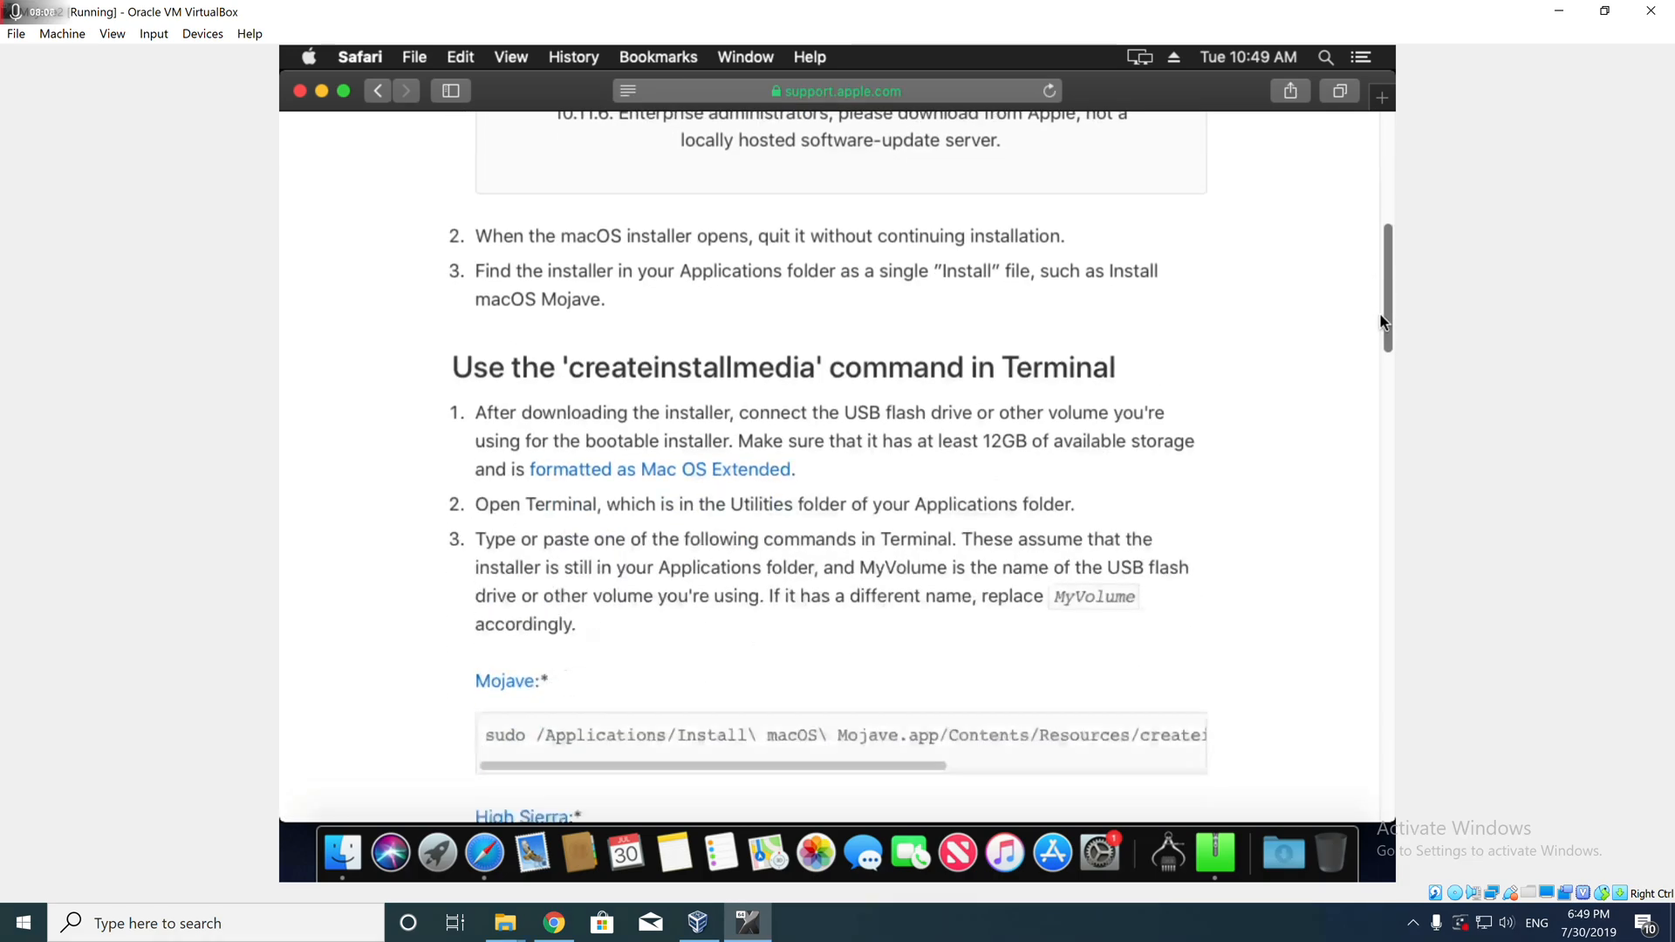
{"action": "scroll", "scroll_direction": "down", "scroll_amount": 3}
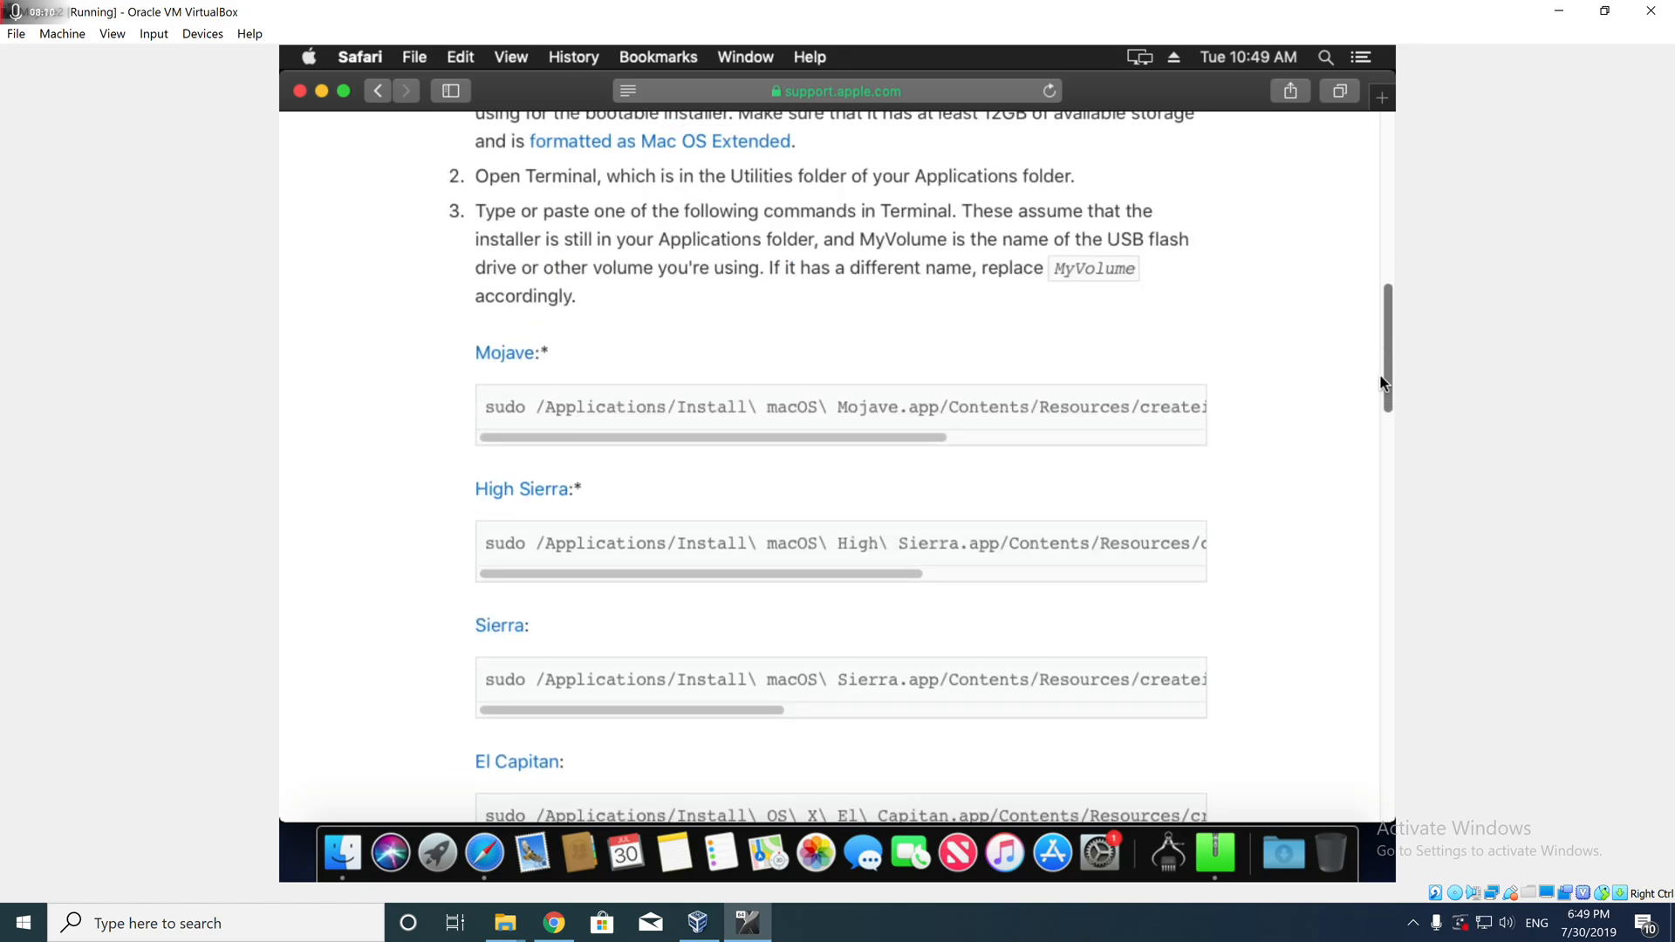
{"action": "scroll", "scroll_direction": "down", "scroll_amount": 3}
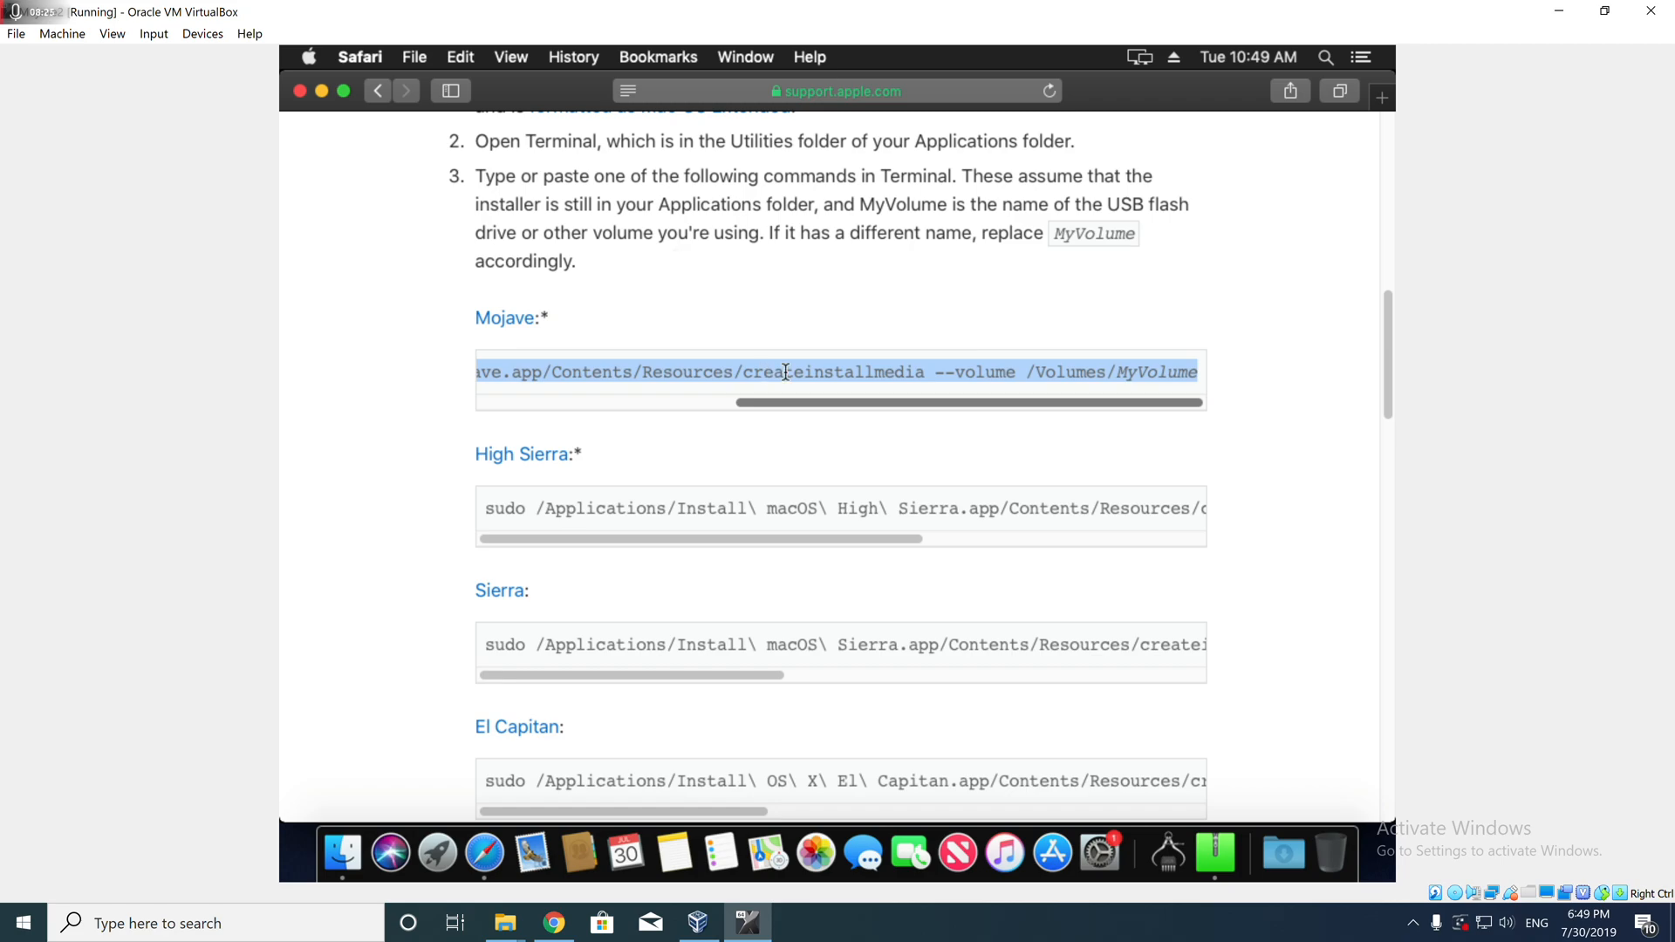
- Copy the Mojave createinstallmedia command and put the Safari window away
{"action": "right_click", "coordinate": [785, 372]}
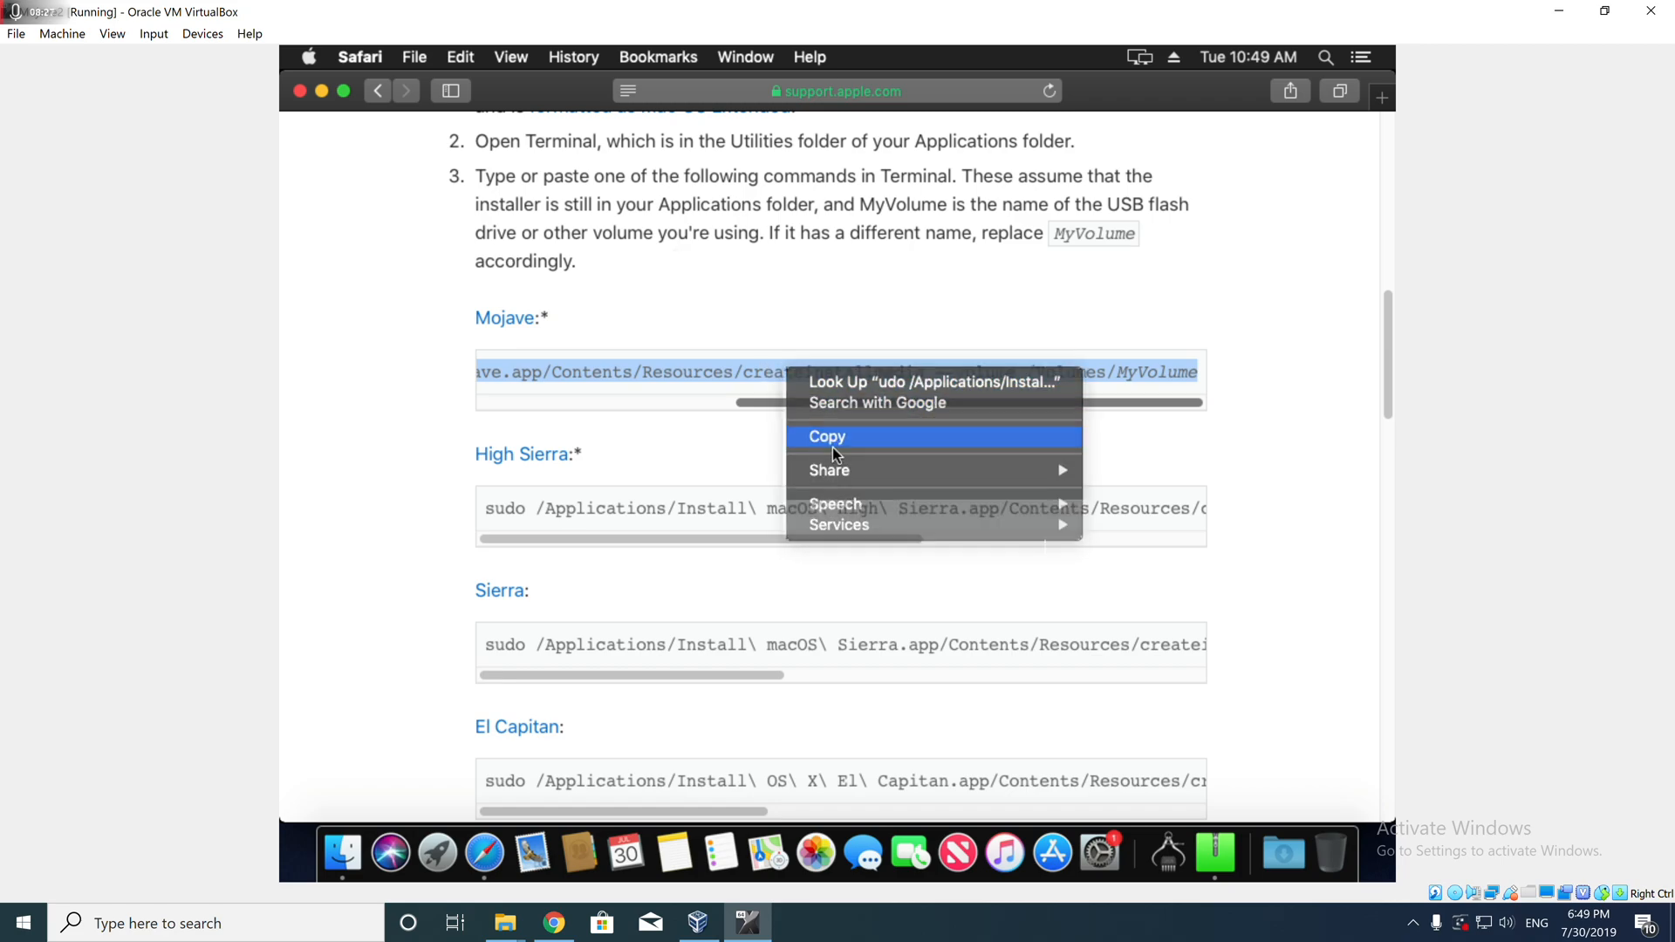
{"action": "left_click", "coordinate": [827, 437]}
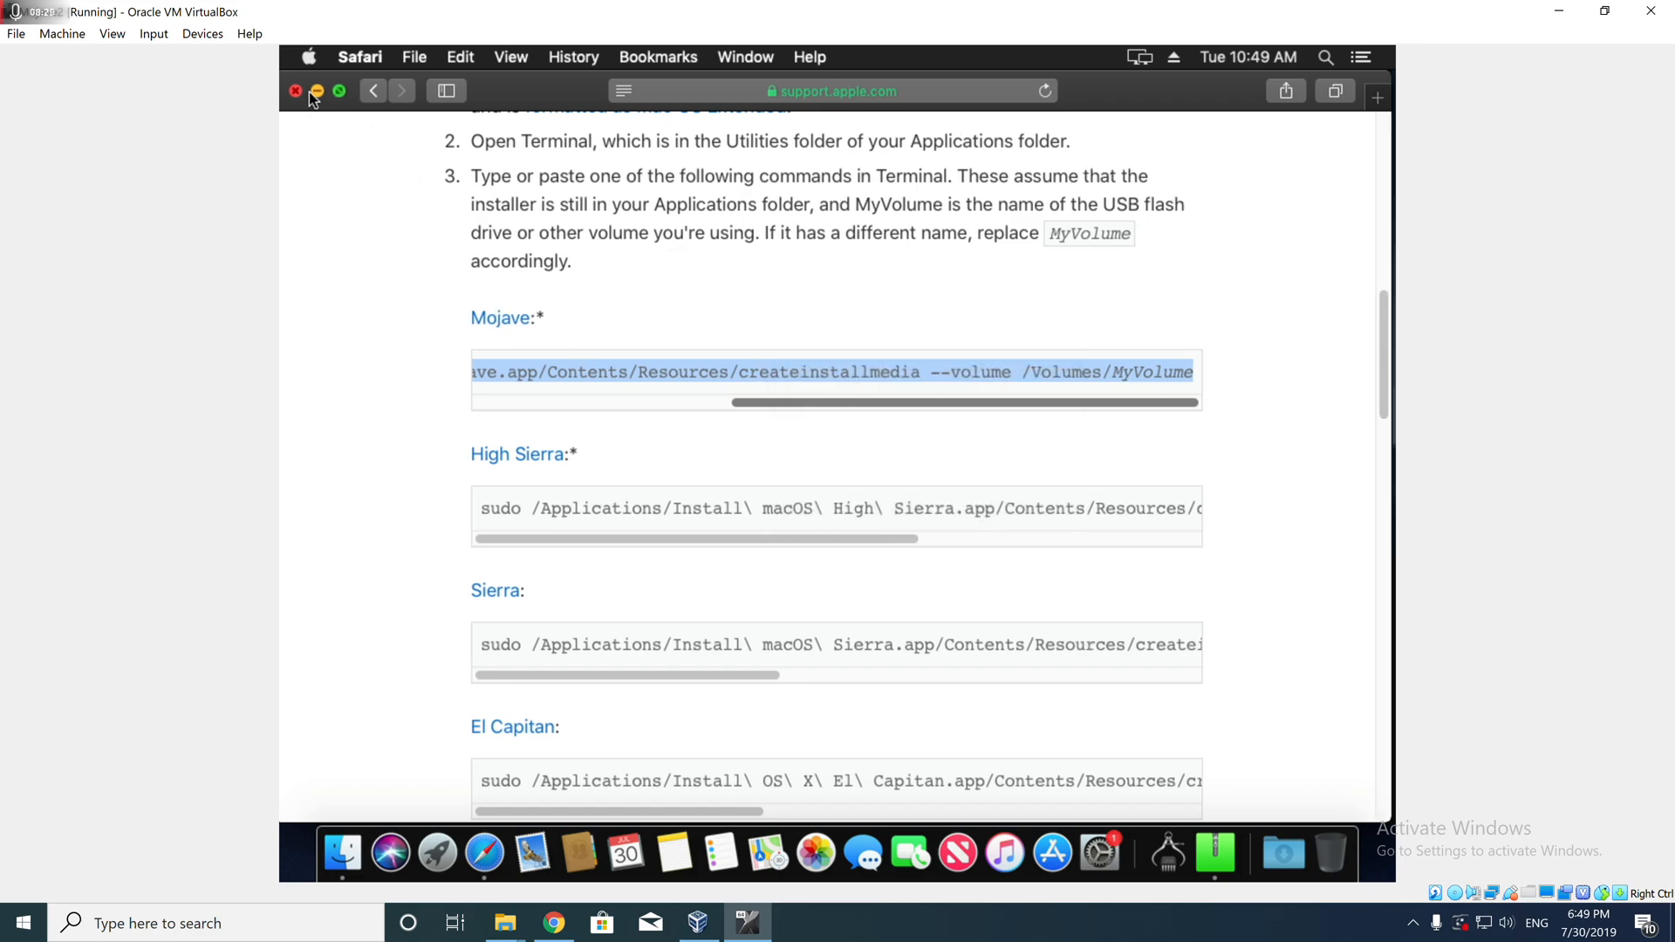
{"action": "left_click", "coordinate": [297, 90]}
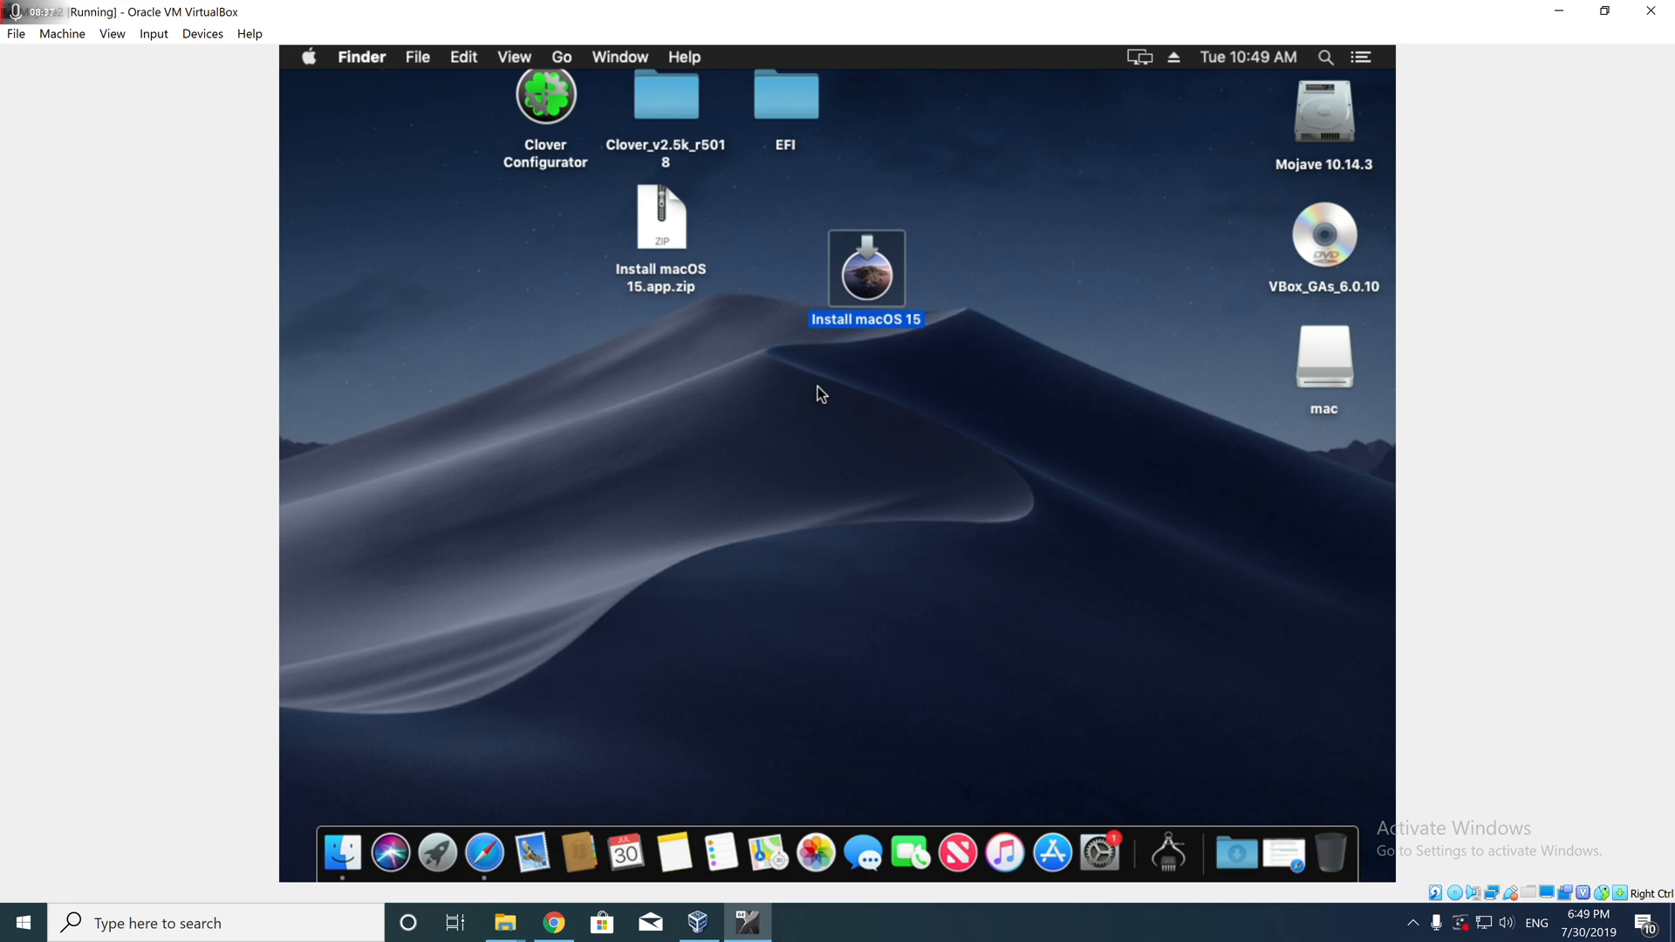
{"action": "mouse_move", "coordinate": [1339, 182]}
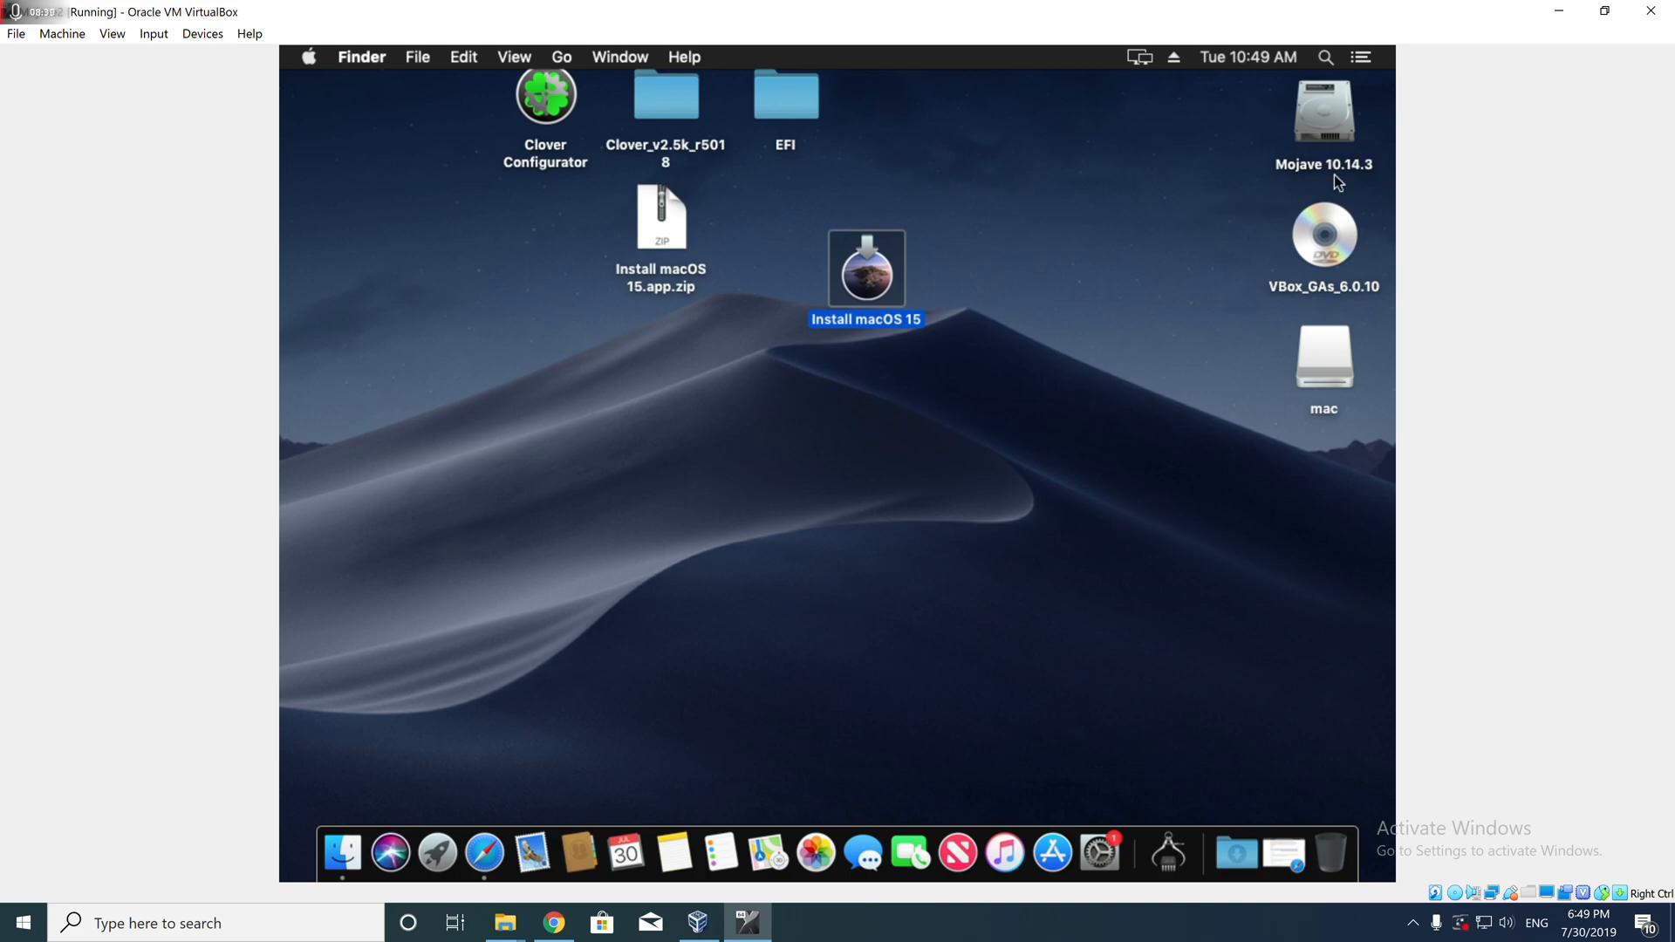
- Open the Mojave drive's Applications, rename the USB drive to osx, launch Terminal via Spotlight and switch to Notes
{"action": "left_click", "coordinate": [1323, 111]}
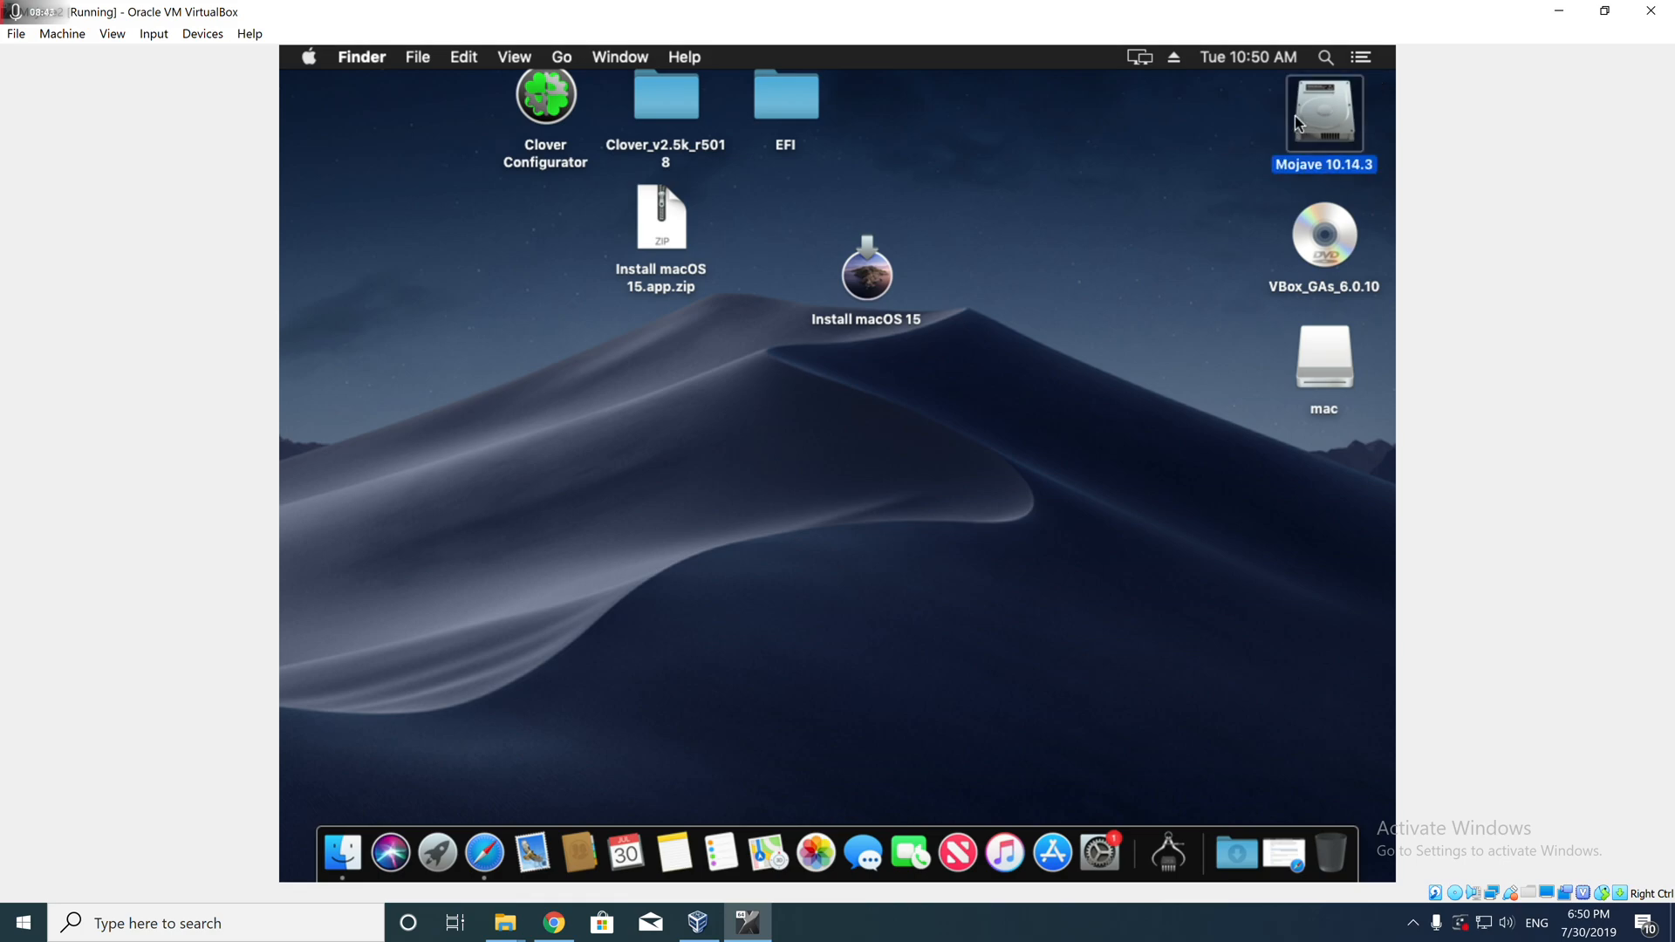
{"action": "mouse_move", "coordinate": [1347, 124]}
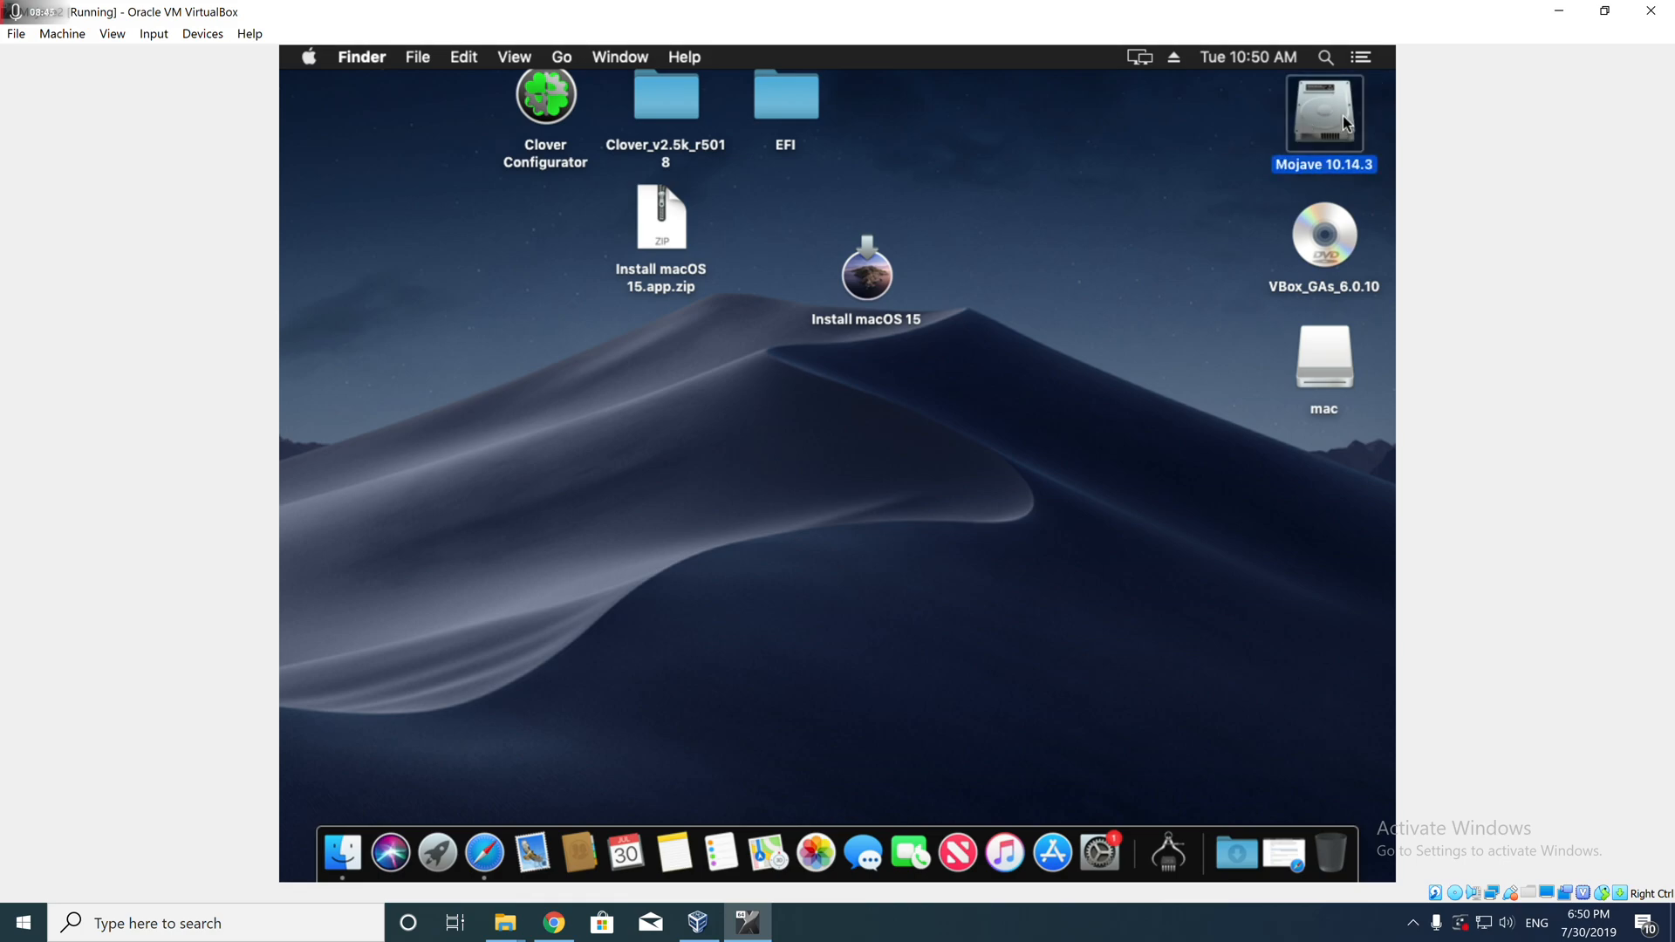
{"action": "double_click", "coordinate": [1323, 112]}
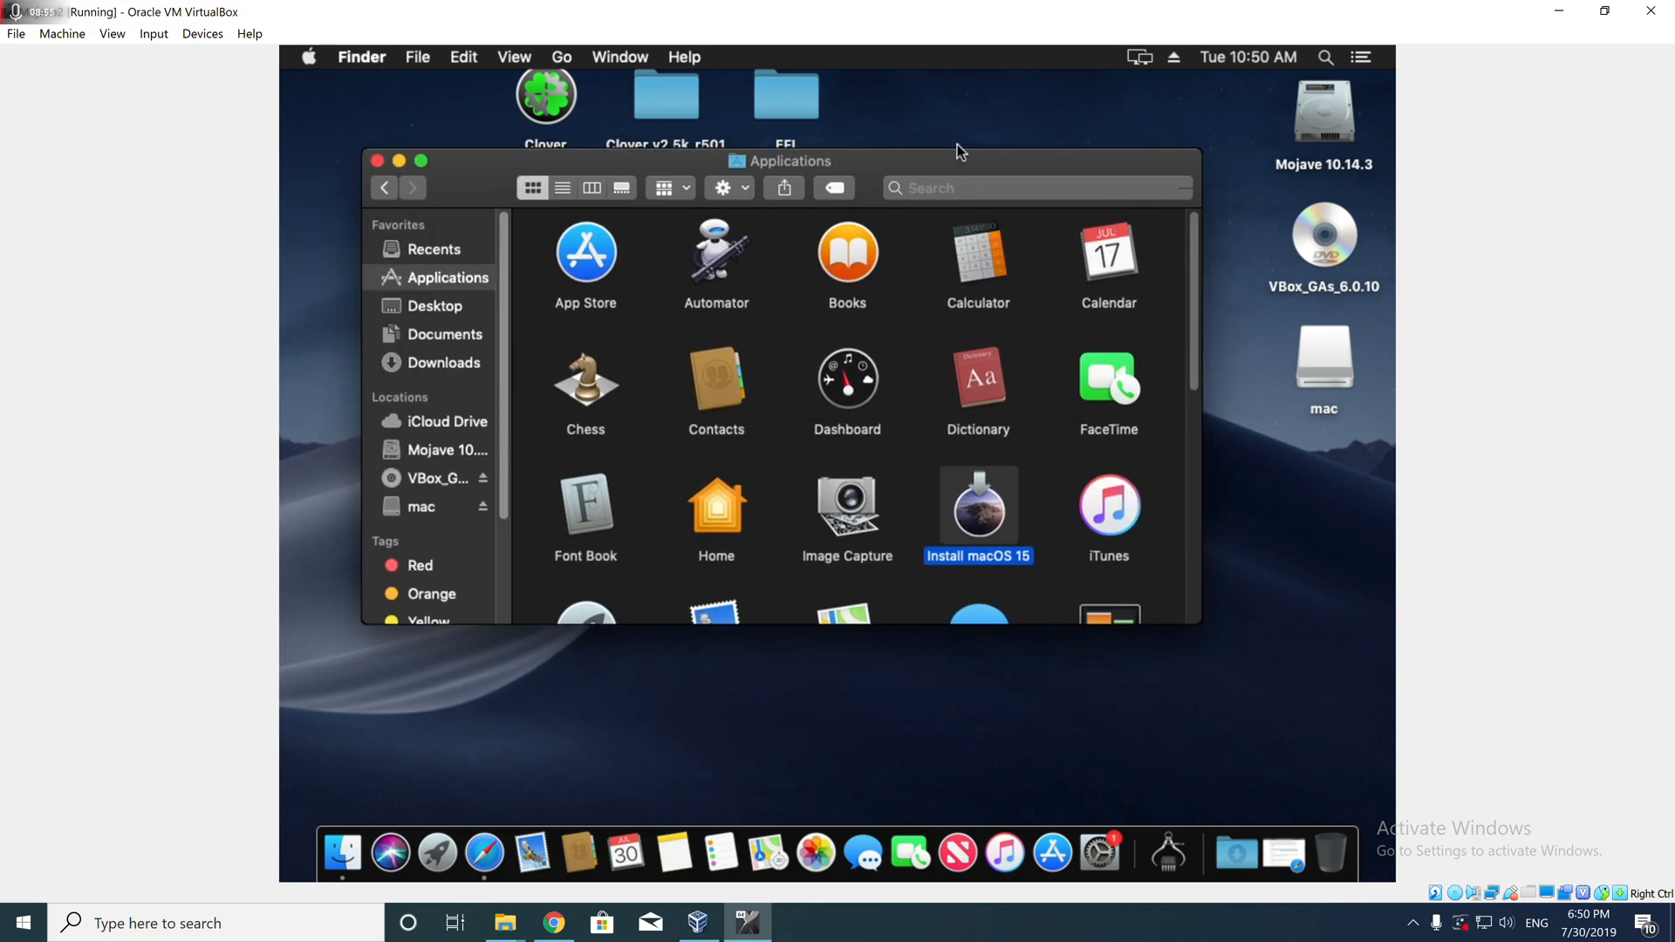
{"action": "left_click", "coordinate": [1323, 357]}
{"action": "type", "text": "osx"}
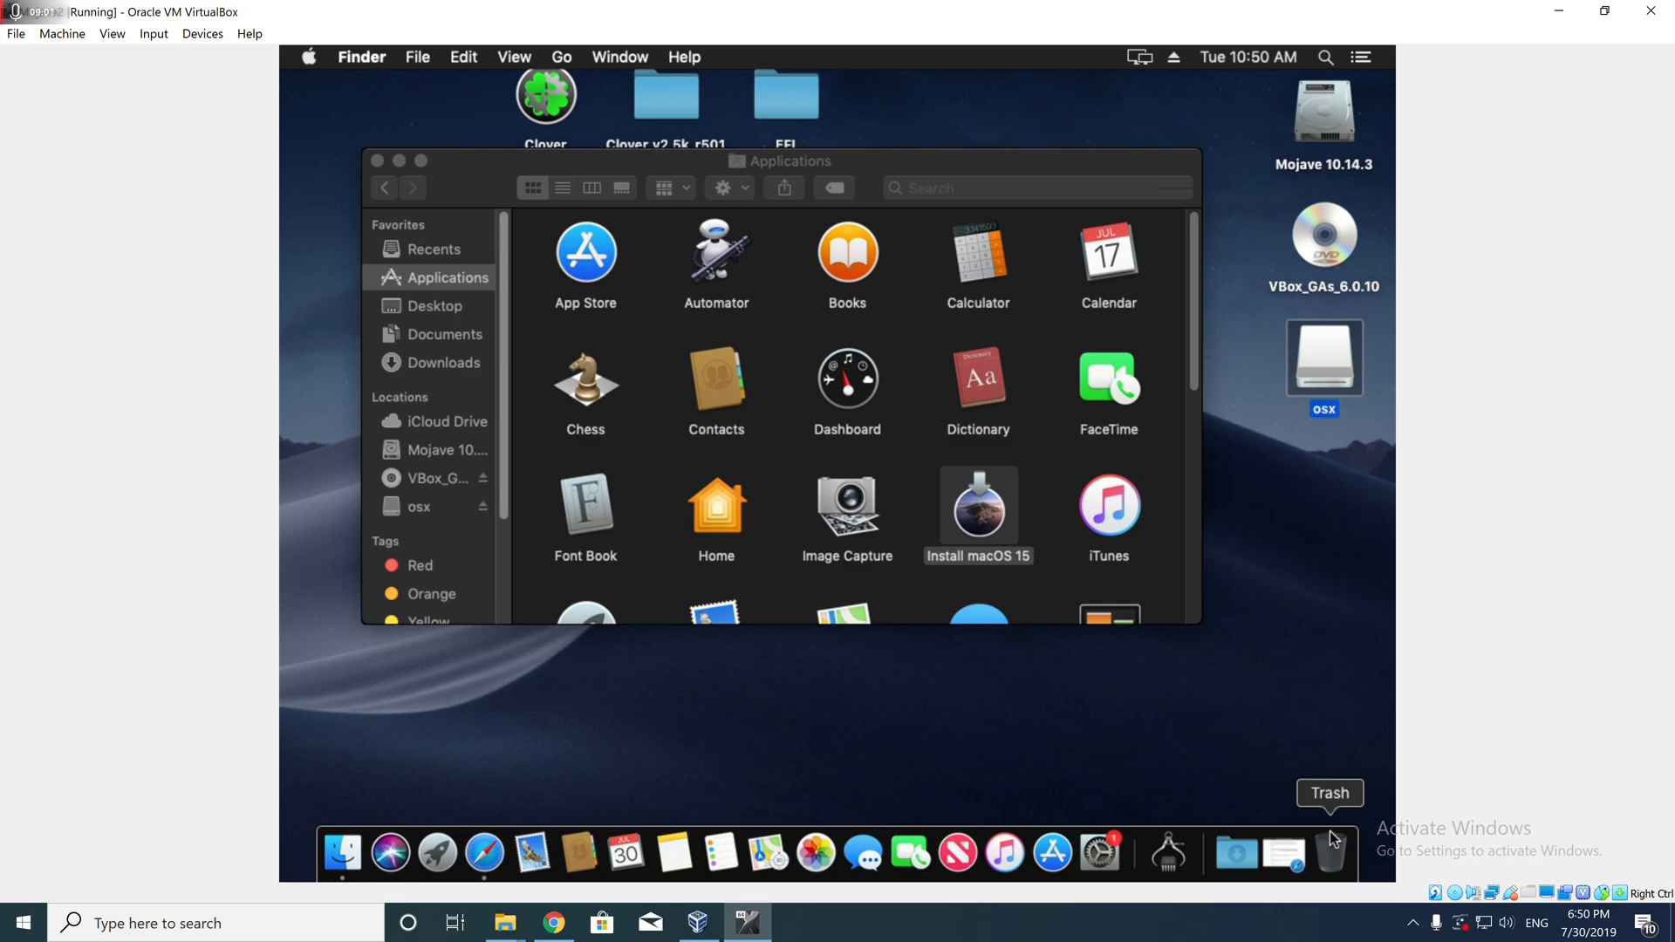
{"action": "mouse_move", "coordinate": [1344, 63]}
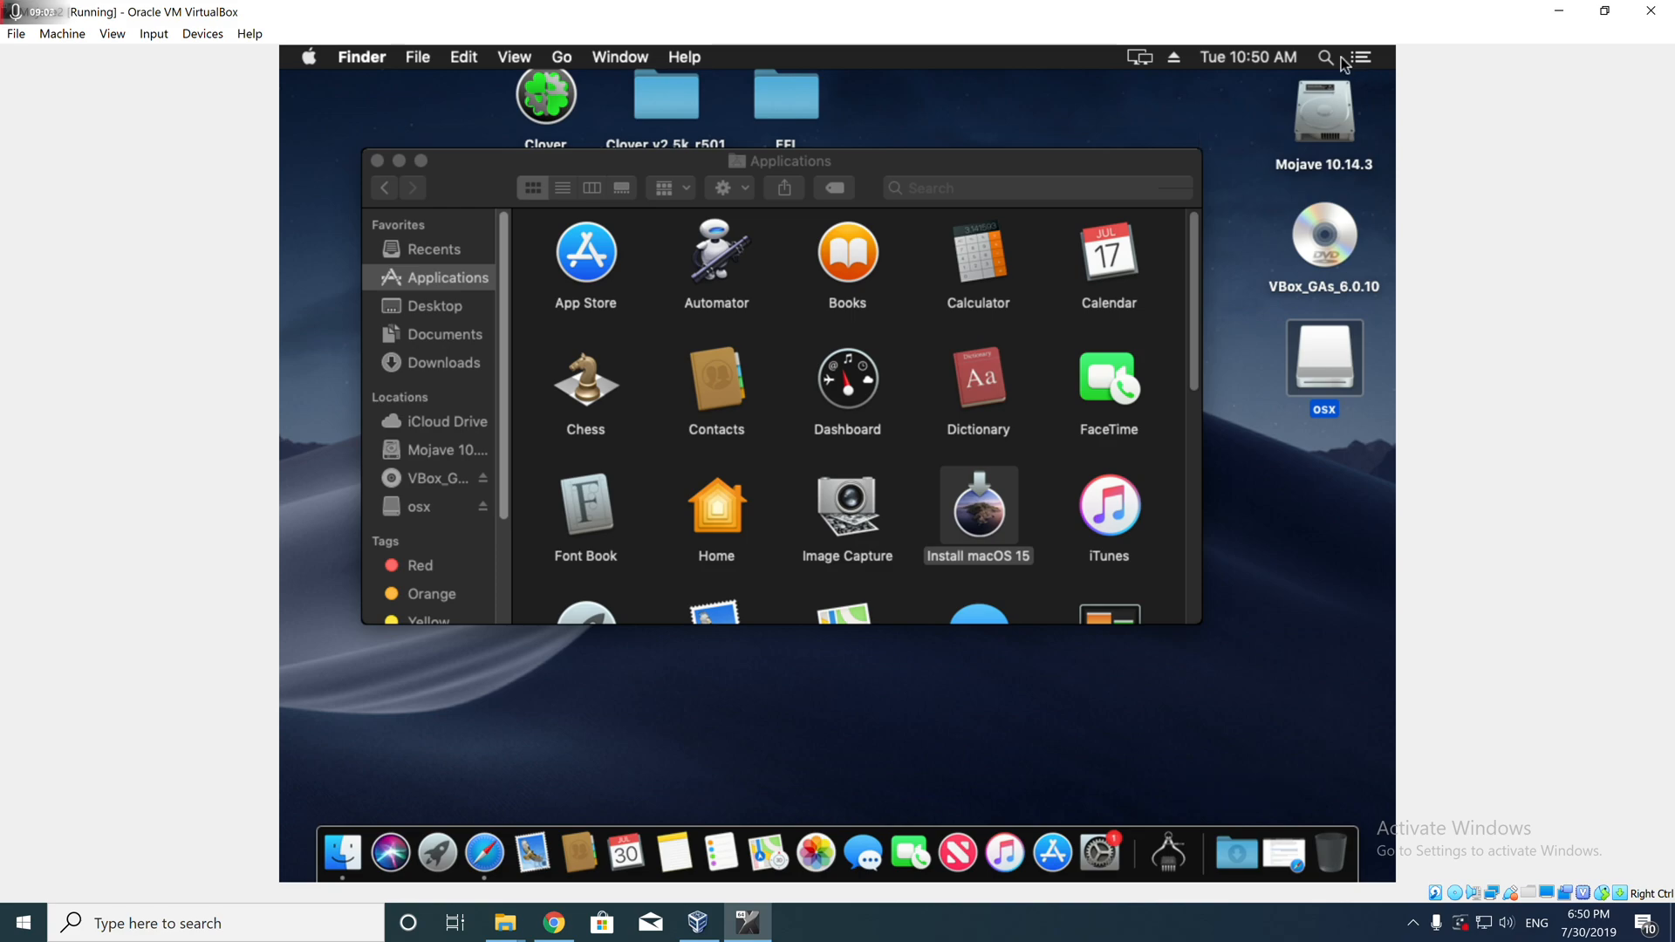
{"action": "type", "text": "terminal"}
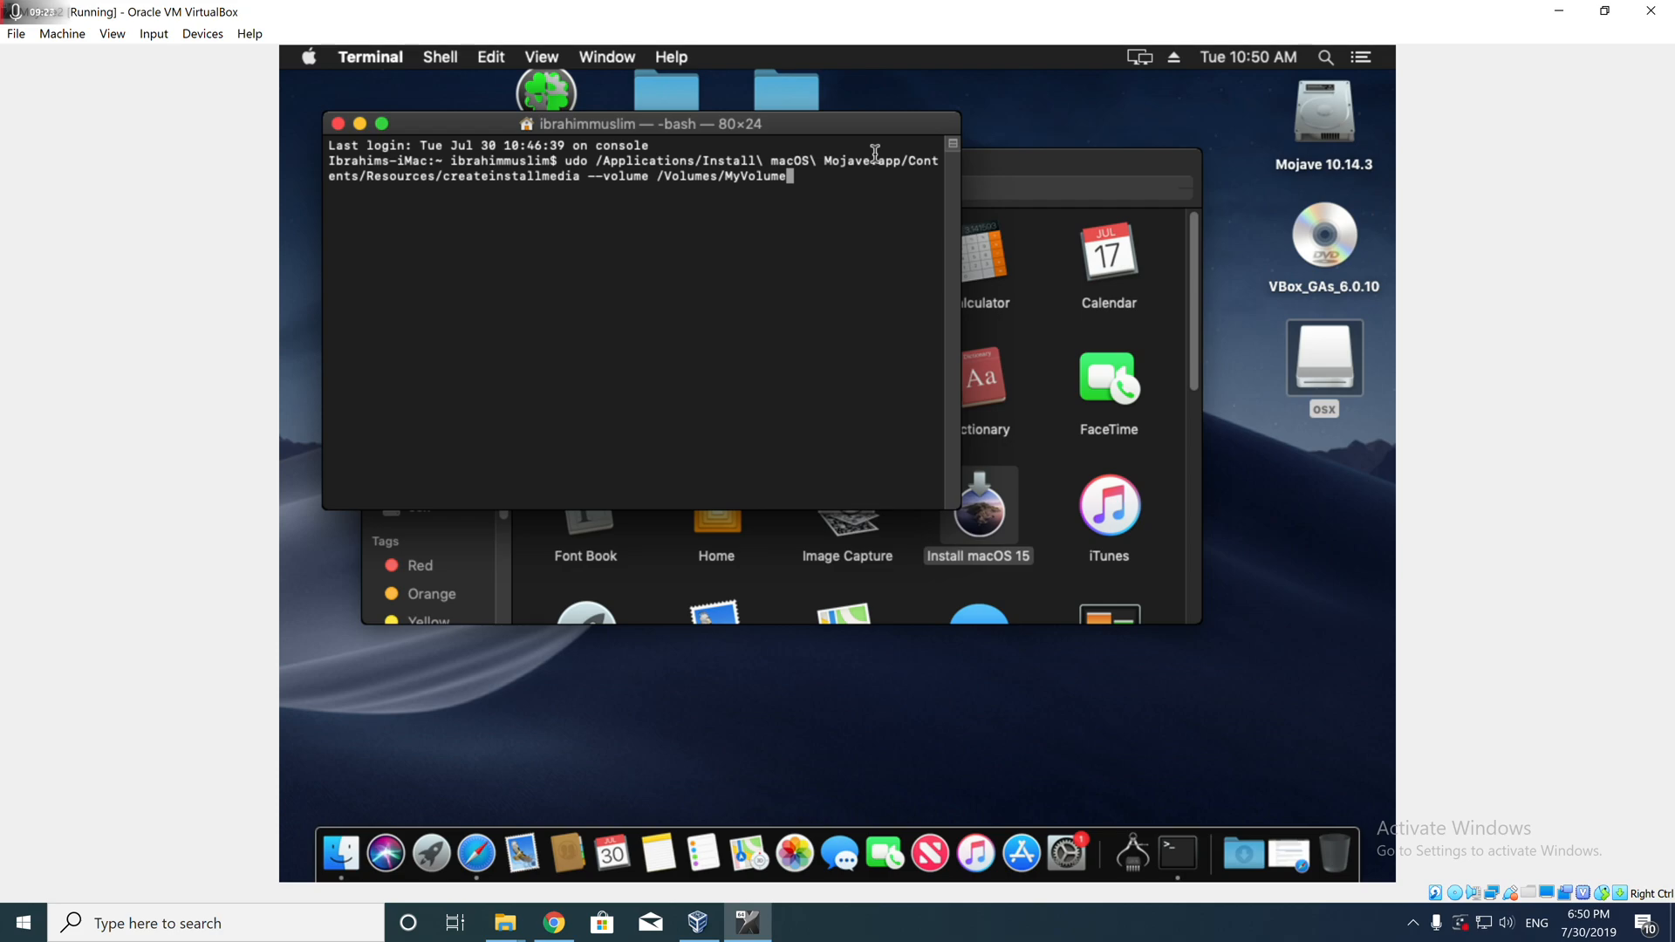
{"action": "mouse_move", "coordinate": [879, 691]}
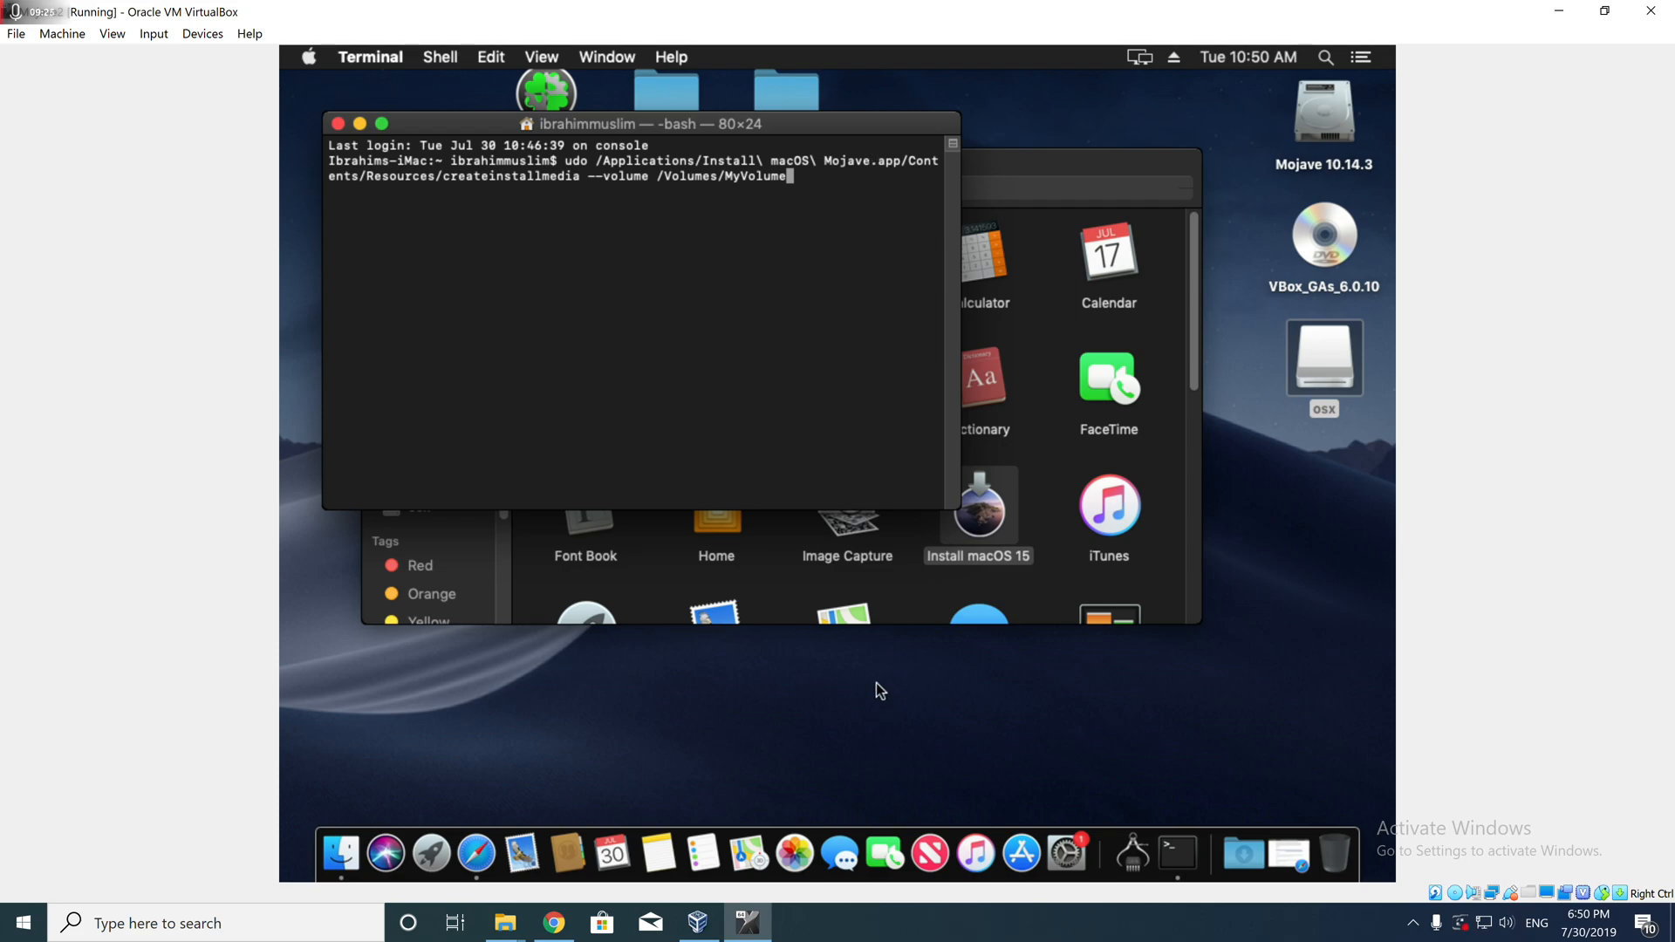
{"action": "left_click", "coordinate": [660, 853]}
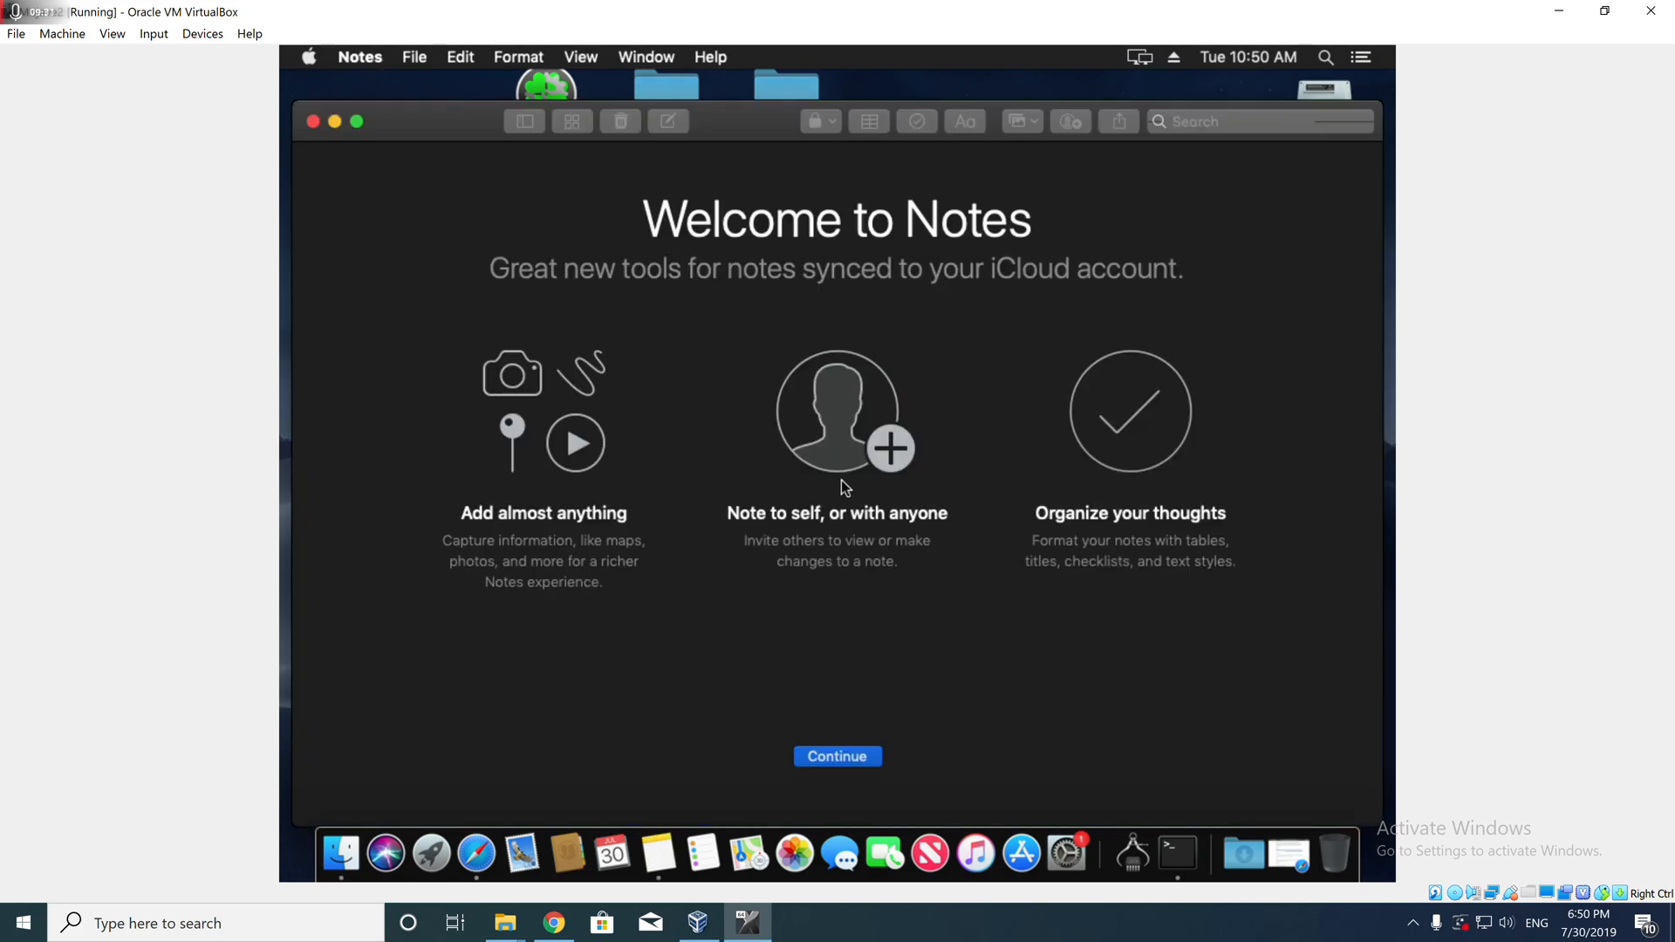
- Paste the command into a new note and edit it to target Install macOS 15.app and /Volumes/osx
{"action": "left_click", "coordinate": [836, 756]}
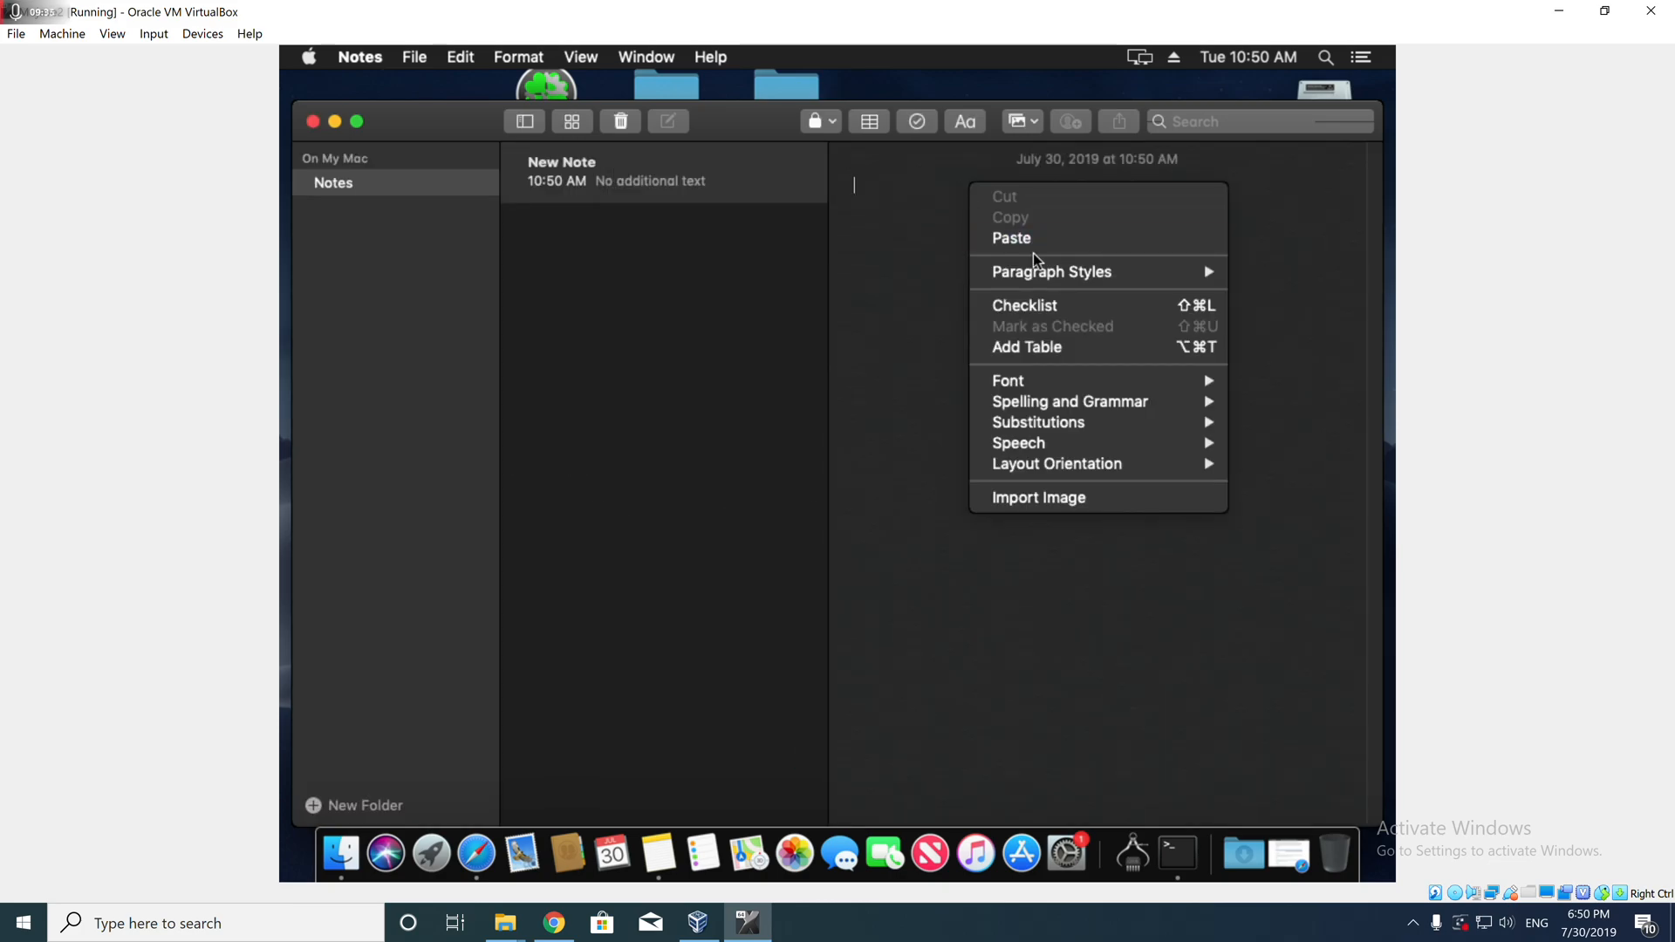
{"action": "left_click", "coordinate": [1012, 239]}
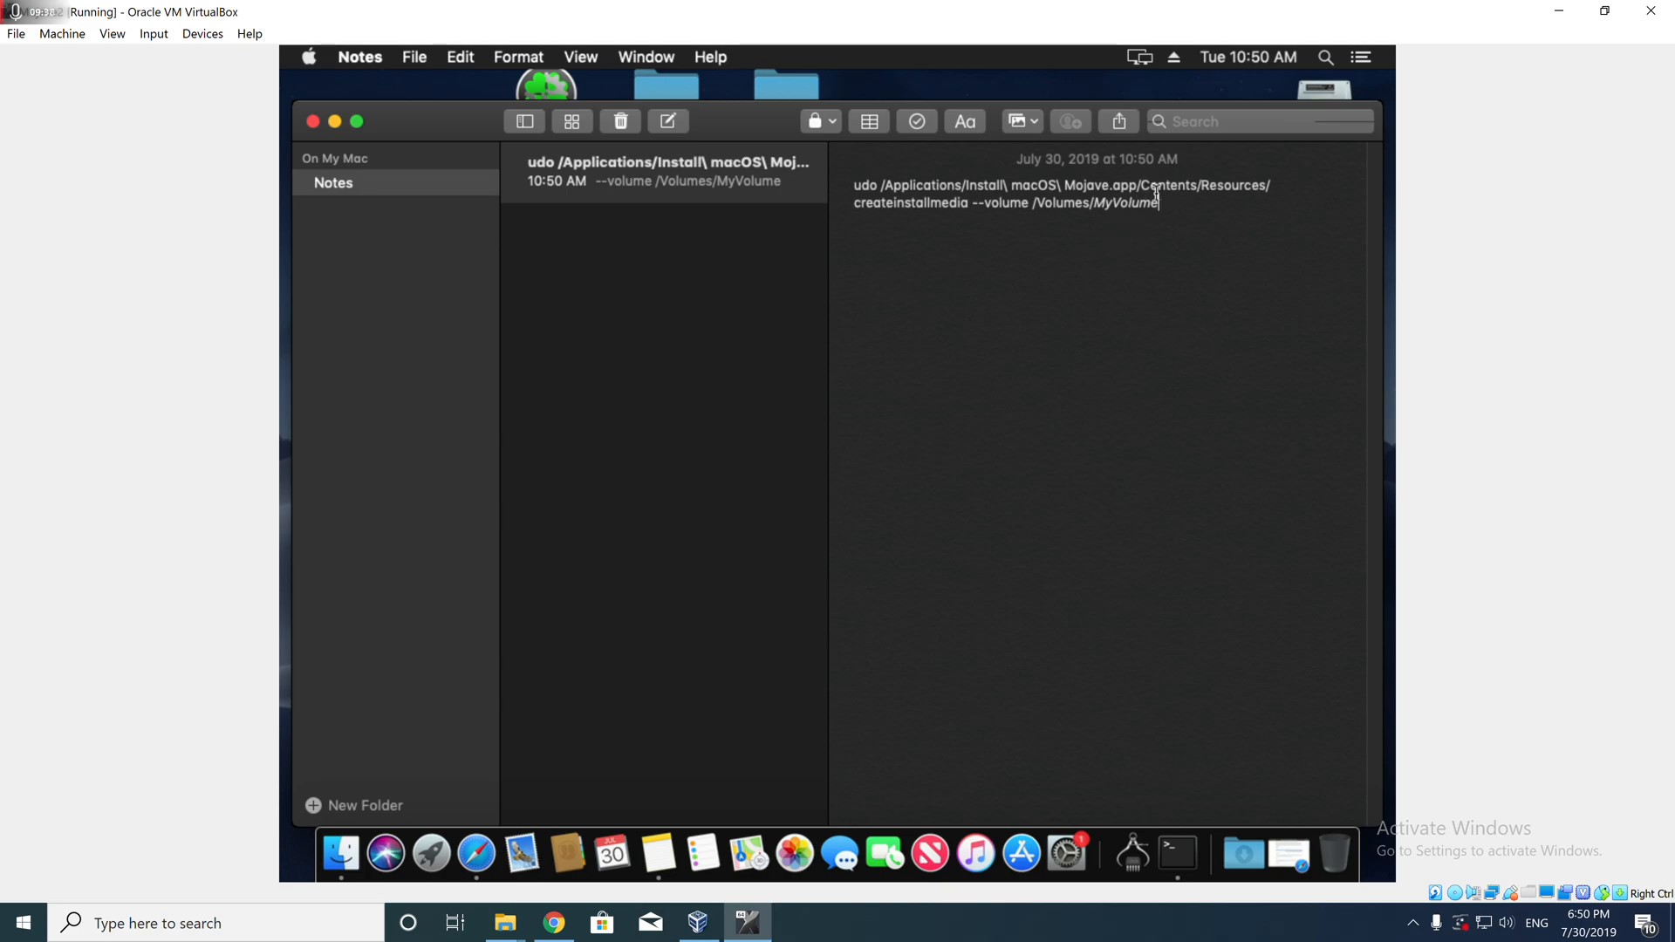
{"action": "key", "text": "Backspace"}
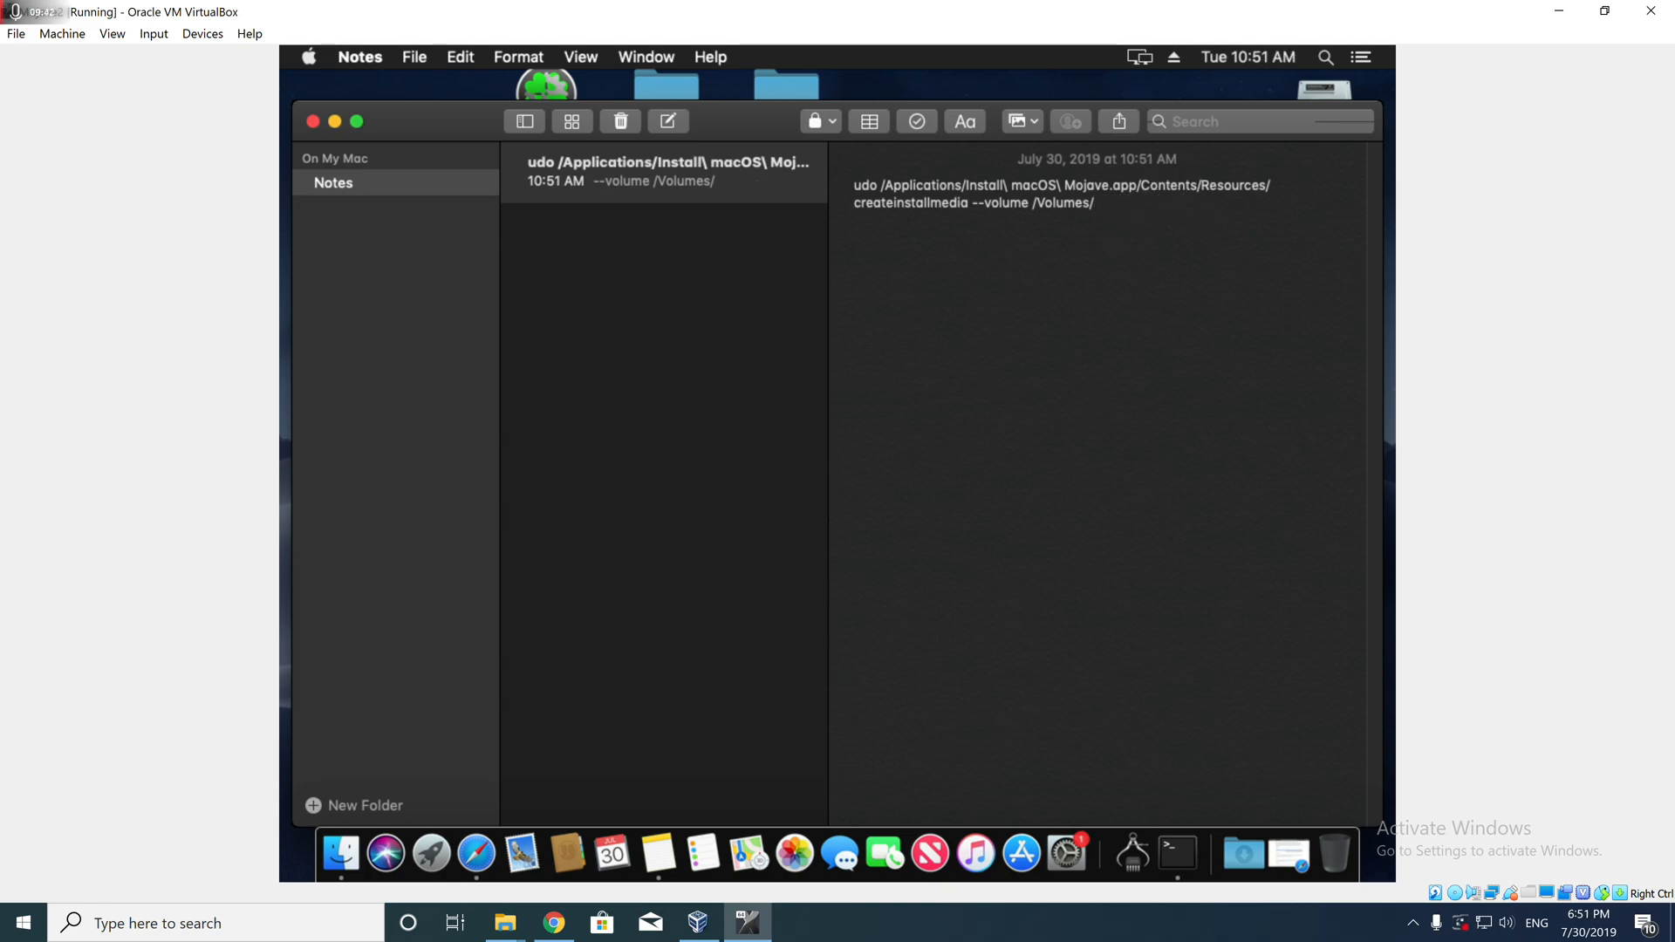
{"action": "type", "text": "osx"}
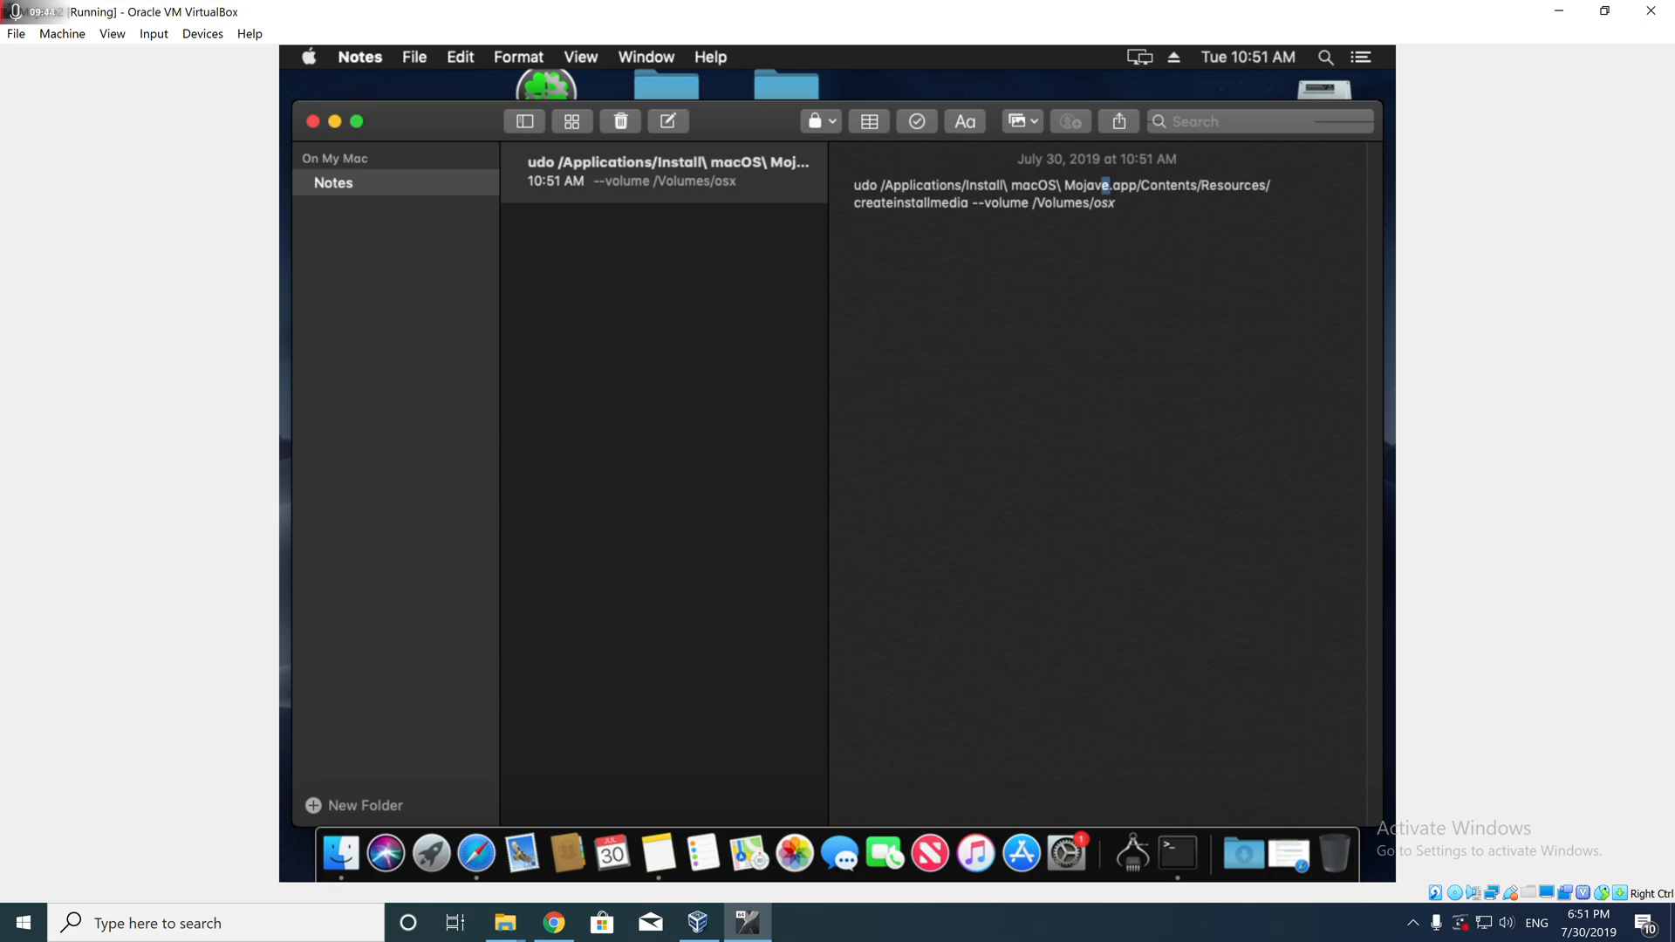
{"action": "type", "text": "15"}
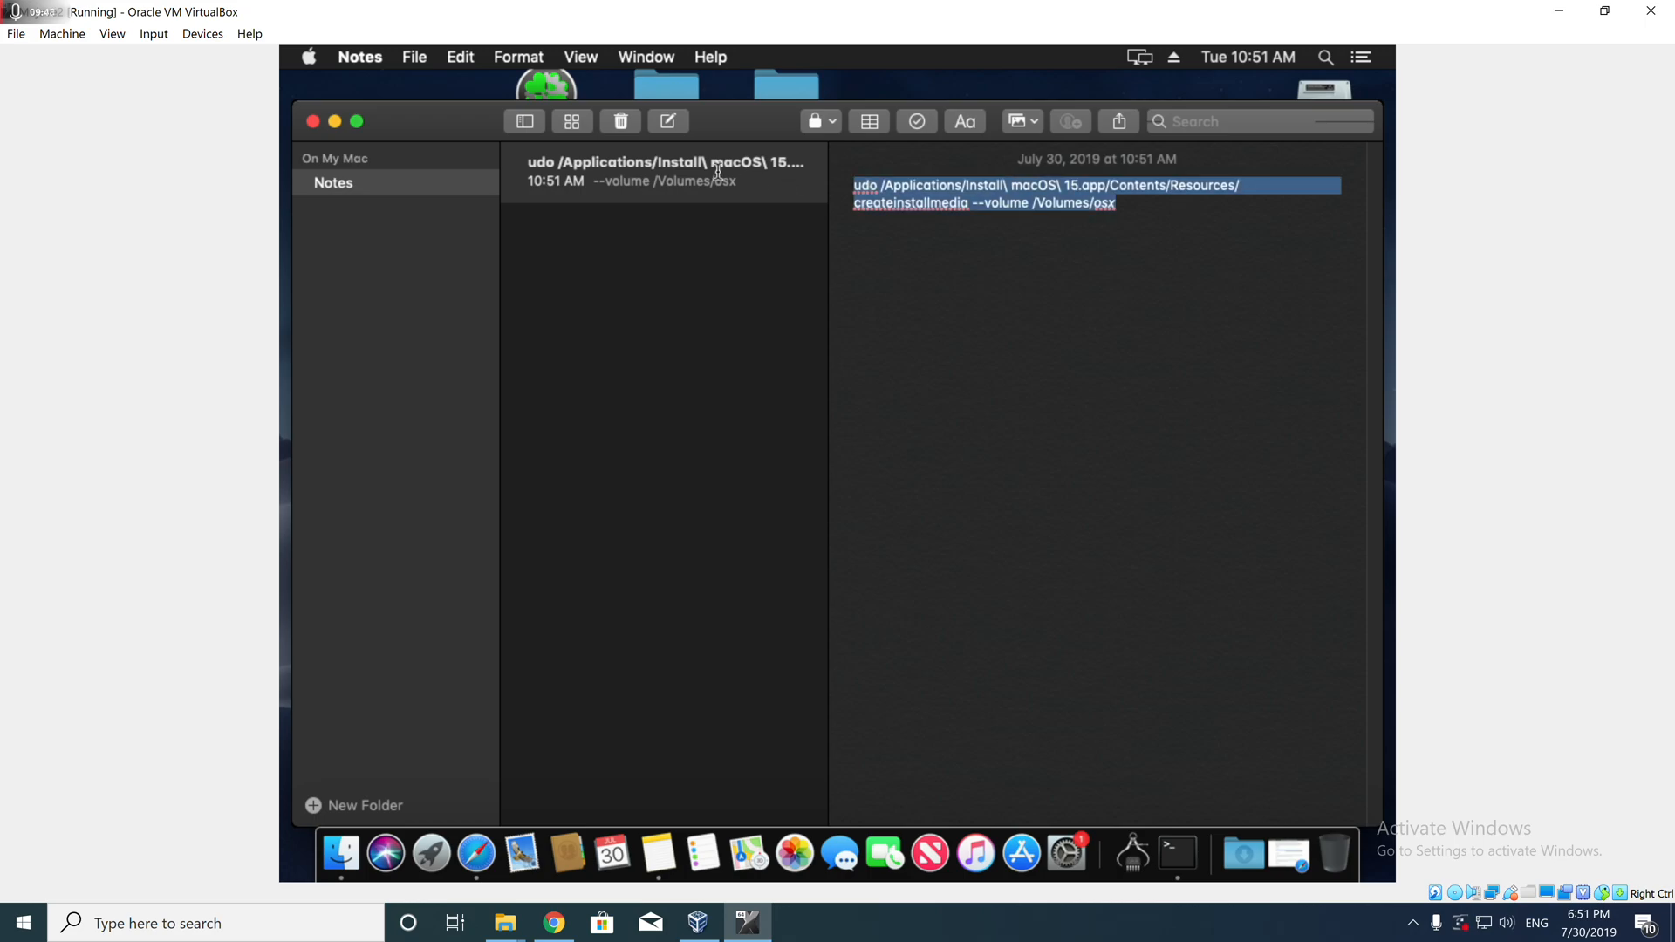
{"action": "left_click", "coordinate": [917, 213]}
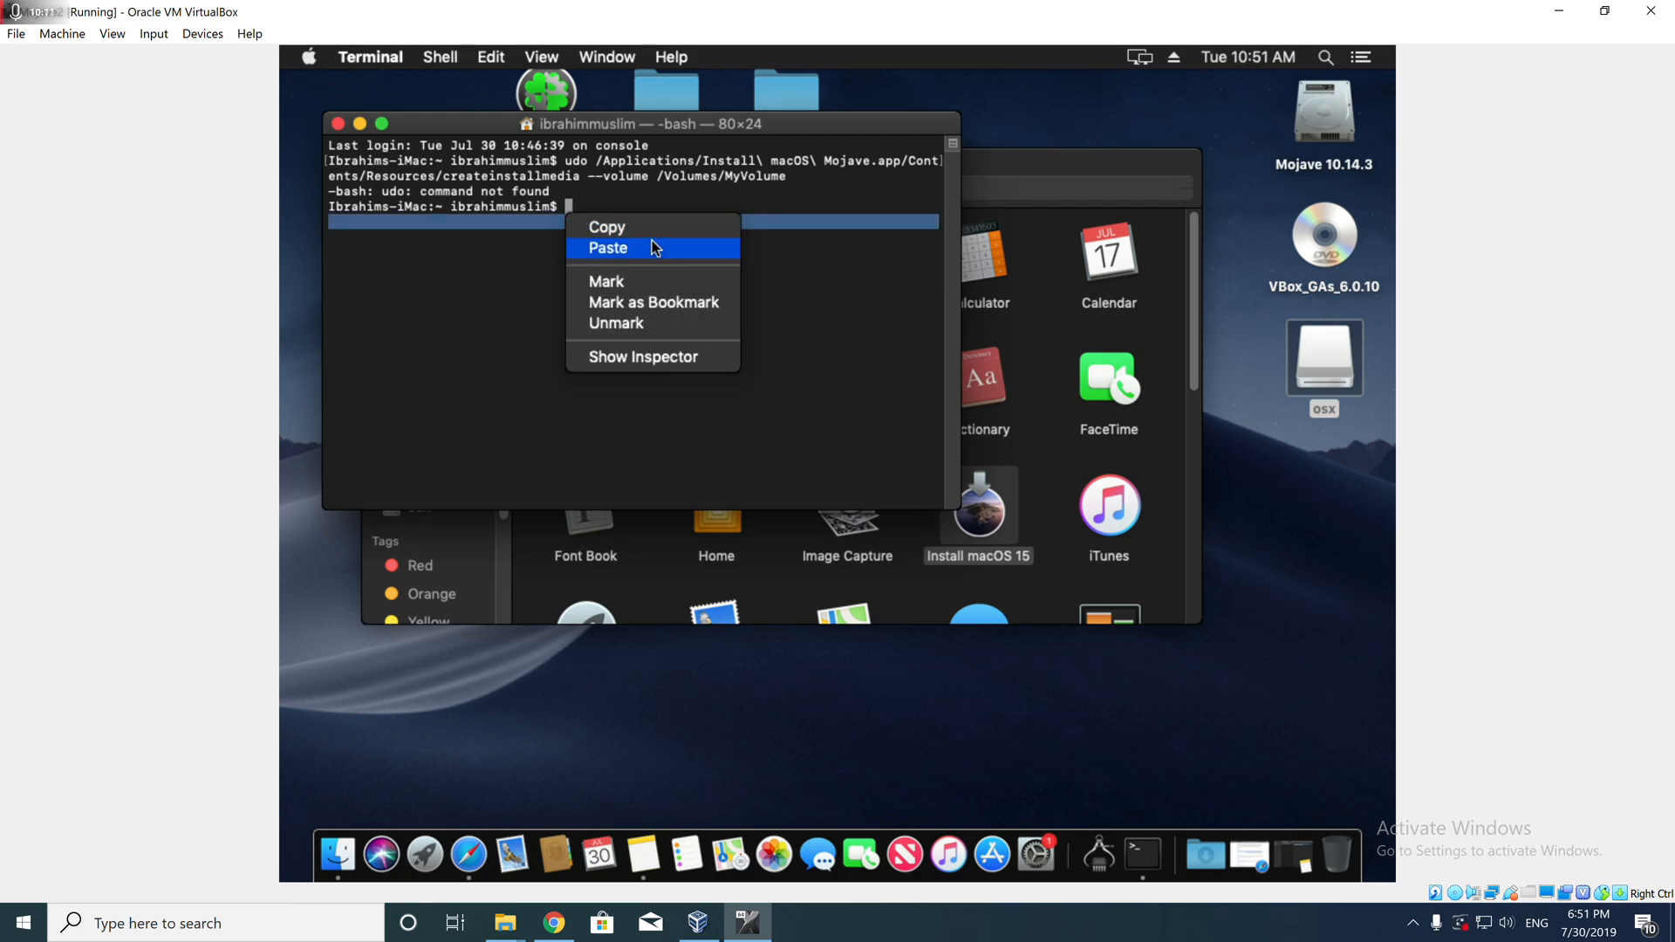
- Run the corrected sudo createinstallmedia command in Terminal, confirming with Y to create Install macOS Catalina Beta
{"action": "left_click", "coordinate": [607, 246]}
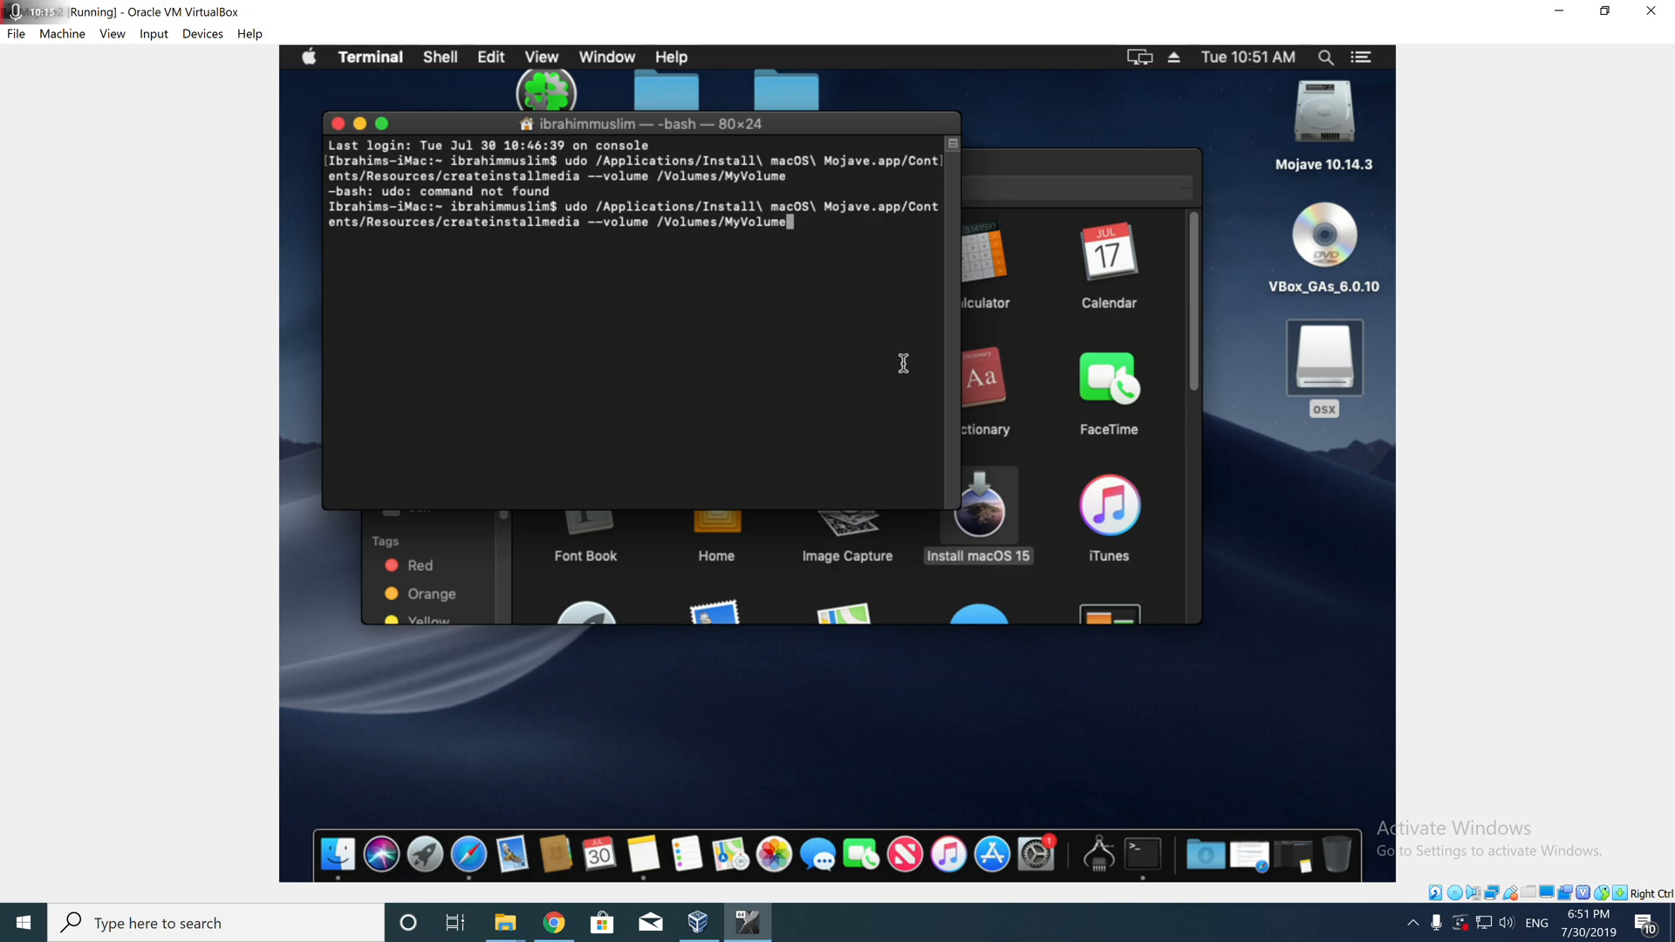
{"action": "mouse_move", "coordinate": [686, 853]}
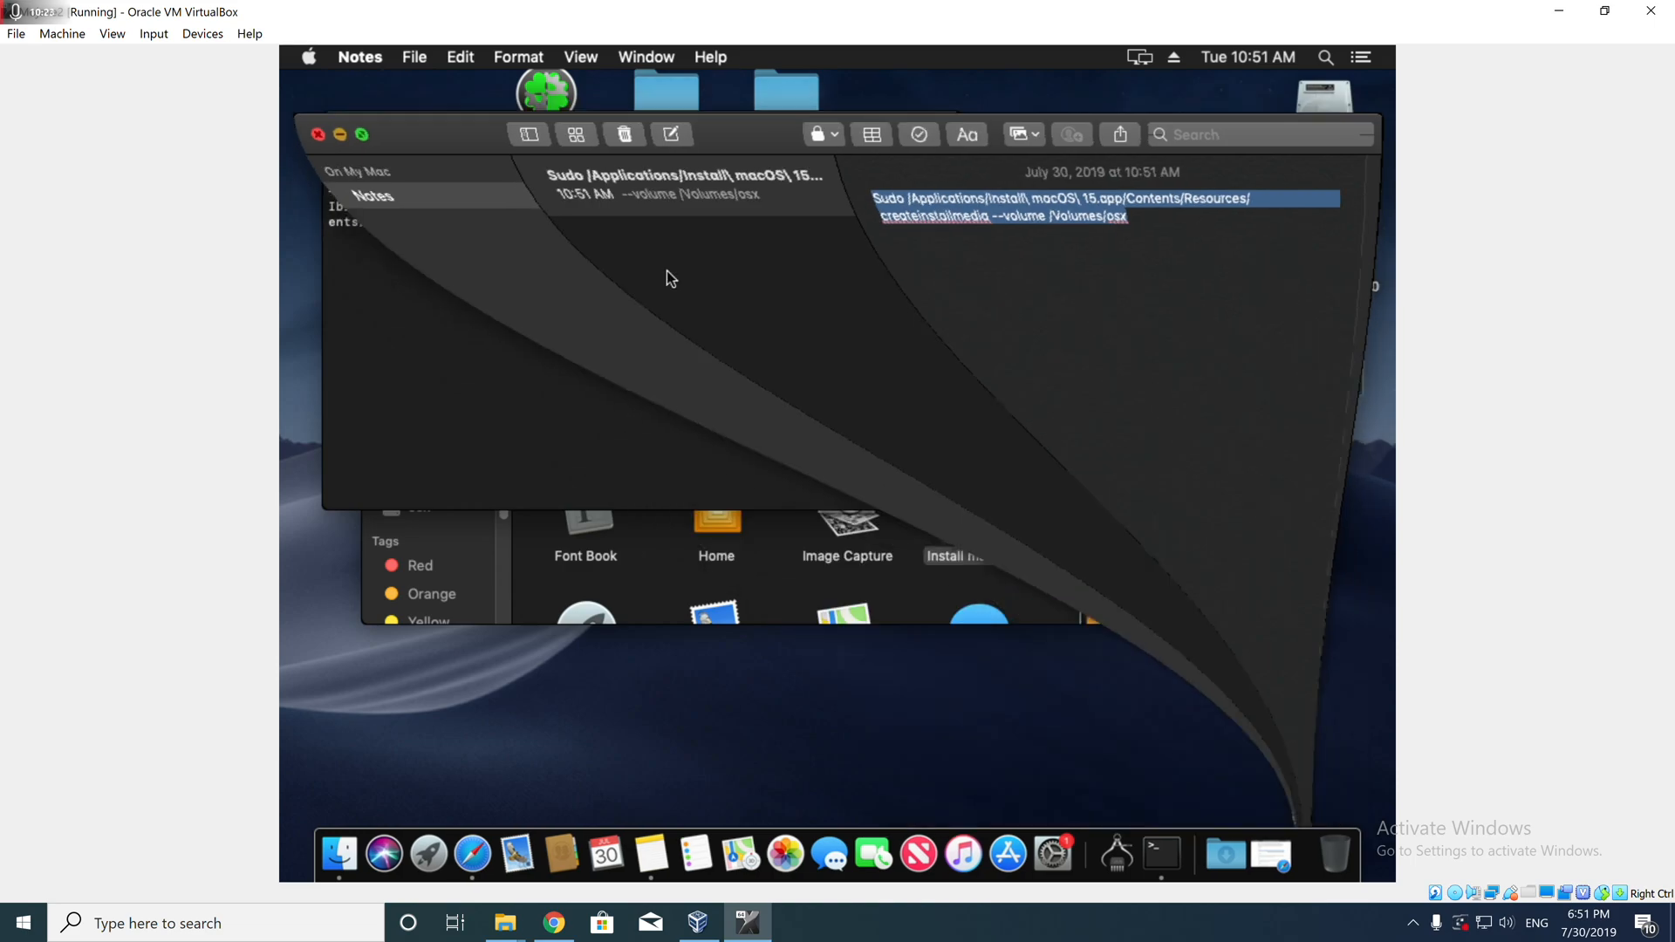
{"action": "left_click", "coordinate": [1141, 854]}
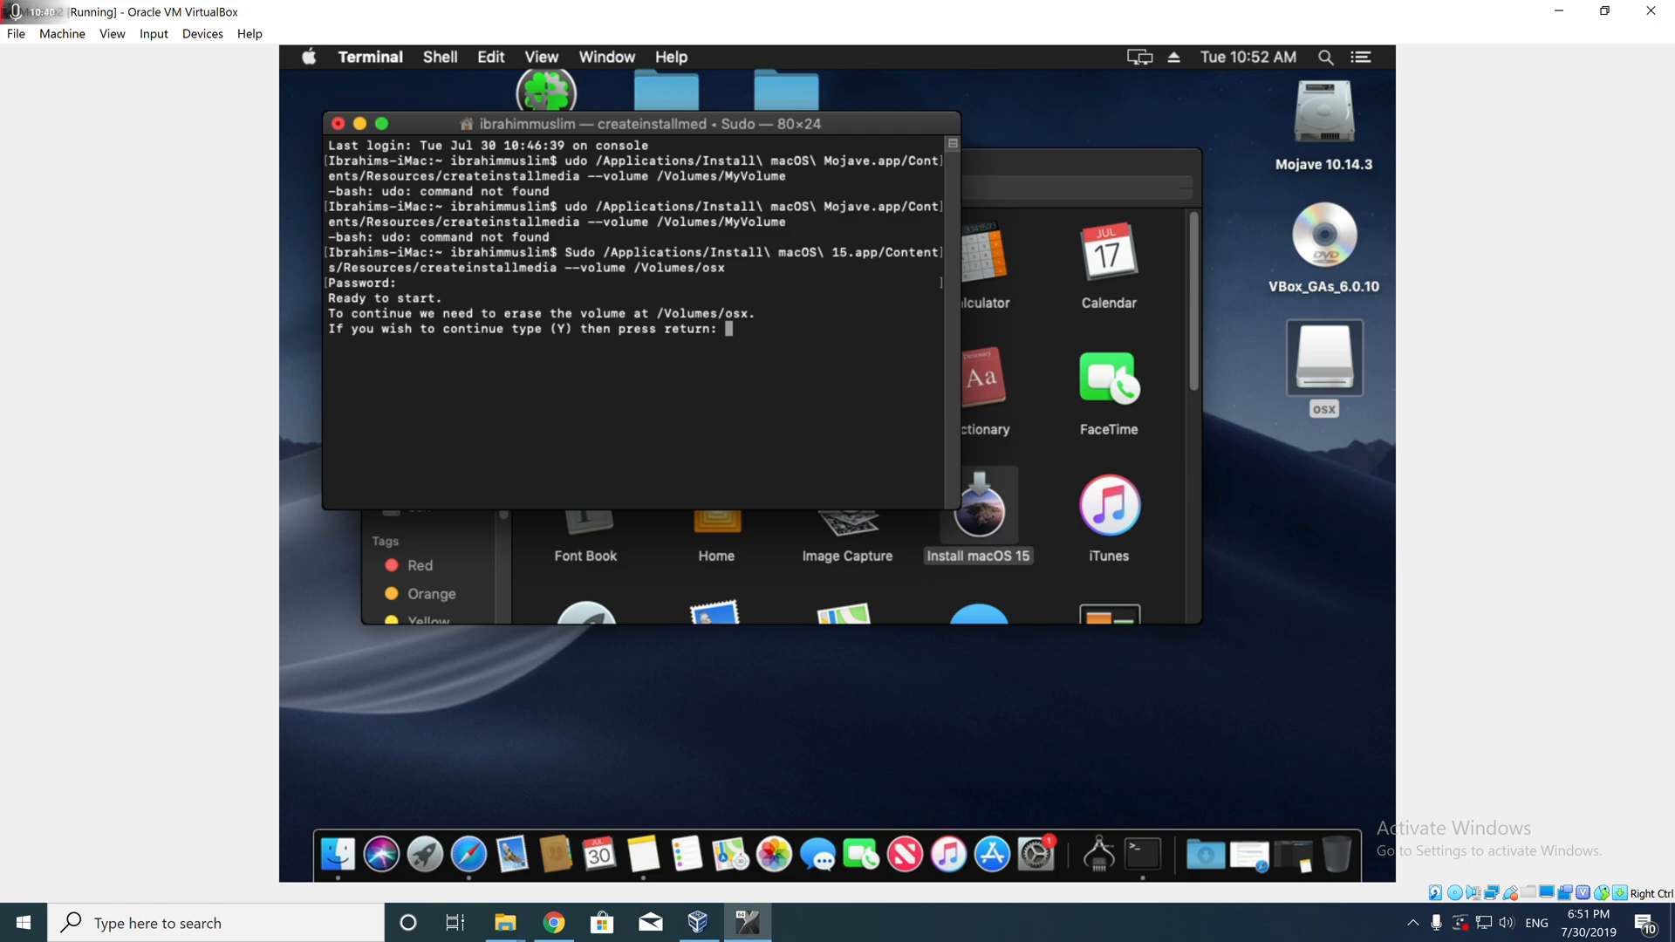
{"action": "type", "text": "Y"}
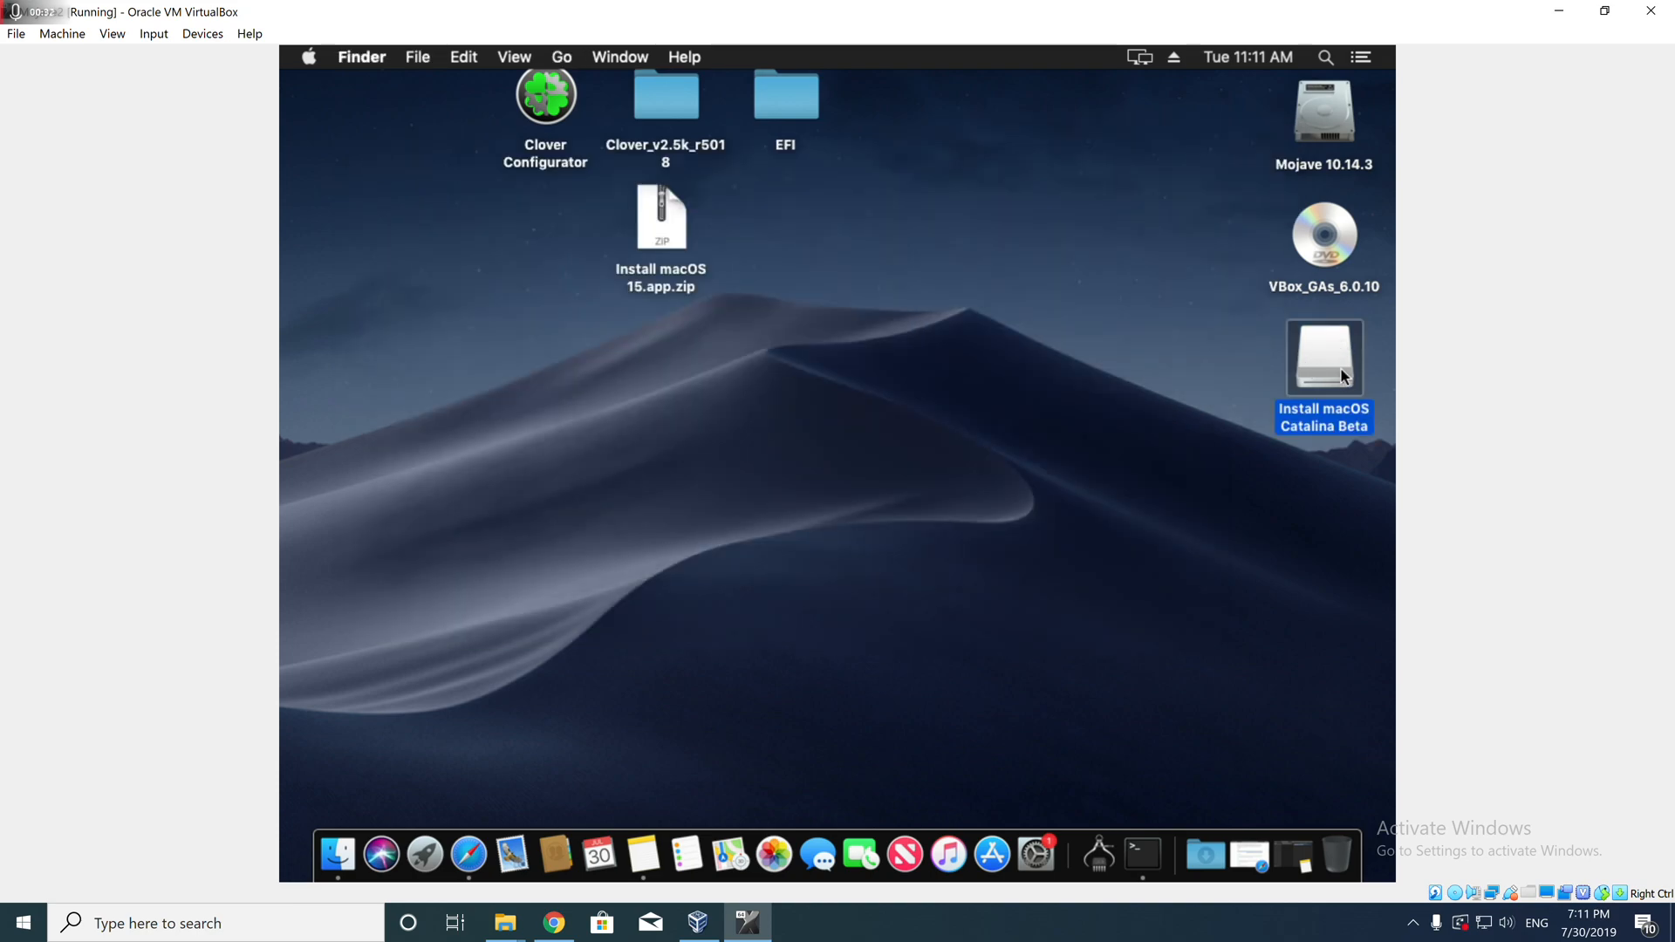
- Look inside the desktop EFI folder, then launch Clover Configurator
{"action": "double_click", "coordinate": [1325, 358]}
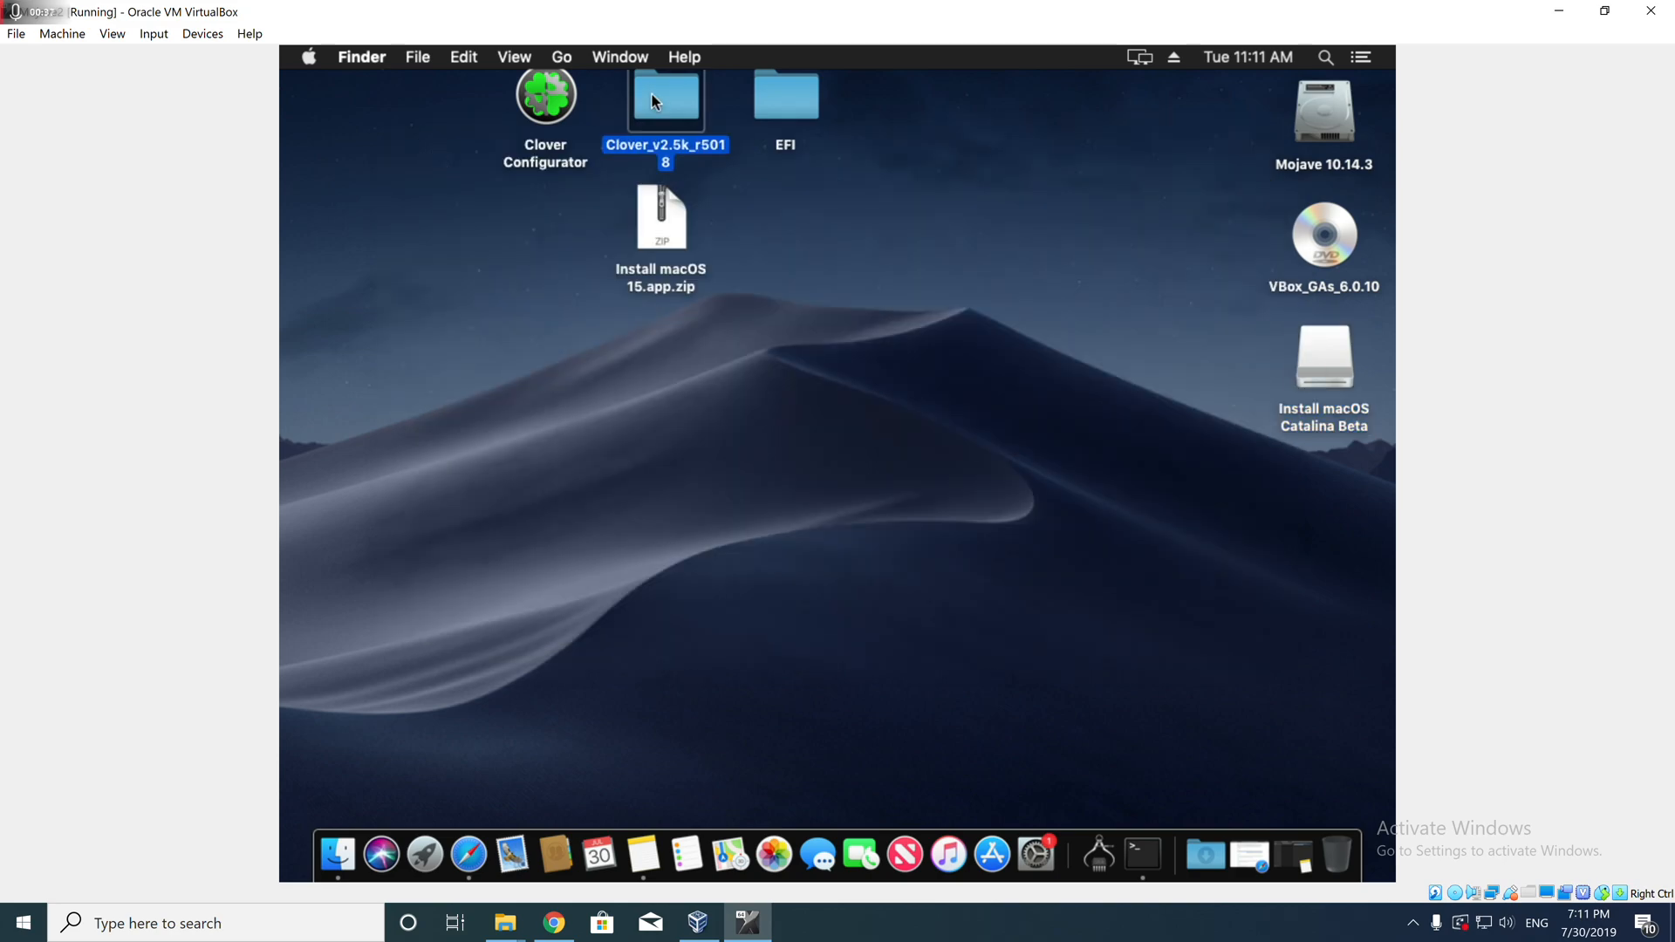
{"action": "double_click", "coordinate": [785, 96]}
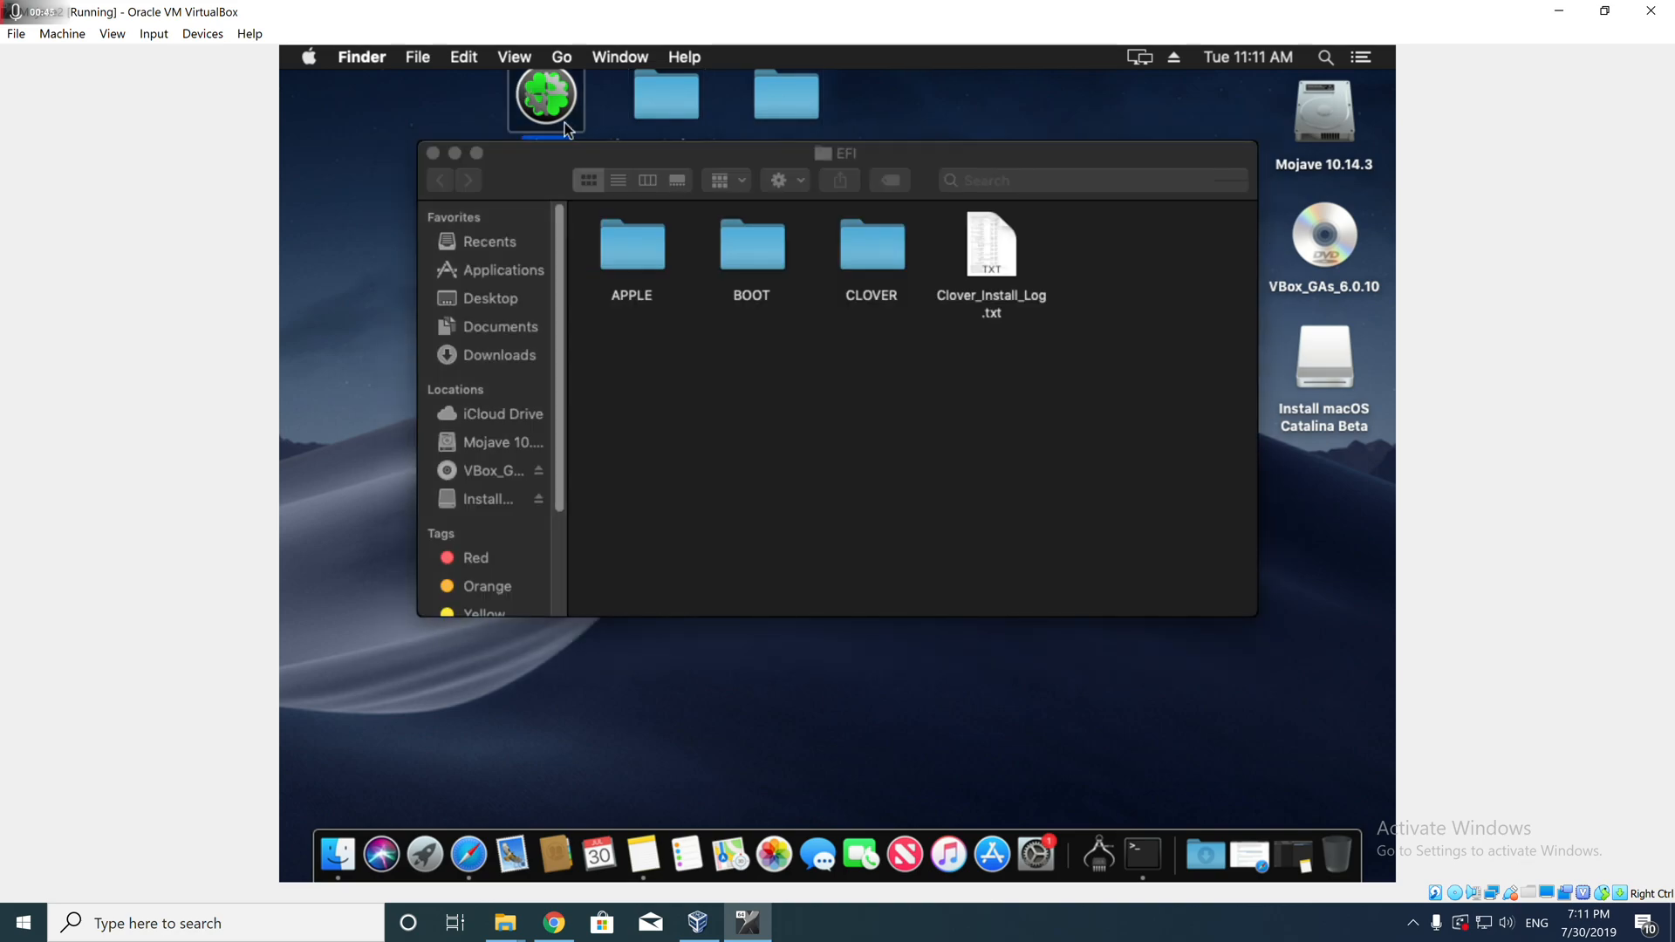
{"action": "left_click", "coordinate": [546, 90]}
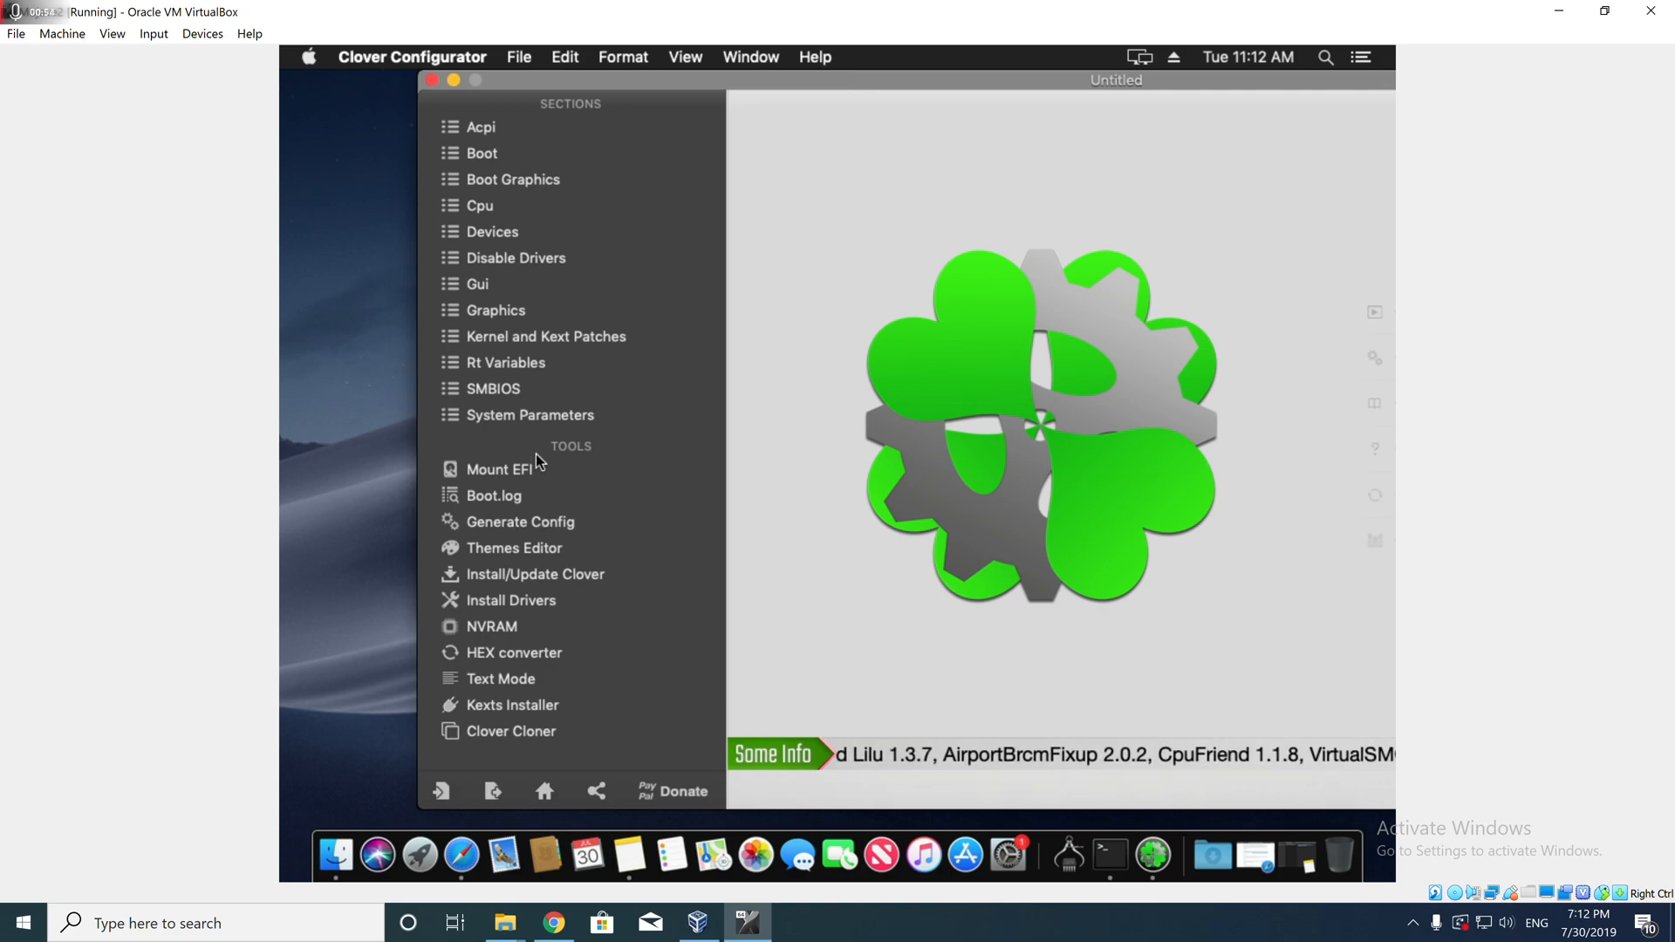
- Mount the SanDisk Catalina USB's EFI partition with admin approval and open it in Finder
{"action": "left_click", "coordinate": [501, 470]}
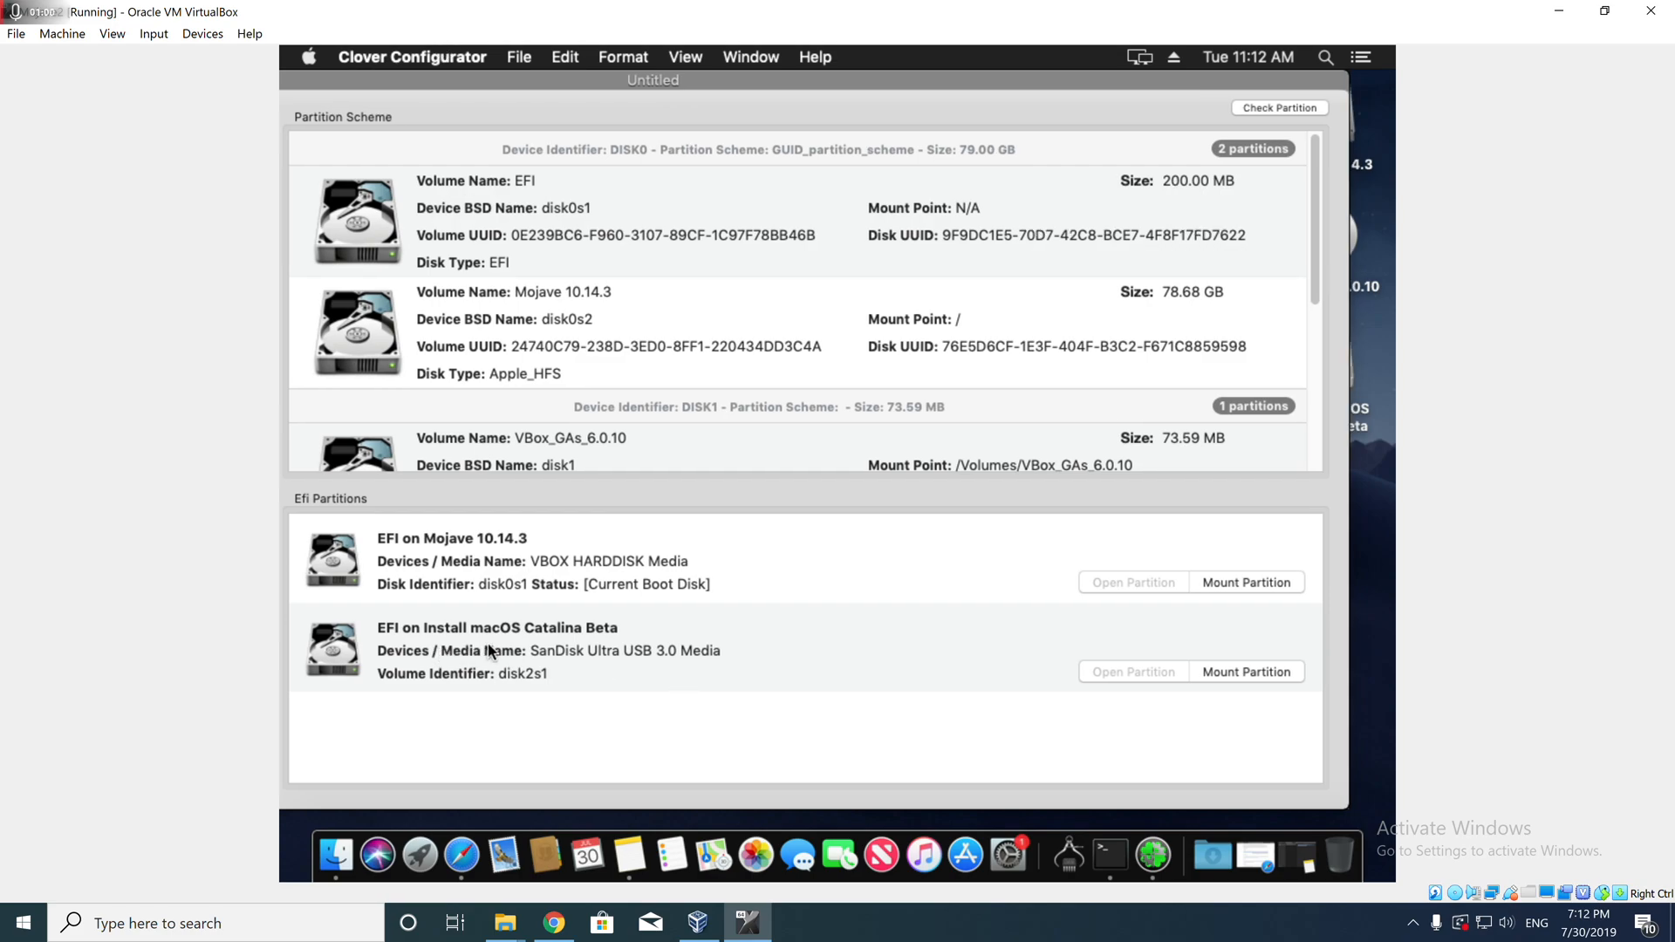
{"action": "mouse_move", "coordinate": [1199, 646]}
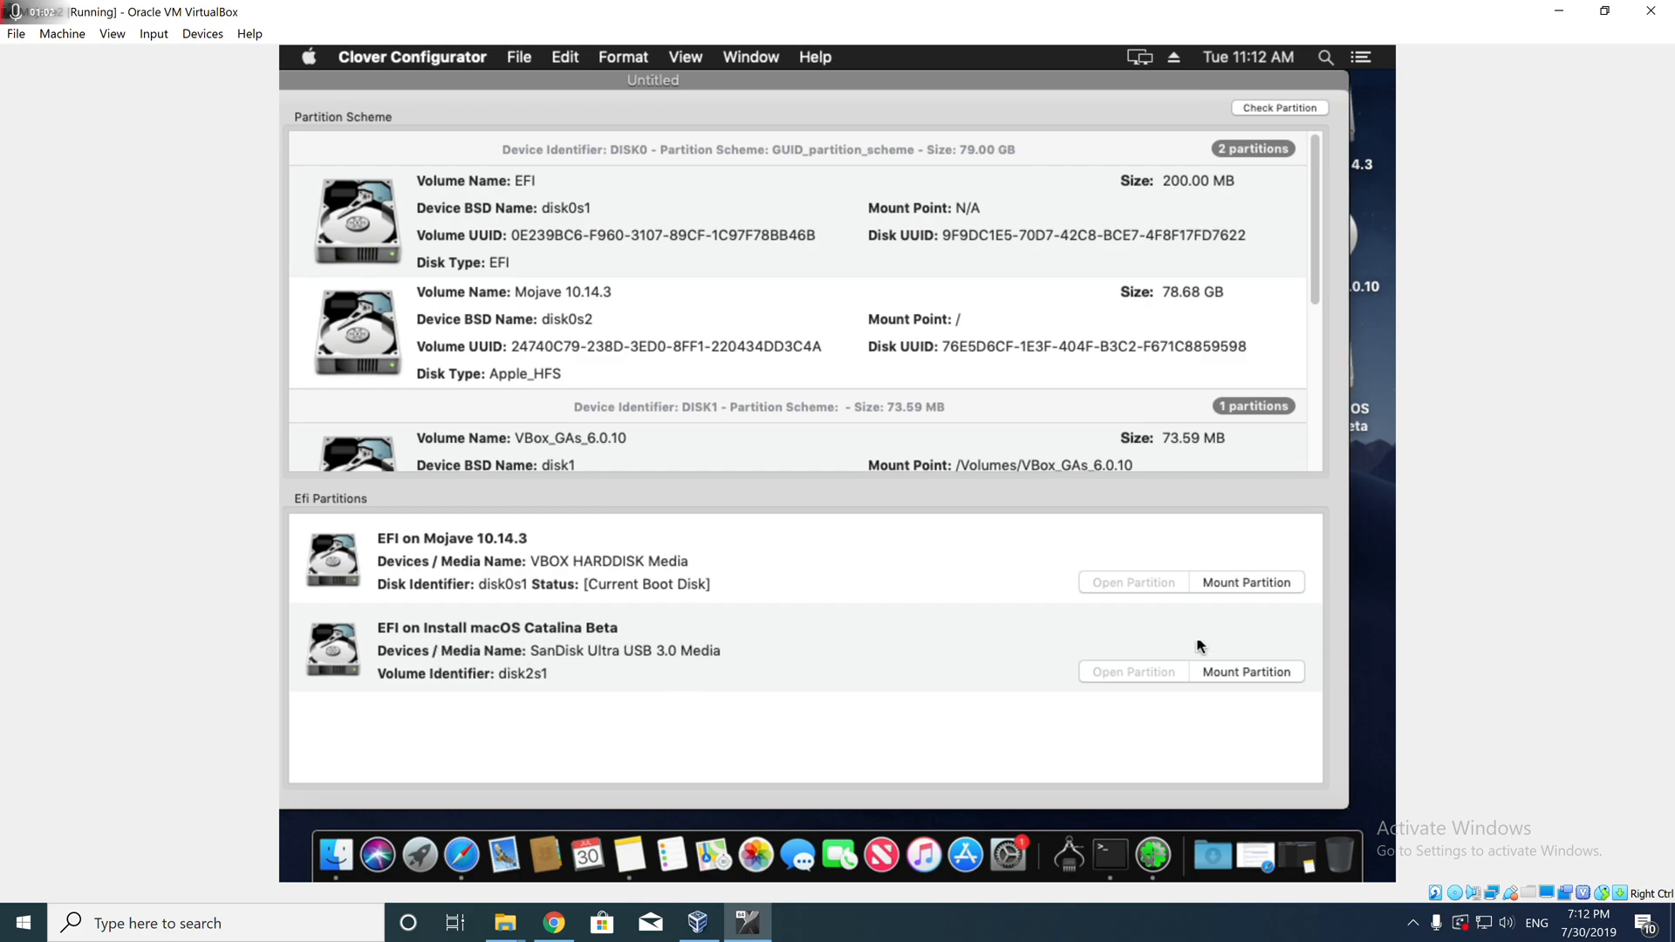
{"action": "left_click", "coordinate": [1246, 670]}
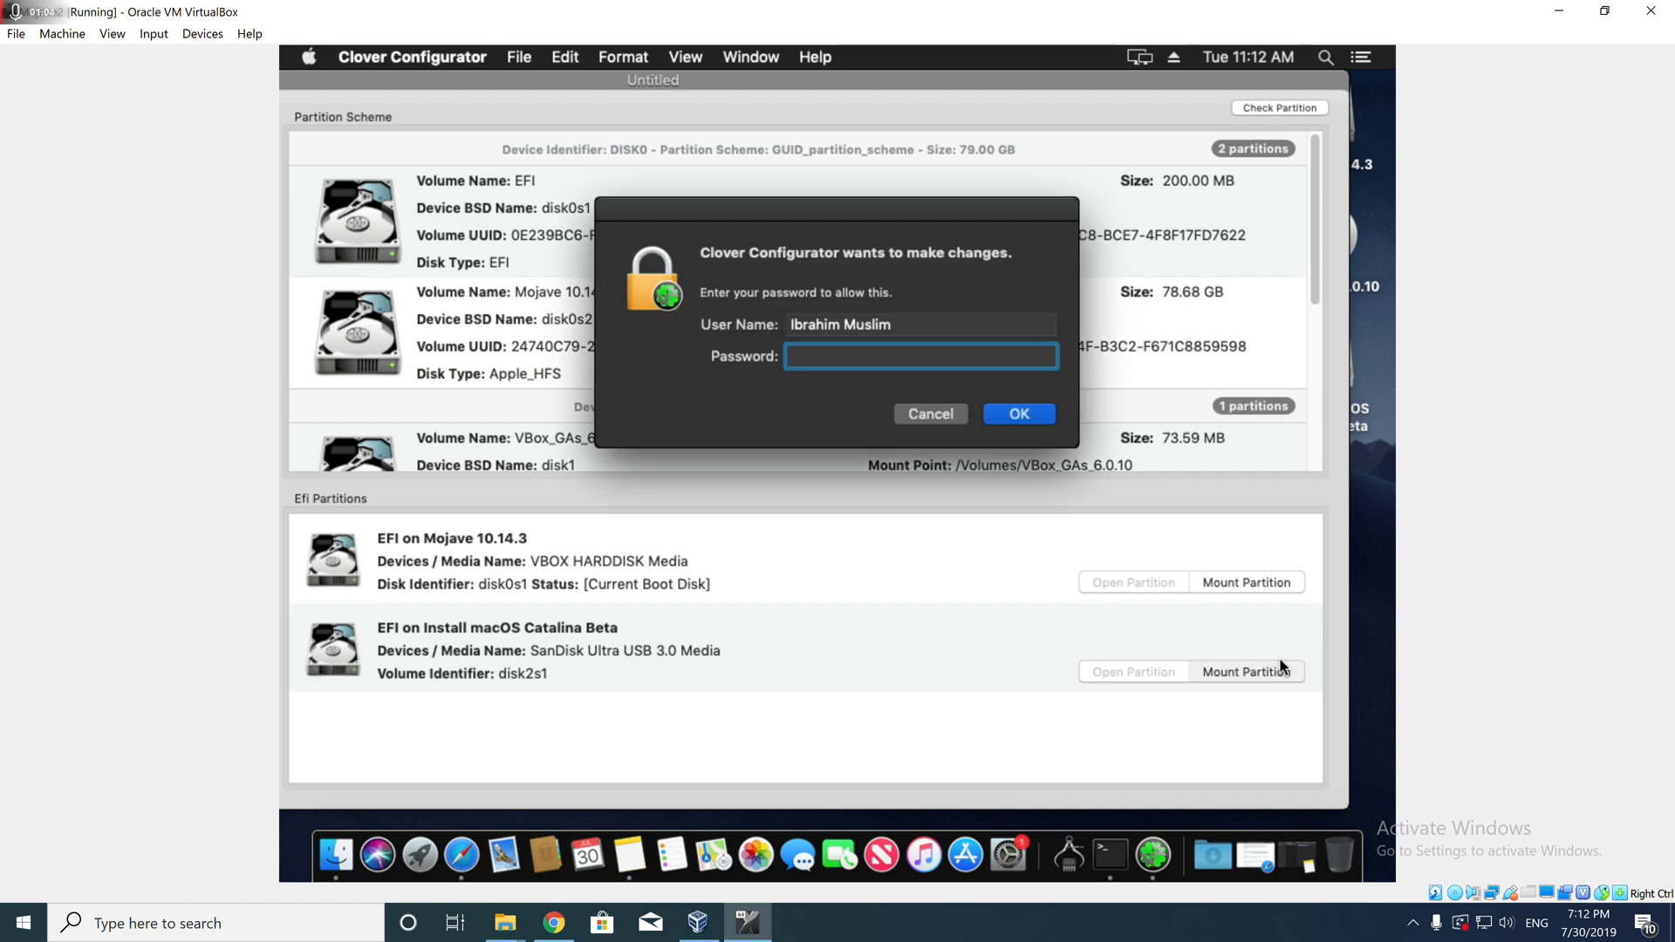
{"action": "left_click", "coordinate": [1016, 414]}
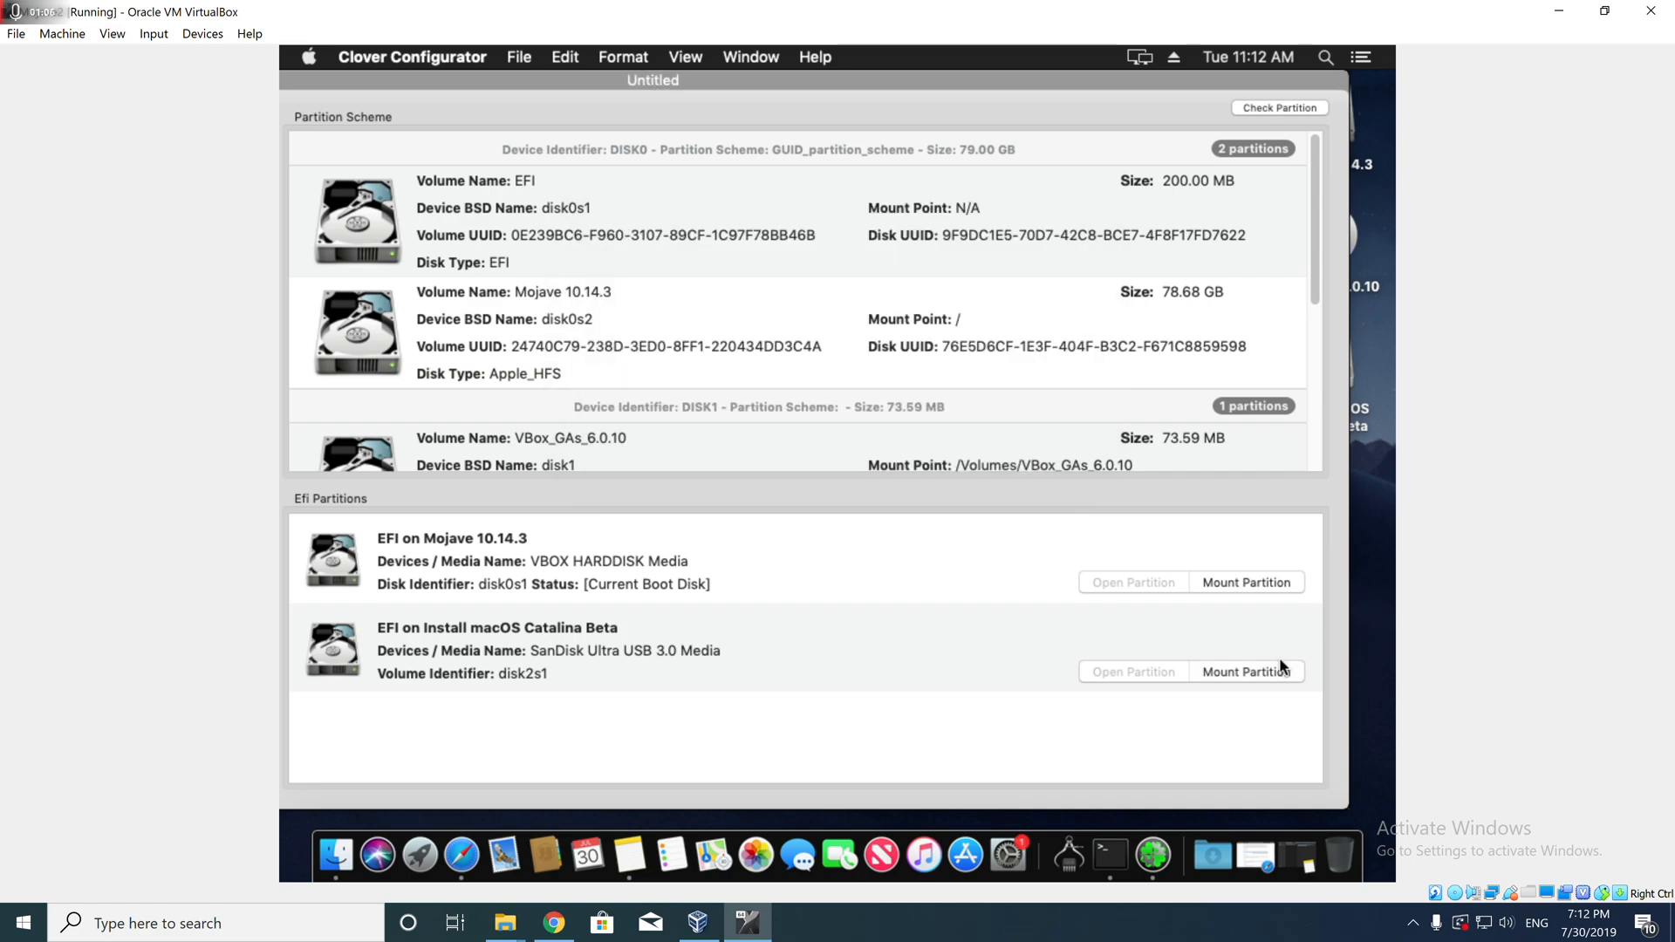
{"action": "left_click", "coordinate": [1244, 670]}
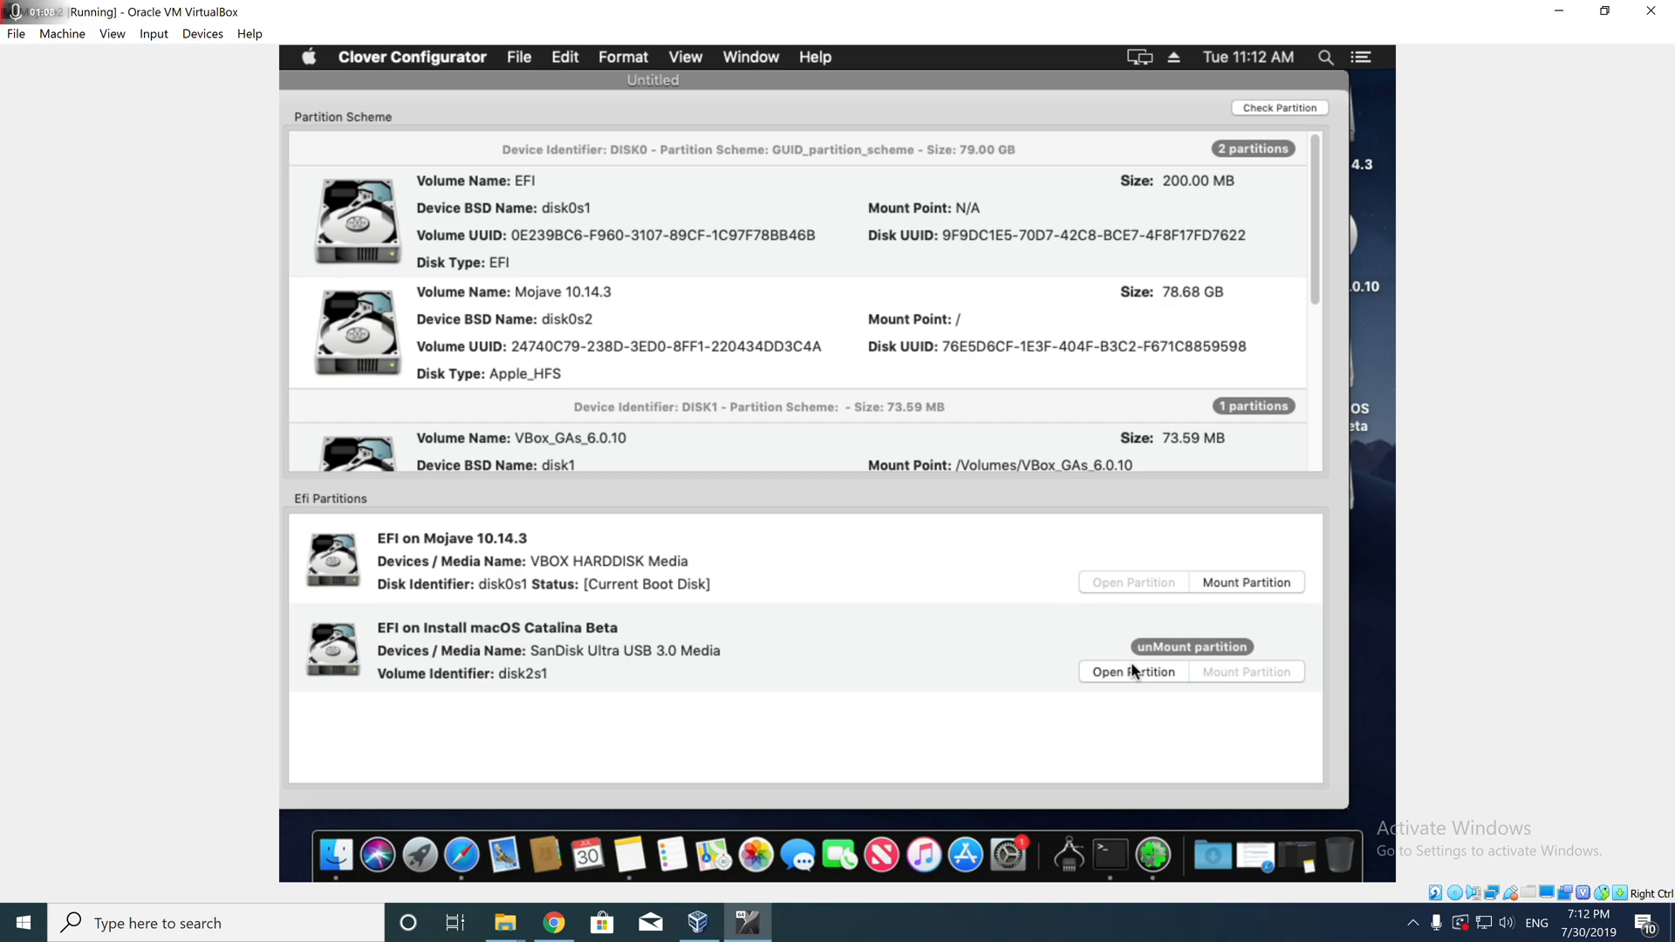
{"action": "left_click", "coordinate": [1134, 671]}
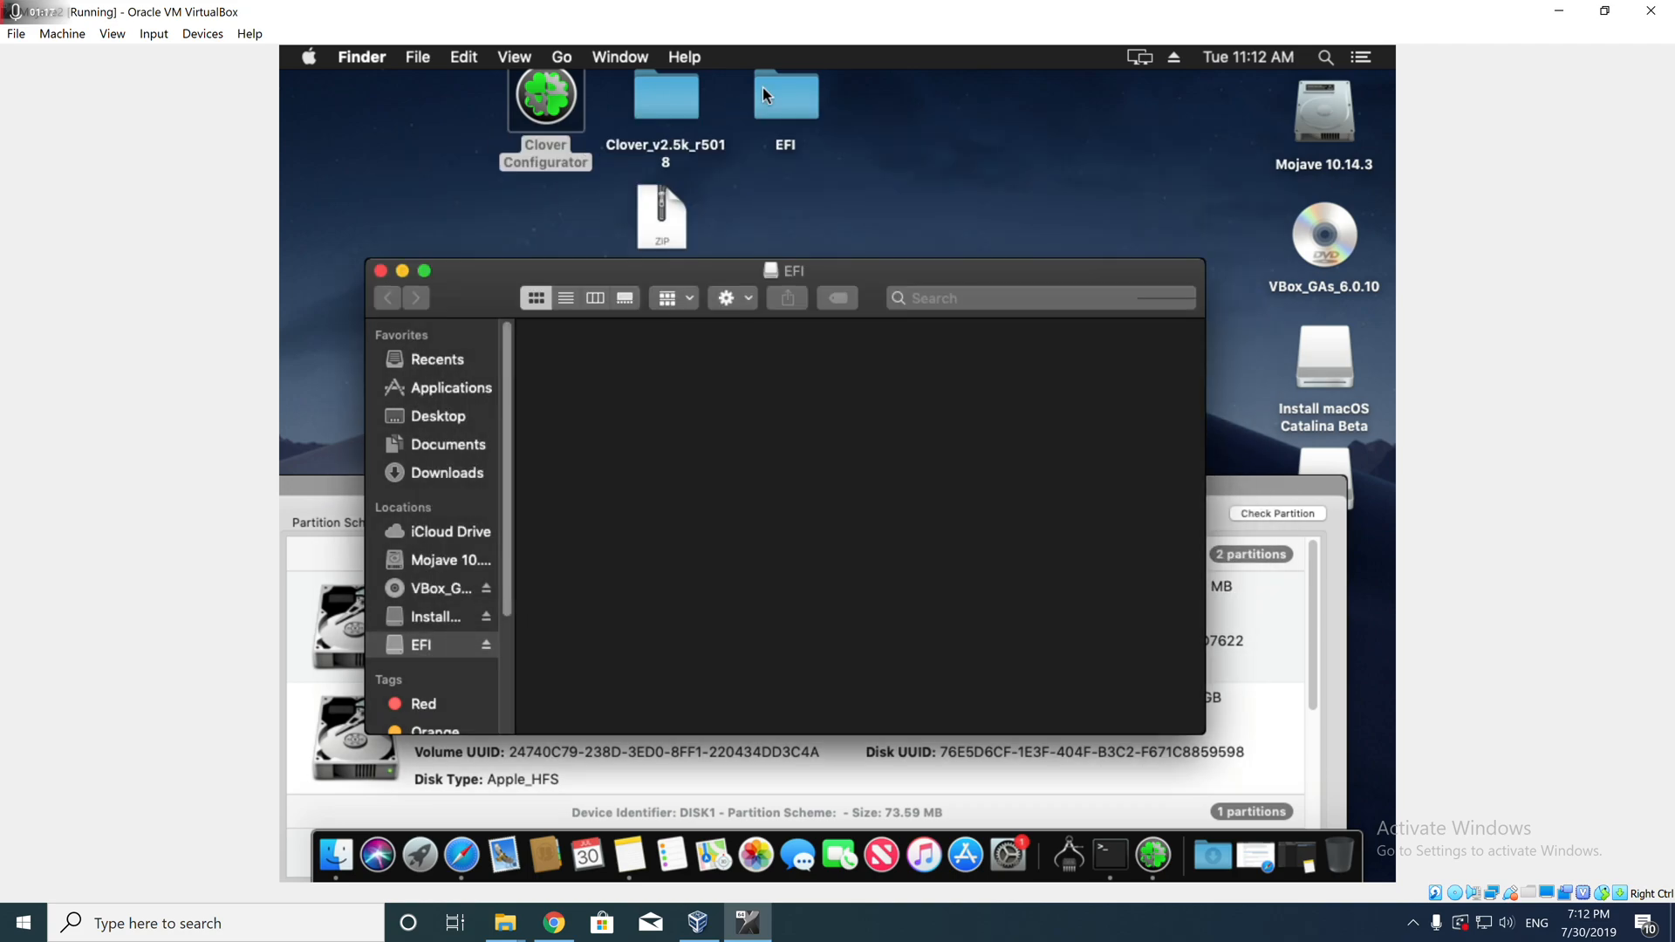
- Copy the desktop EFI folder onto the USB EFI partition and select the Clover_v2.5k_r5018 .pkg
{"action": "left_click_drag", "start_coordinate": [785, 96], "coordinate": [869, 469]}
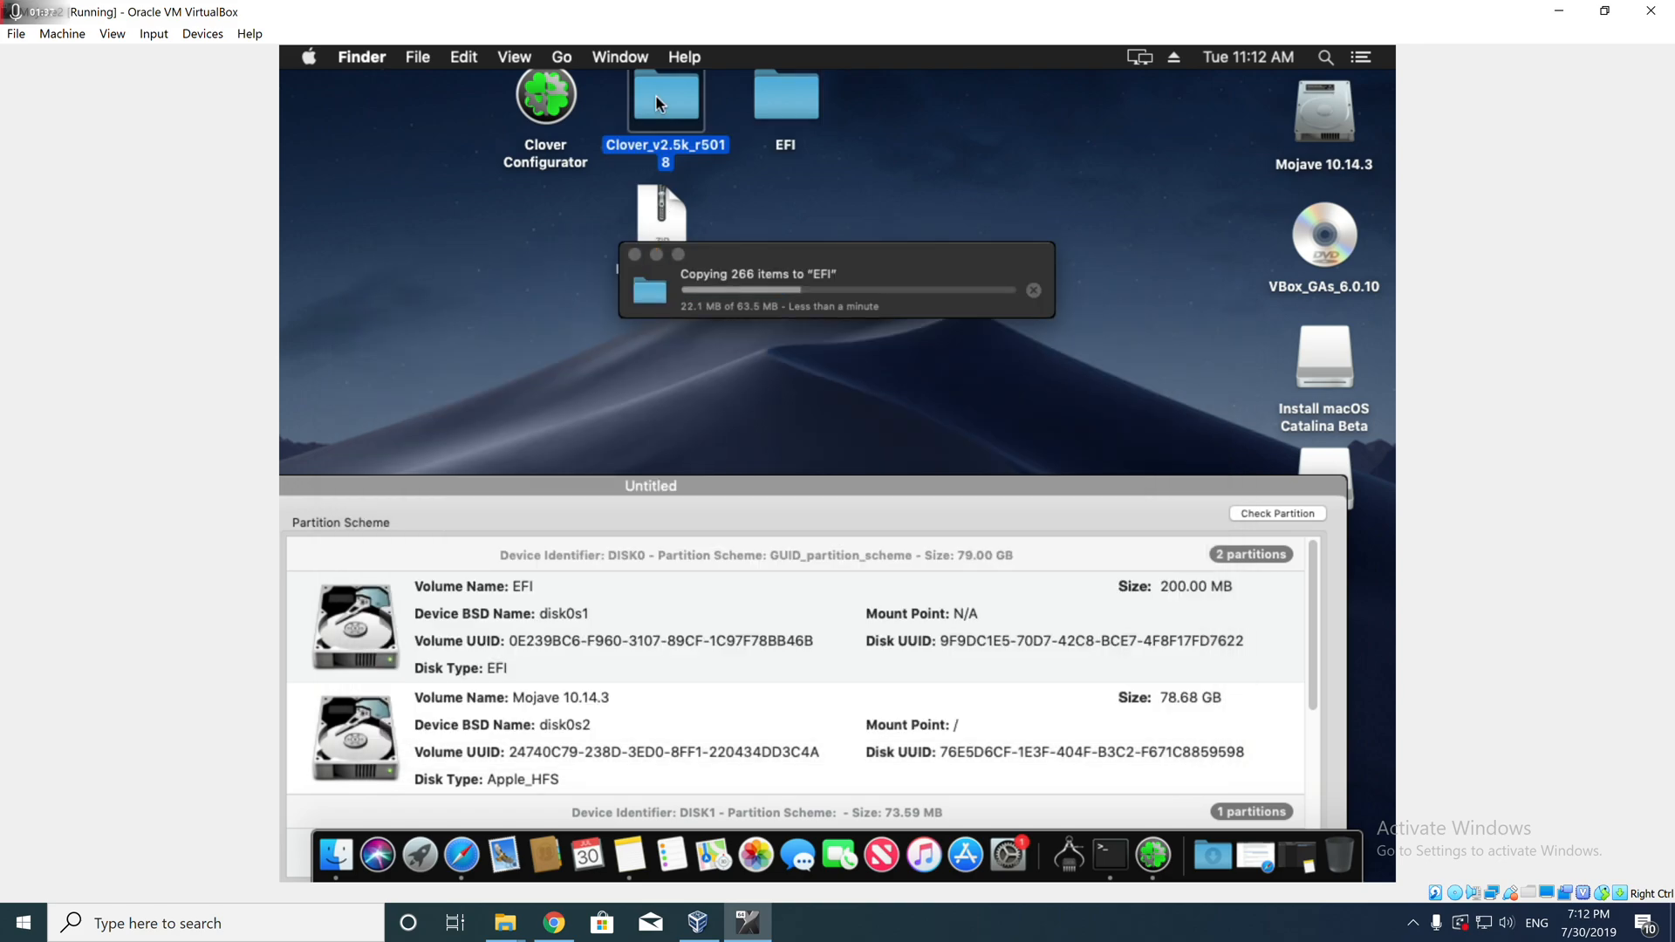
{"action": "double_click", "coordinate": [665, 96]}
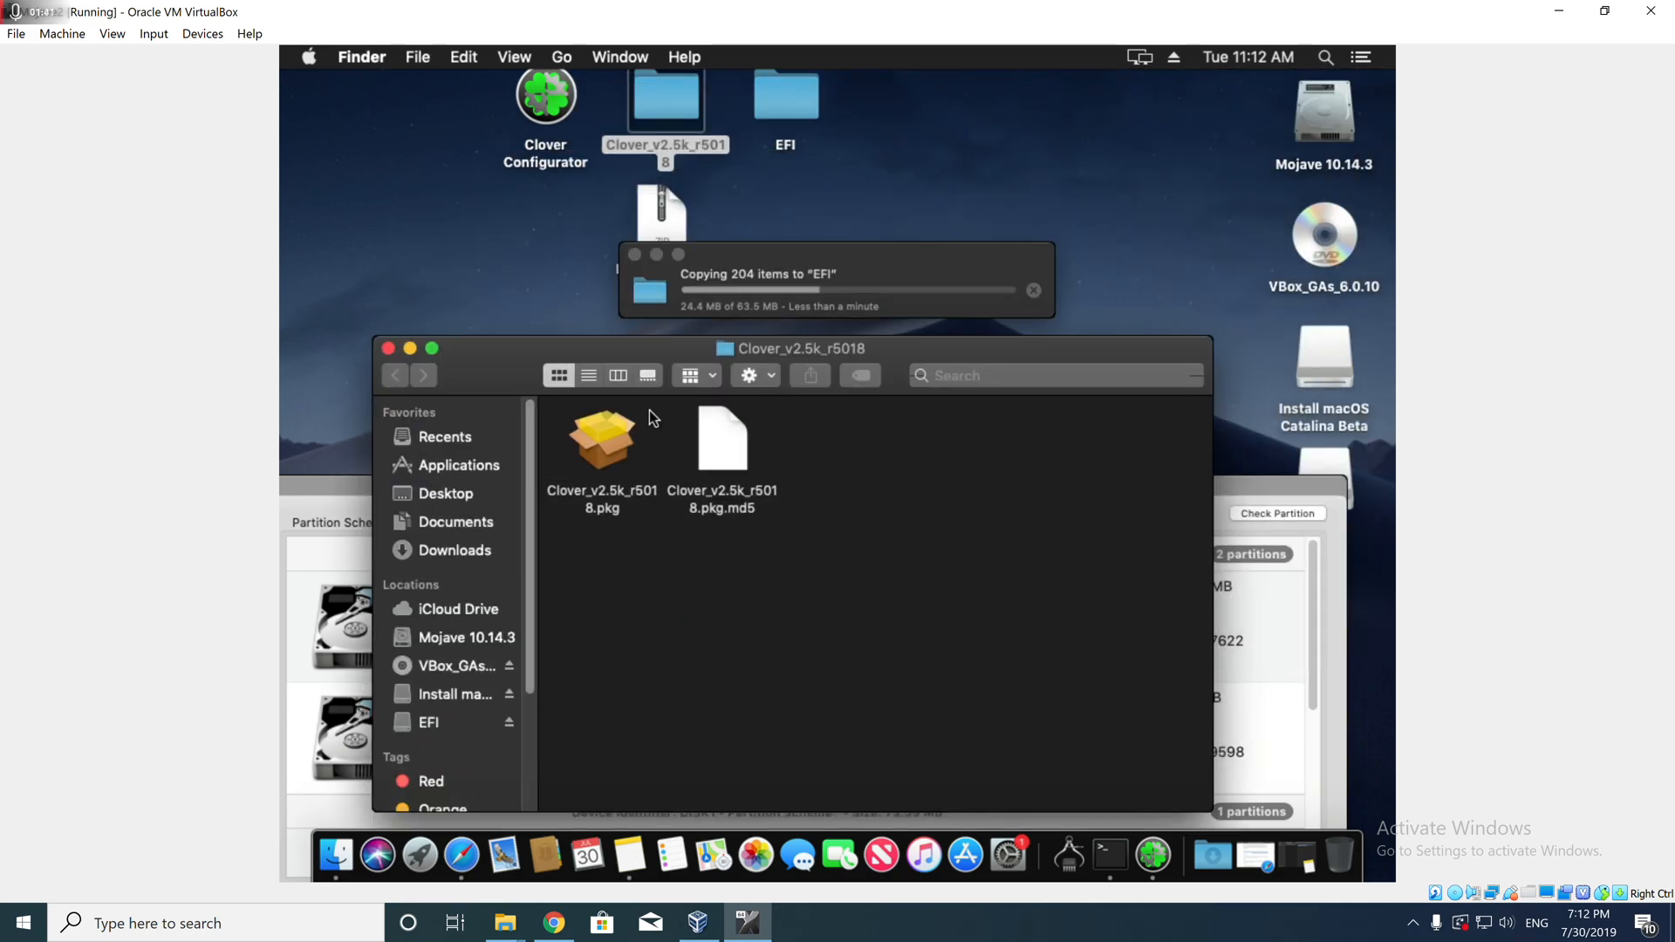
{"action": "left_click", "coordinate": [602, 439]}
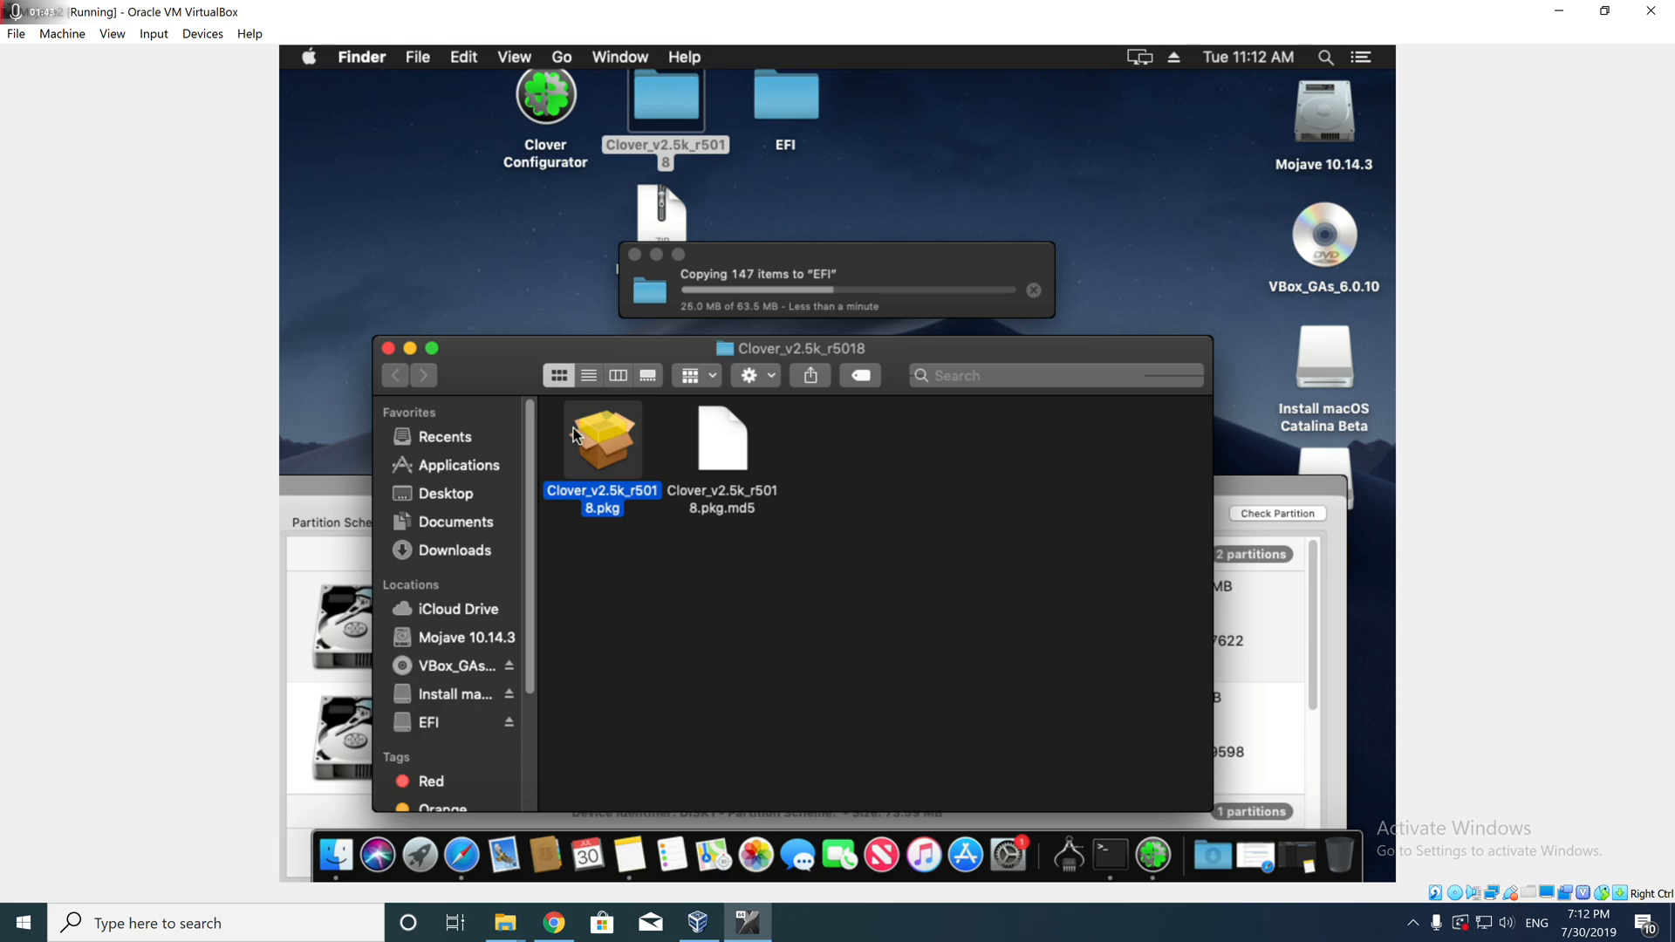
- Run the Clover pkg past its warning, Introduction and Read Me to target Install macOS Catalina Beta
{"action": "double_click", "coordinate": [601, 438]}
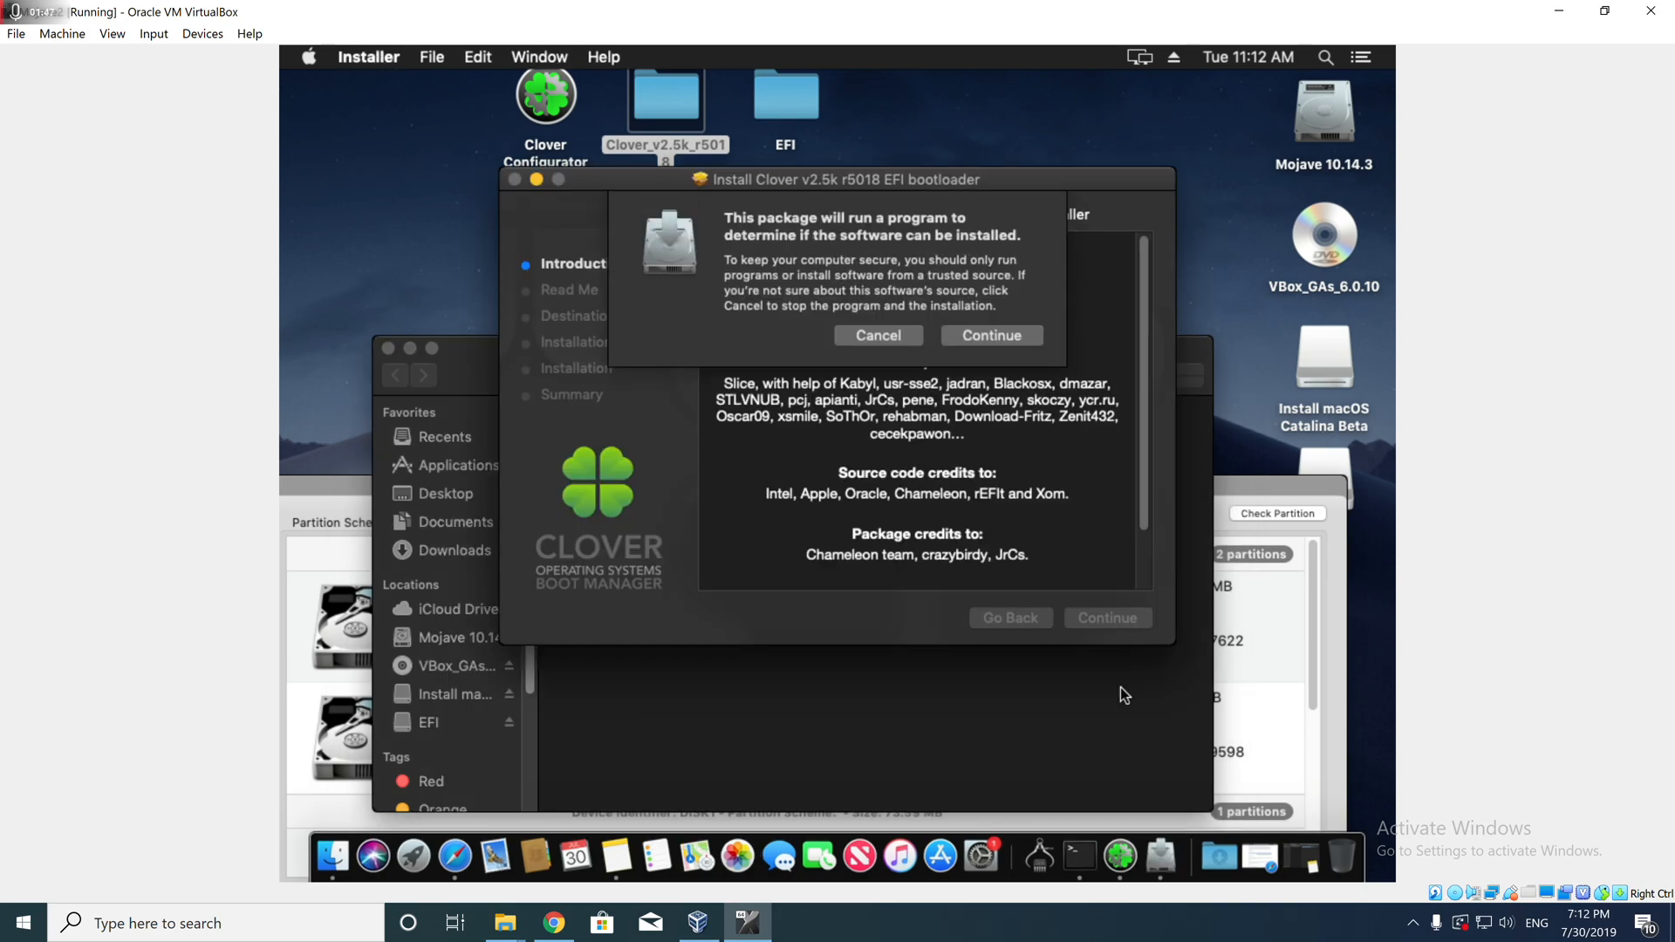
{"action": "left_click", "coordinate": [991, 335]}
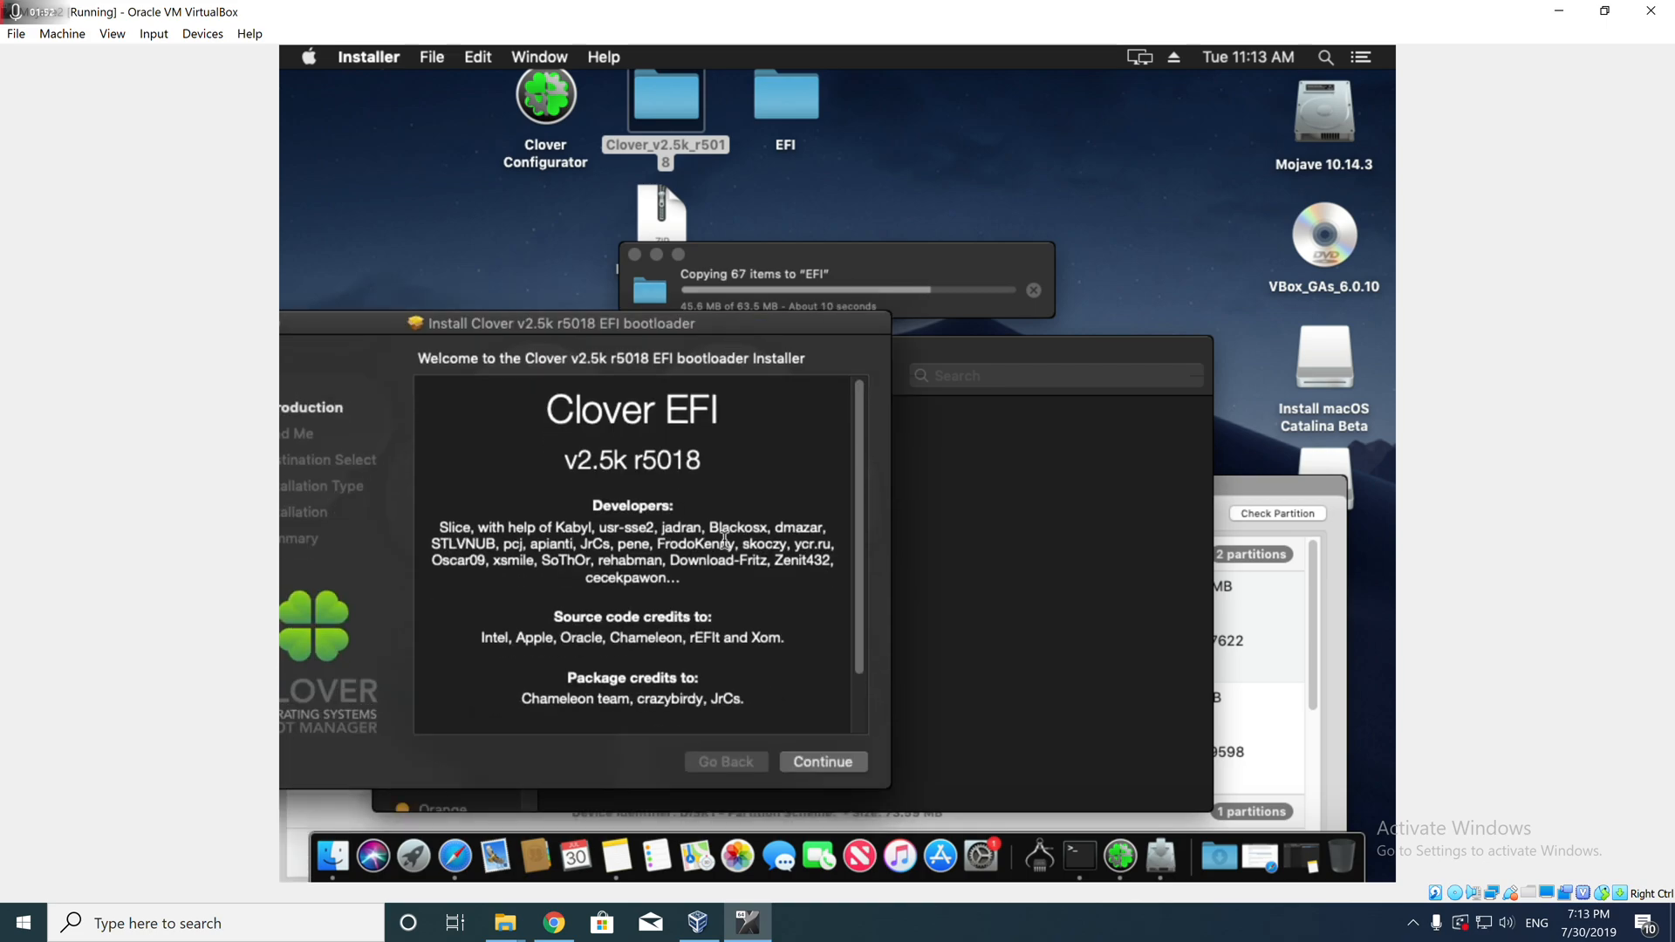
{"action": "left_click", "coordinate": [822, 761]}
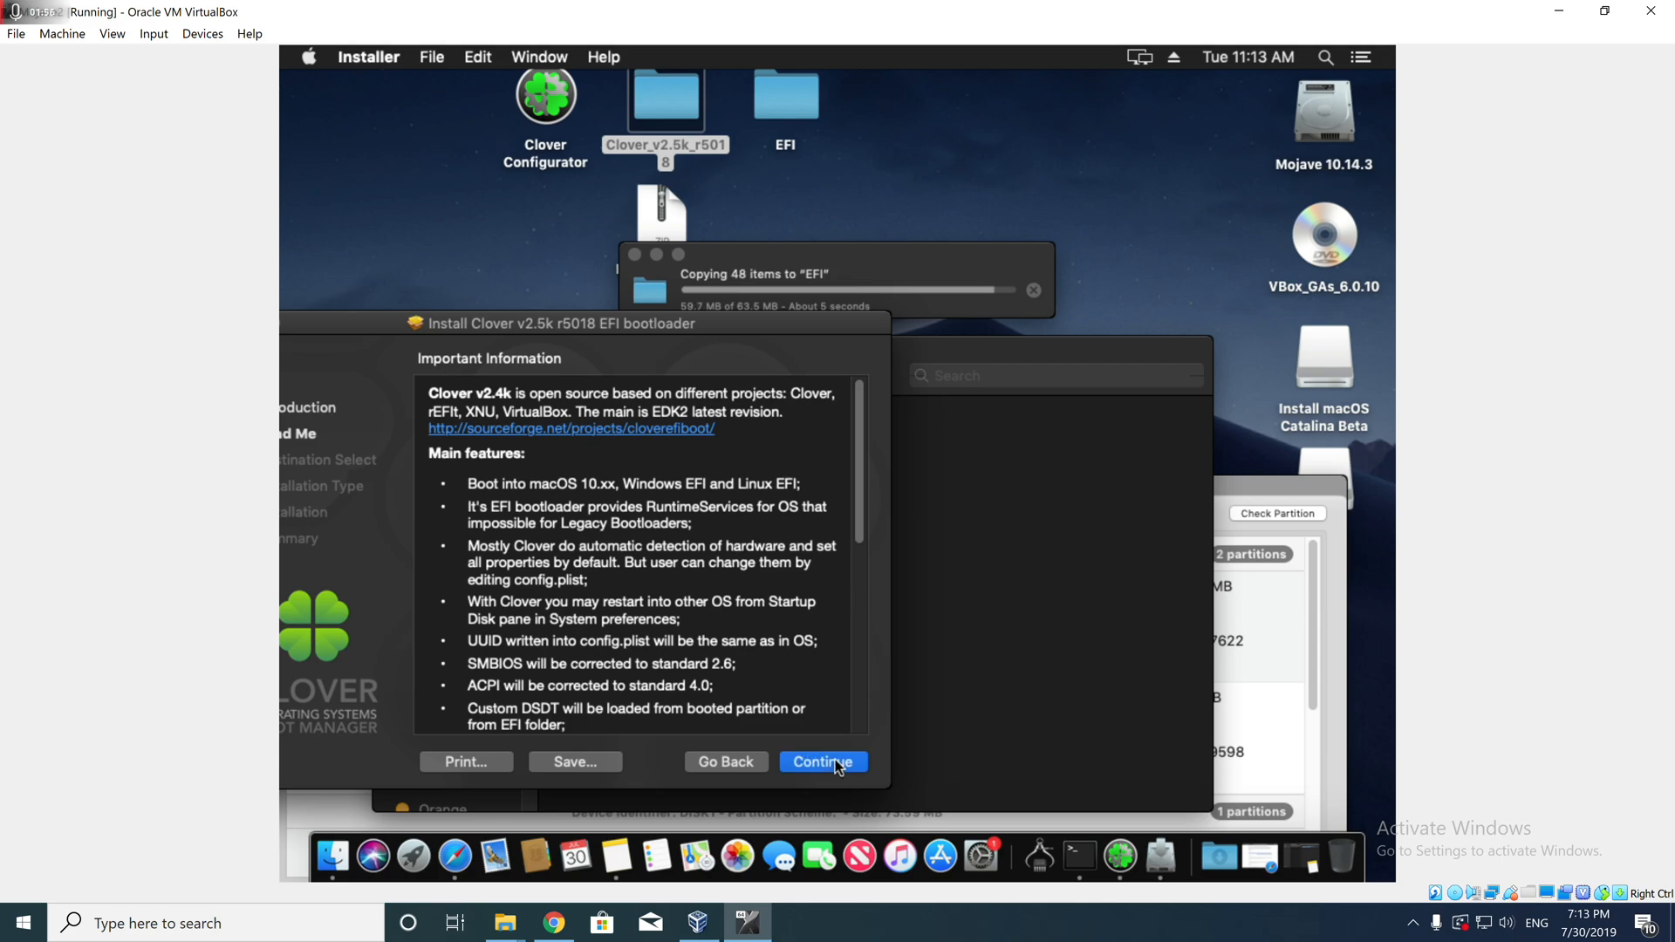
{"action": "left_click", "coordinate": [822, 763]}
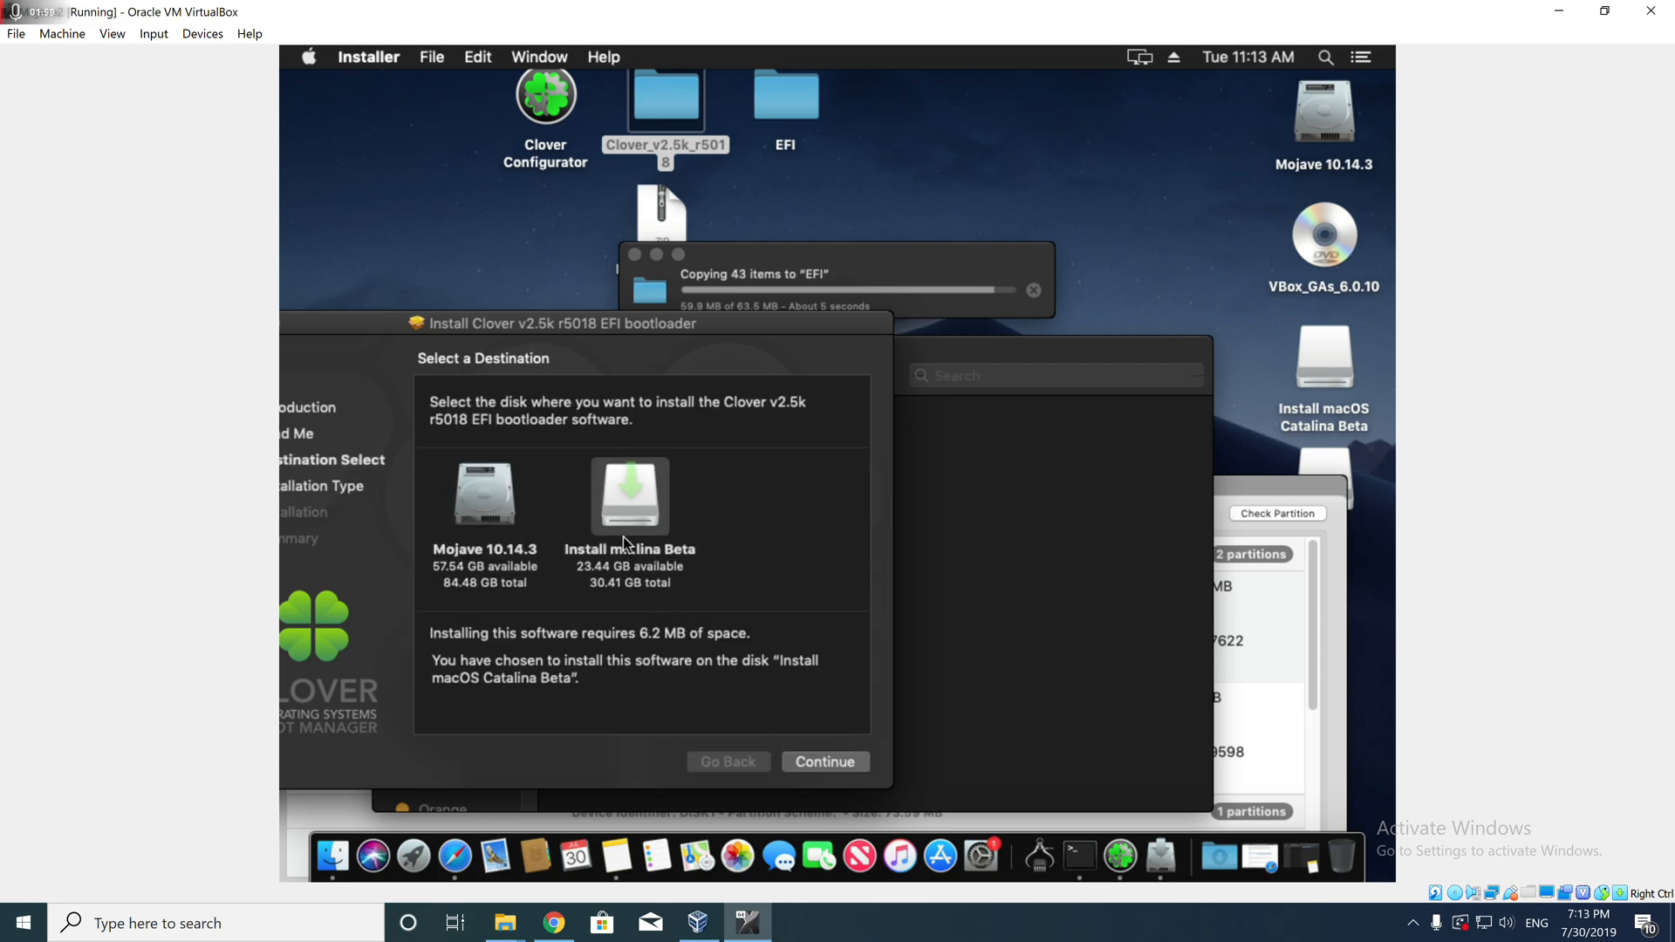
{"action": "left_click", "coordinate": [824, 761]}
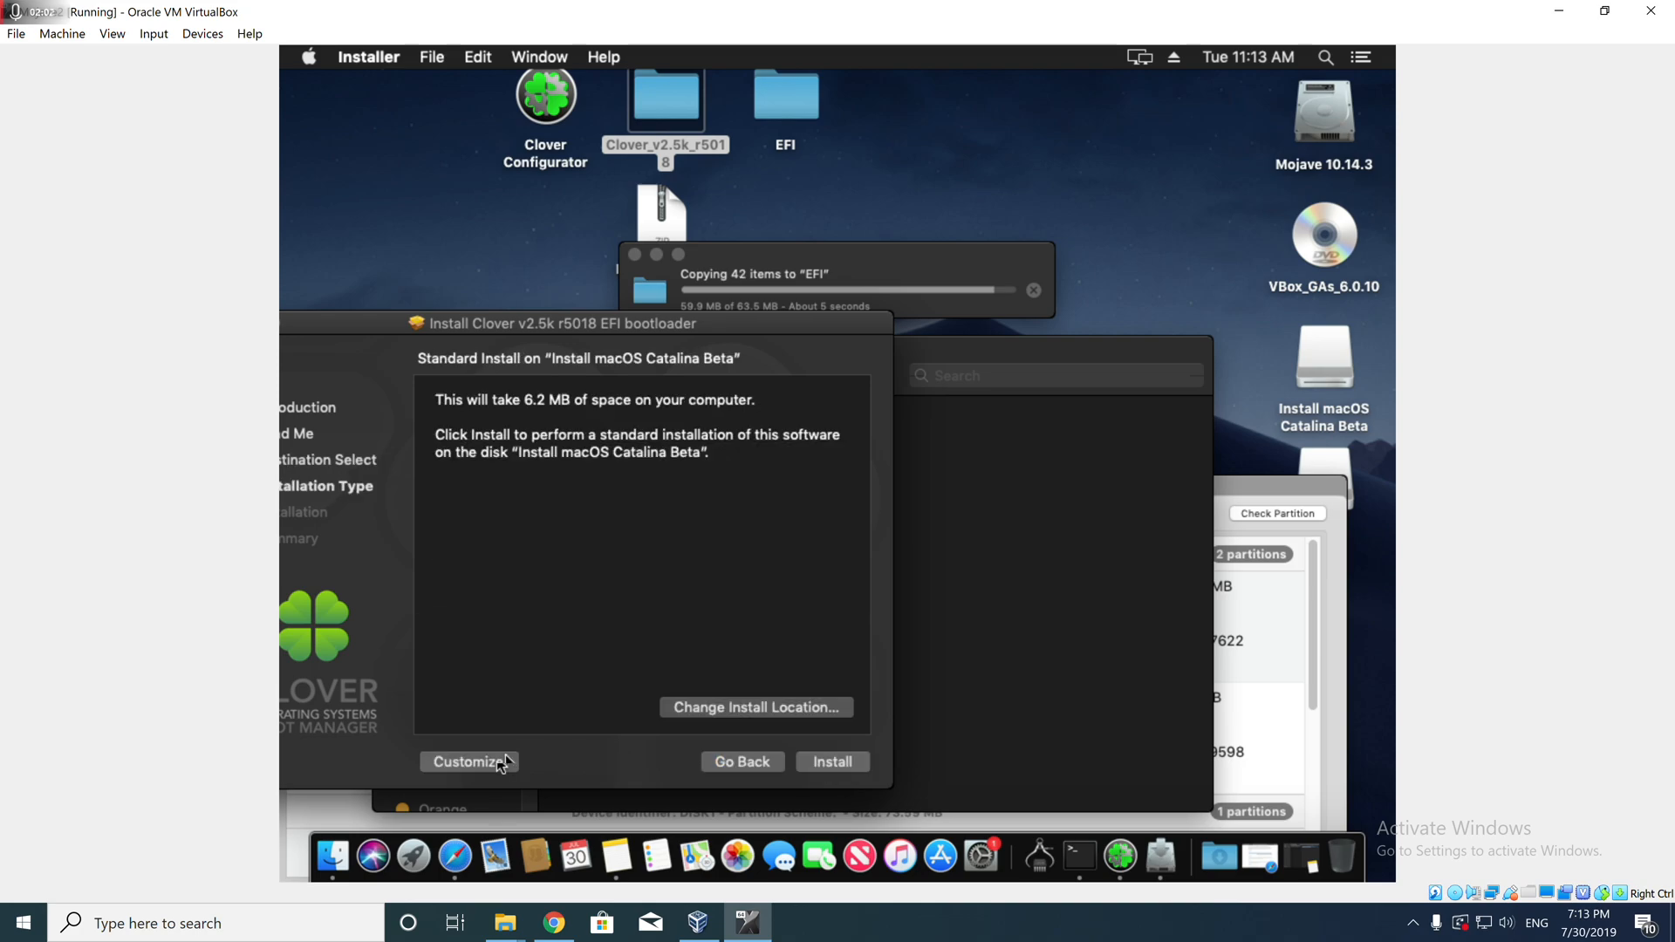
- Customize the install for UEFI-only booting in the ESP and review the Recommended UEFI drivers
{"action": "left_click", "coordinate": [467, 763]}
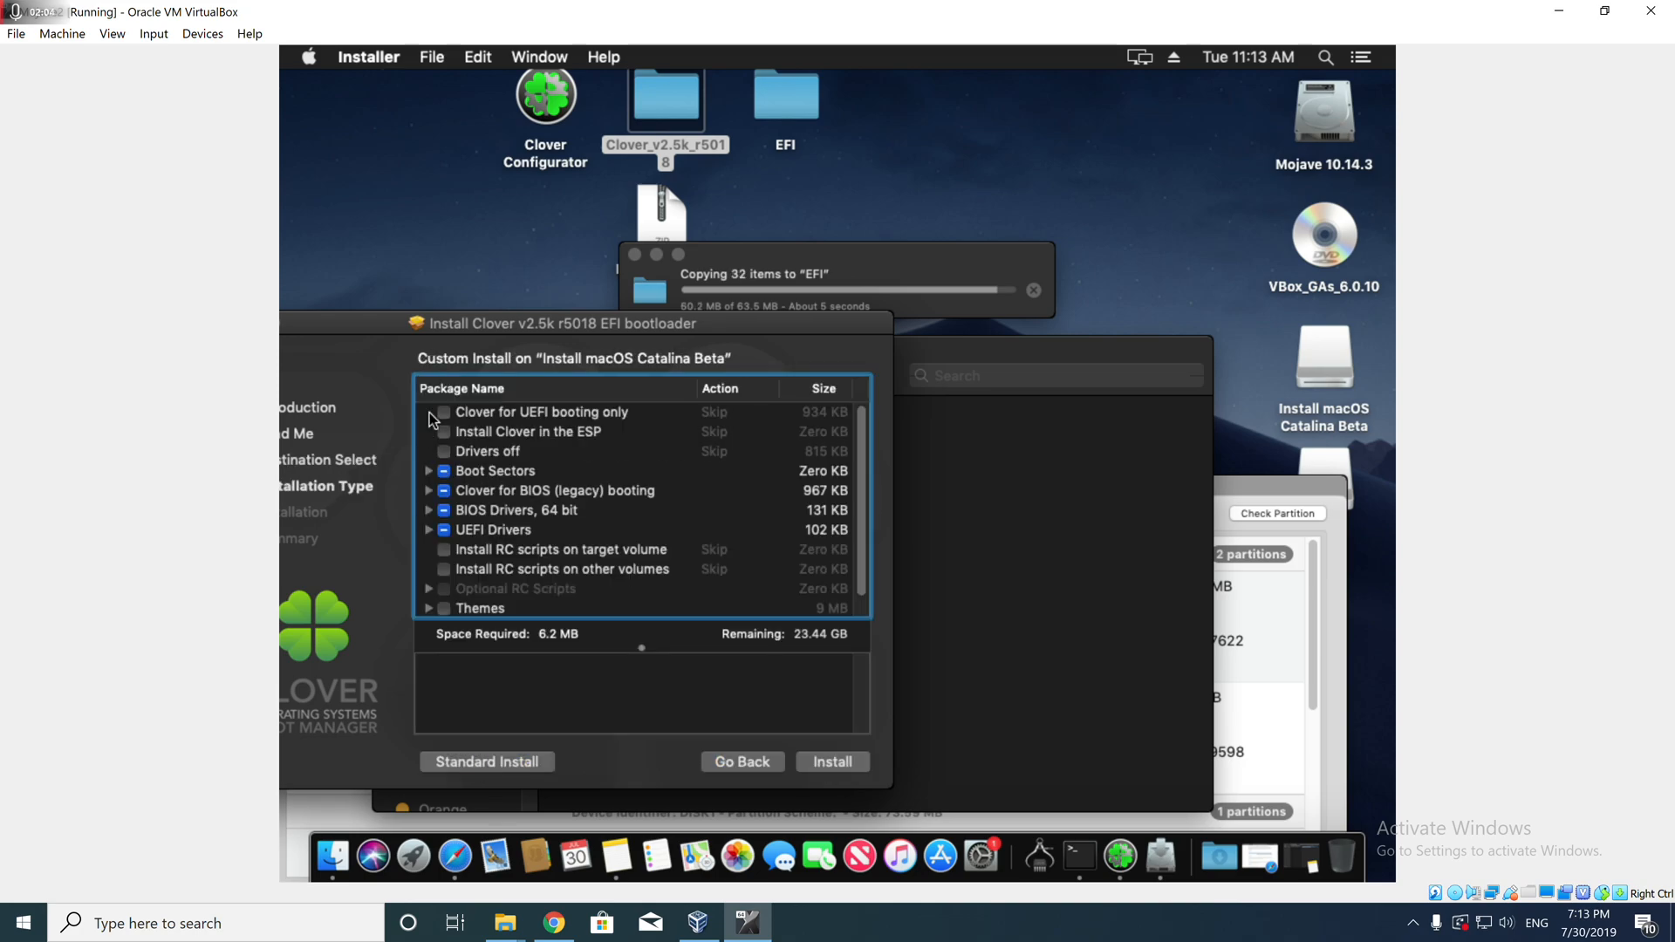
{"action": "left_click", "coordinate": [442, 412]}
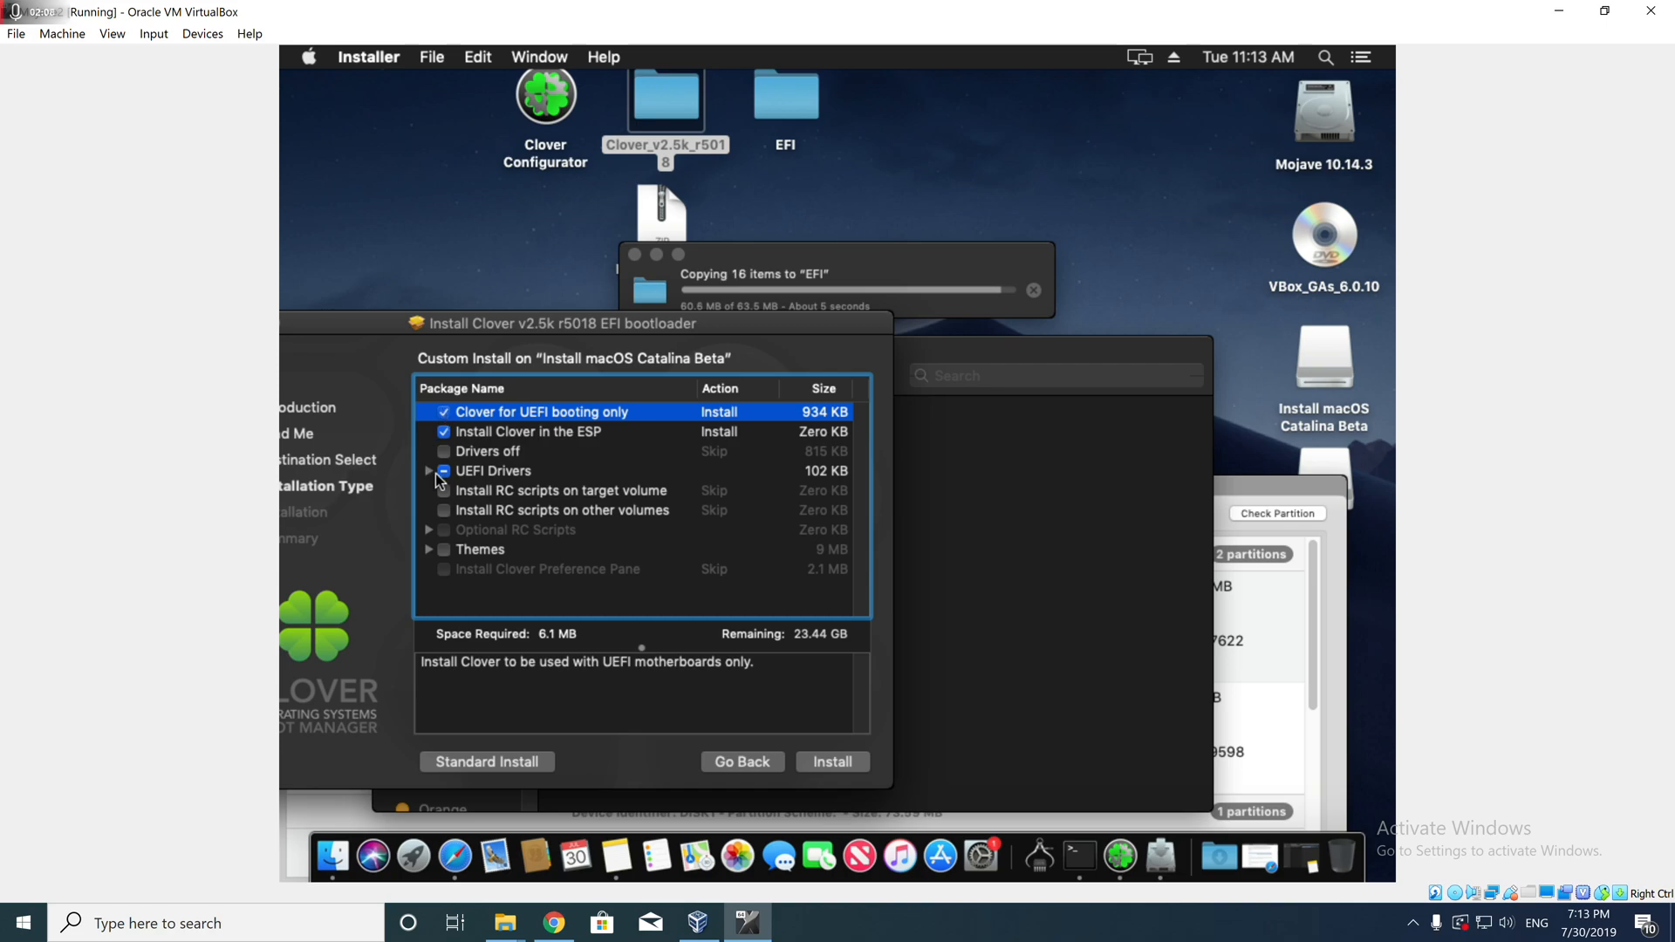
{"action": "left_click", "coordinate": [430, 471]}
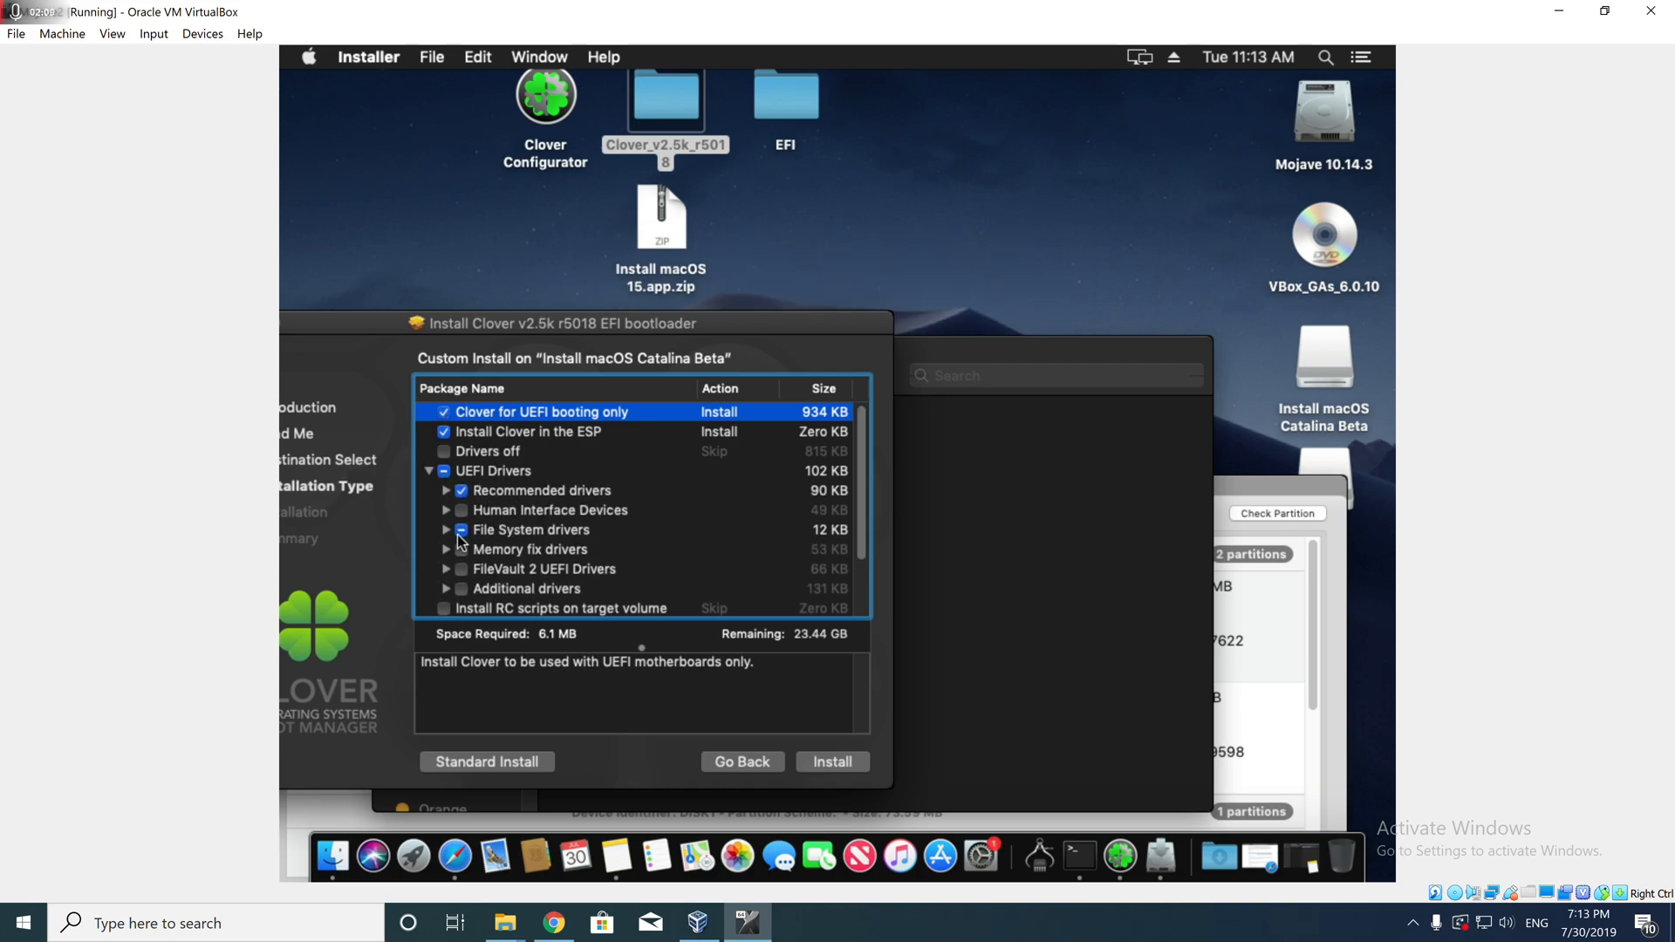
{"action": "left_click_drag", "start_coordinate": [572, 323], "coordinate": [670, 178]}
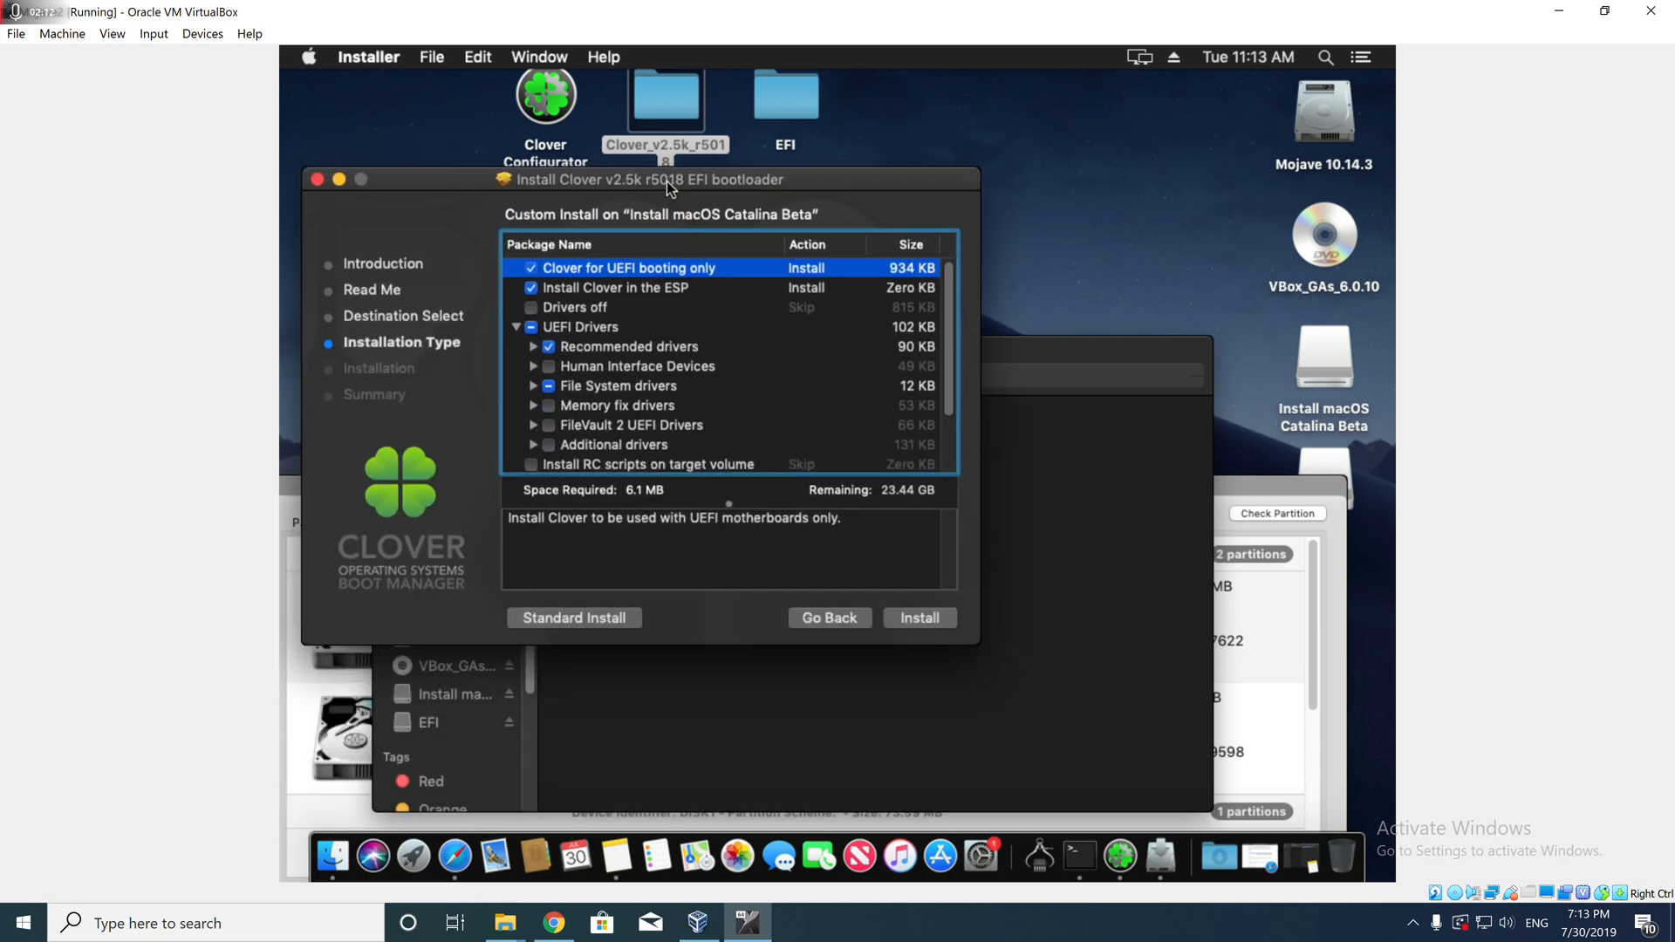
{"action": "left_click", "coordinate": [534, 386]}
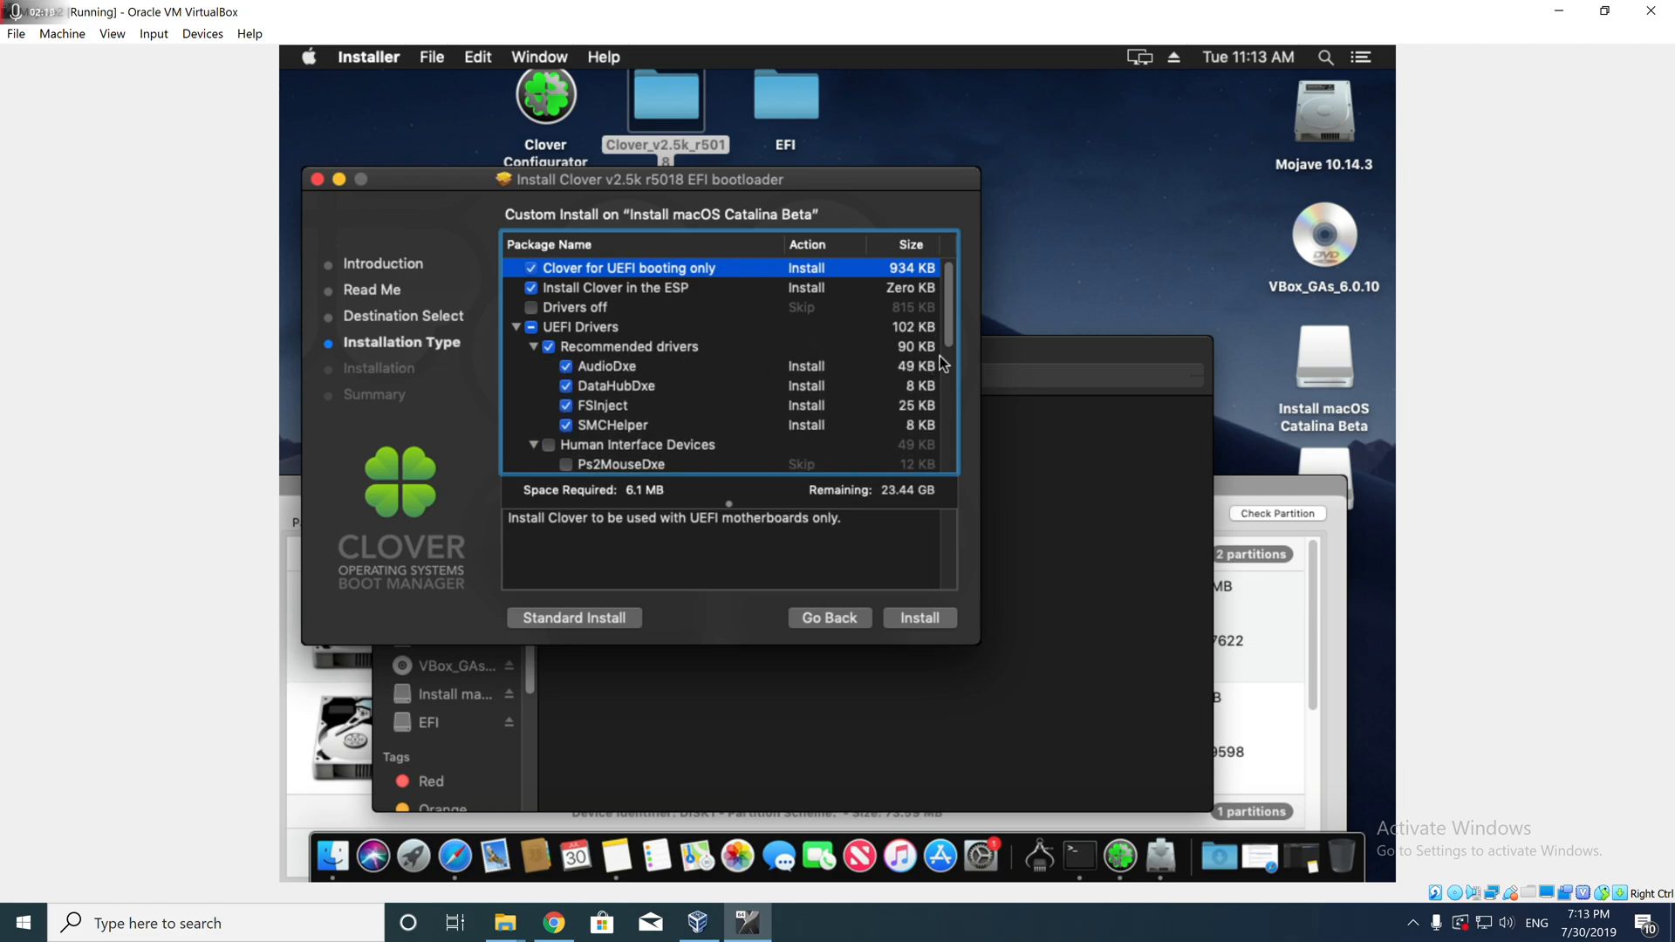
{"action": "scroll", "scroll_direction": "down", "scroll_amount": 3}
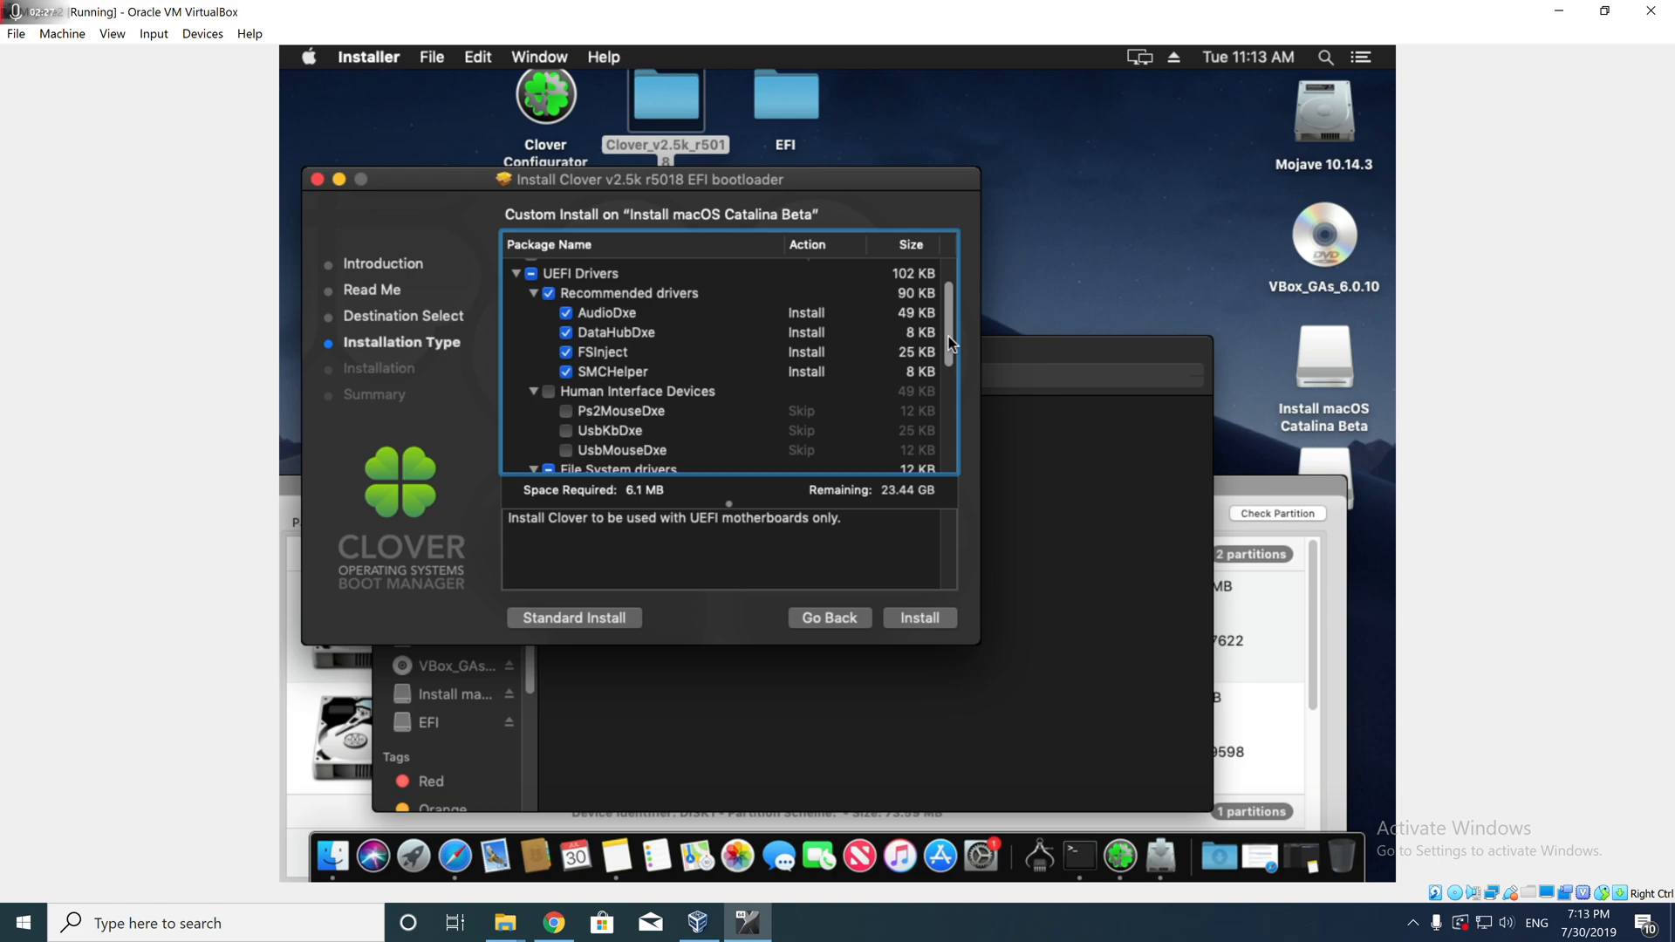
{"action": "scroll", "scroll_direction": "down", "scroll_amount": 3}
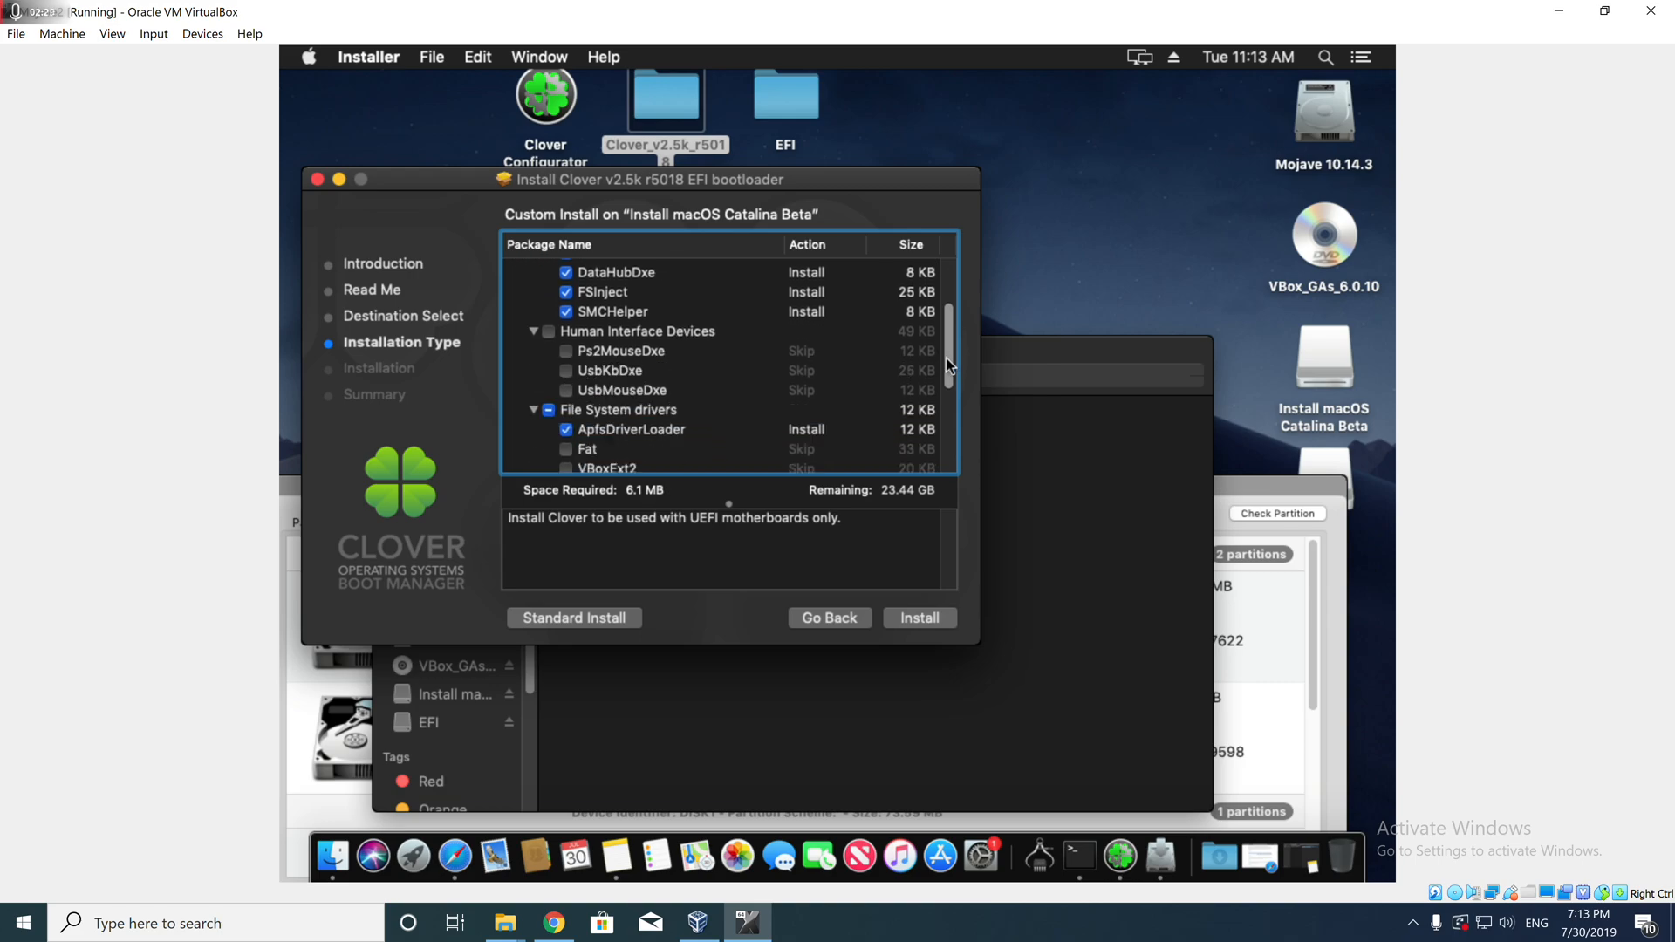
{"action": "scroll", "scroll_direction": "down", "scroll_amount": 3}
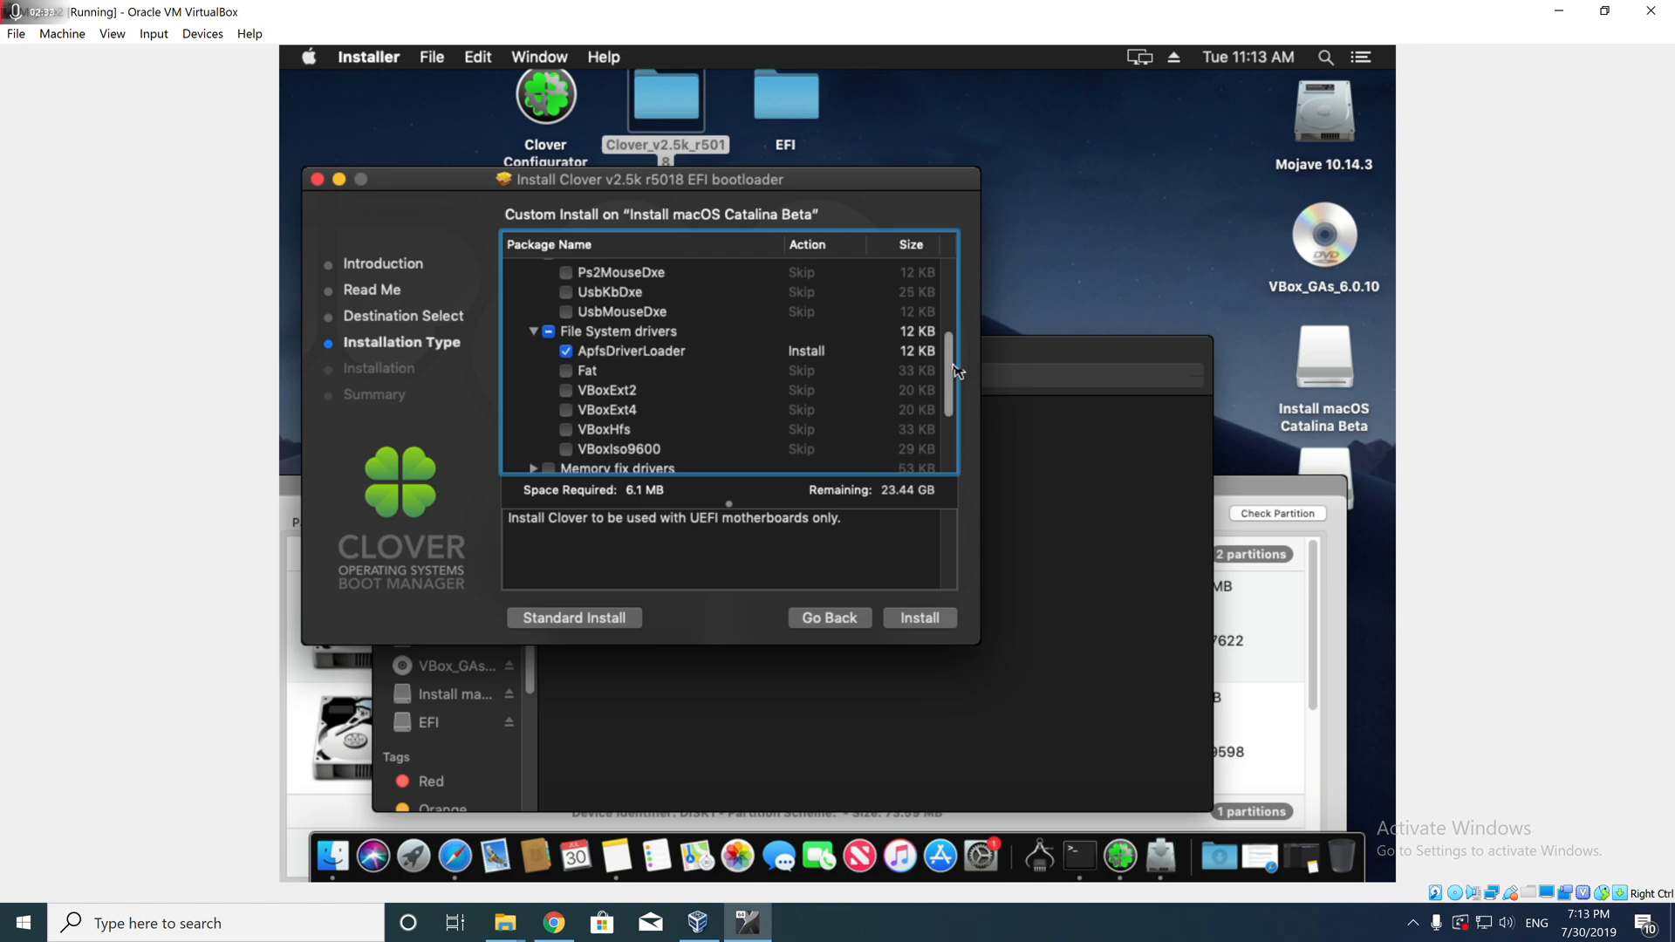
{"action": "scroll", "scroll_direction": "down", "scroll_amount": 3}
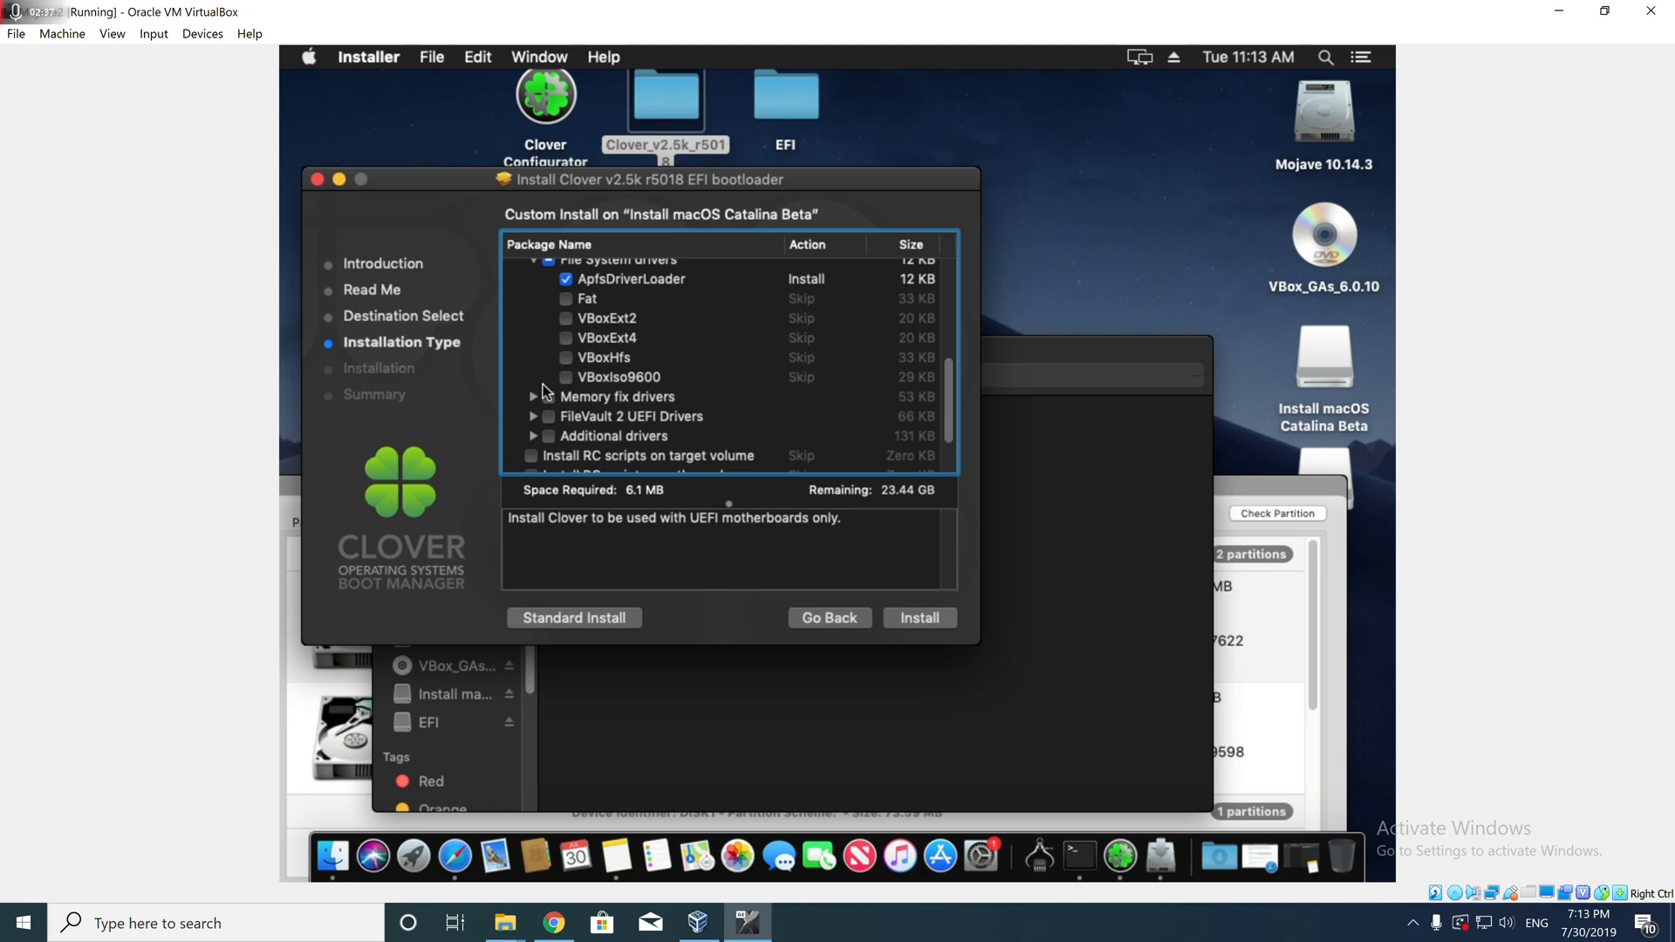
- Expand the Memory fix drivers and read the OsxAptioFix3Drv description
{"action": "left_click", "coordinate": [534, 396]}
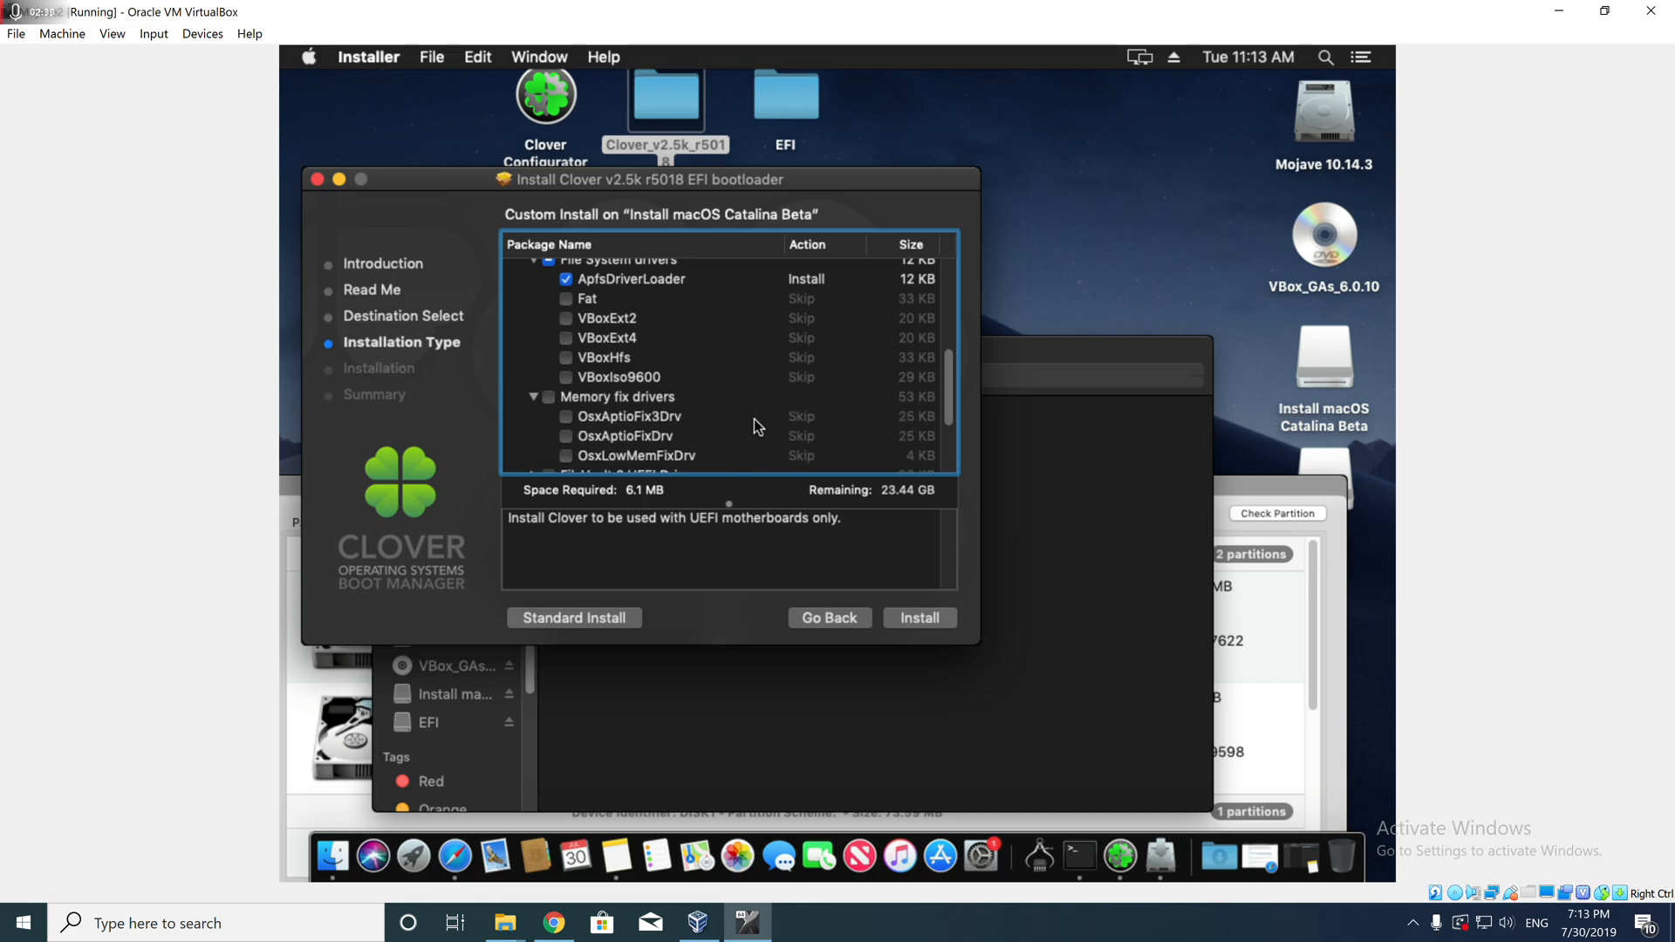
{"action": "scroll", "scroll_direction": "down", "scroll_amount": 3}
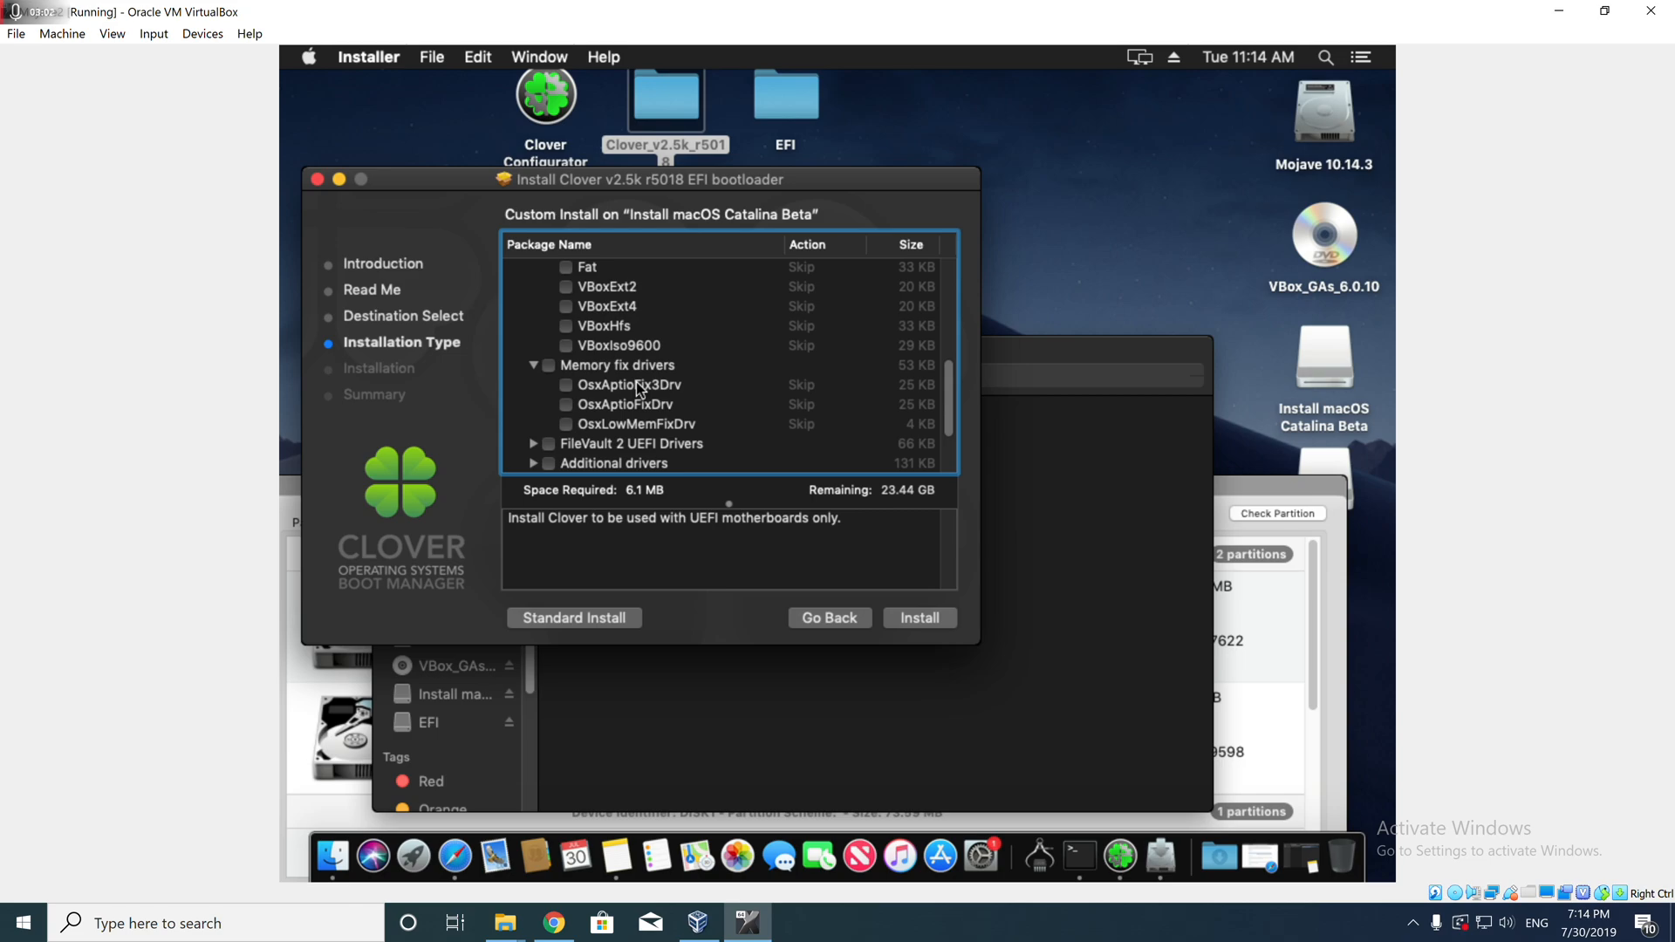
{"action": "left_click", "coordinate": [630, 384]}
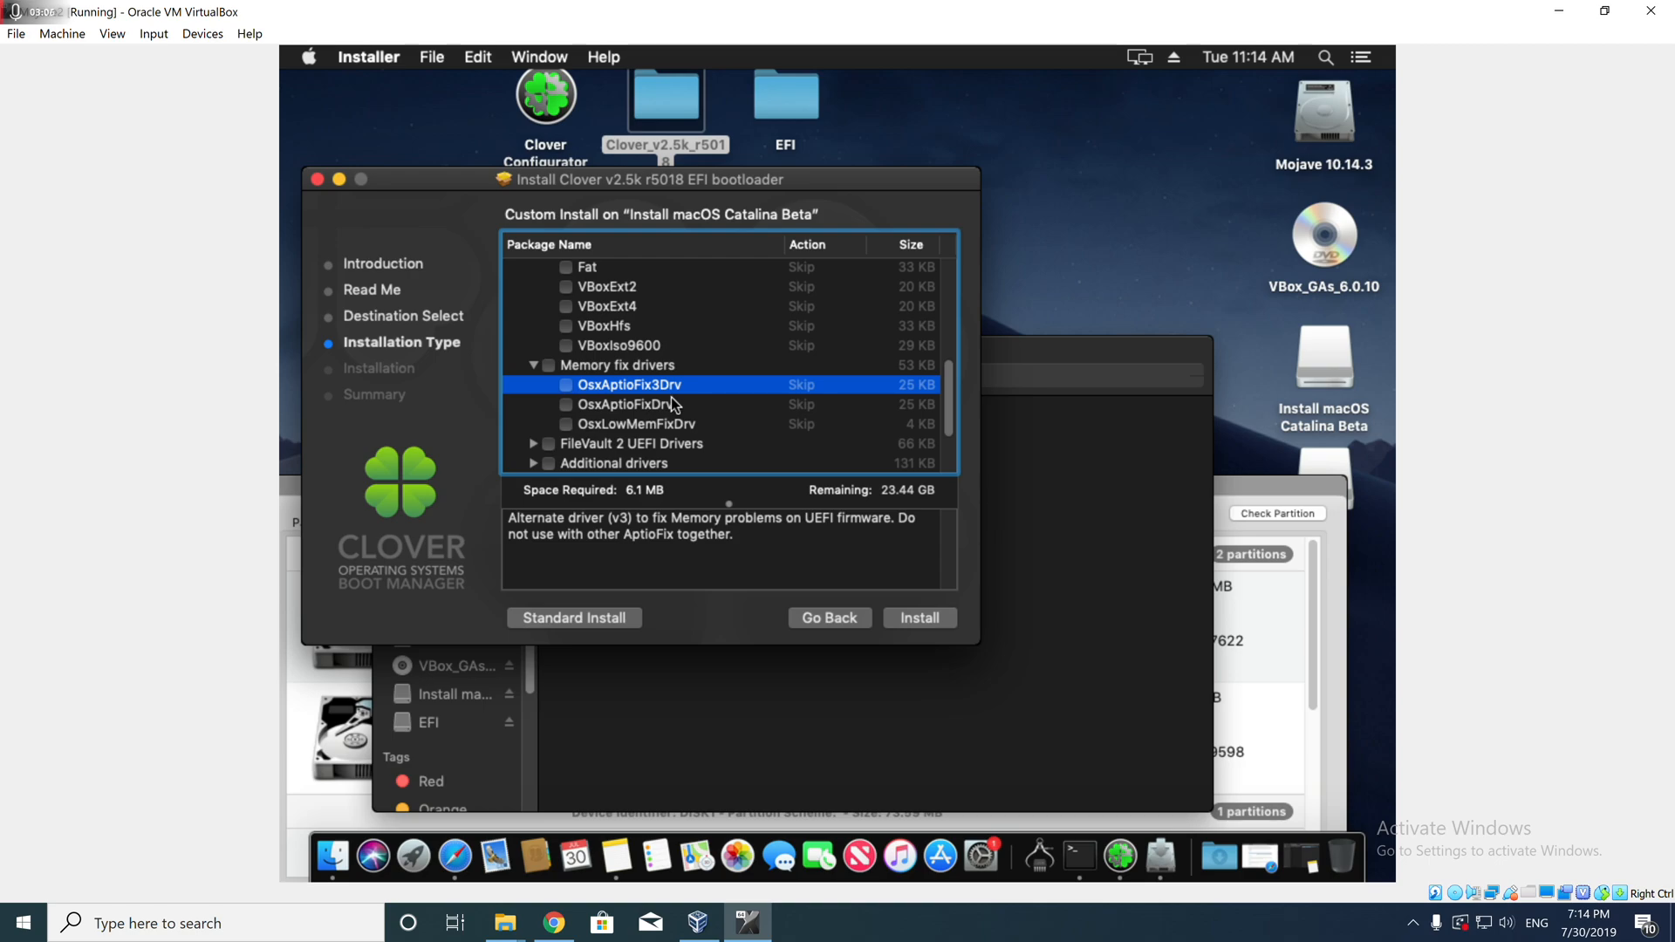
{"action": "mouse_move", "coordinate": [651, 422]}
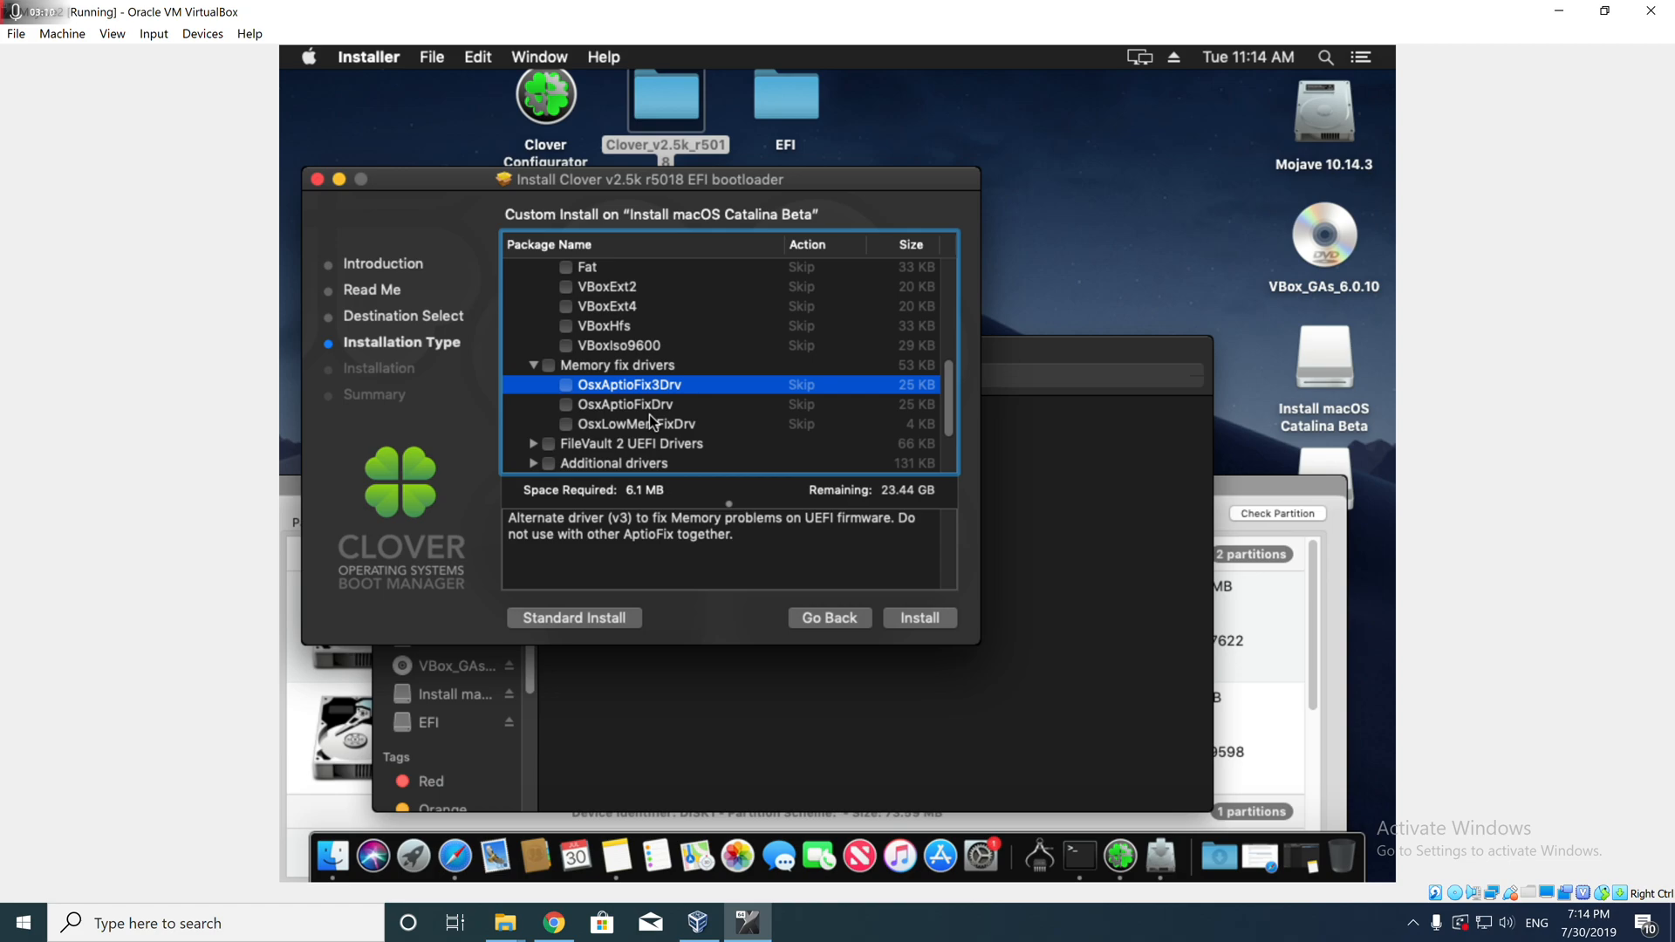
{"action": "mouse_move", "coordinate": [649, 415]}
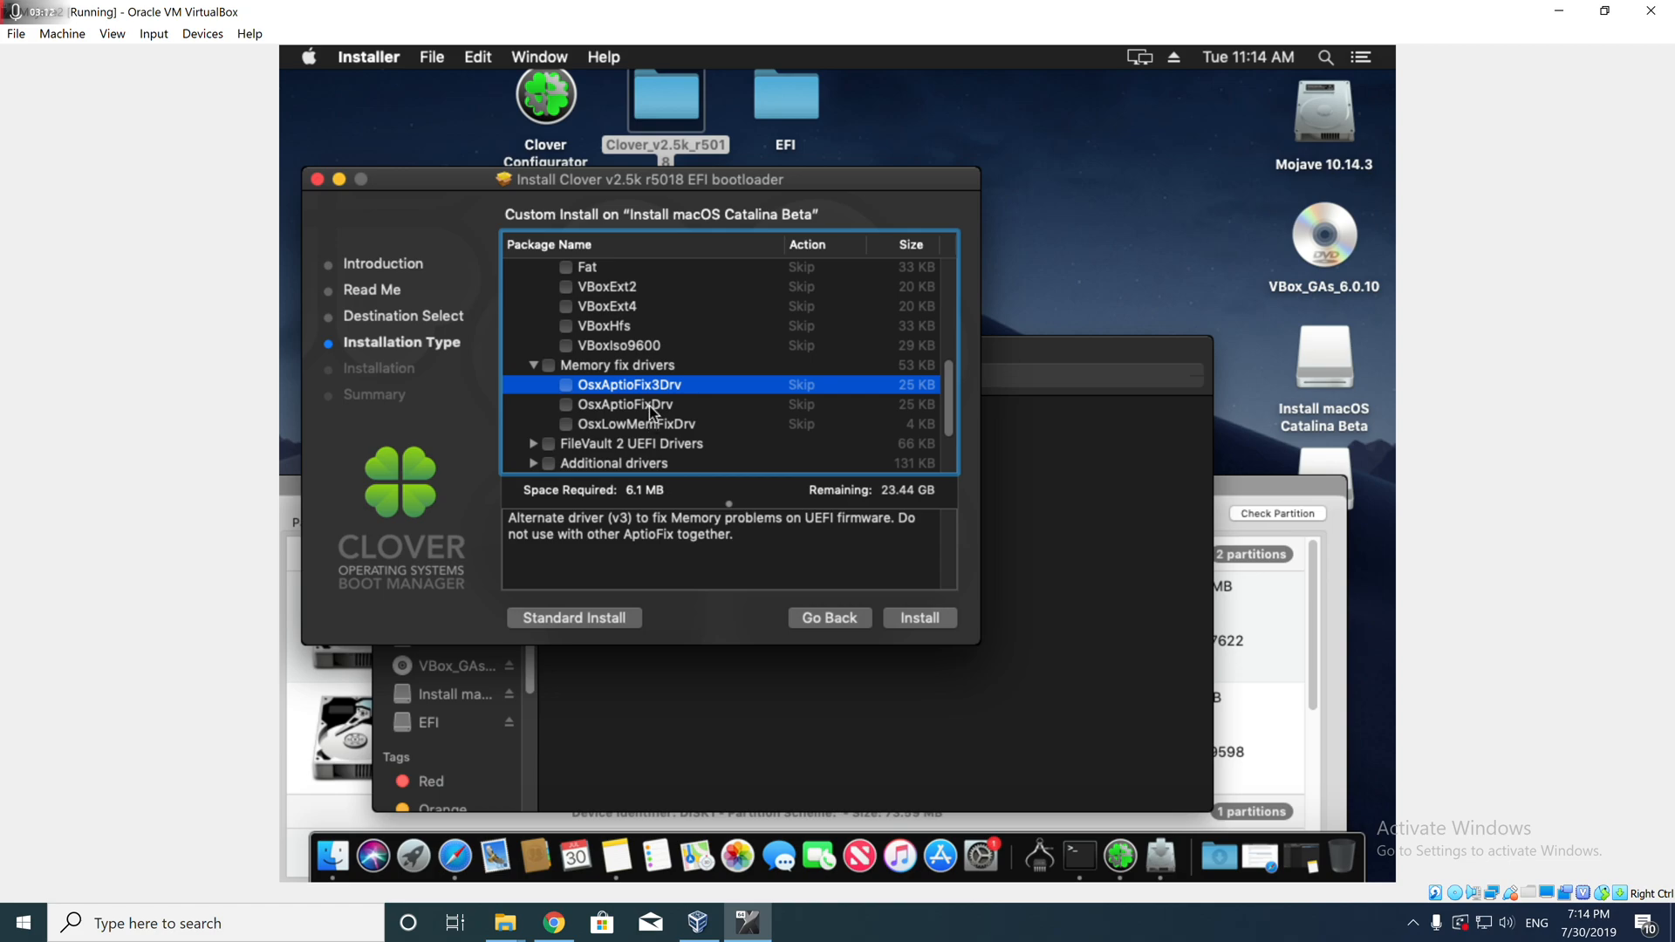
{"action": "mouse_move", "coordinate": [614, 398]}
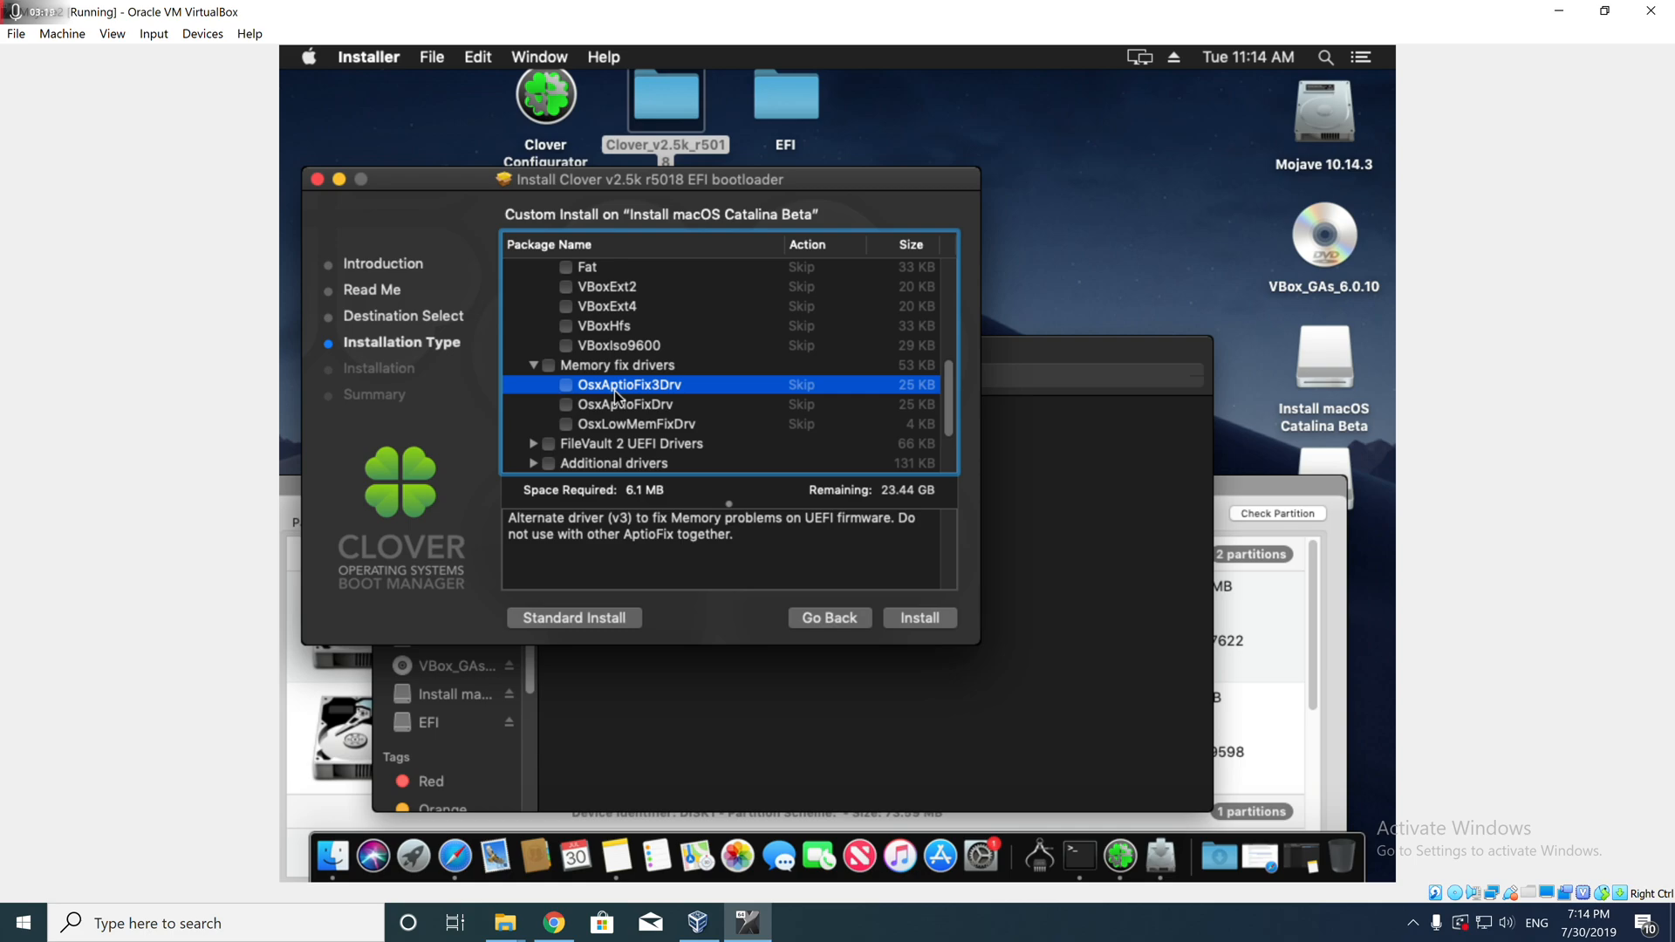
{"action": "mouse_move", "coordinate": [611, 393]}
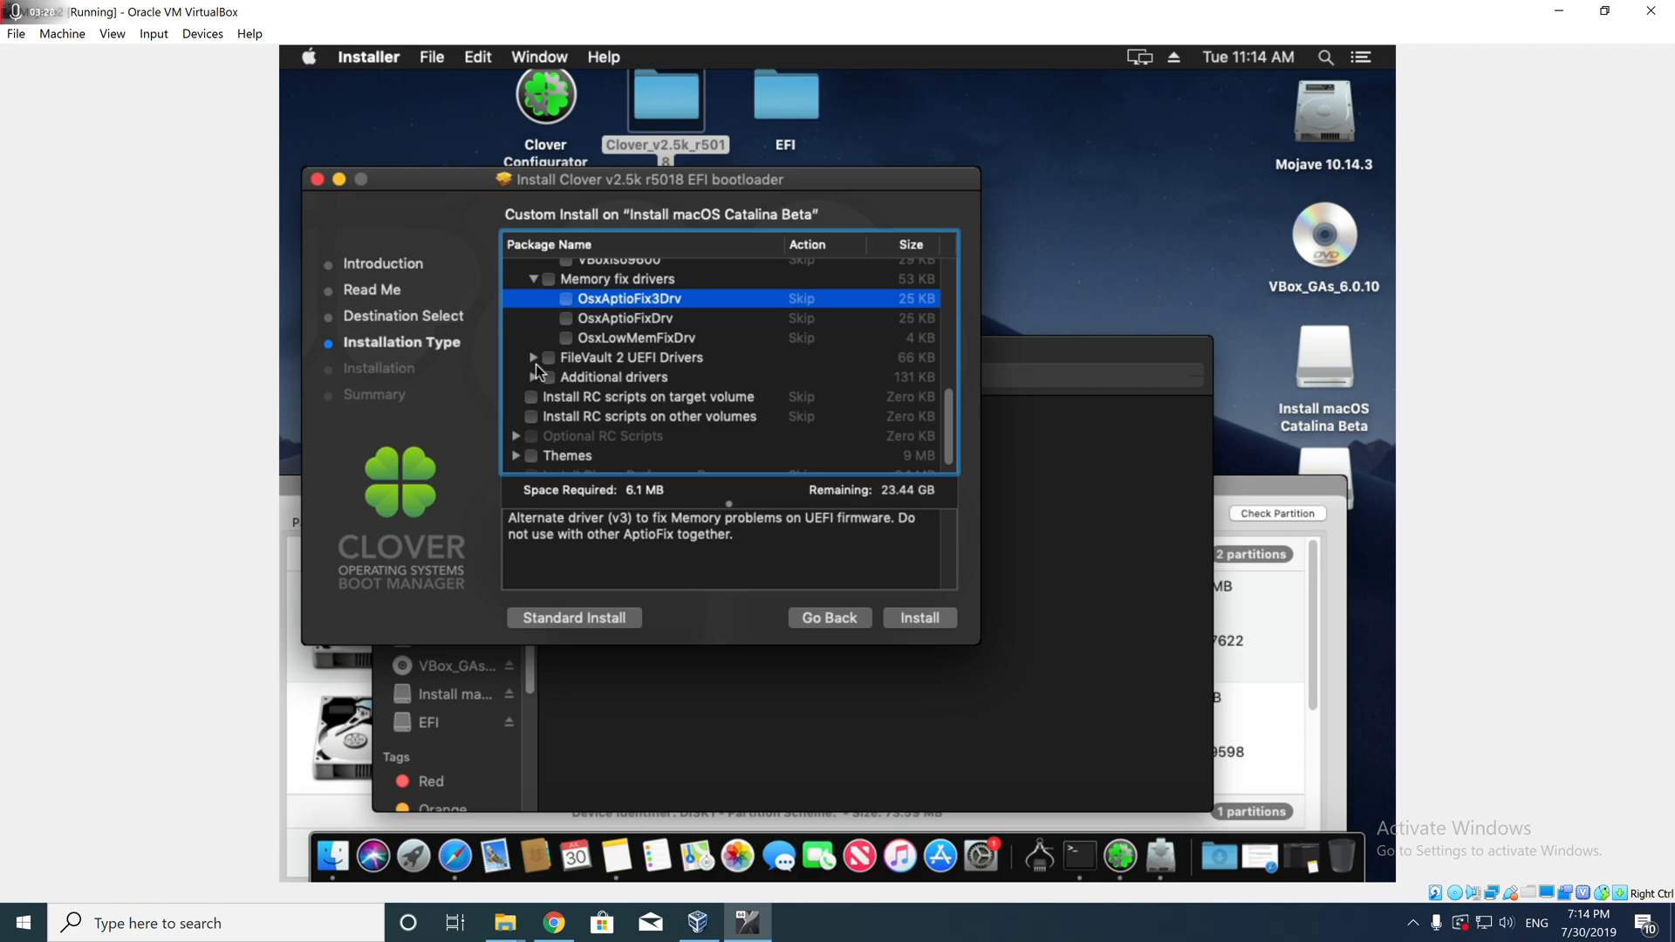
- Include NvmExpressDxe and EnglishDxe from the Additional drivers group
{"action": "left_click", "coordinate": [534, 377]}
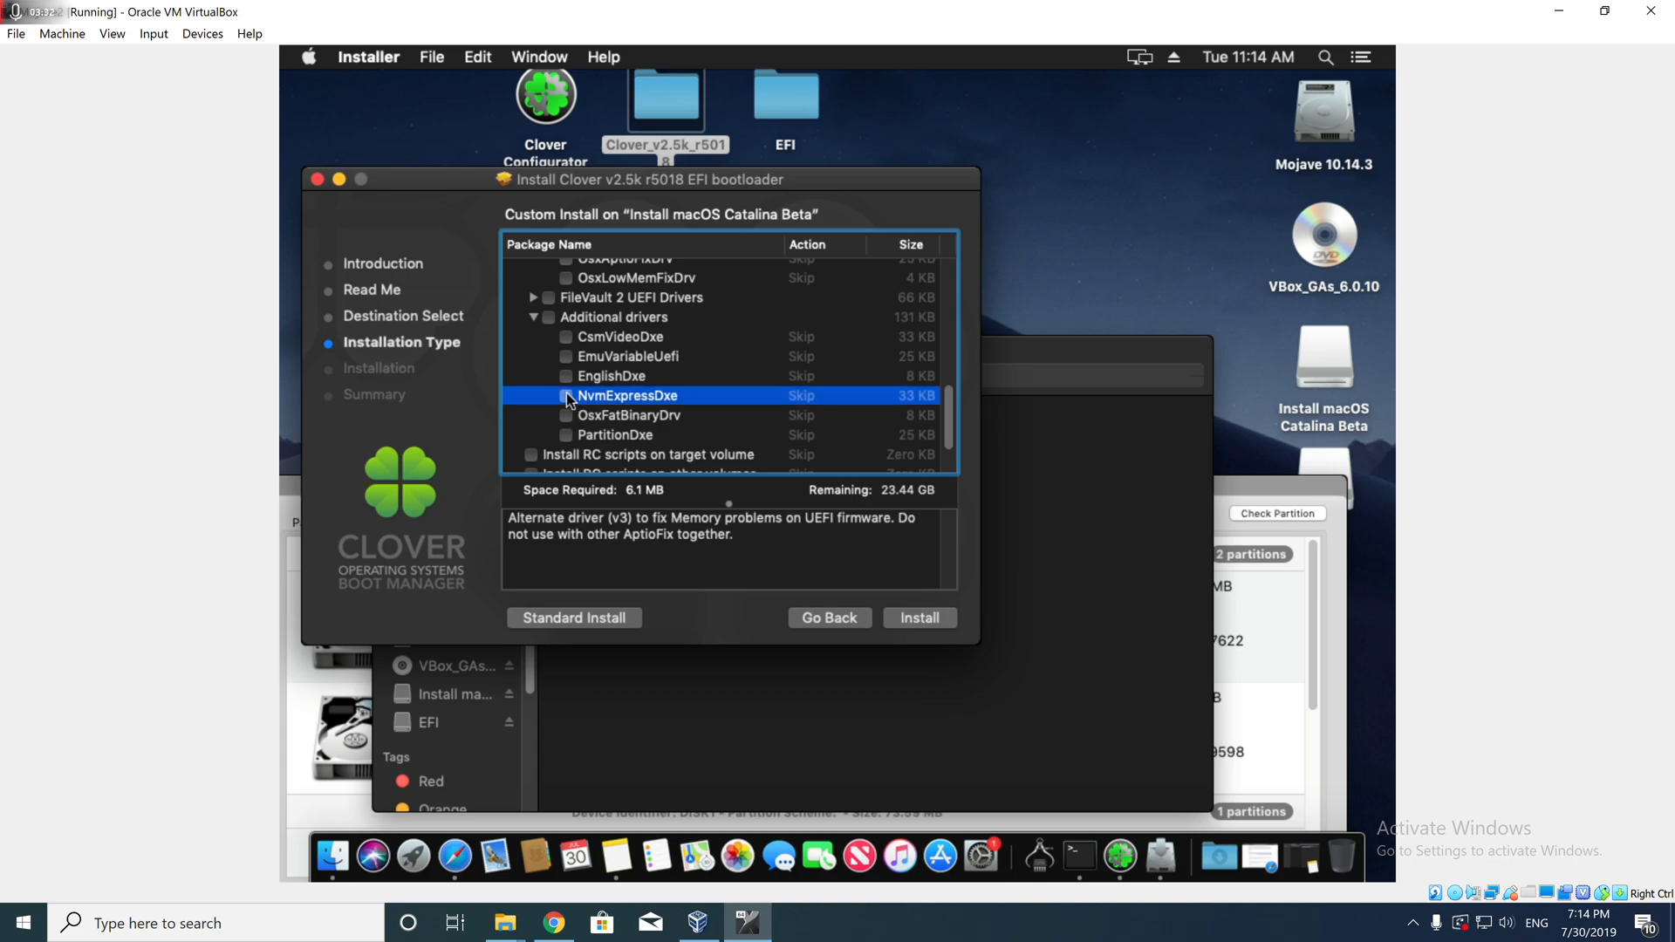
{"action": "left_click", "coordinate": [566, 396]}
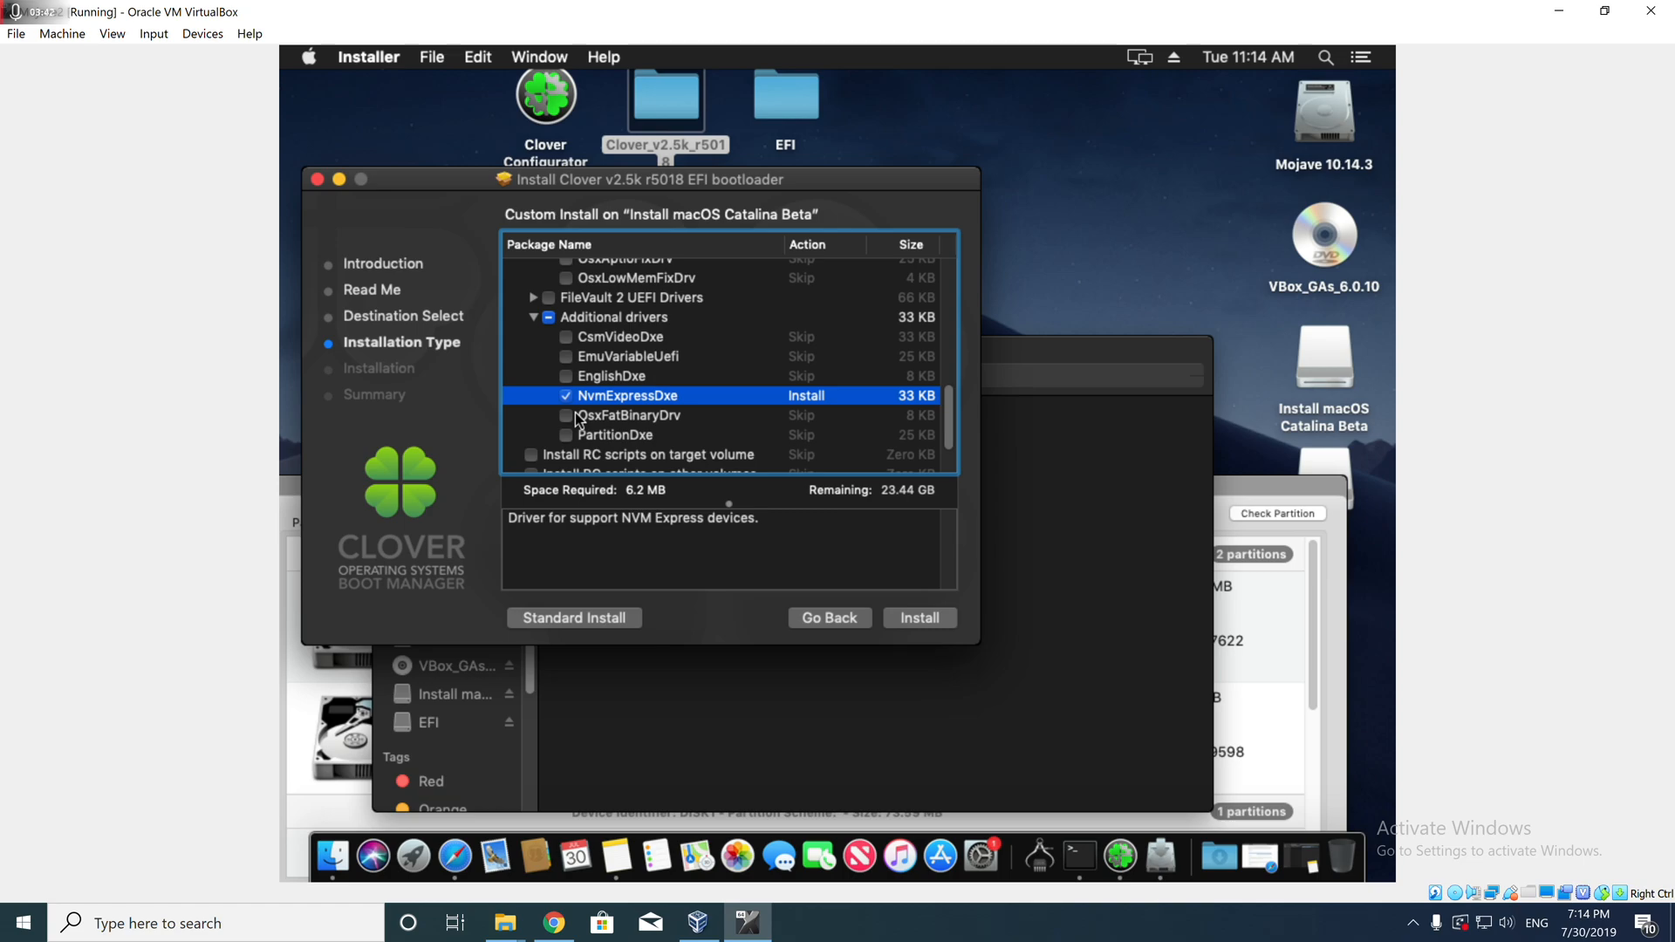
{"action": "left_click", "coordinate": [610, 377]}
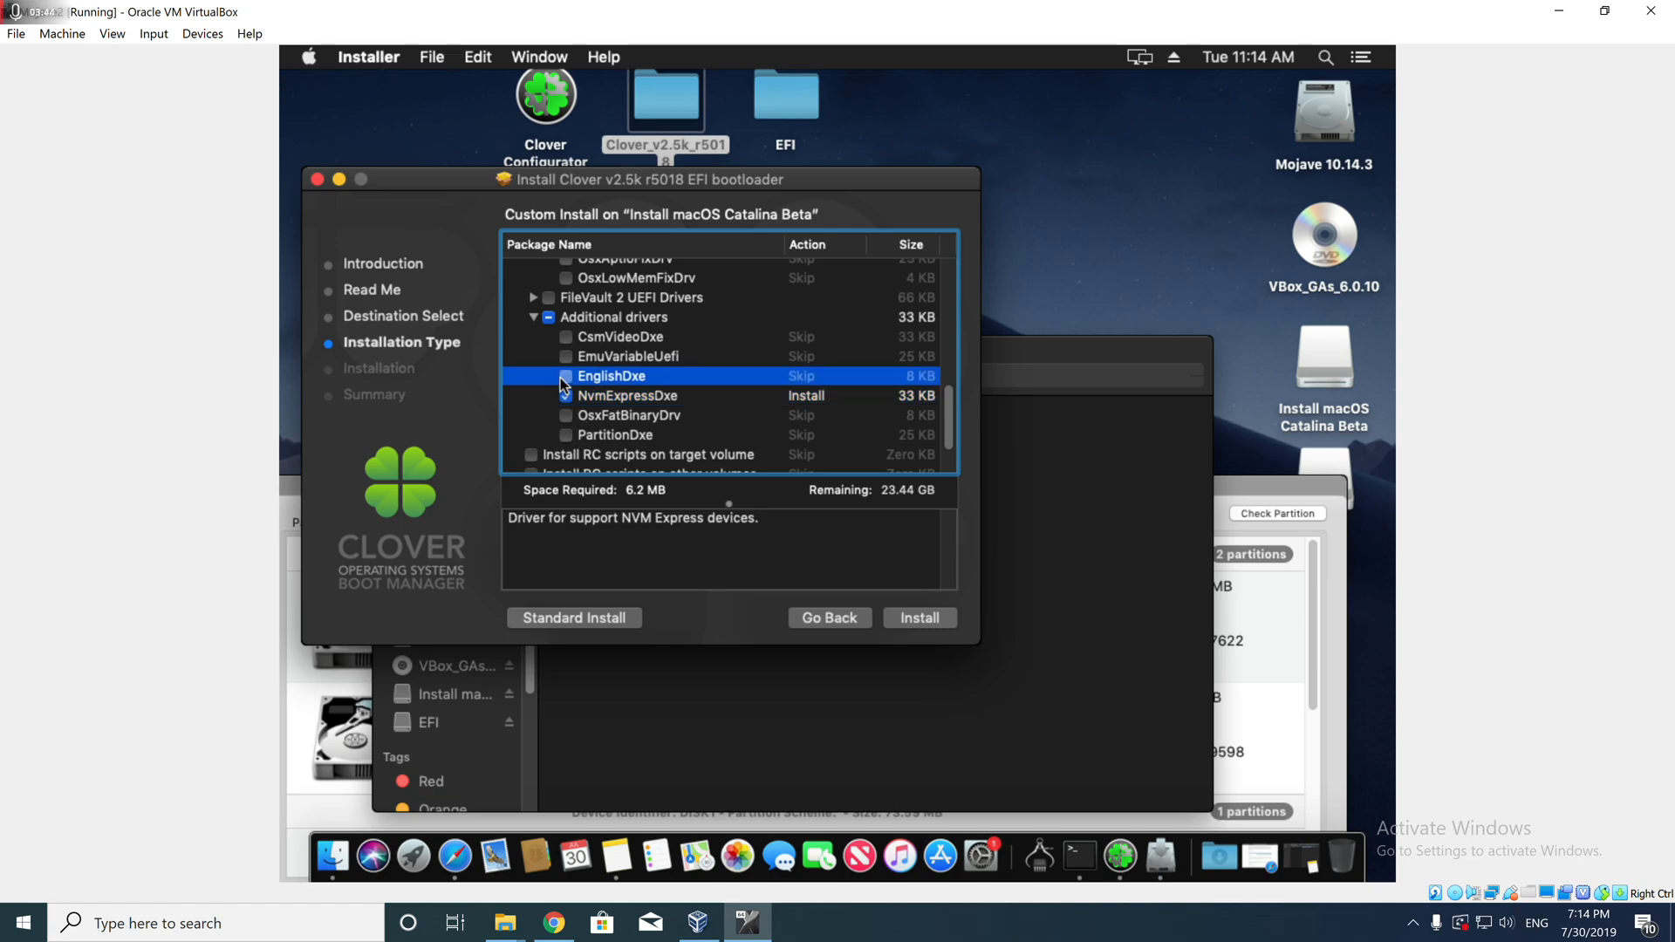
{"action": "left_click", "coordinate": [566, 377]}
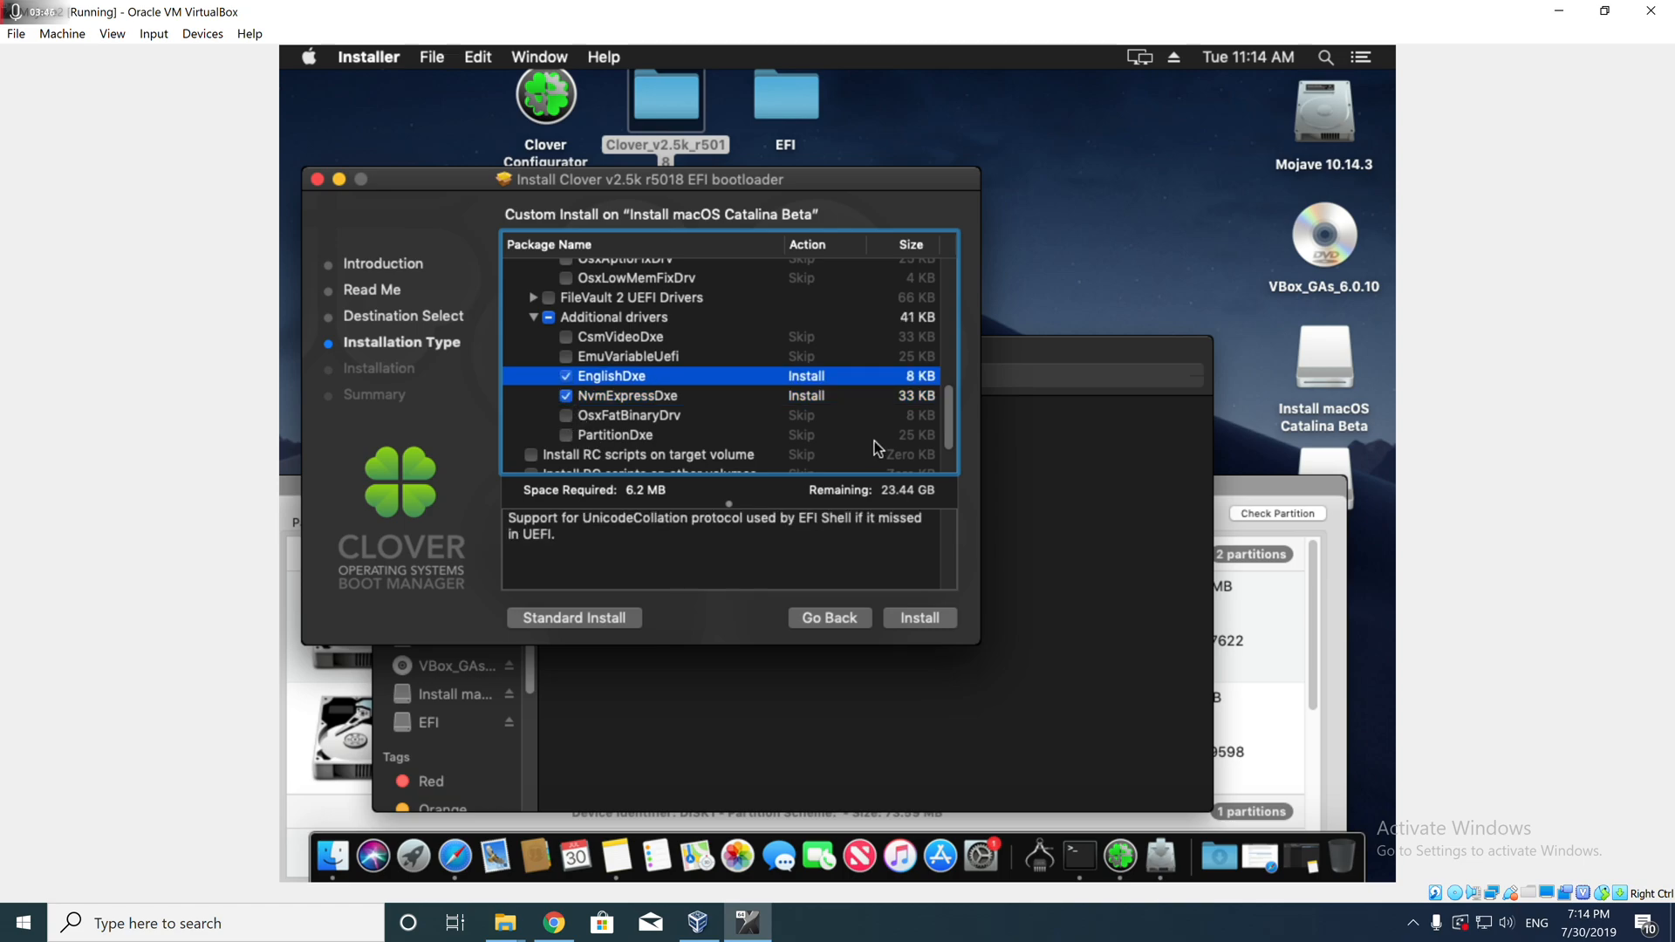
- Enable RC scripts on the target volume and the HashServiceFix driver
{"action": "scroll", "scroll_direction": "down", "scroll_amount": 3}
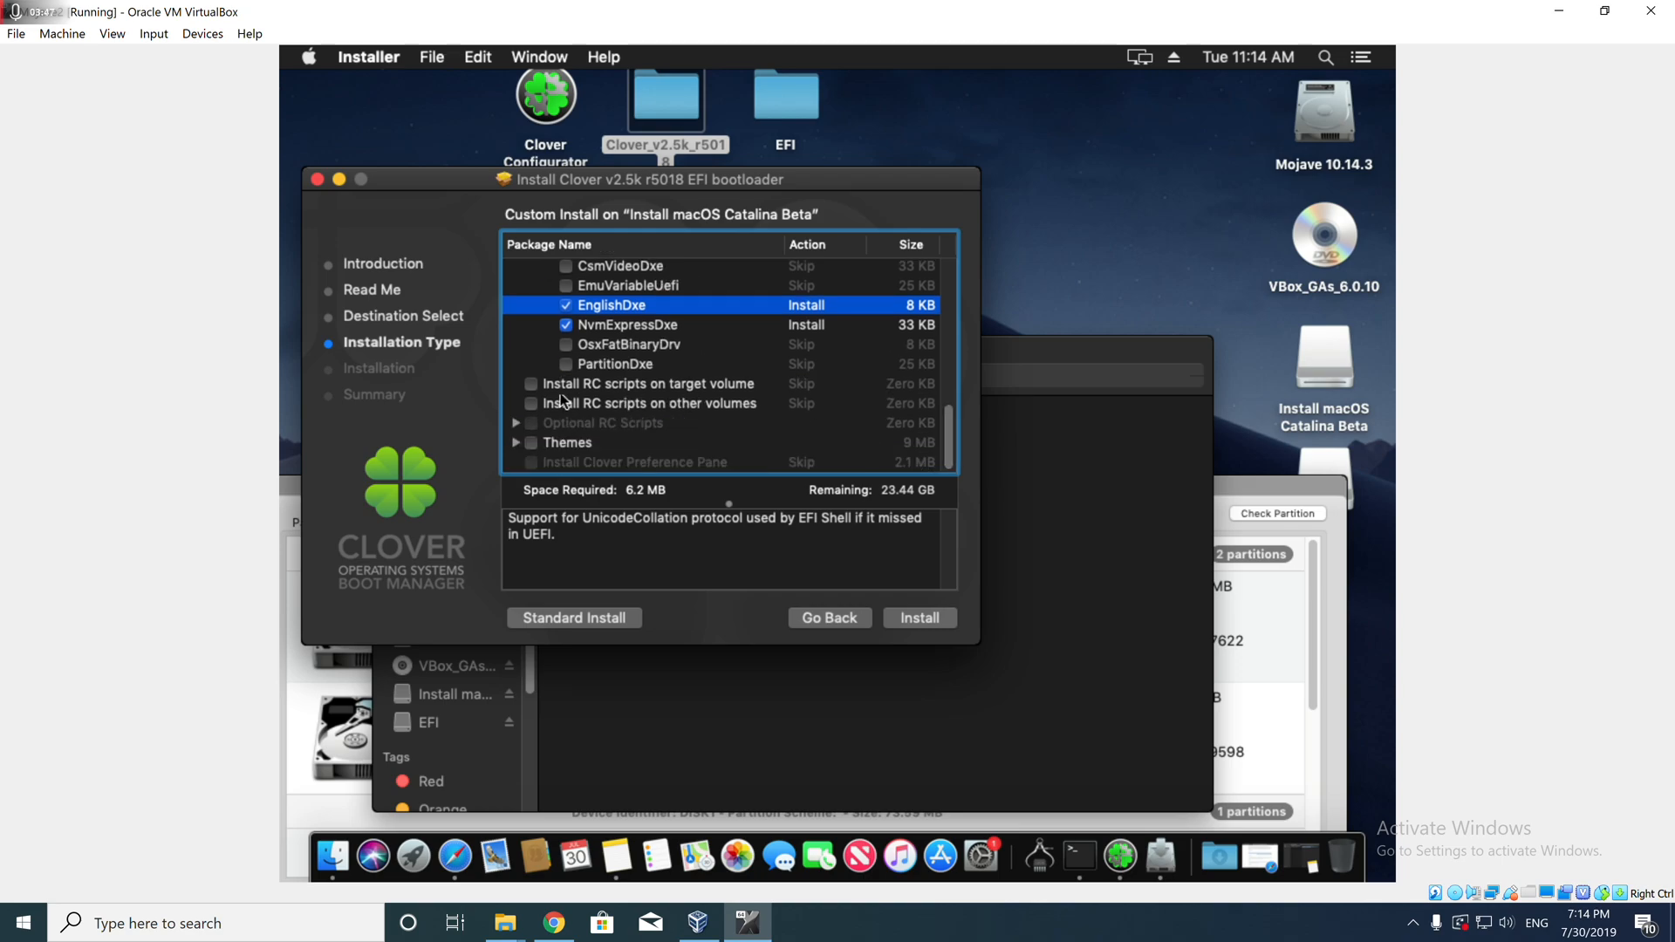
{"action": "left_click", "coordinate": [531, 384]}
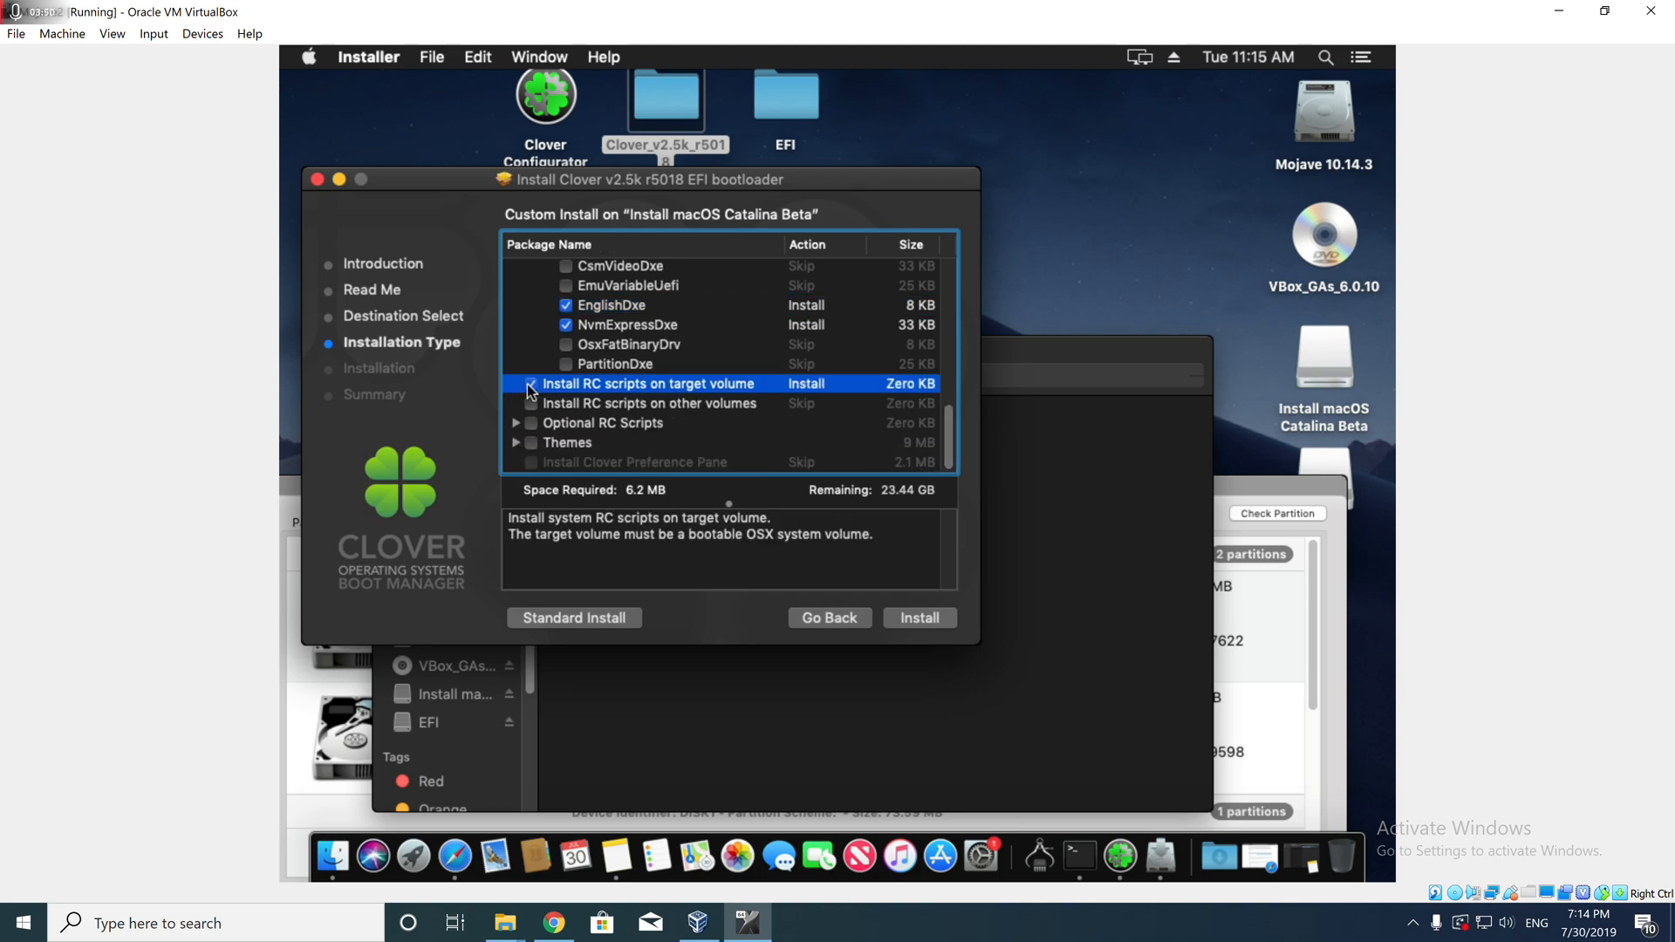
{"action": "left_click", "coordinate": [530, 384]}
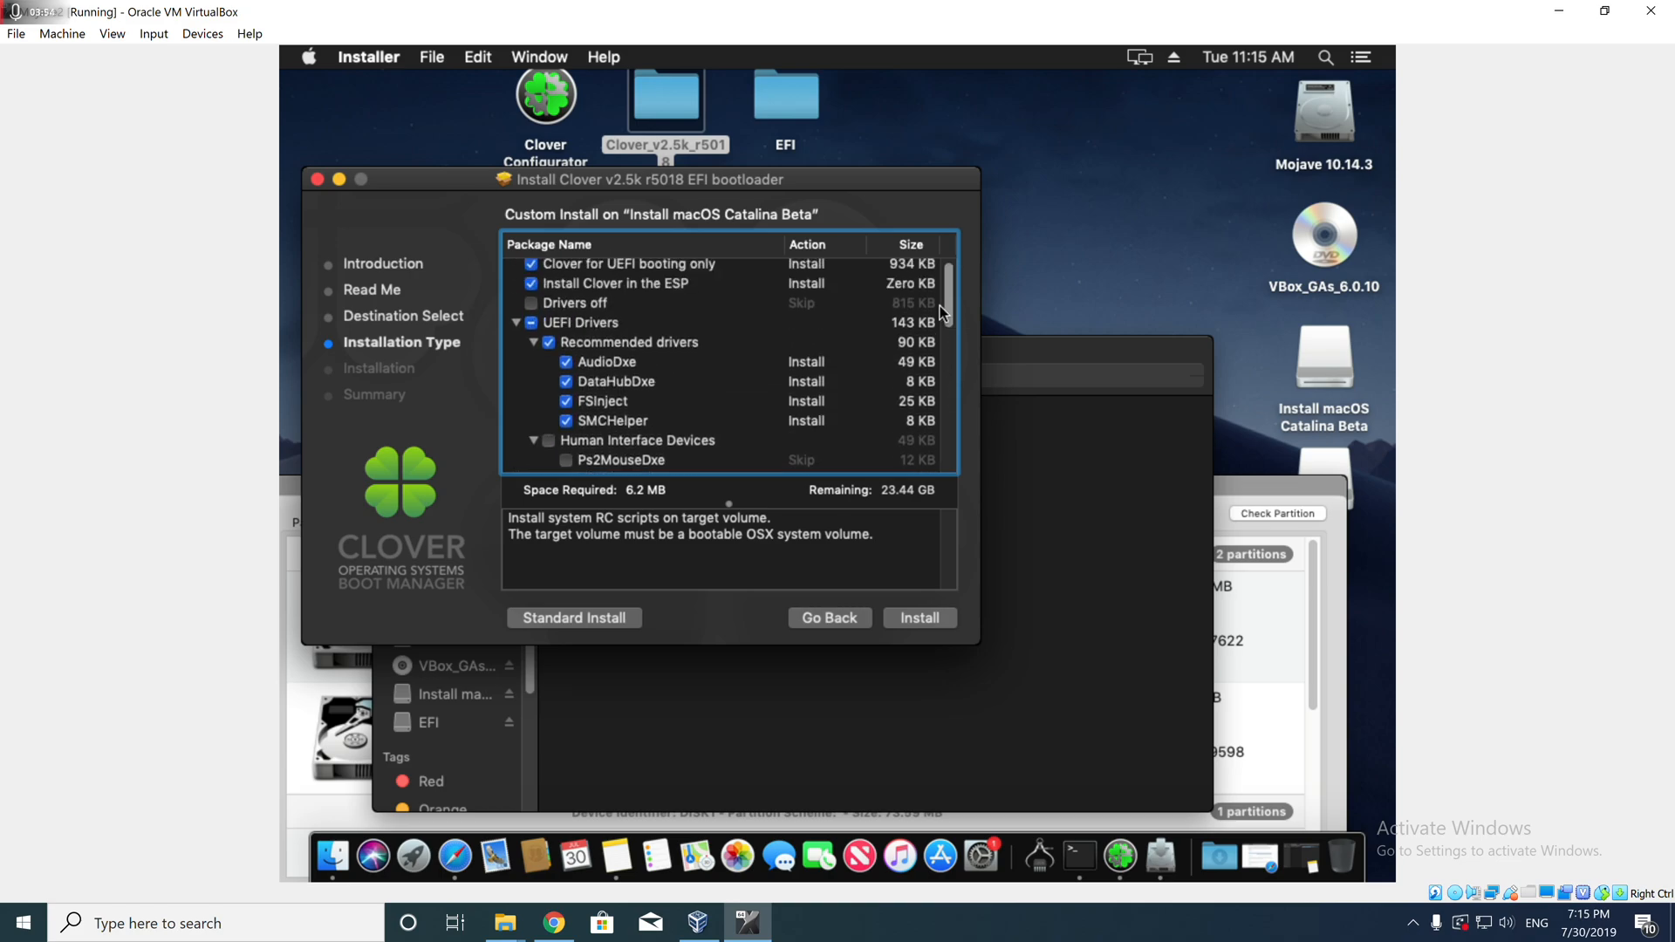
{"action": "scroll", "scroll_direction": "down", "scroll_amount": 3}
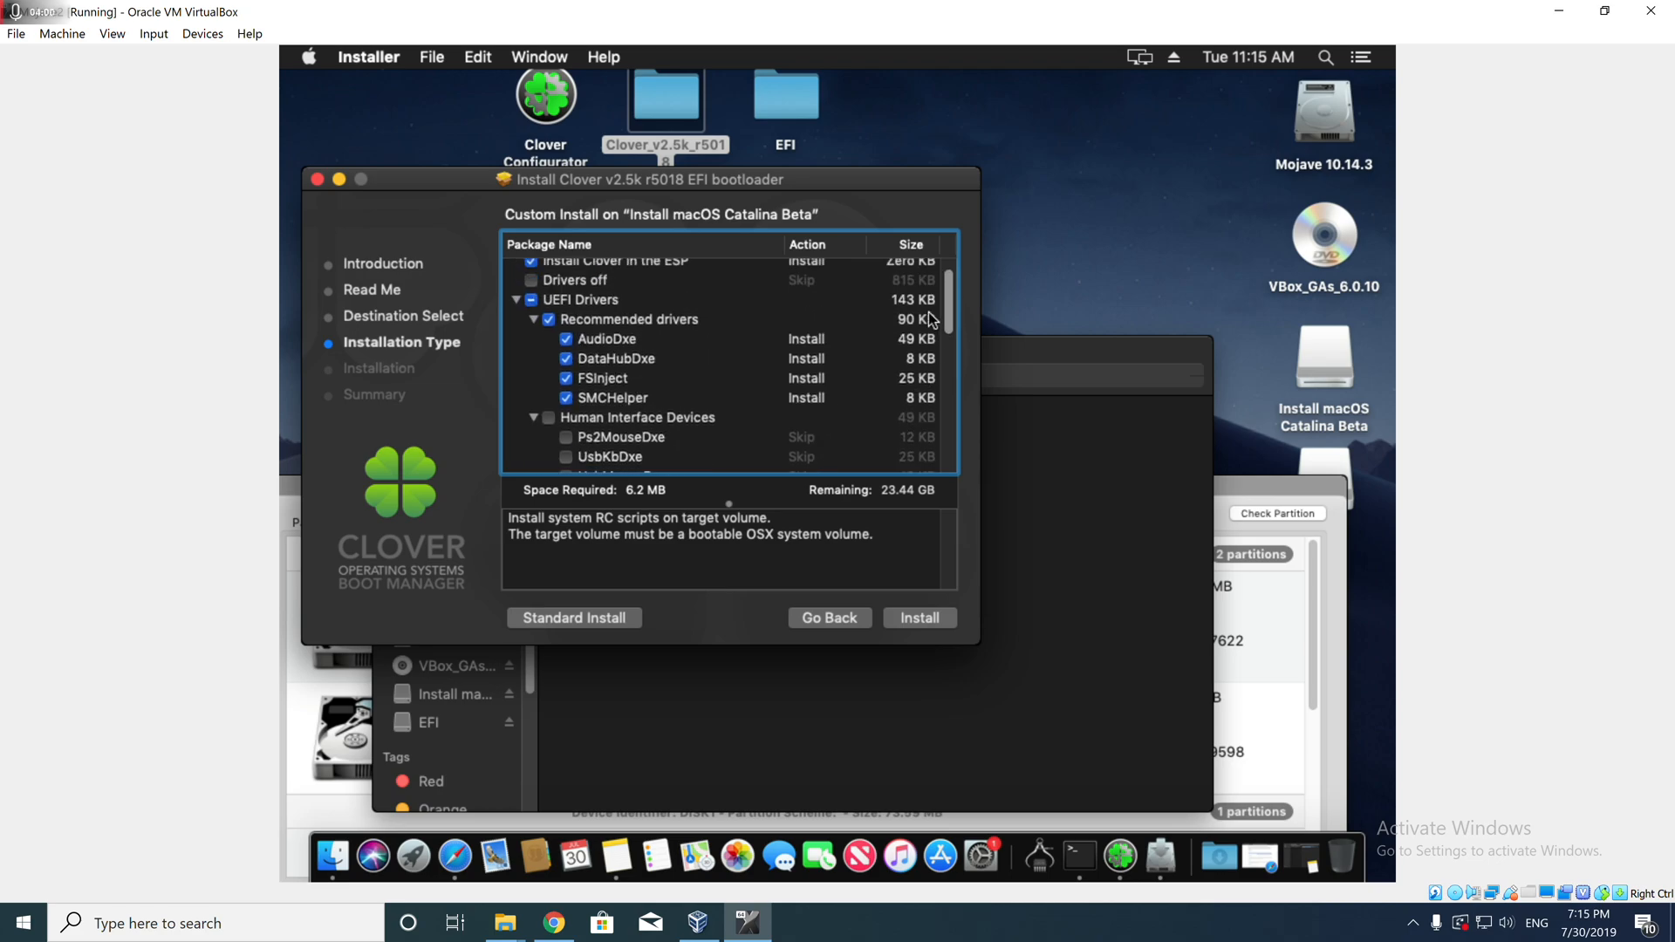
{"action": "scroll", "scroll_direction": "down", "scroll_amount": 3}
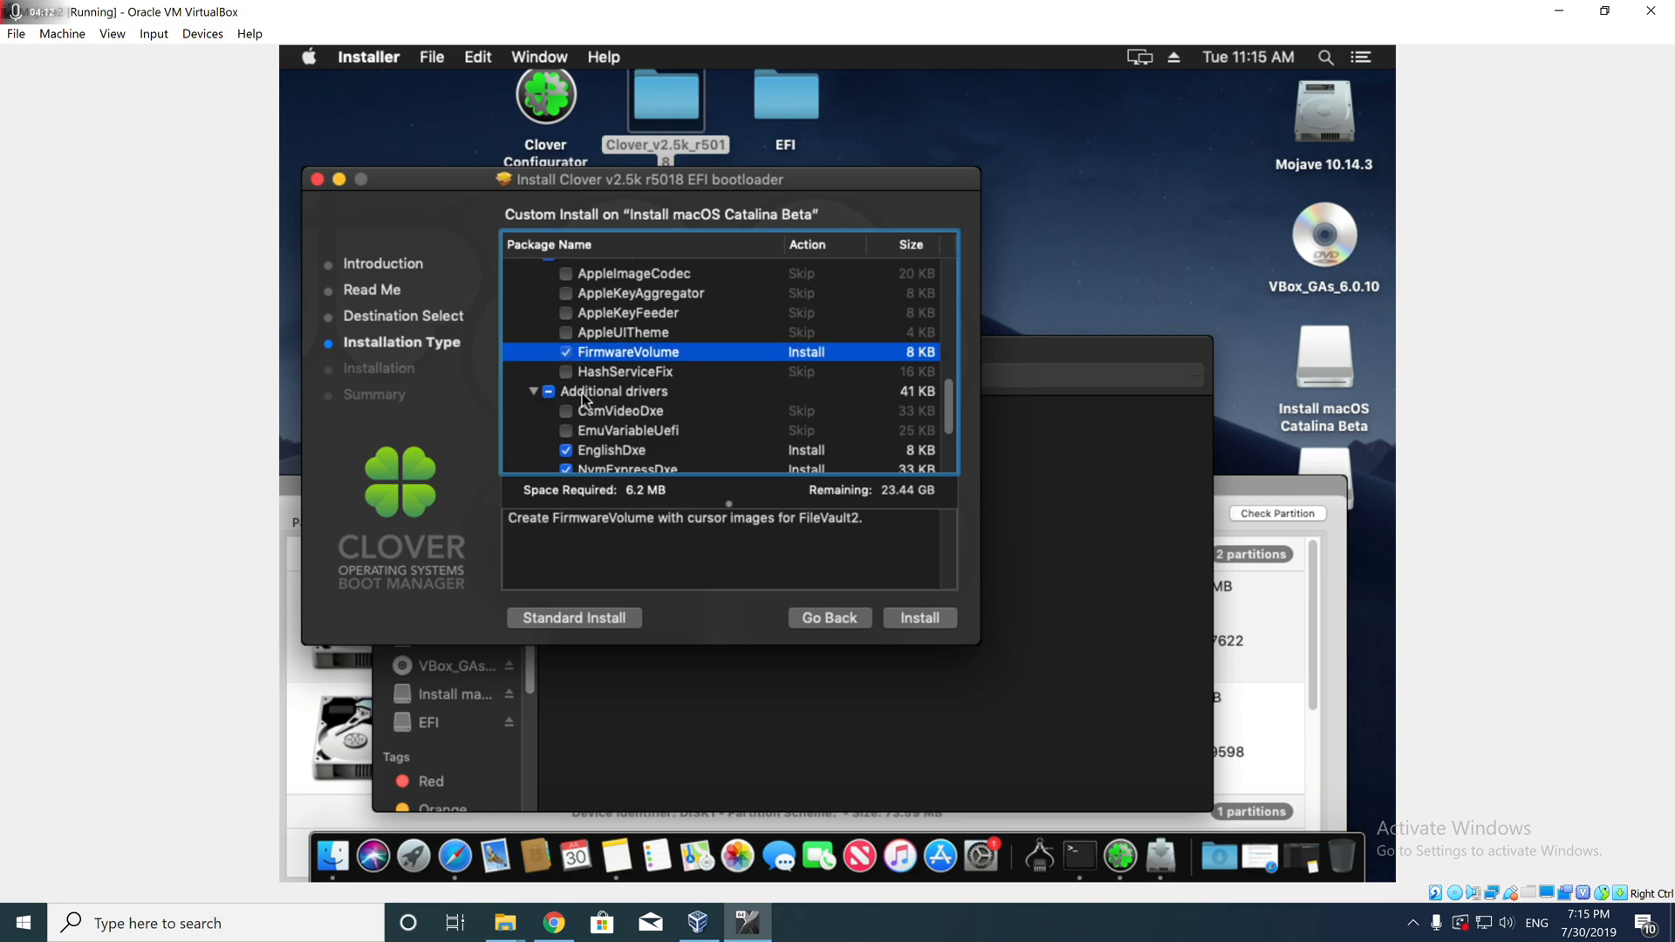
{"action": "left_click", "coordinate": [566, 370]}
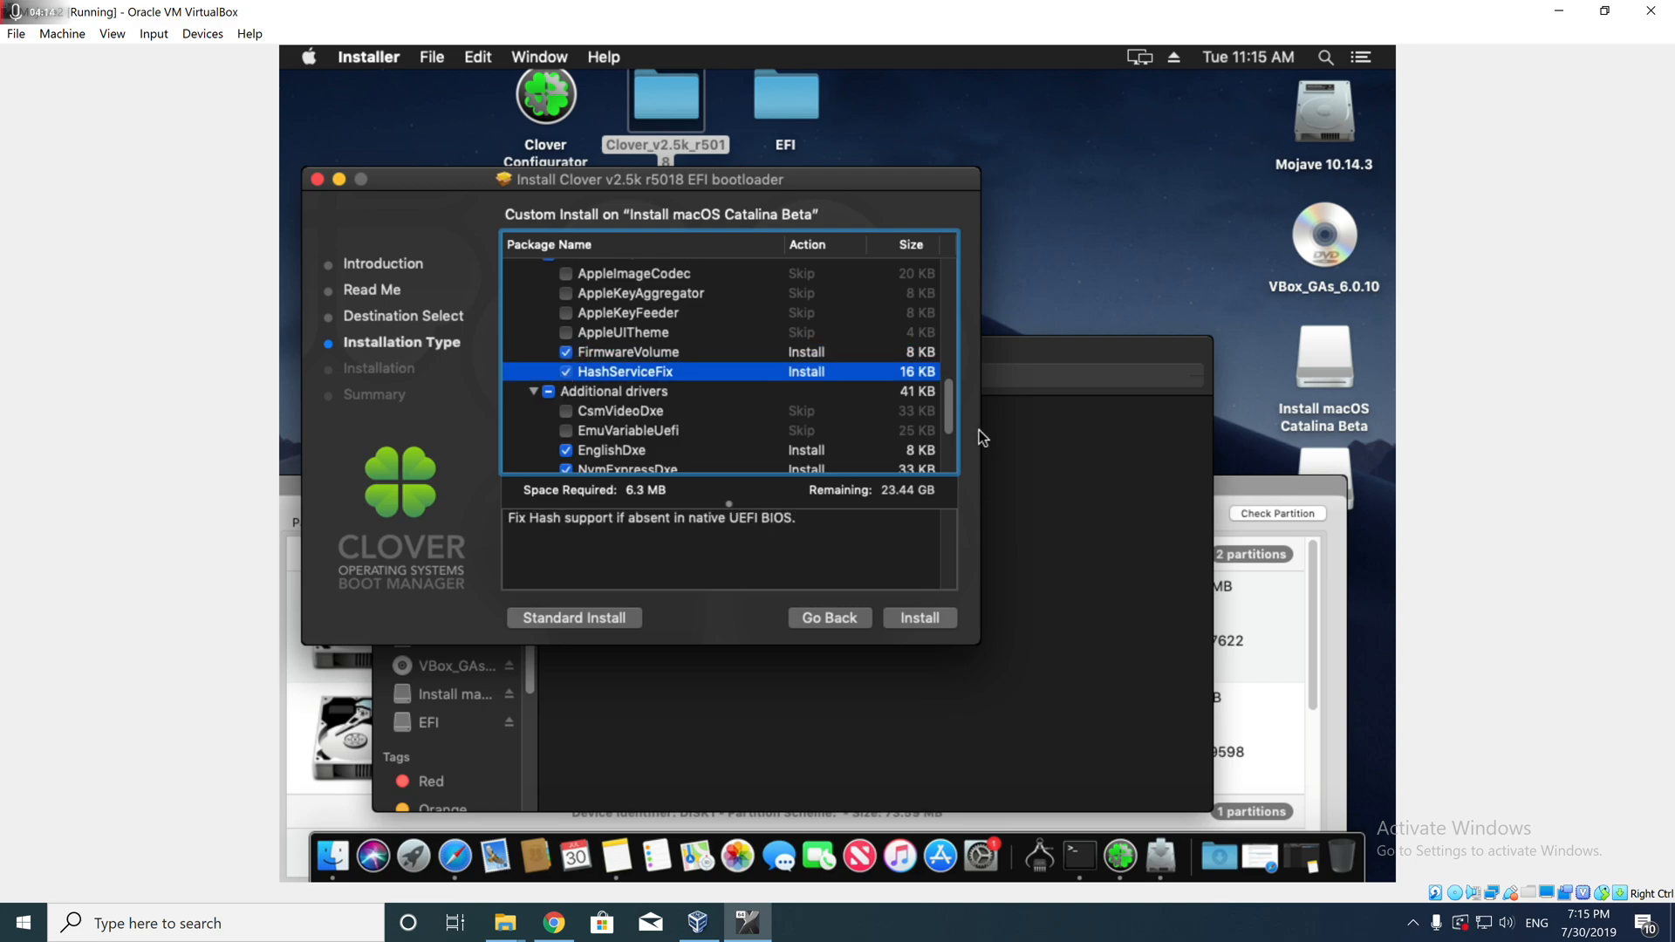
{"action": "mouse_move", "coordinate": [958, 407]}
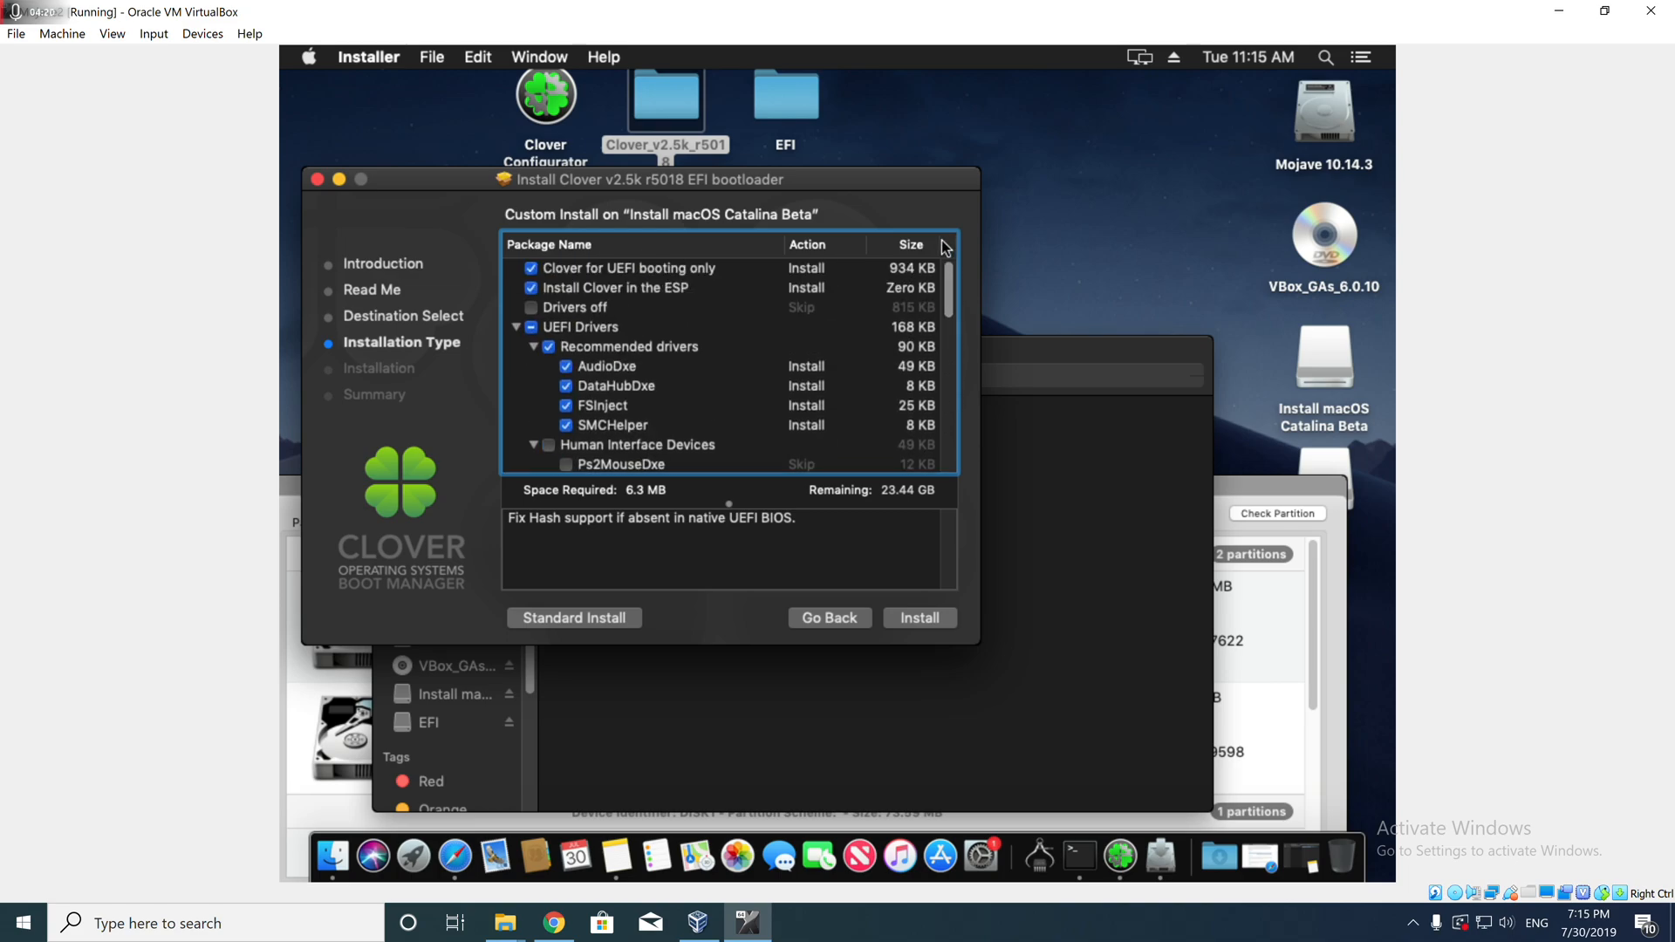
- Start the Clover installation and authorize it with the admin password
{"action": "left_click", "coordinate": [918, 618]}
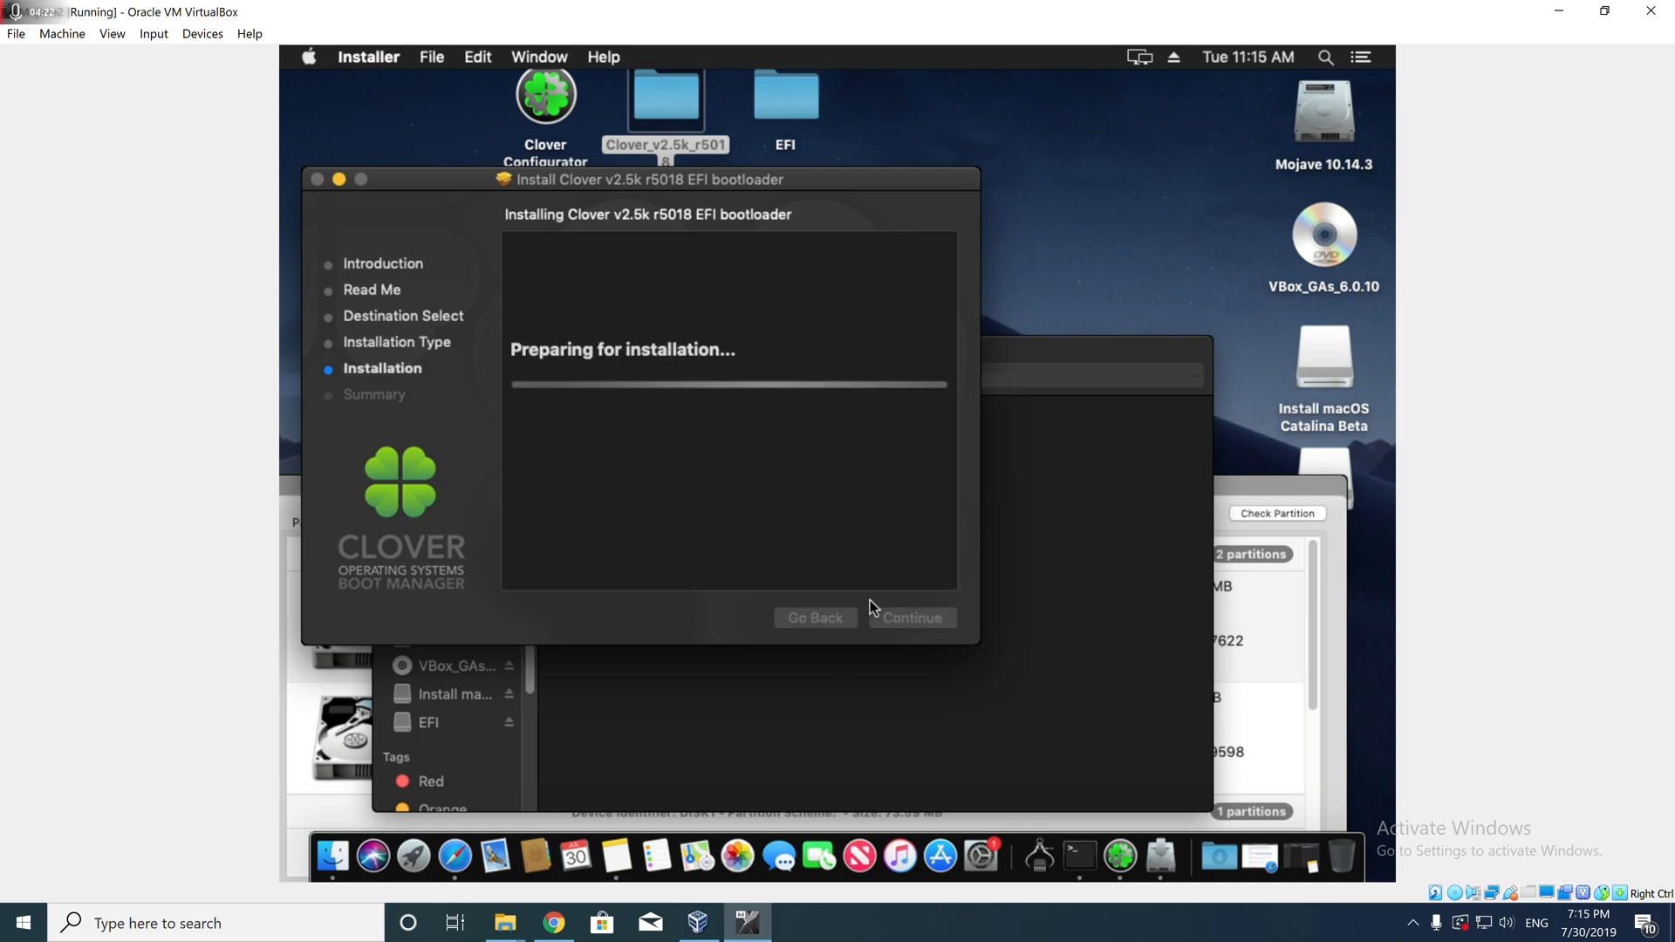
{"action": "type", "text": "••••"}
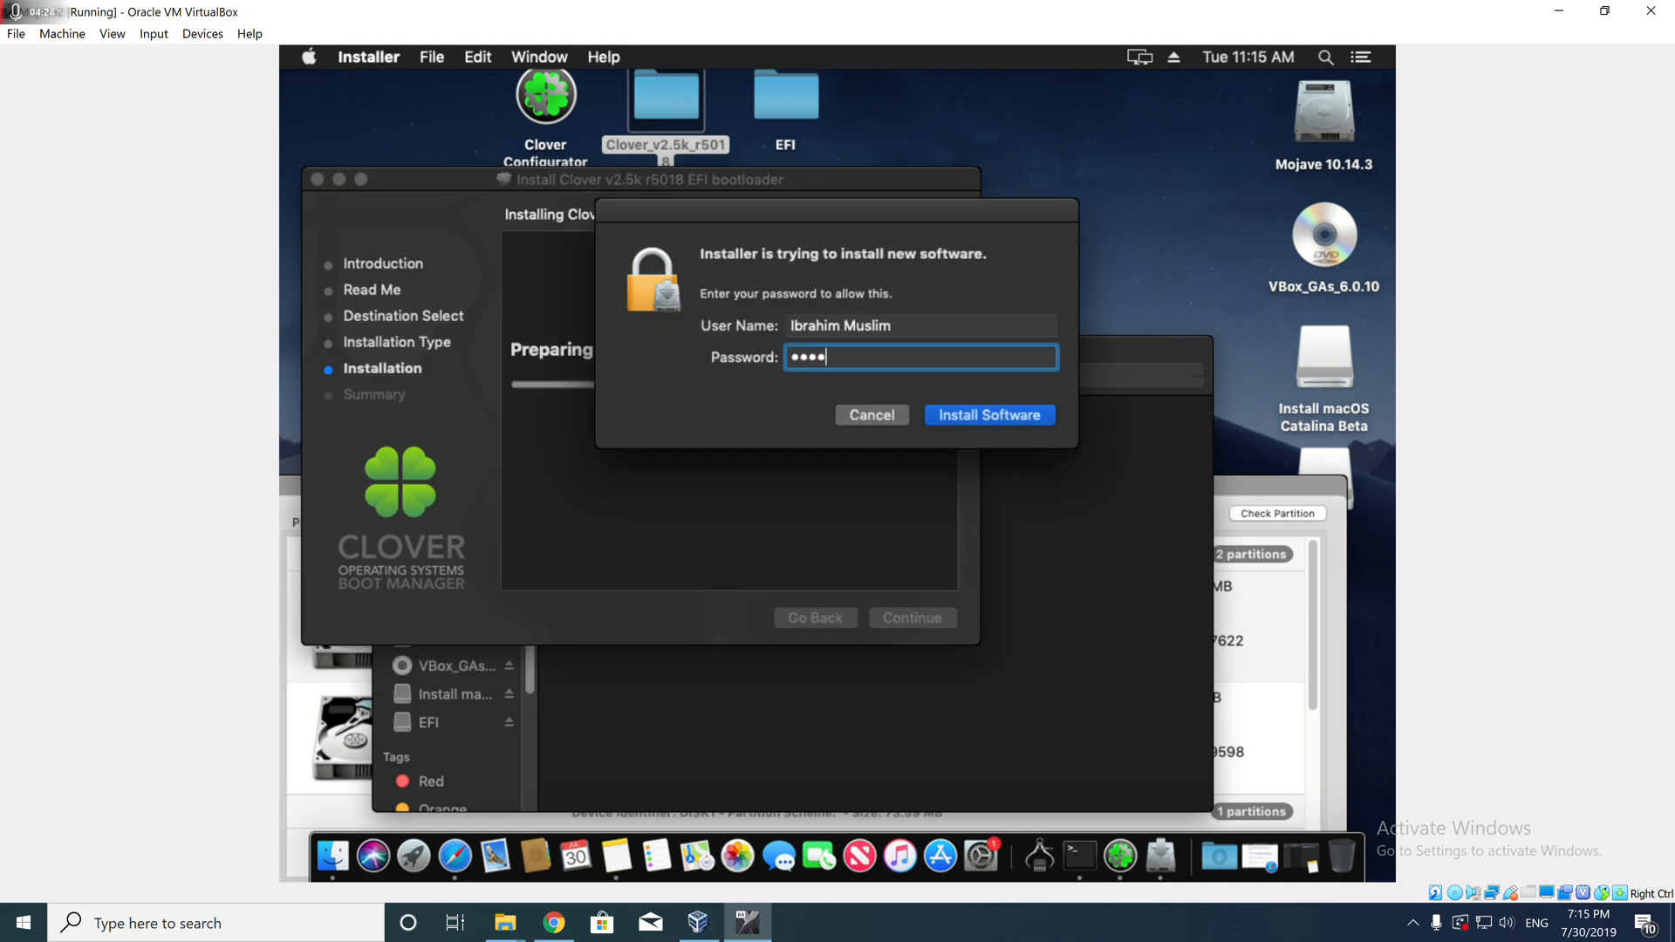
{"action": "left_click", "coordinate": [988, 416]}
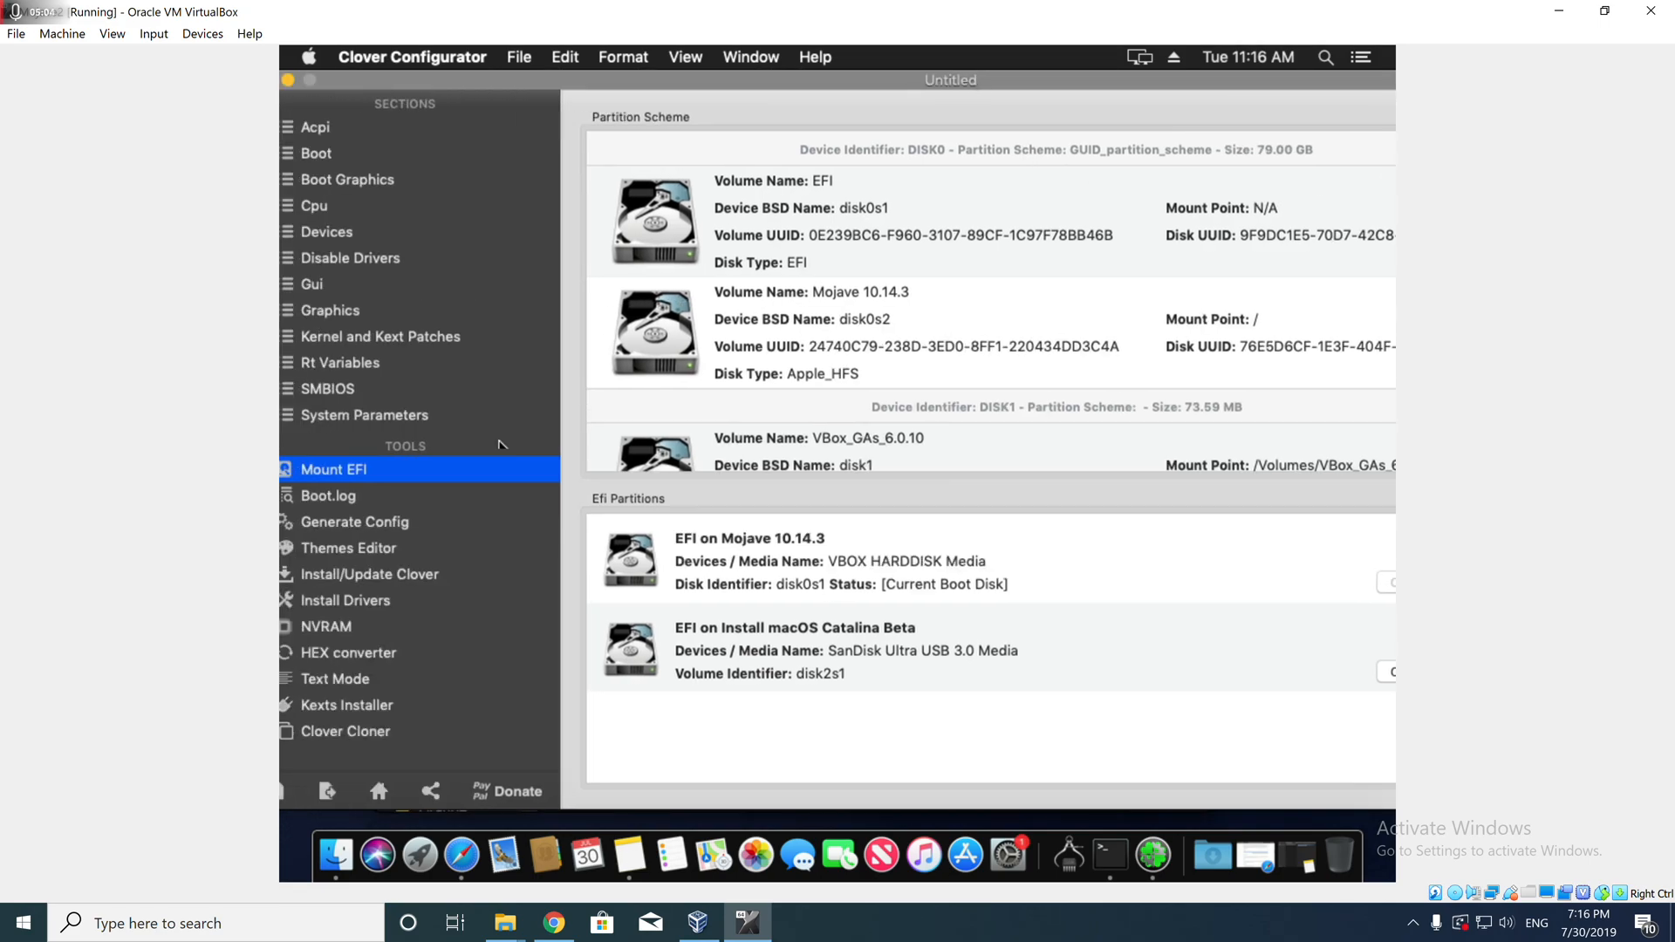
{"action": "mouse_move", "coordinate": [384, 775]}
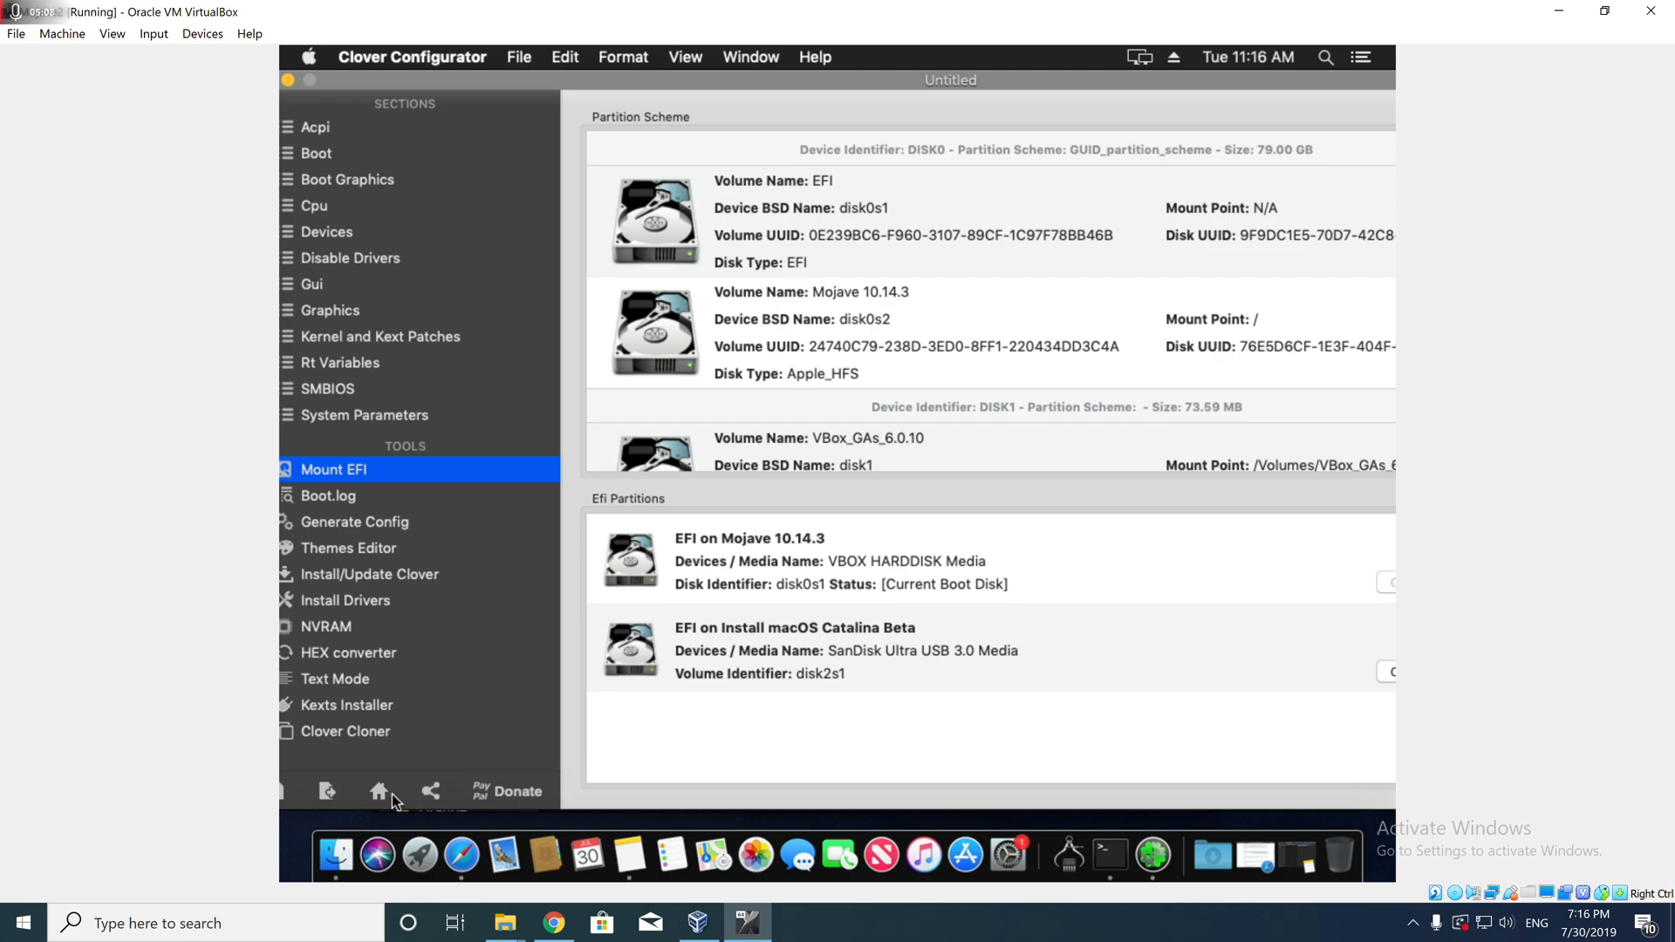
- Open EFI/CLOVER/config.plist from the sidebar footer for editing
{"action": "left_click", "coordinate": [379, 790]}
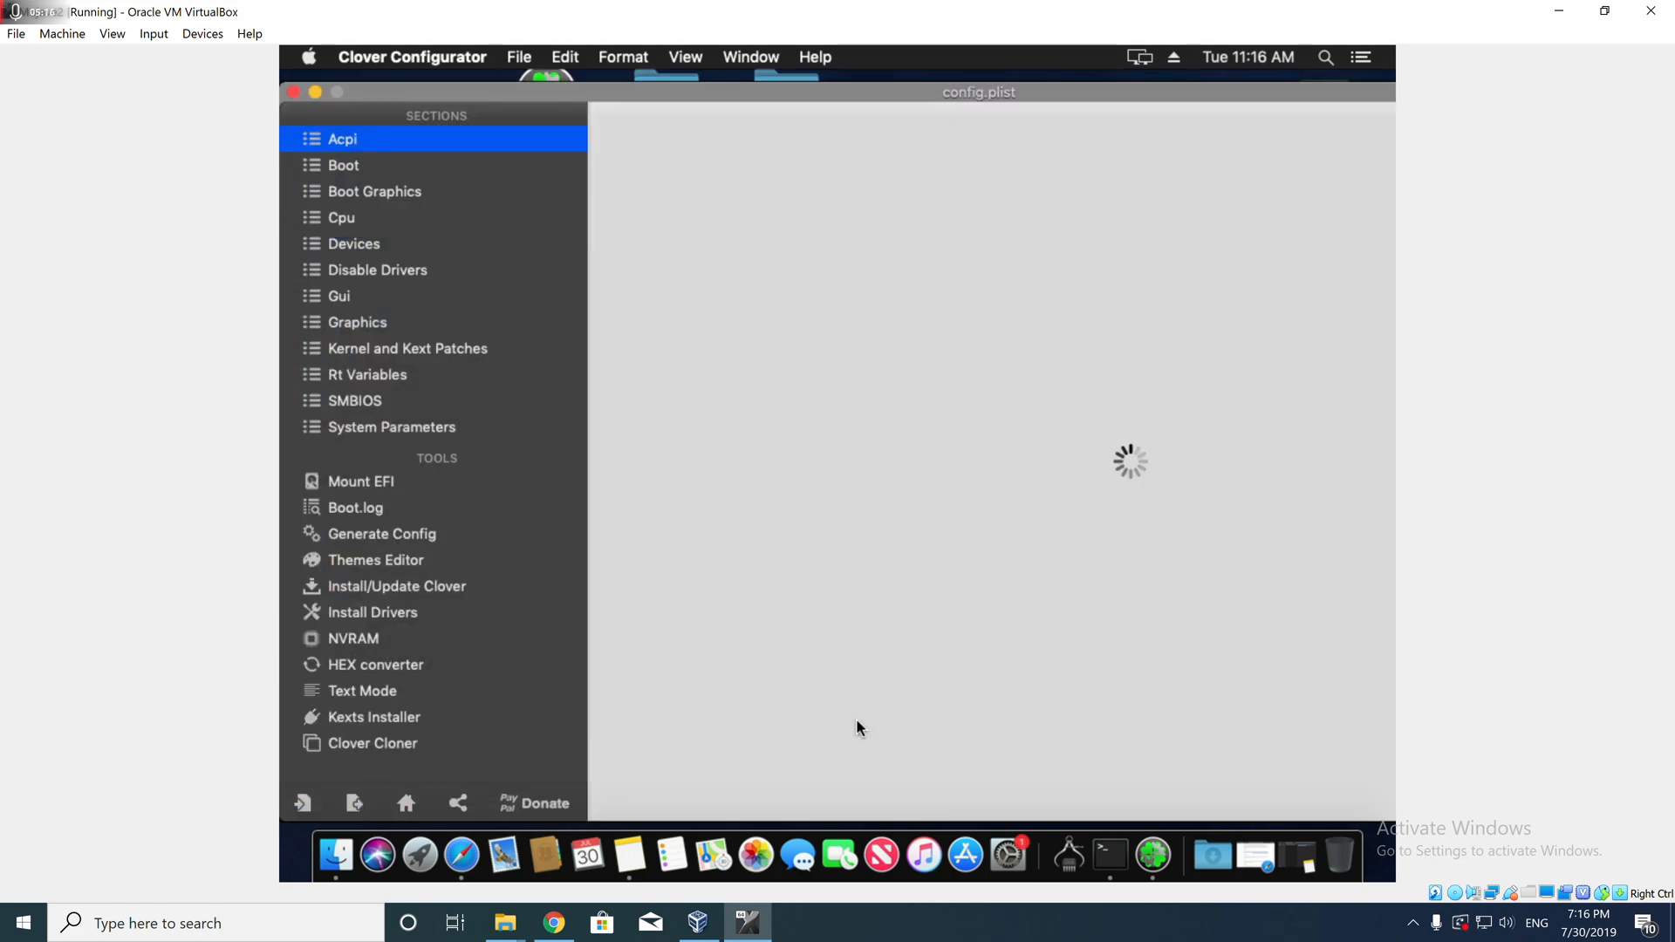
- Raise the Boot section's timeout stepper to 5 seconds
{"action": "left_click", "coordinate": [342, 140]}
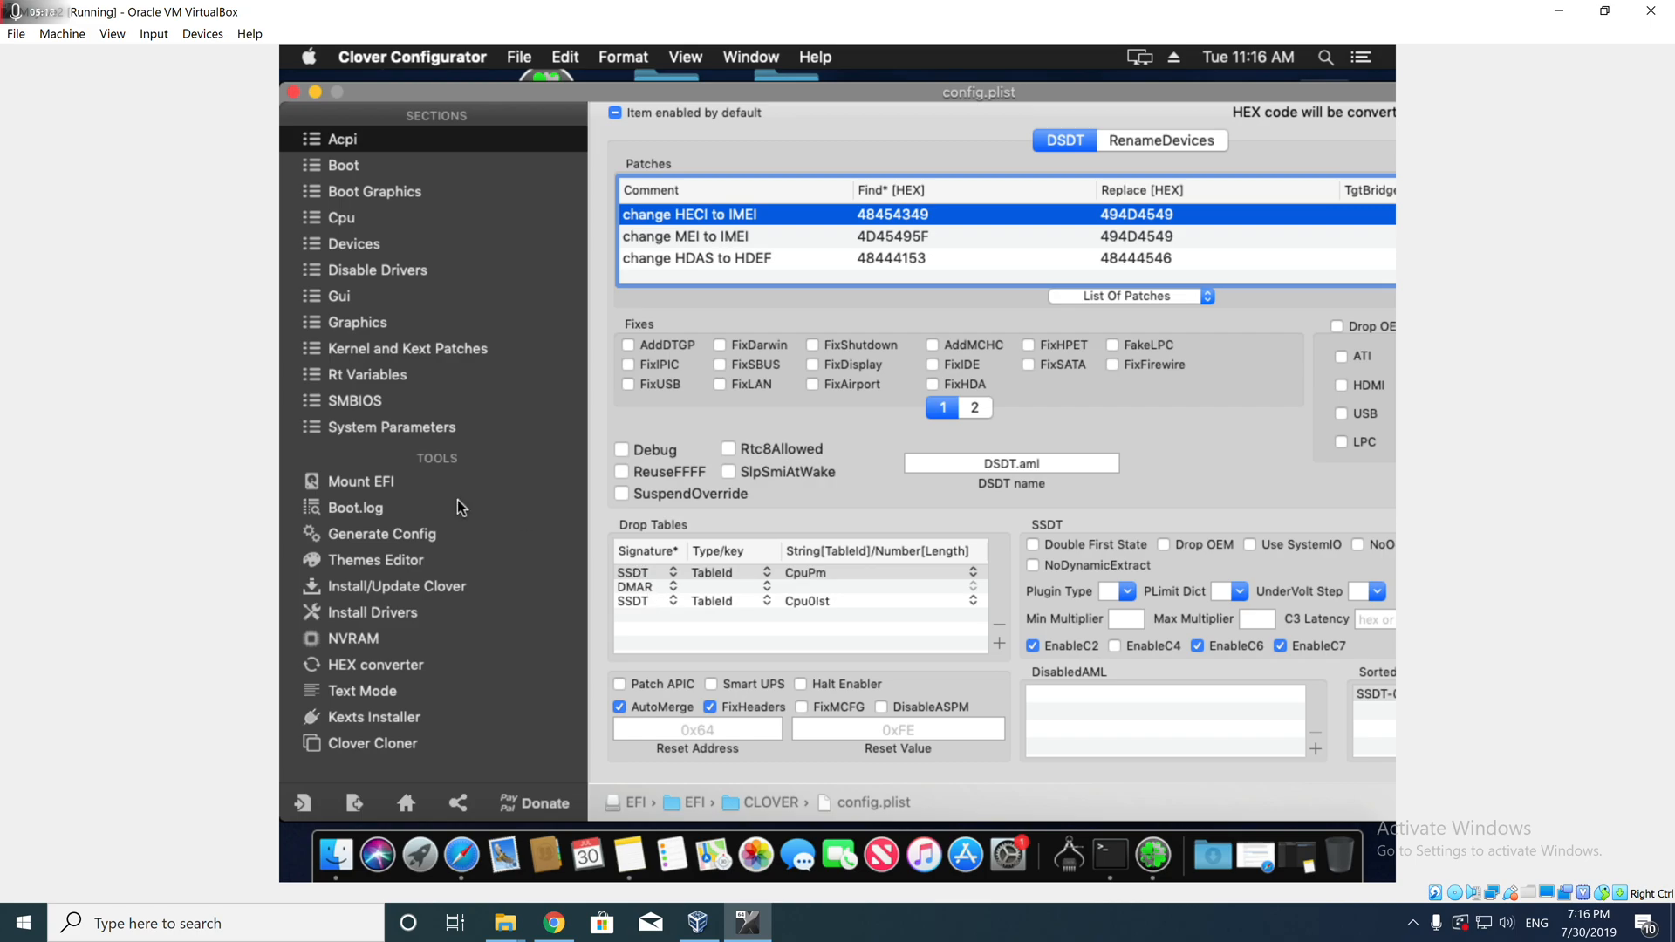
{"action": "mouse_move", "coordinate": [368, 166]}
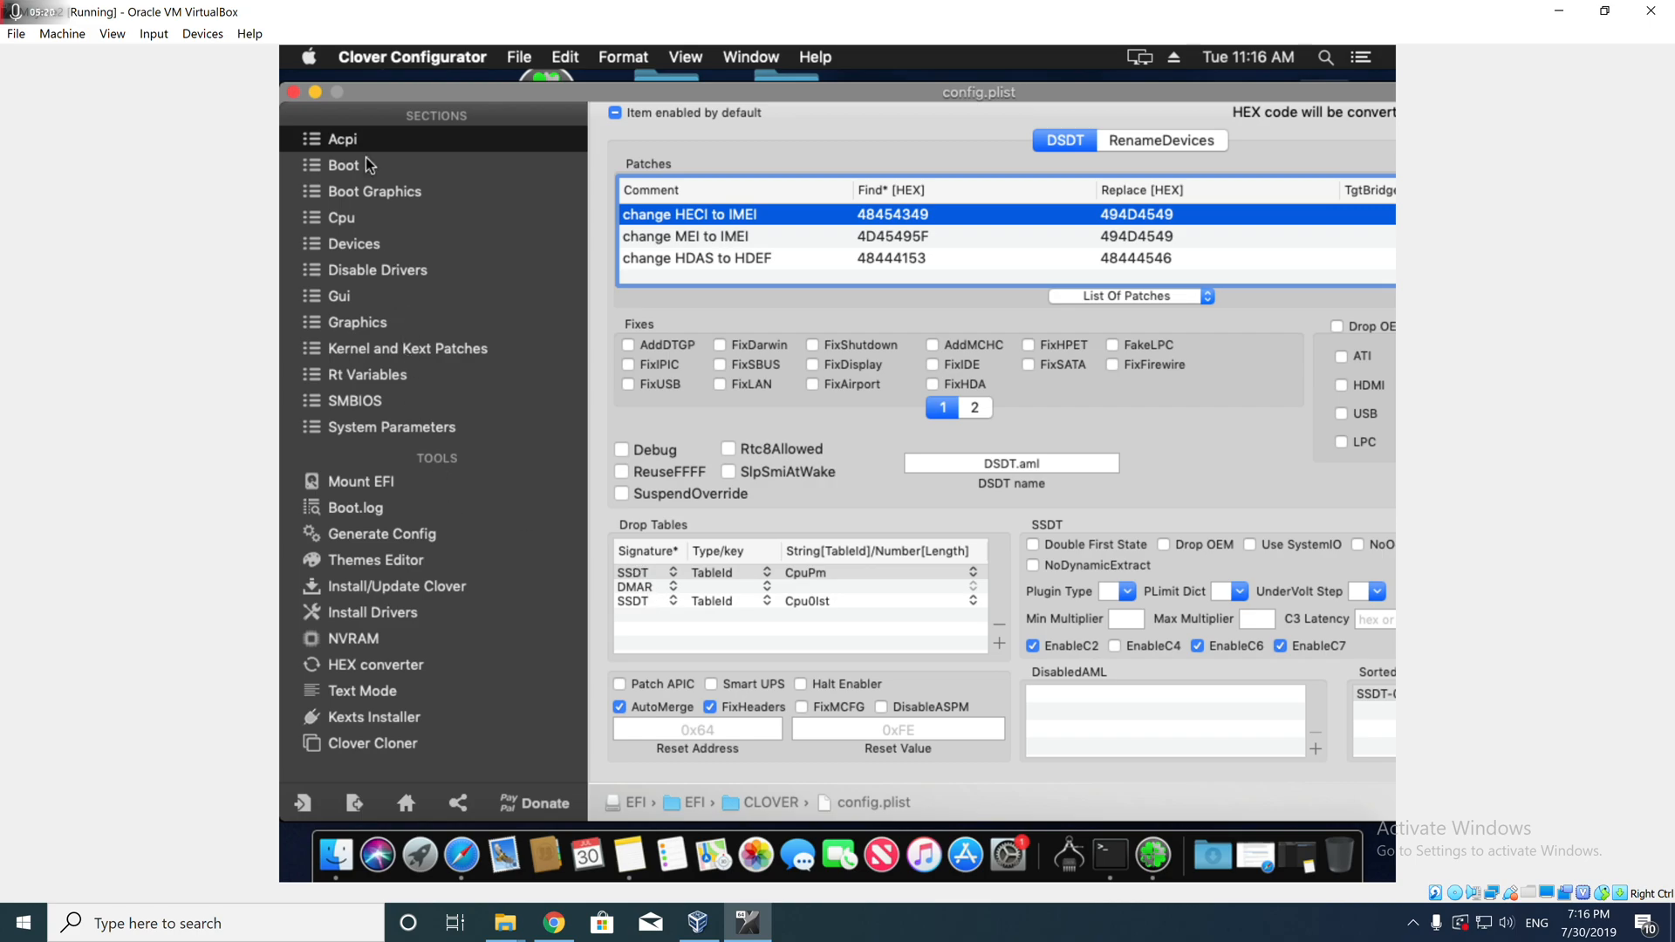
{"action": "left_click", "coordinate": [343, 164]}
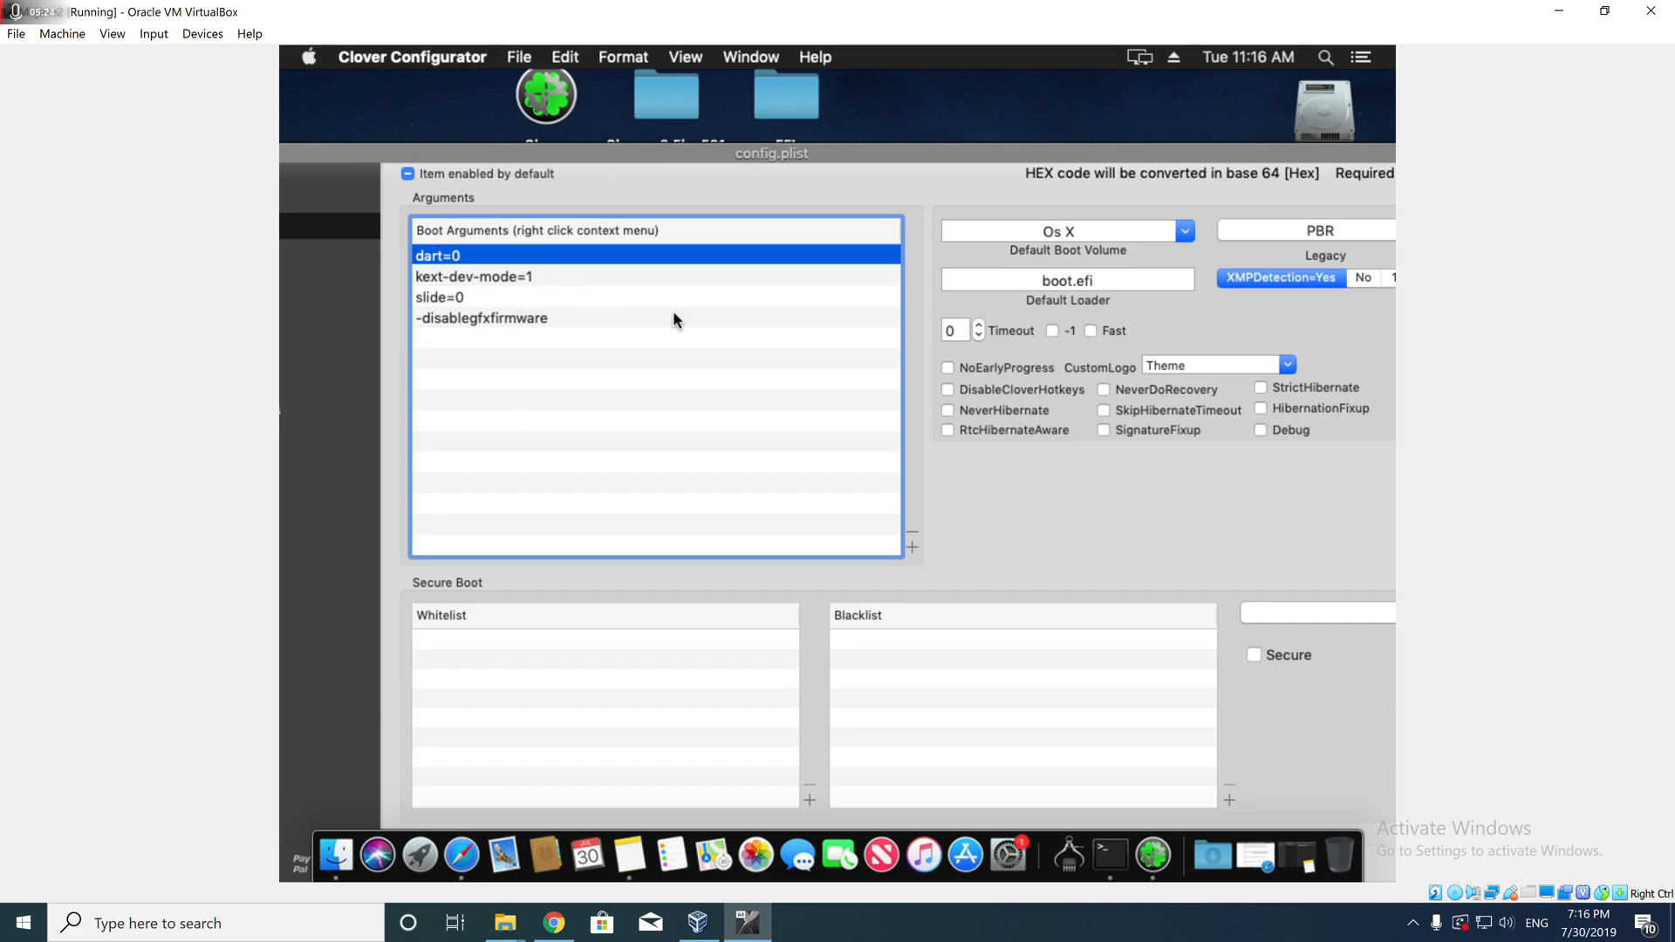
{"action": "left_click", "coordinate": [978, 325]}
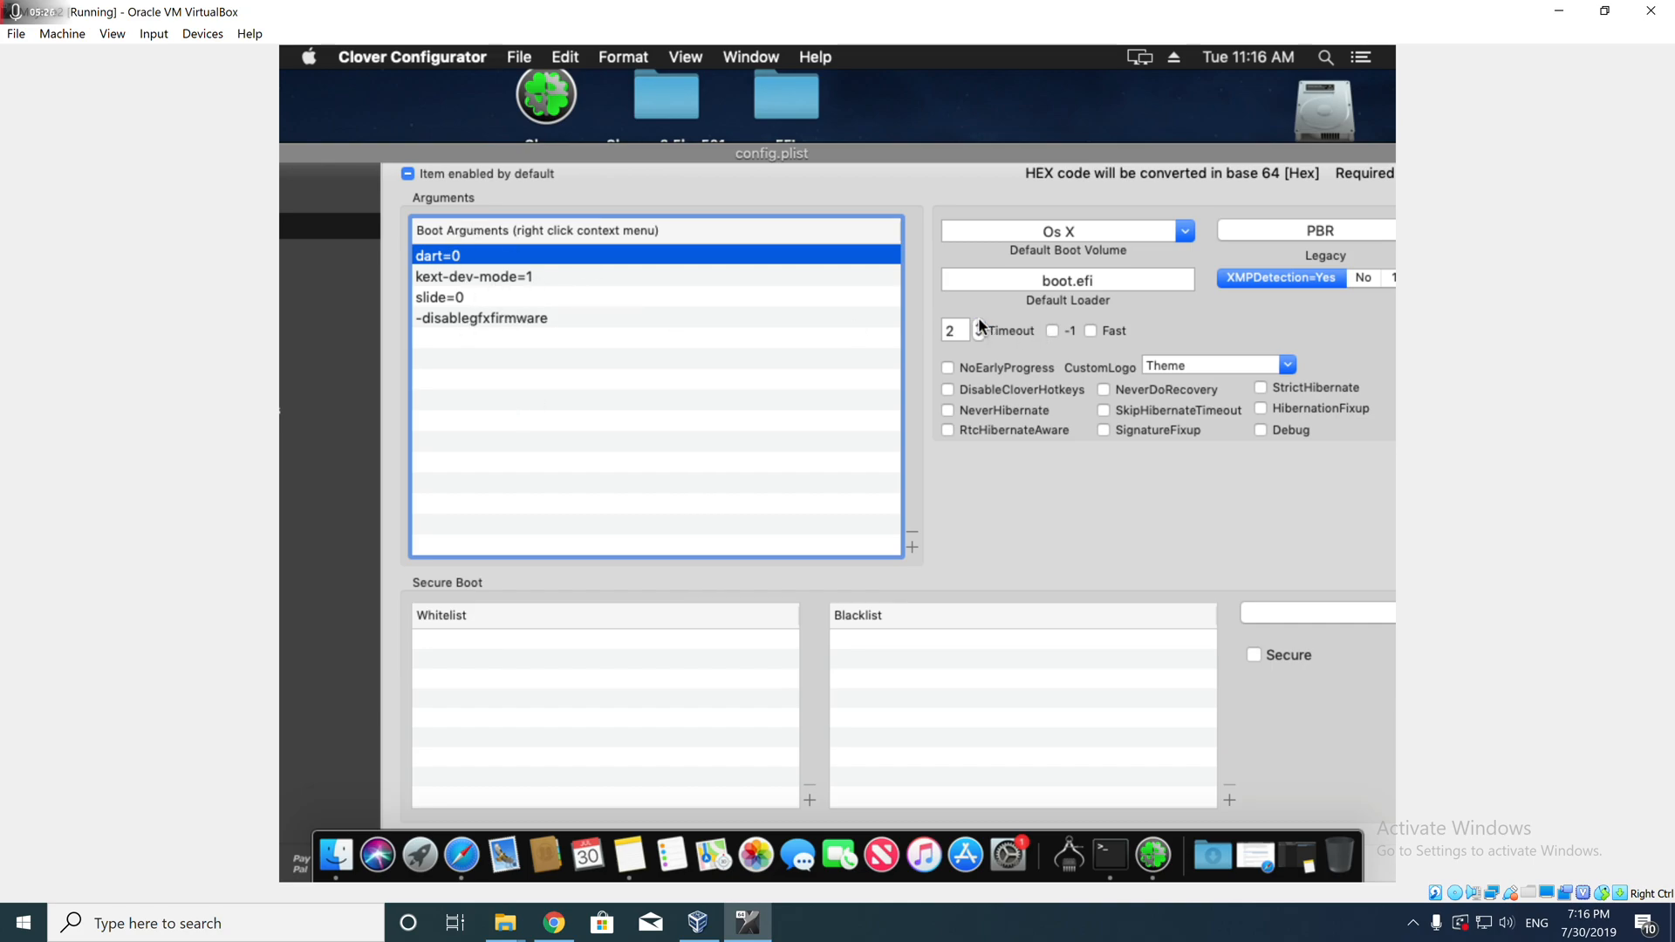
{"action": "left_click", "coordinate": [977, 324]}
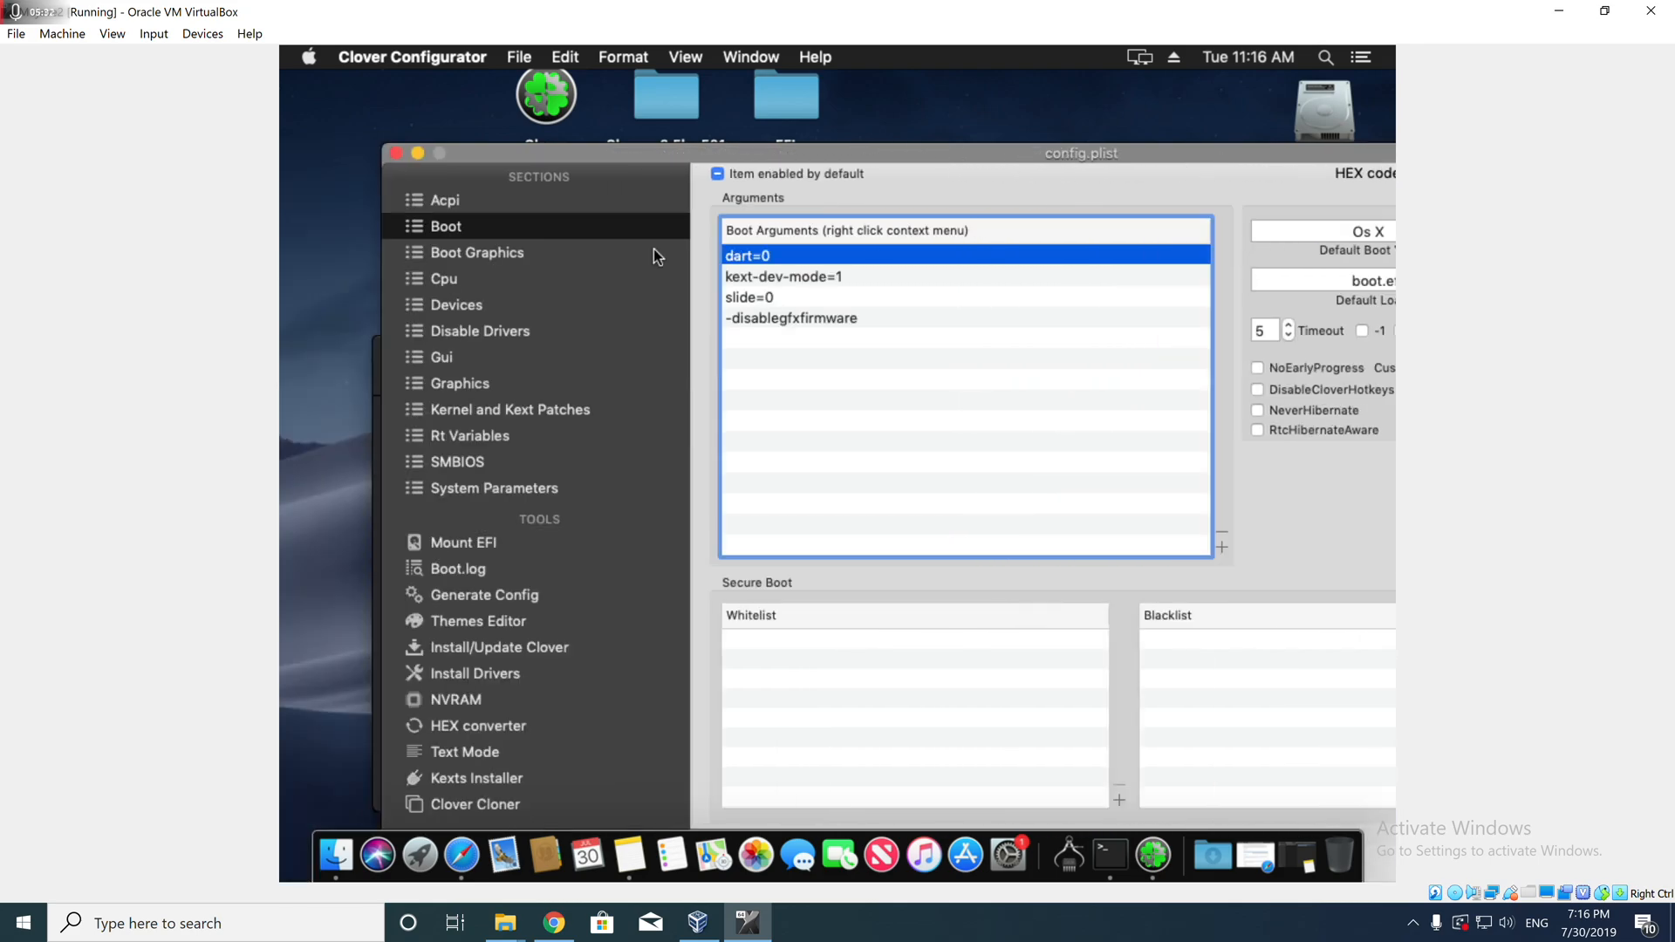
- Browse Devices and Gui, switch Scan to Custom, then show the Graphics settings
{"action": "left_click", "coordinate": [456, 303]}
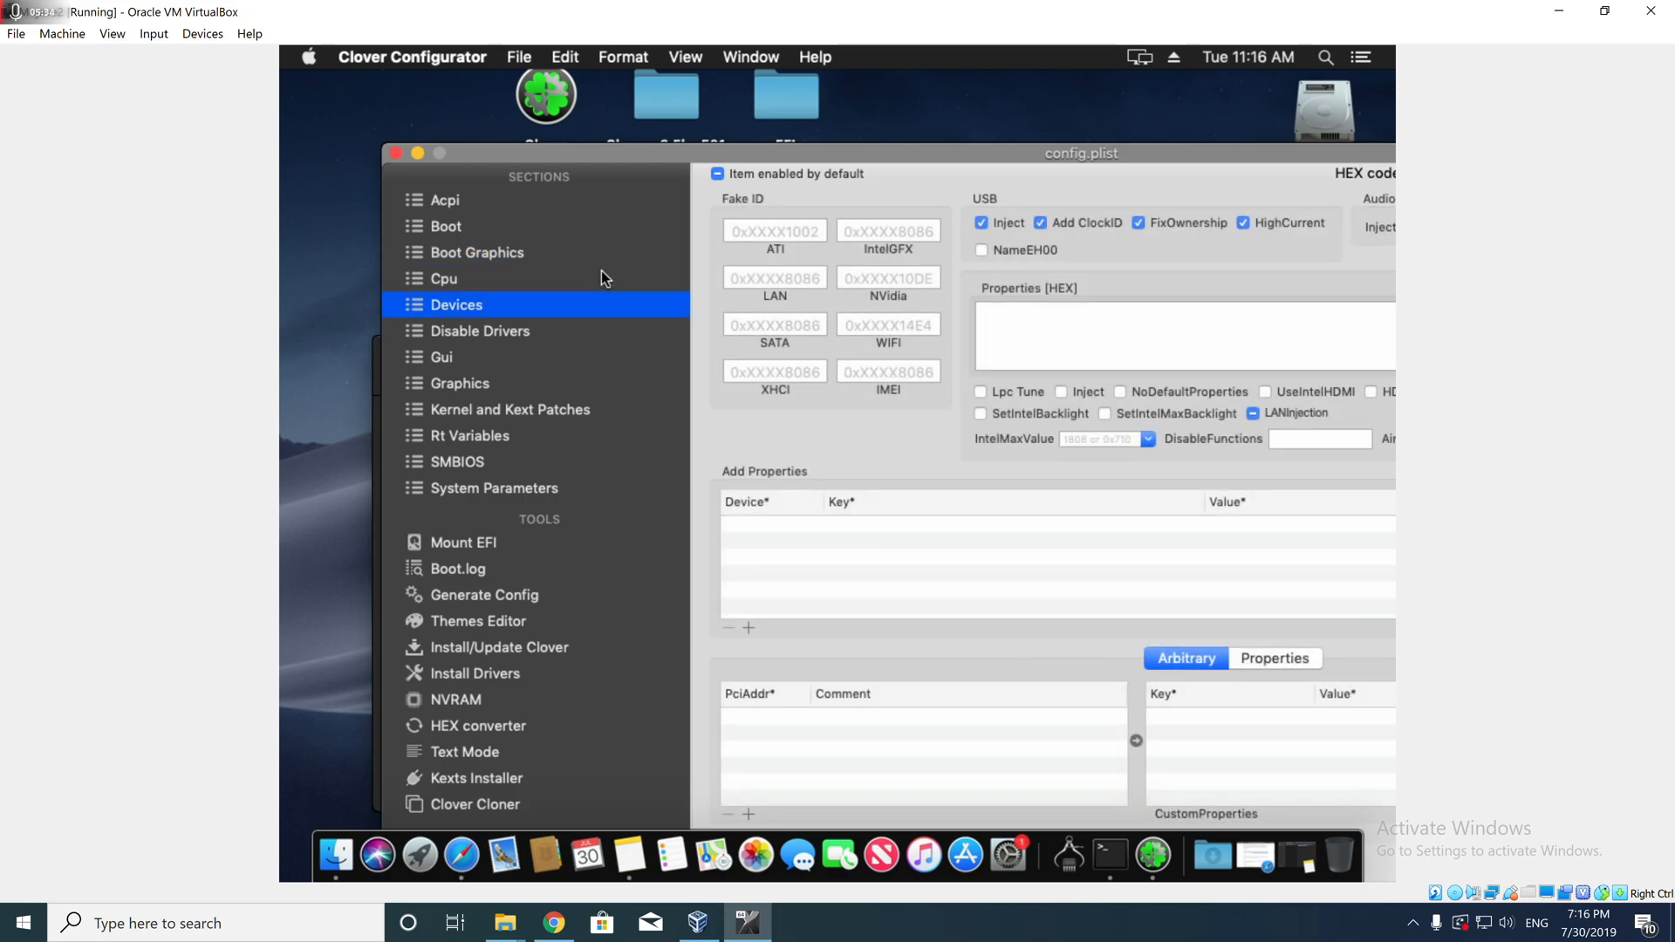
{"action": "mouse_move", "coordinate": [577, 340]}
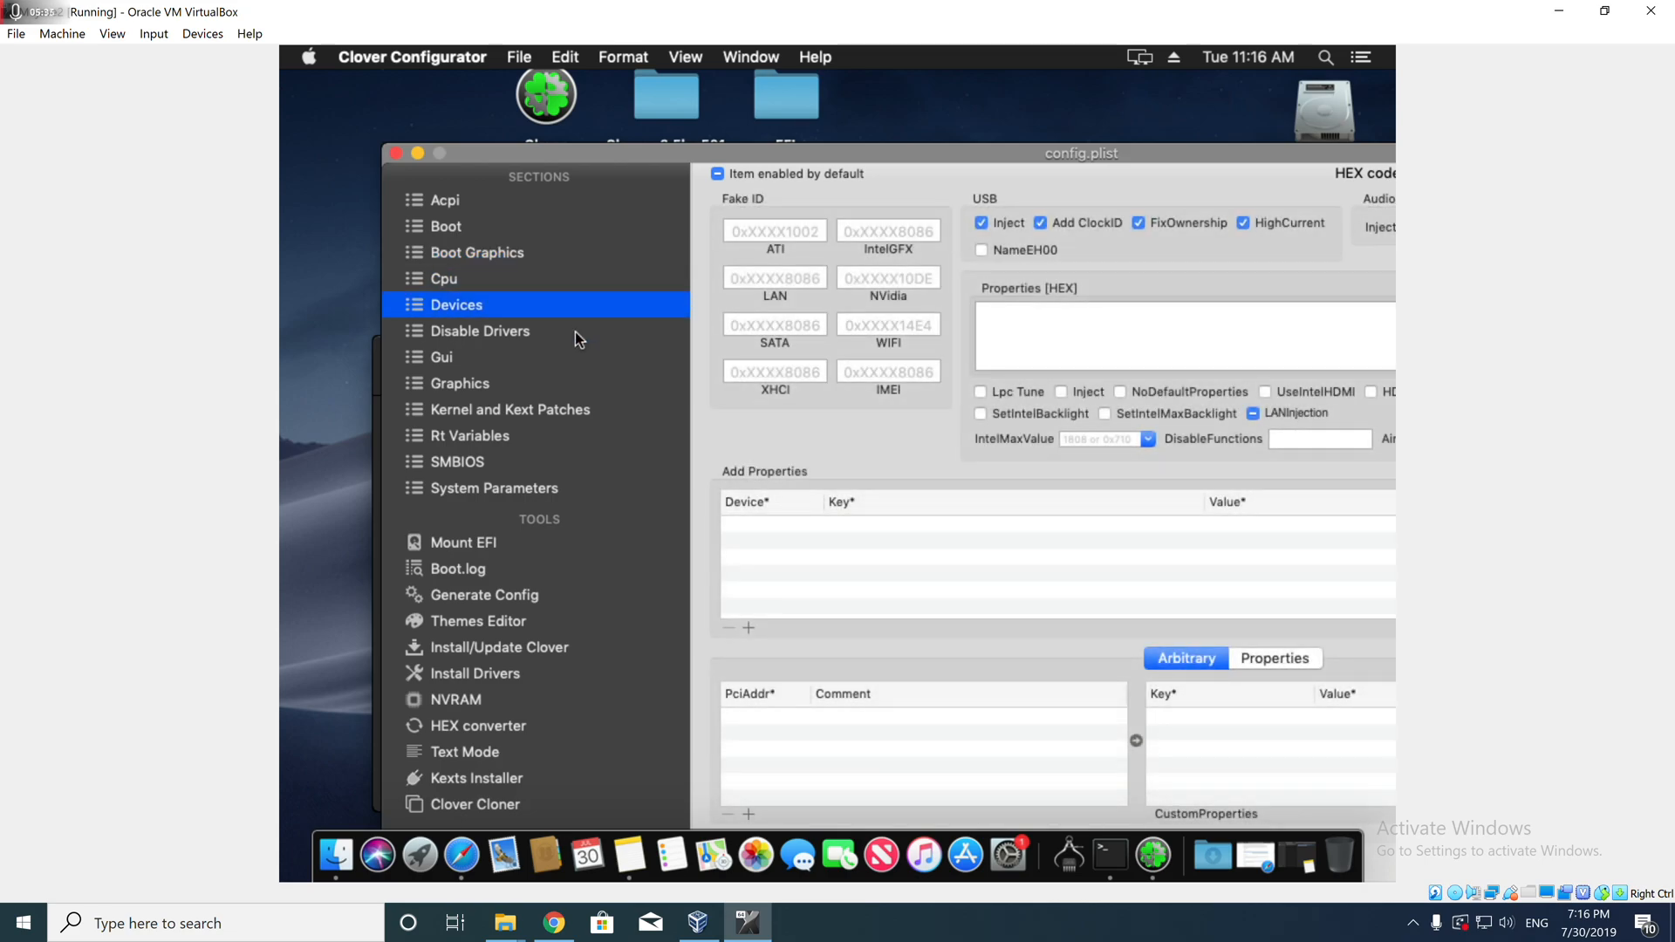
{"action": "left_click", "coordinate": [440, 356]}
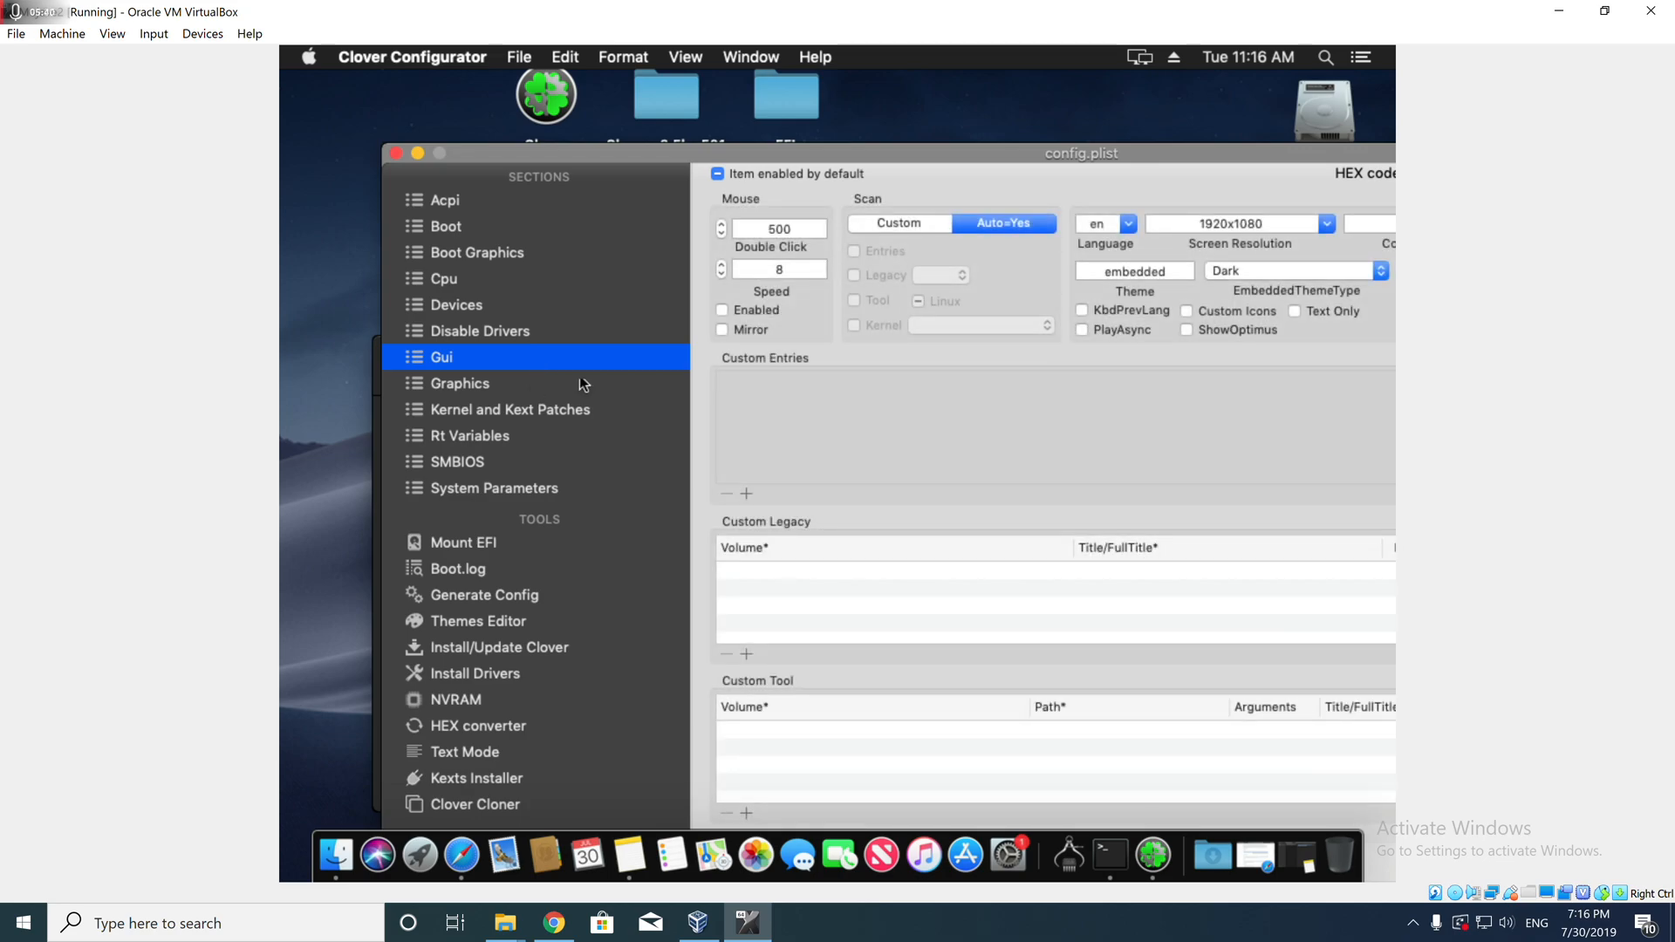
{"action": "left_click", "coordinate": [899, 223]}
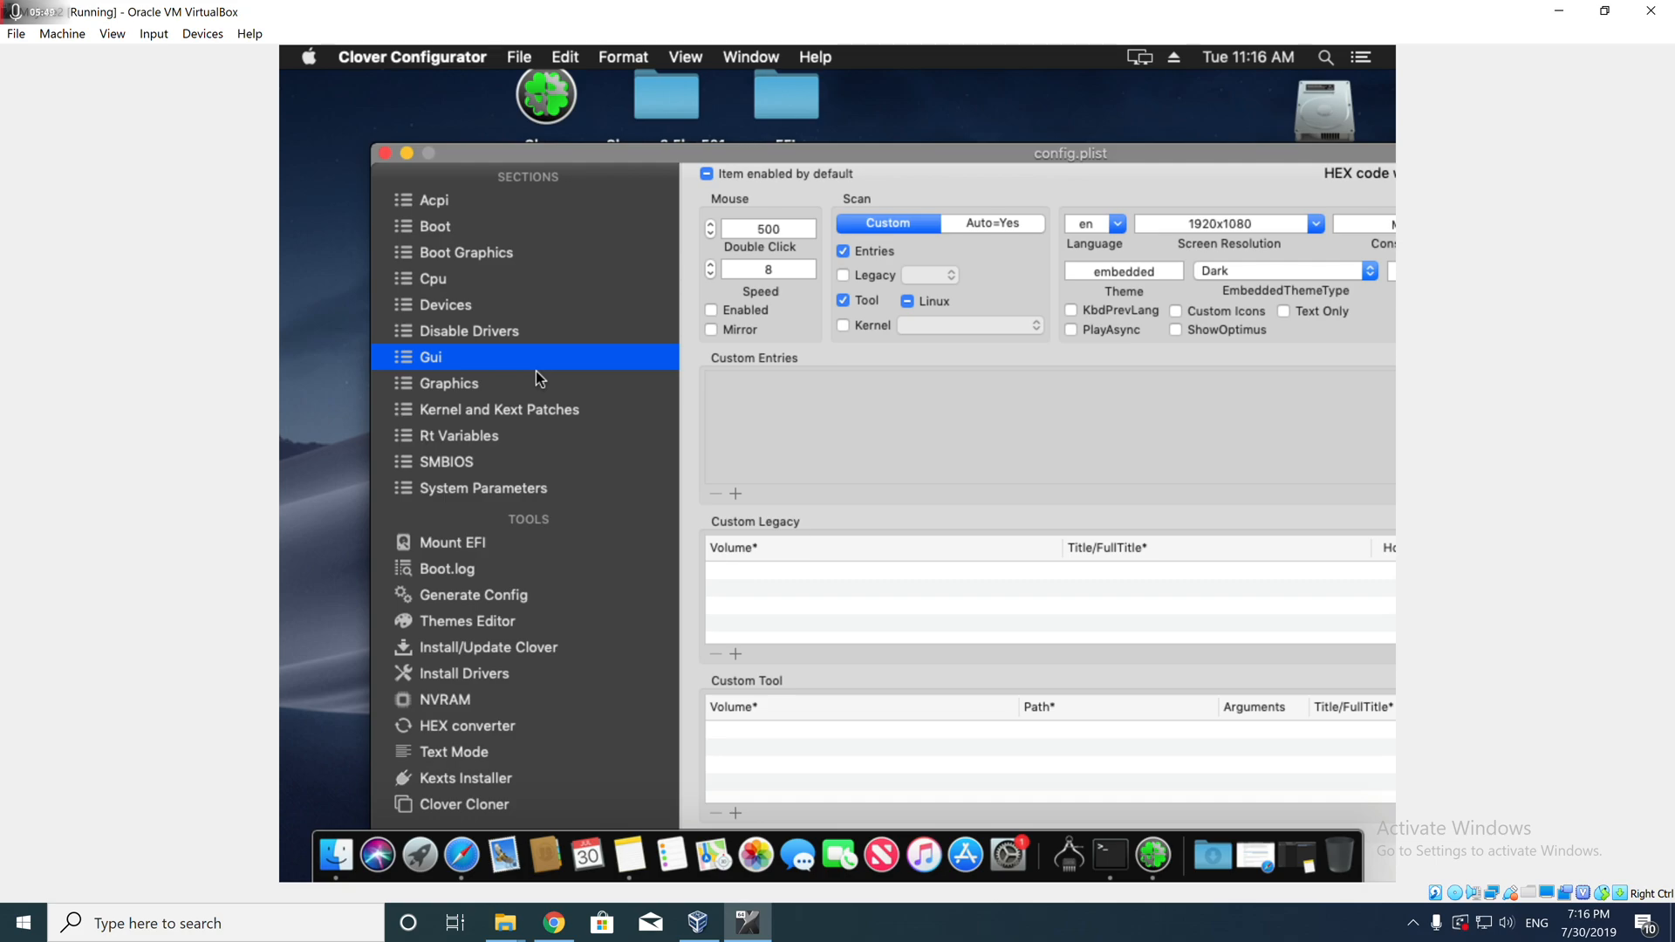
{"action": "left_click", "coordinate": [450, 382]}
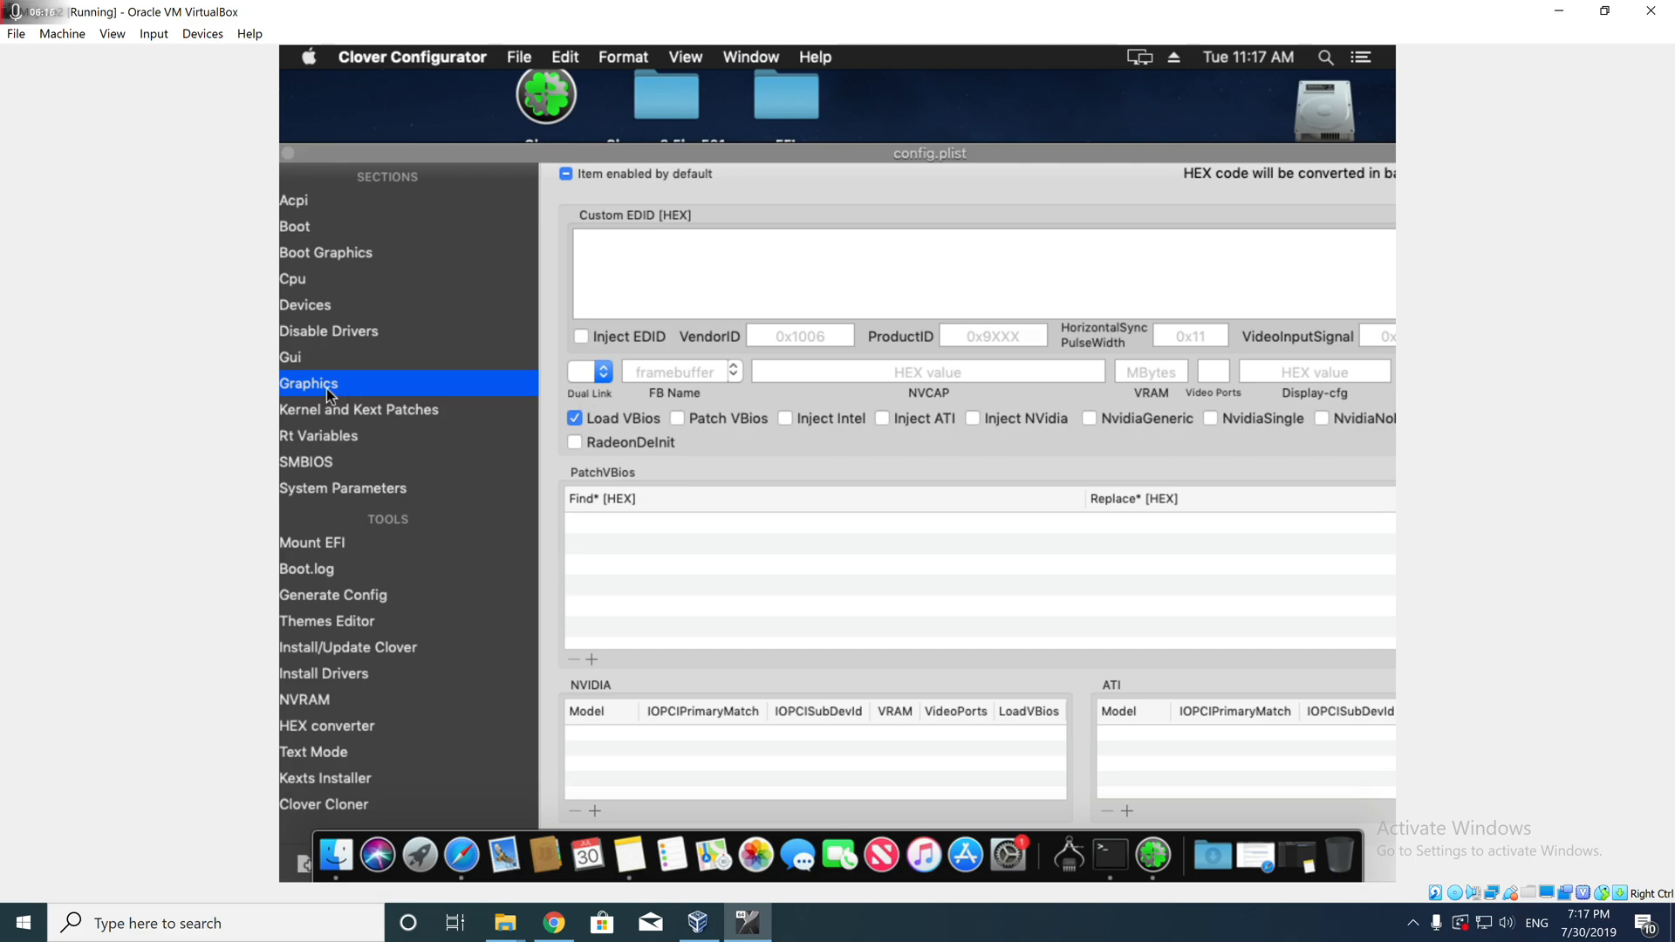
- Review Kernel and Kext Patches, then show SMBIOS with the iMac18,3 profile, serial and SmUUID
{"action": "left_click", "coordinate": [360, 408]}
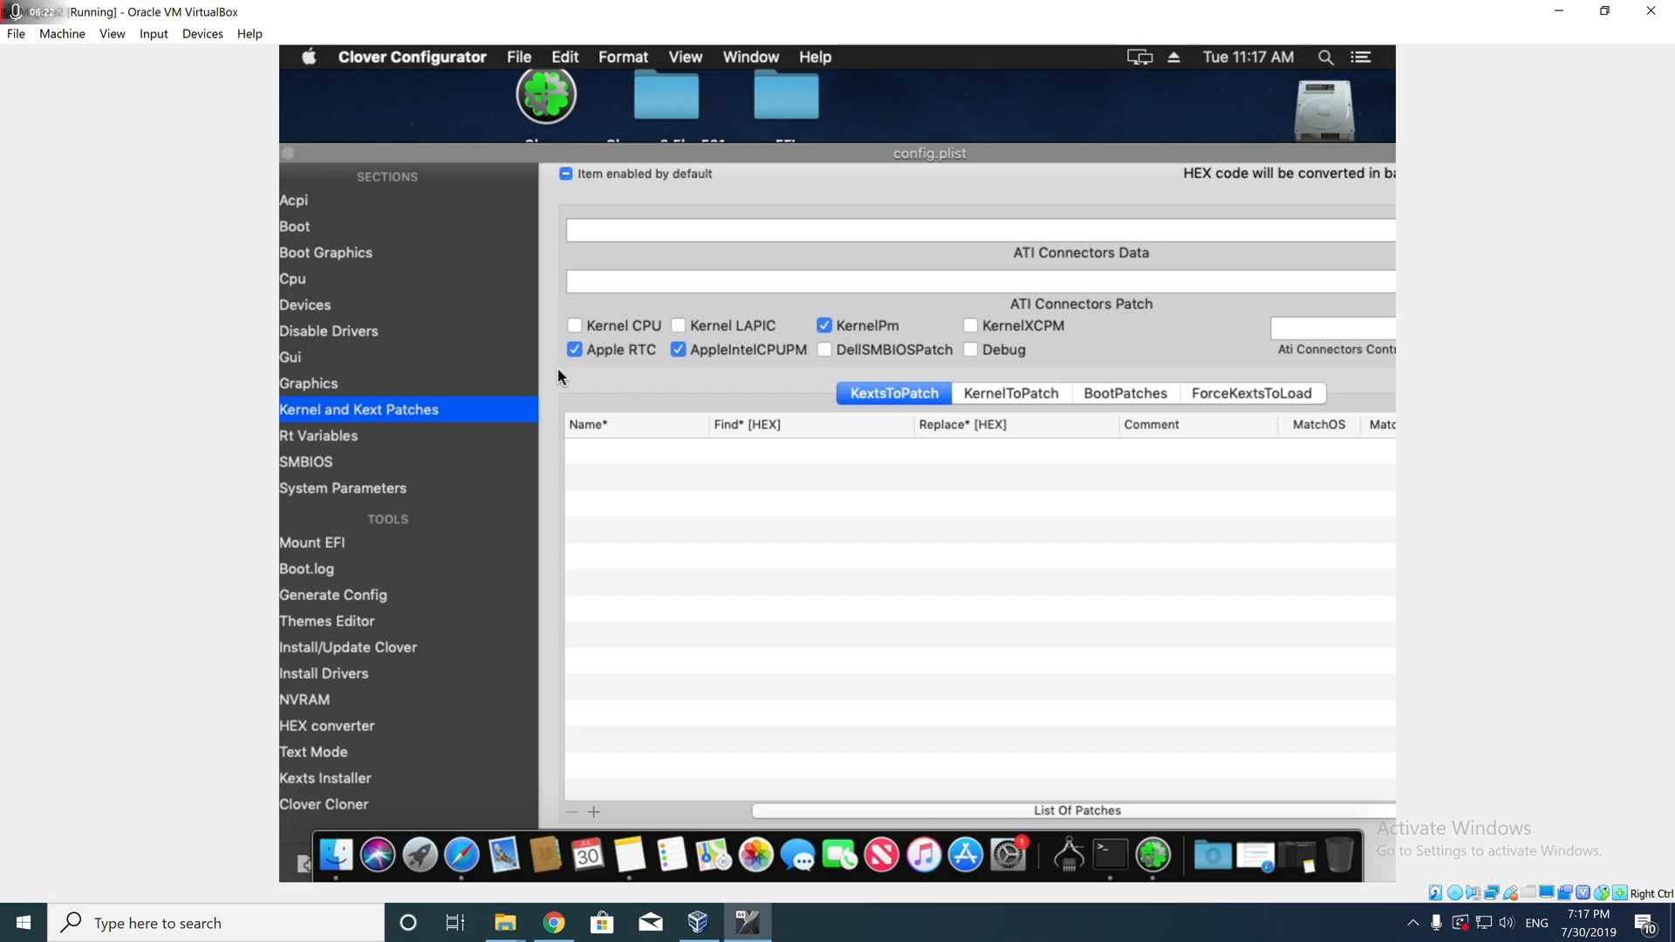
{"action": "left_click", "coordinate": [305, 461]}
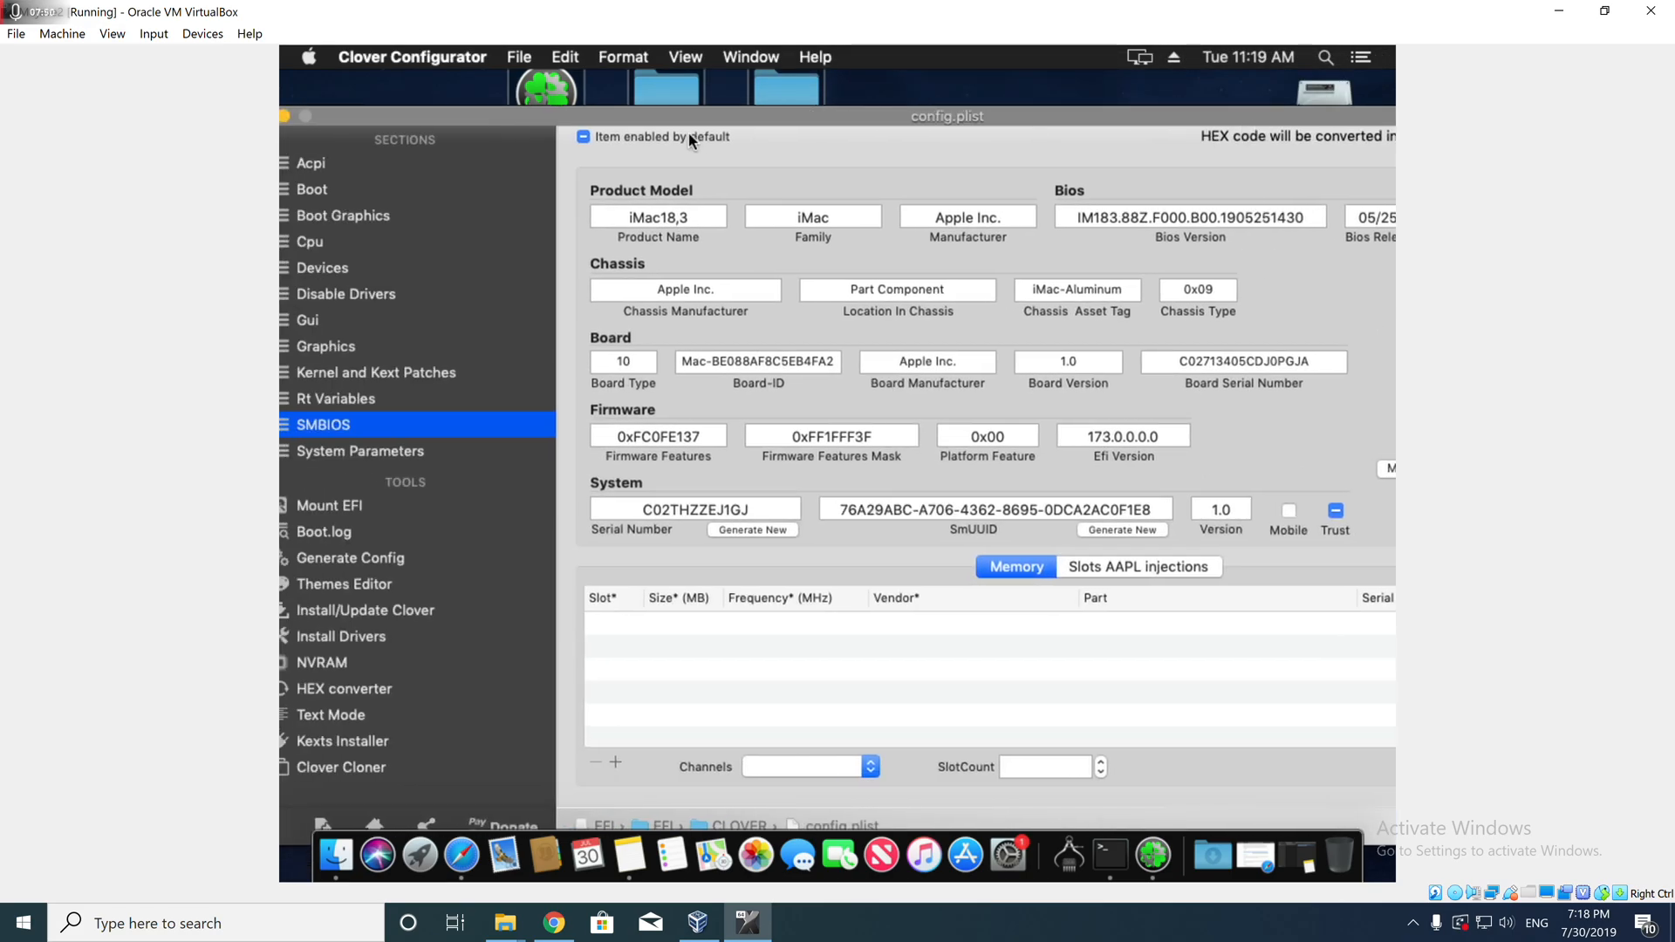
- View System Parameters custom UUID, then close the config.plist window
{"action": "left_click", "coordinate": [517, 447]}
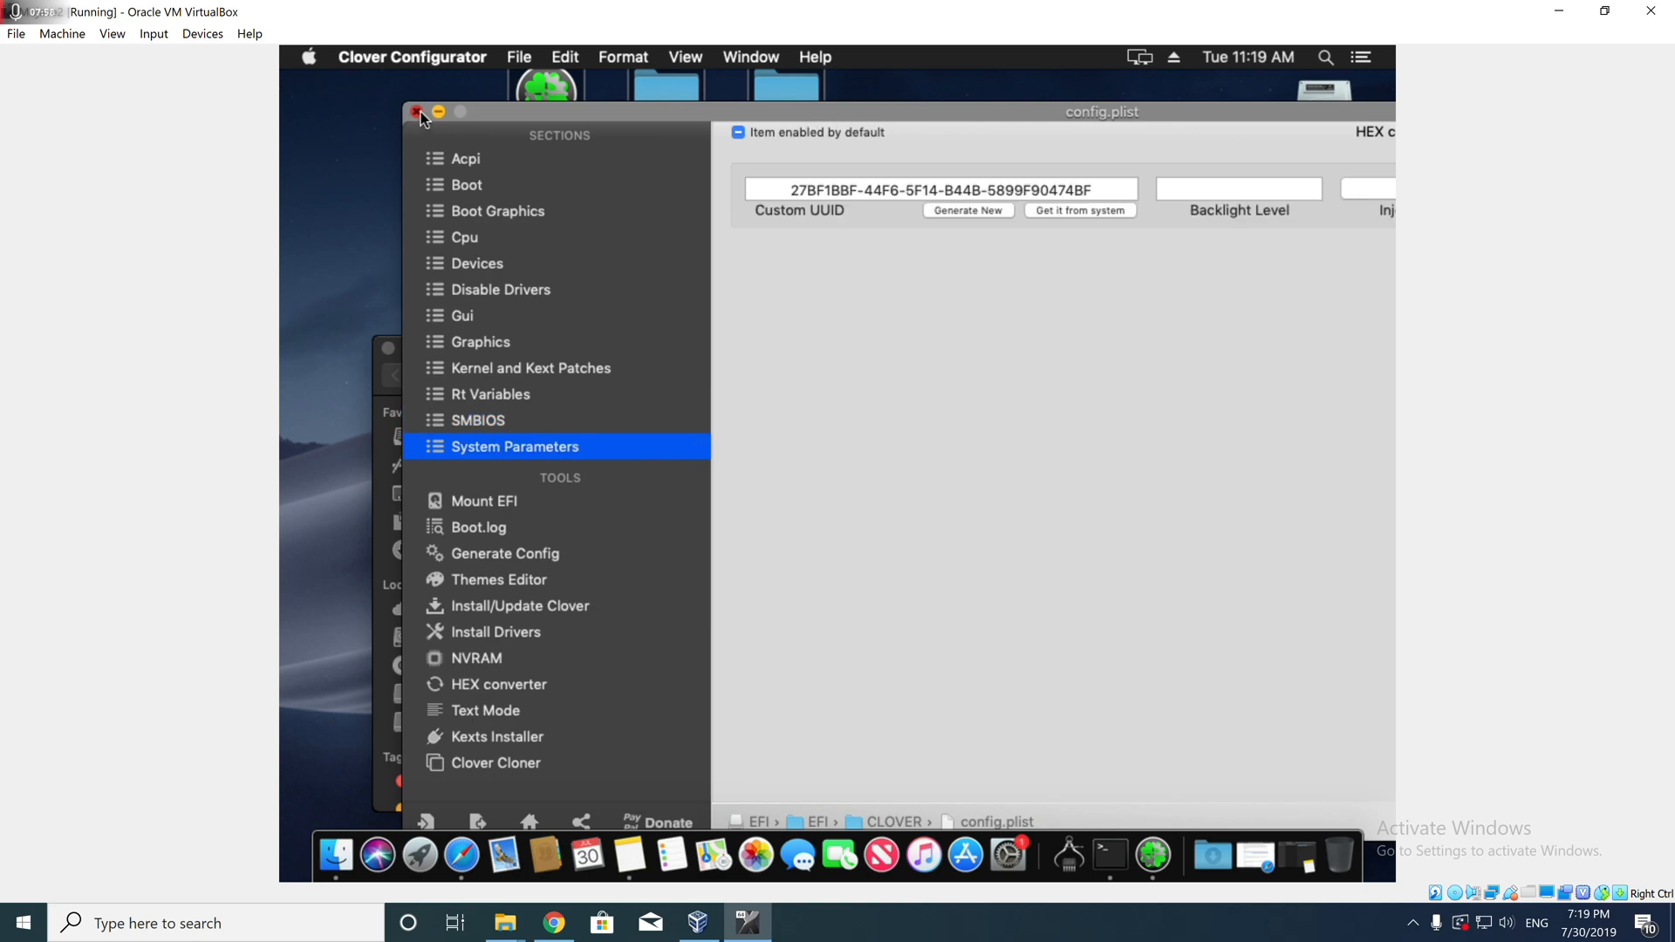
{"action": "left_click", "coordinate": [418, 112]}
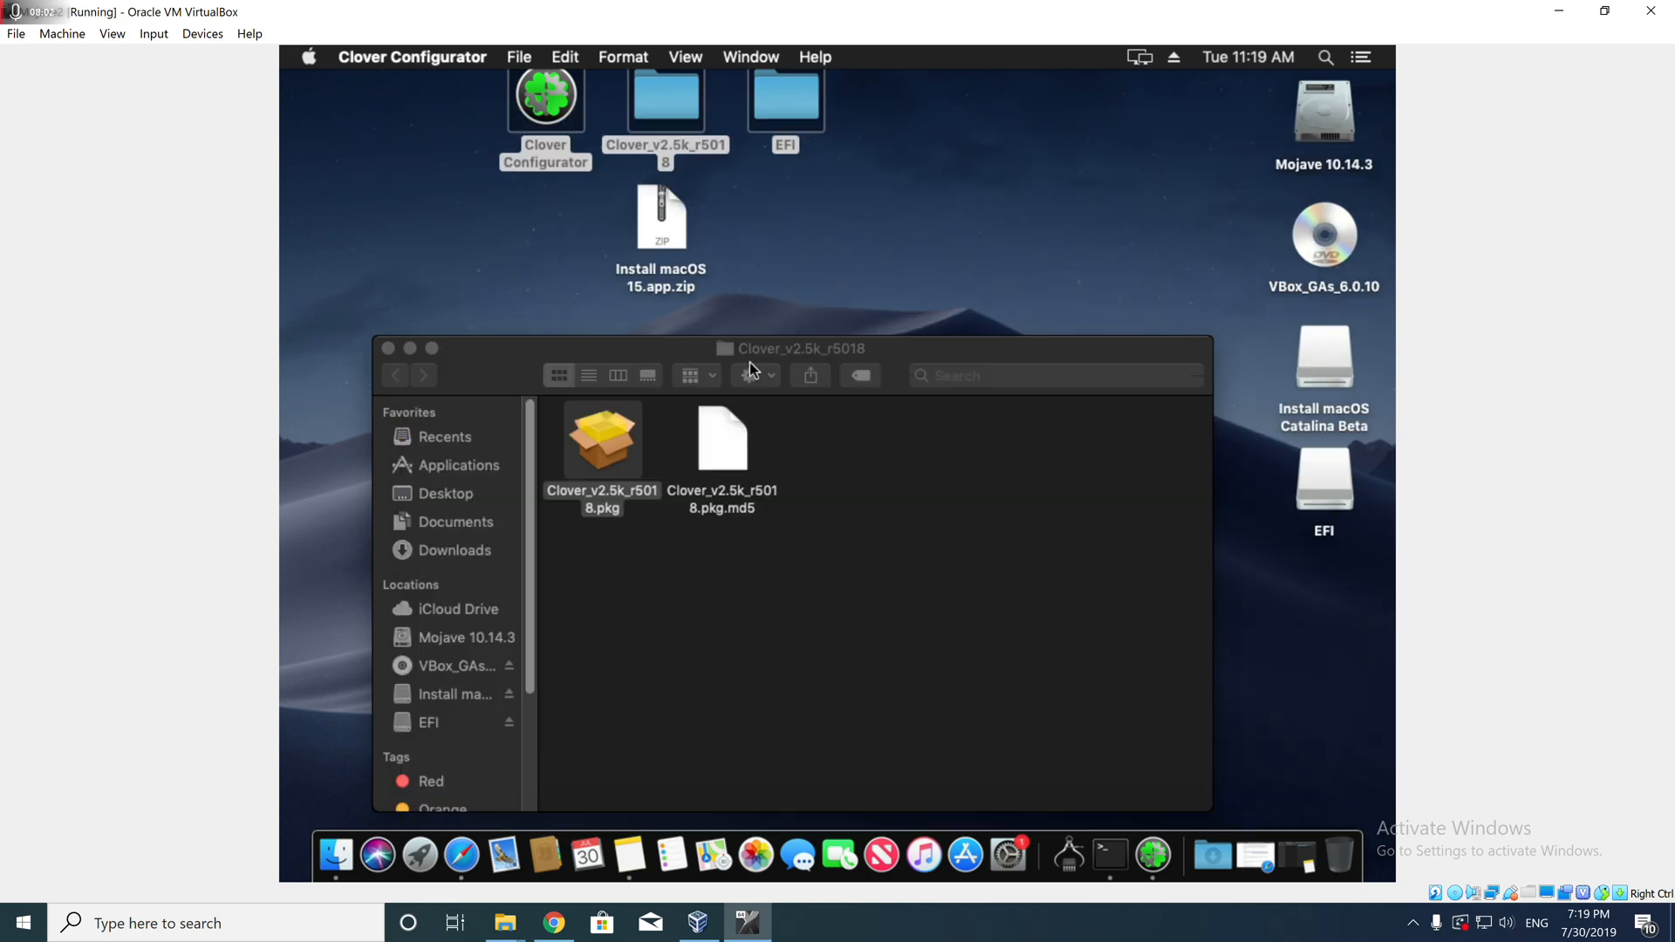